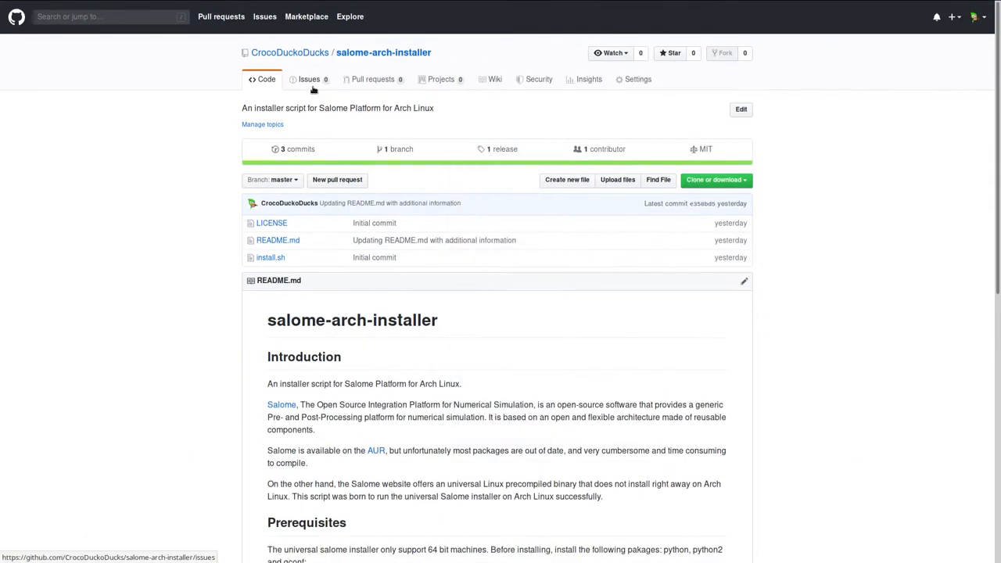
pyautogui.moveTo(209, 156)
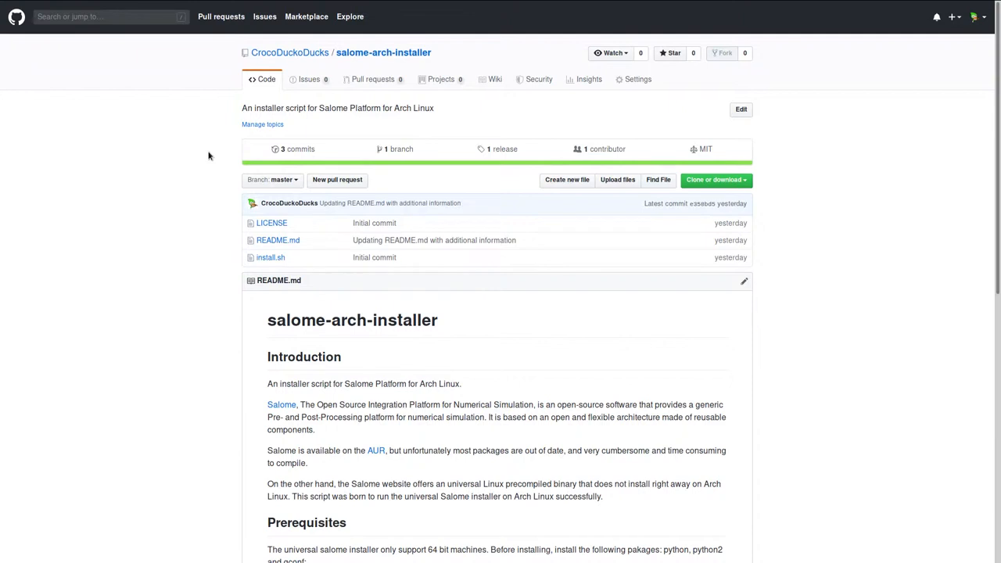
pyautogui.moveTo(302, 89)
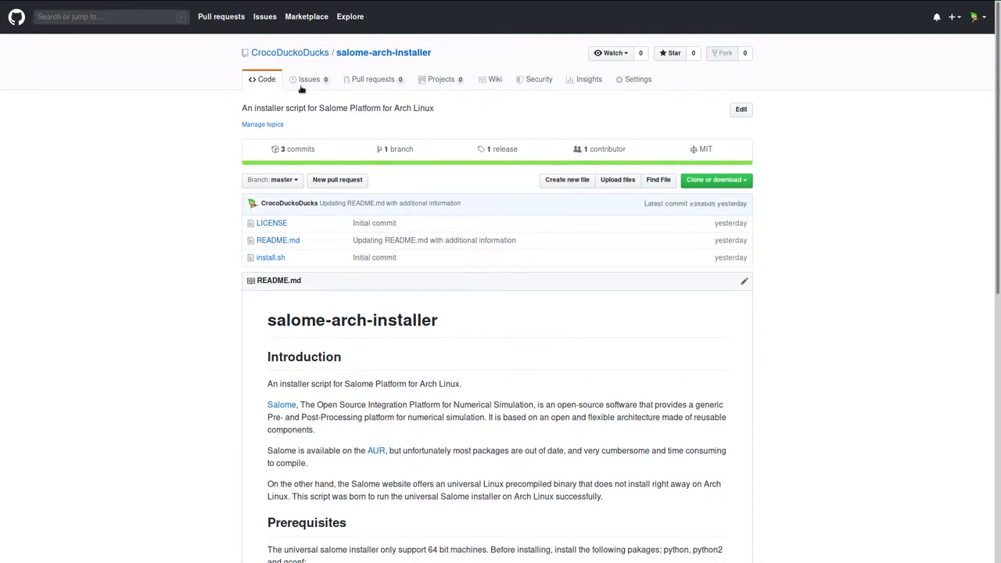
# Read through the salome-arch-installer README, then go to the ElmerCSC/elmerfem repository.
pyautogui.scroll(-3)
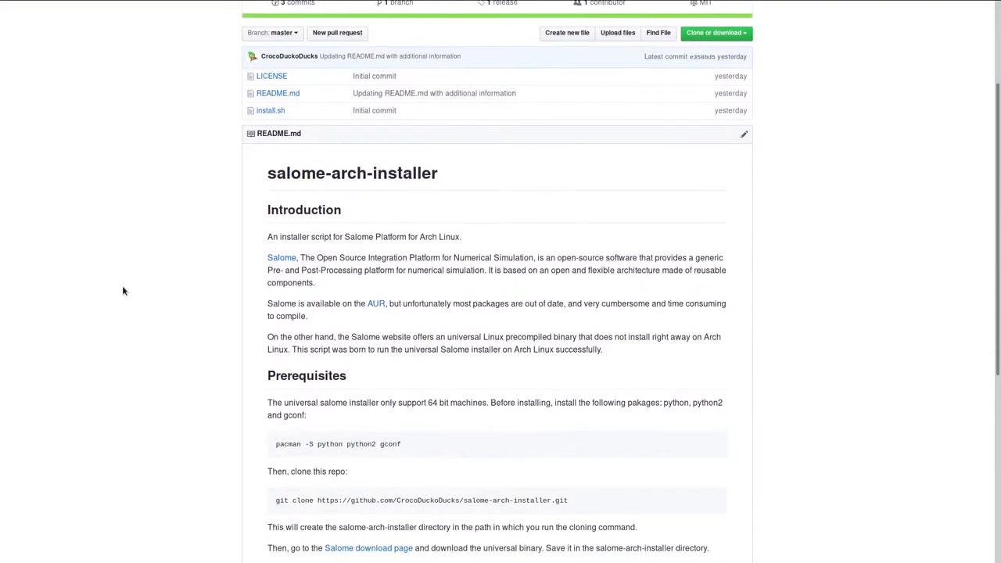
pyautogui.scroll(-3)
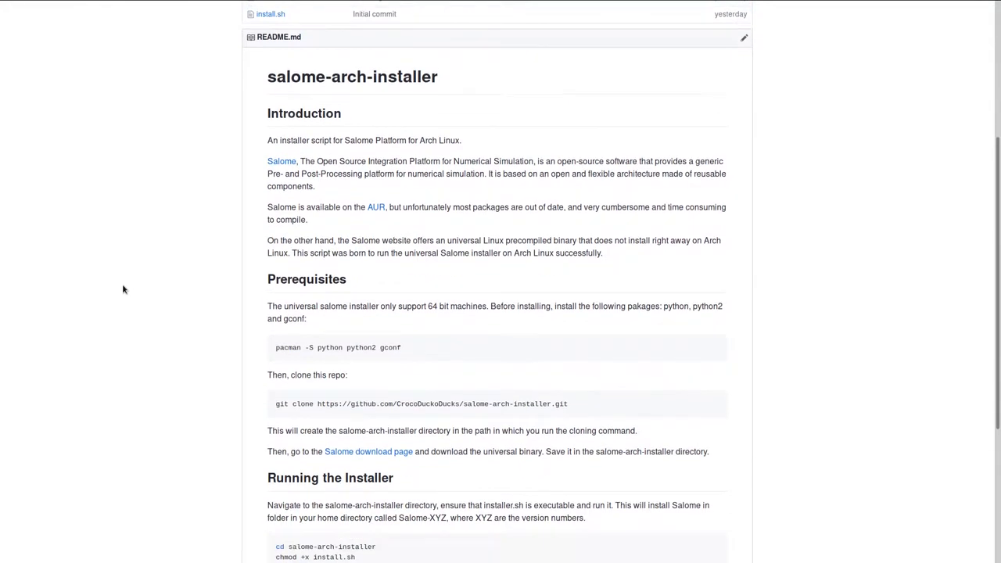
pyautogui.scroll(-3)
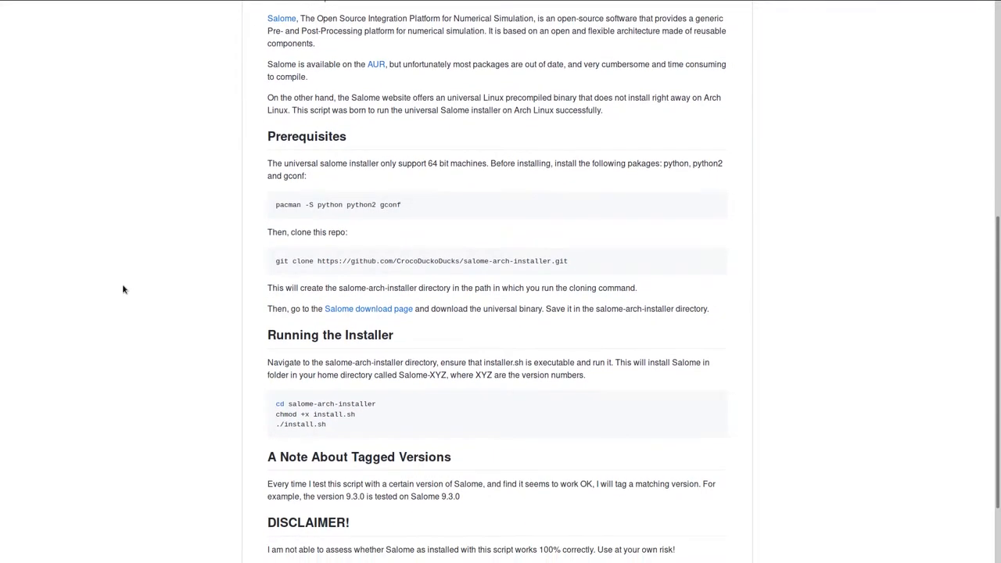
pyautogui.scroll(-3)
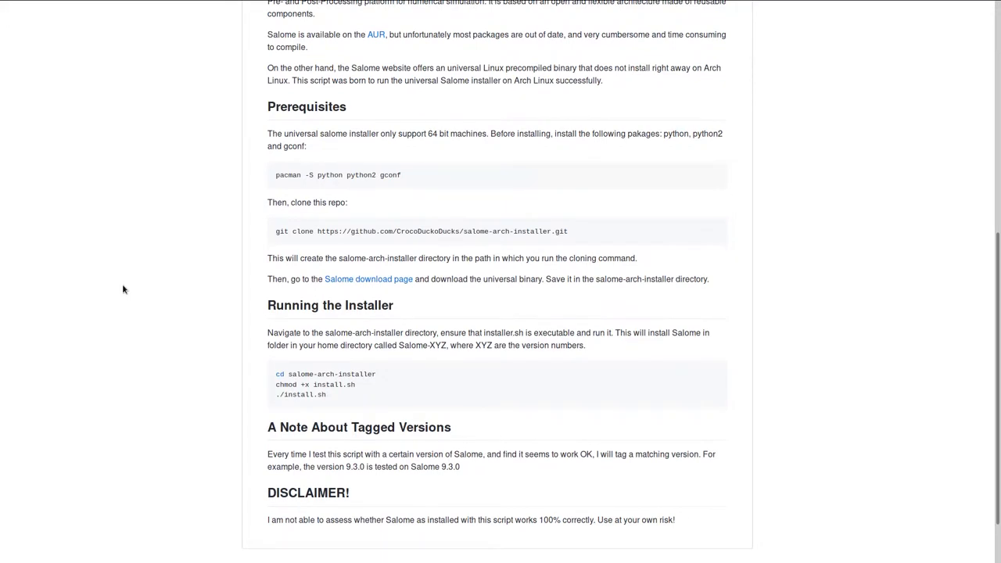
pyautogui.scroll(3)
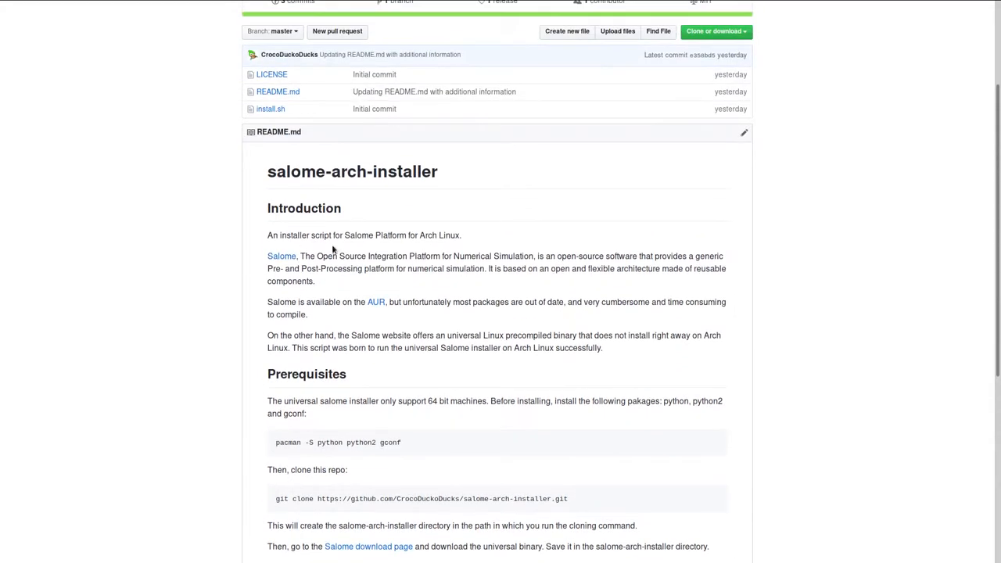
pyautogui.scroll(-3)
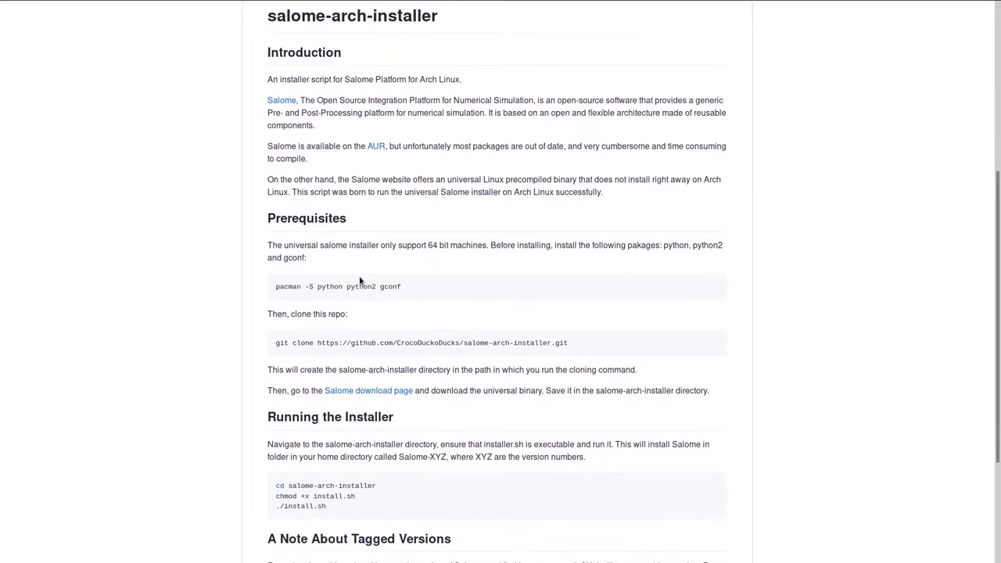
pyautogui.scroll(-3)
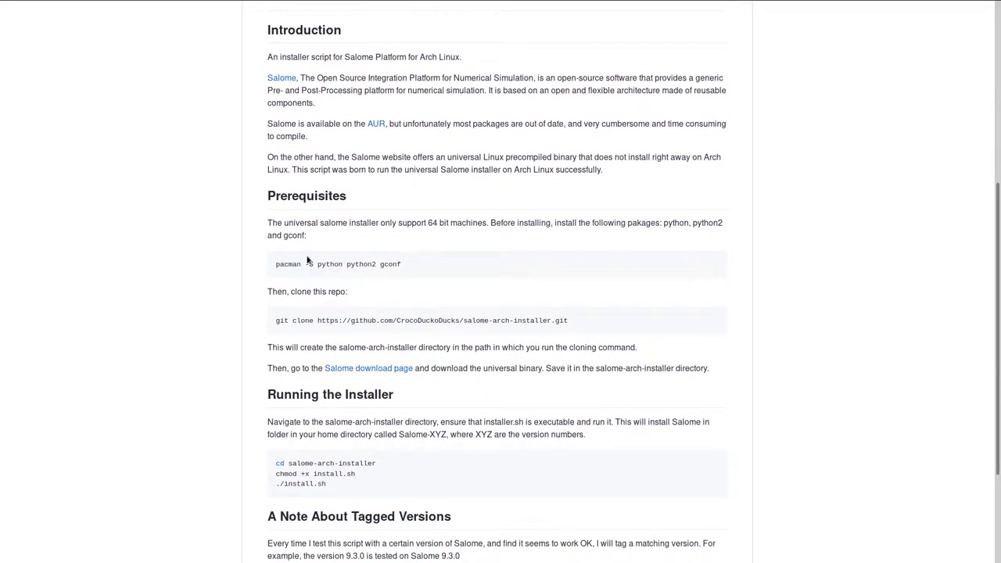
pyautogui.scroll(-3)
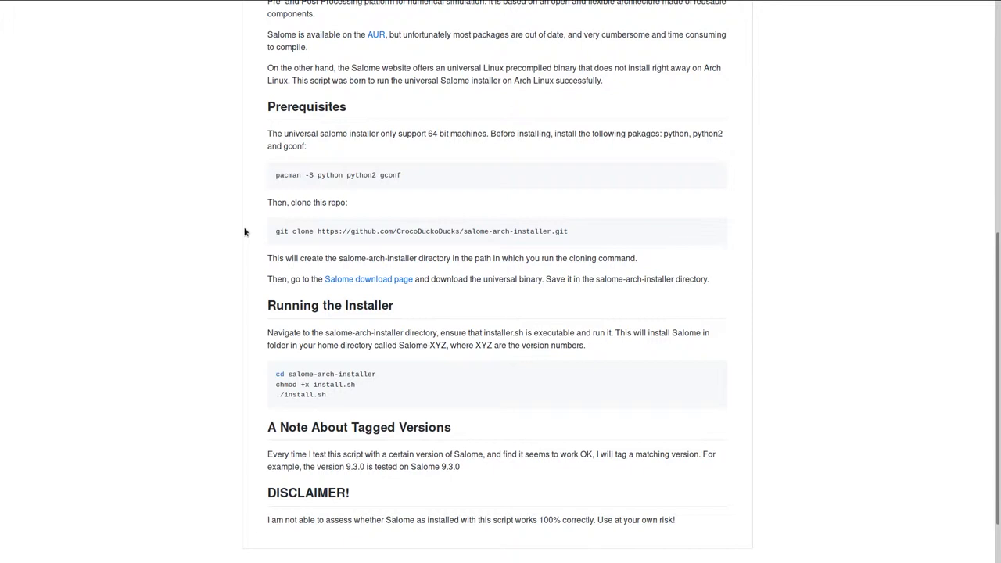
pyautogui.click(978, 17)
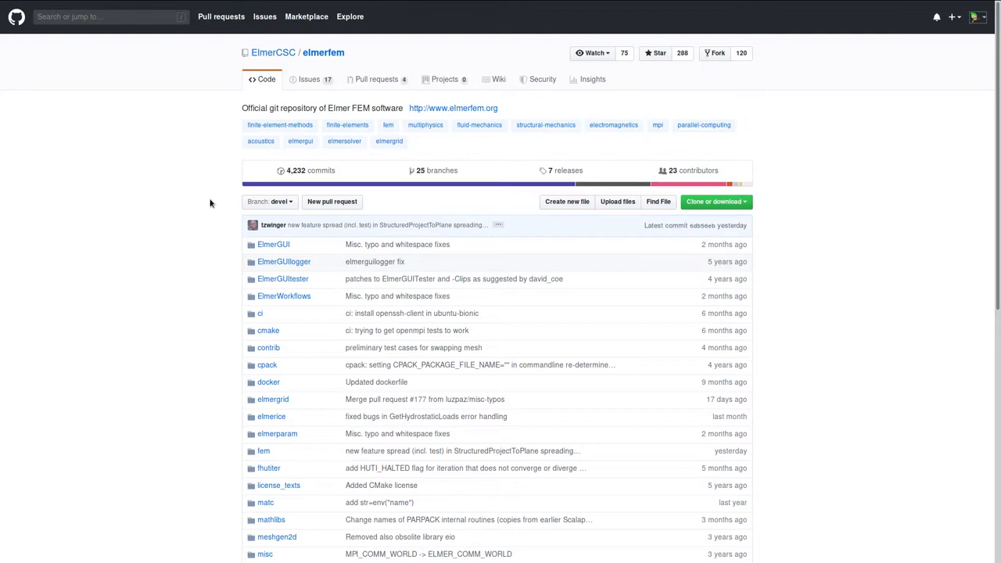
# Look over the elmerfem file list and switch to the repository's Wiki.
pyautogui.scroll(-3)
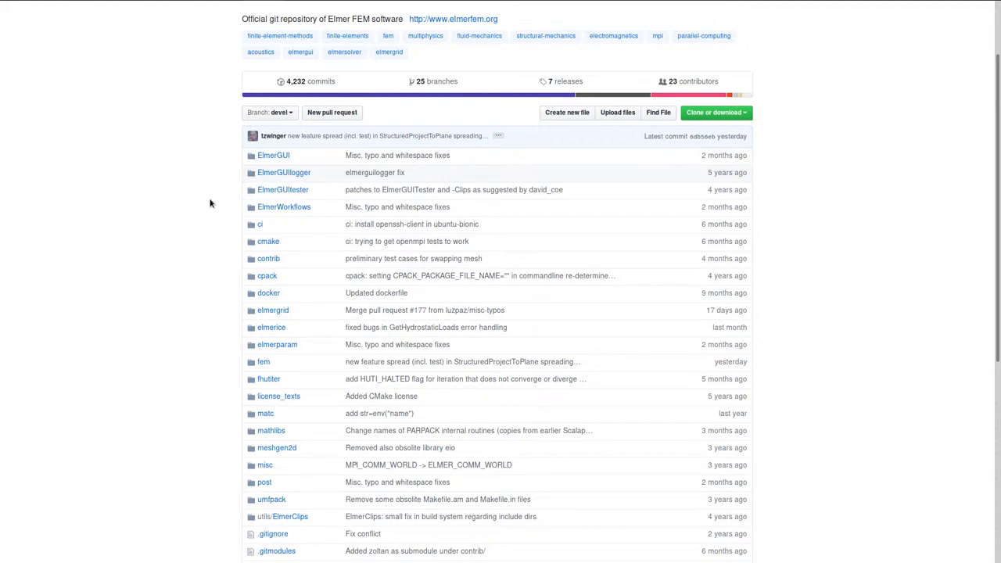
pyautogui.scroll(3)
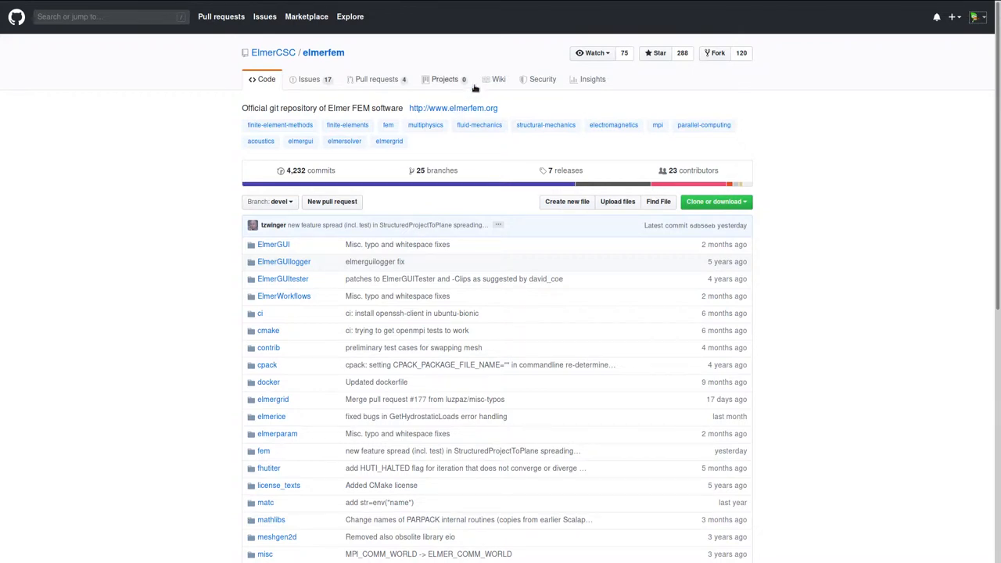
pyautogui.click(501, 79)
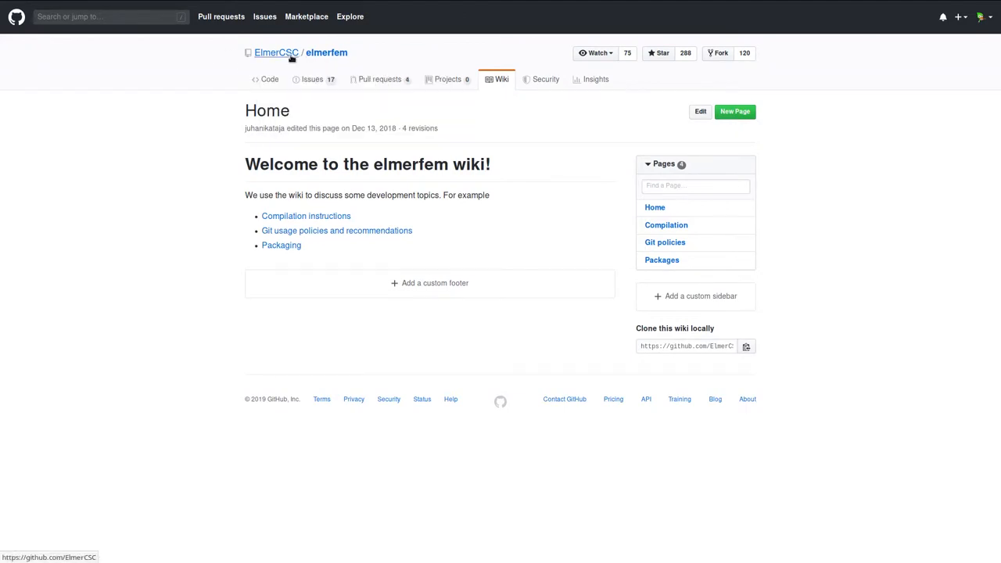
pyautogui.moveTo(180, 173)
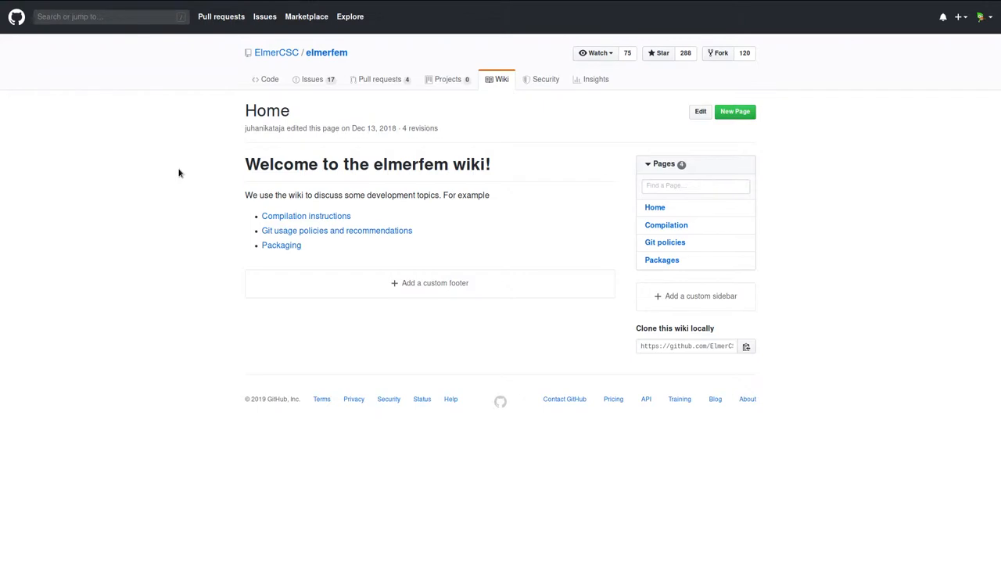
pyautogui.moveTo(329, 147)
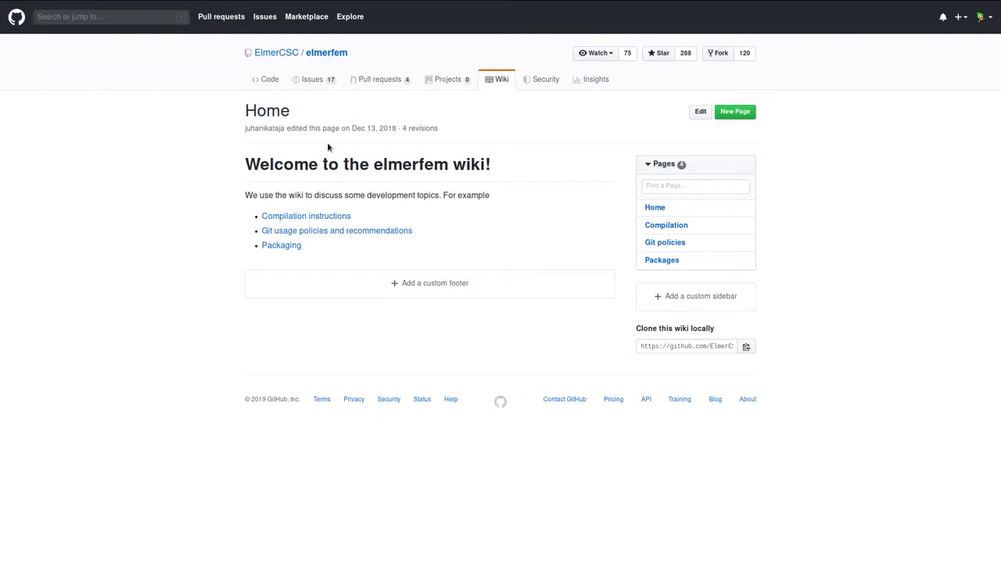
pyautogui.moveTo(280, 244)
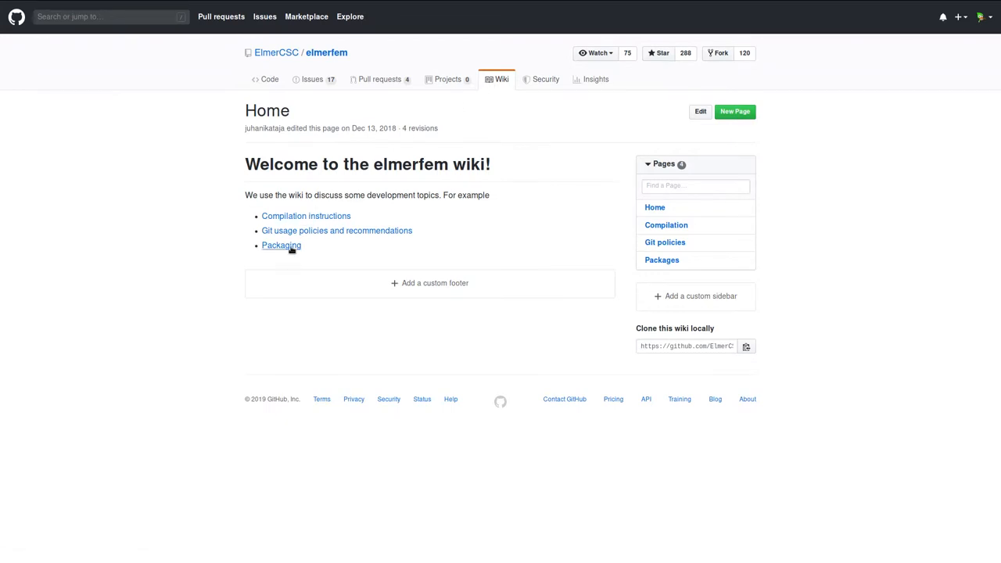
# Open the wiki Packages page and read down to its Virtual machine section.
pyautogui.click(280, 245)
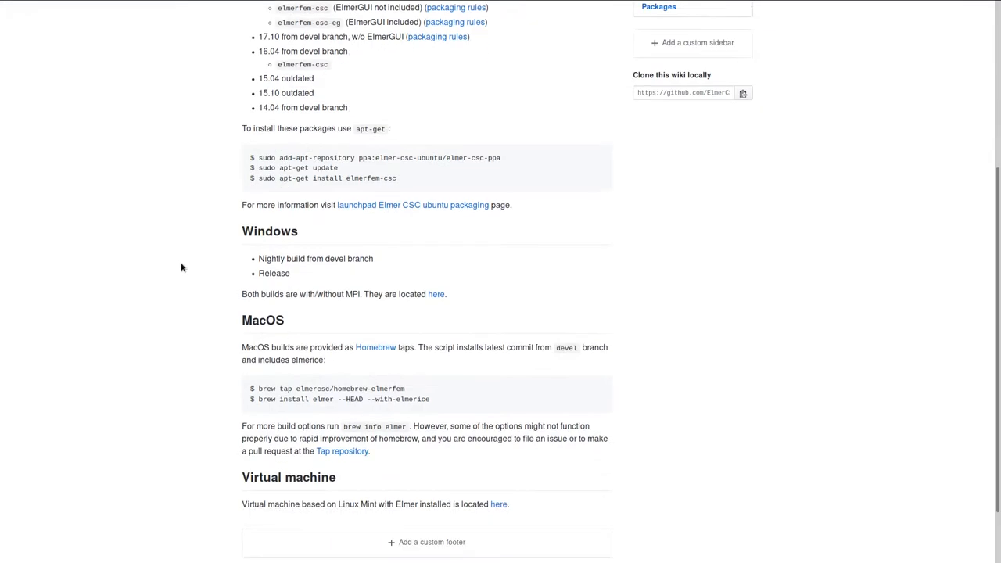
pyautogui.scroll(3)
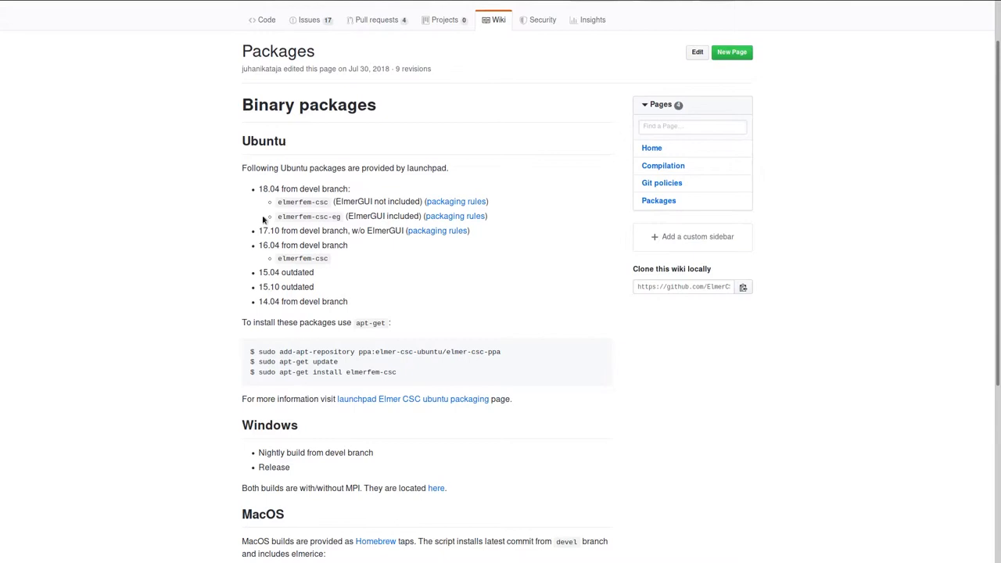
pyautogui.moveTo(358, 371)
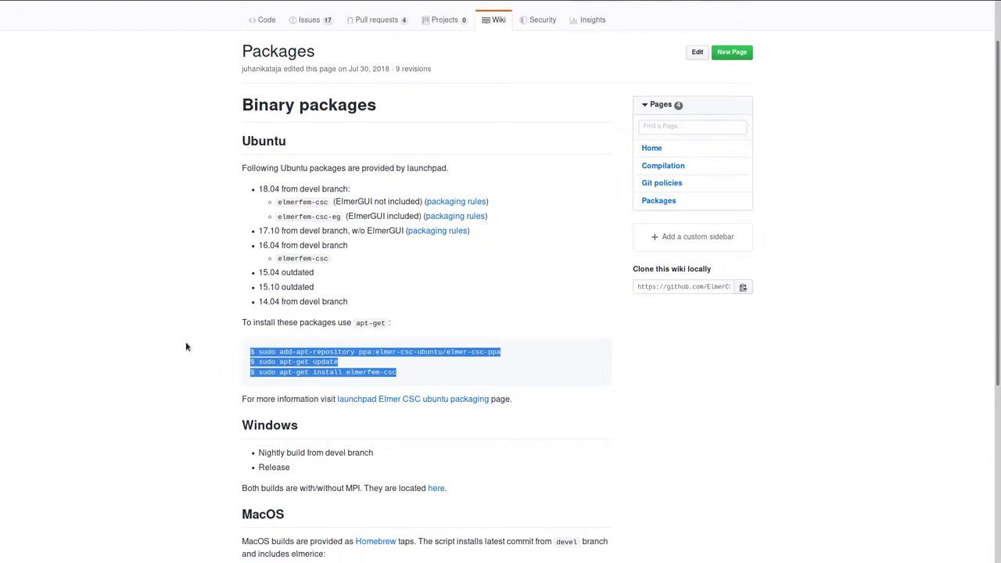
pyautogui.moveTo(213, 336)
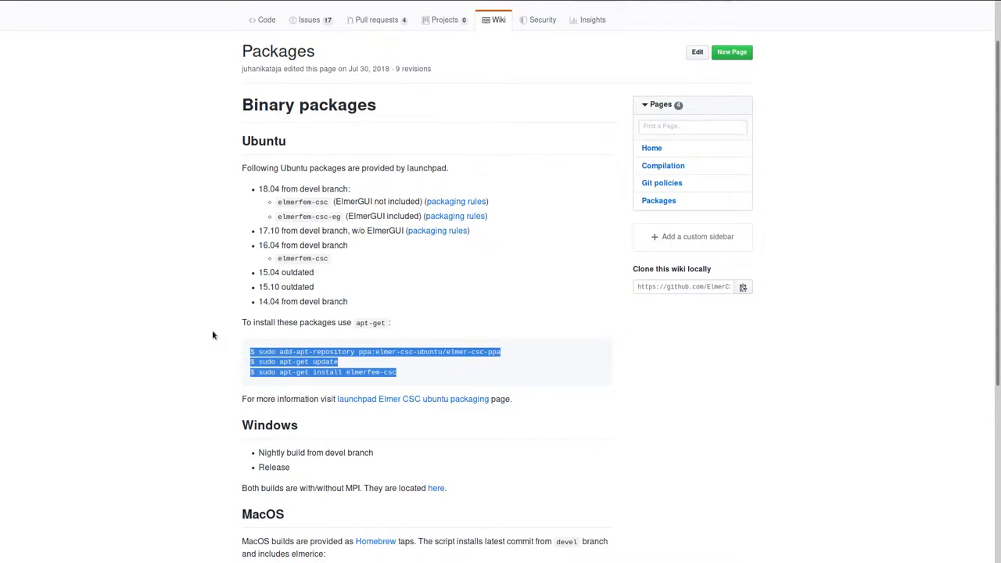
pyautogui.moveTo(254, 292)
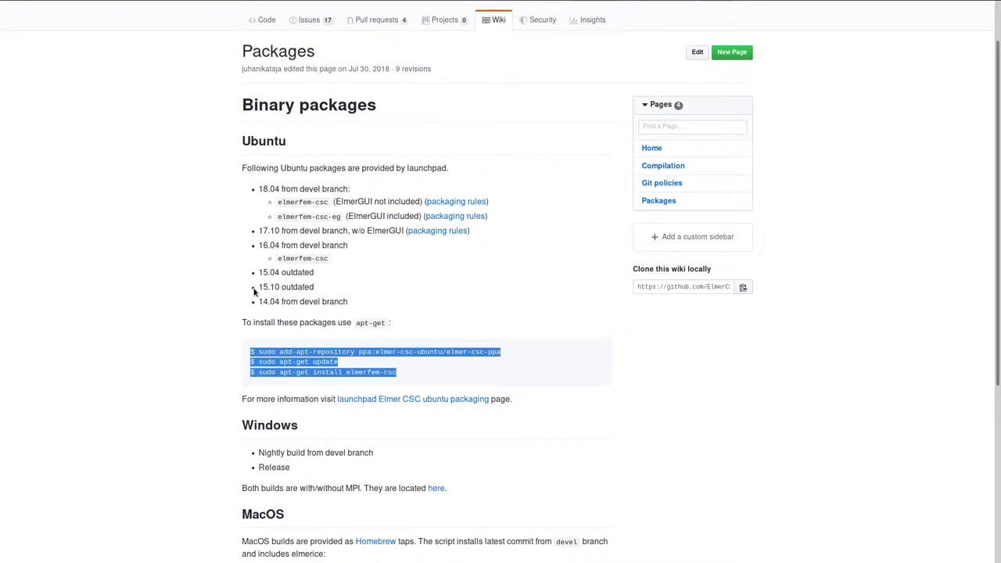
pyautogui.scroll(-3)
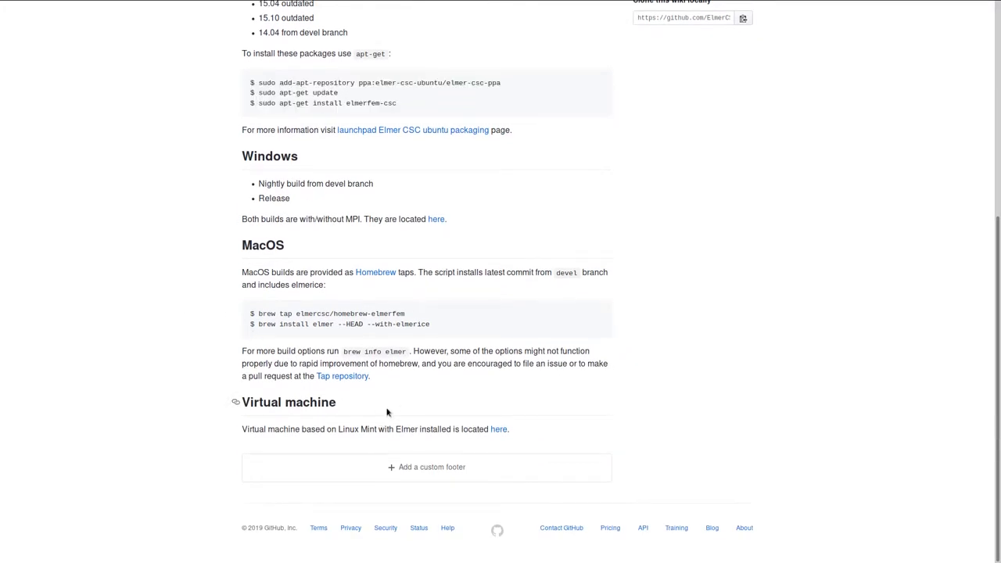
pyautogui.moveTo(404, 417)
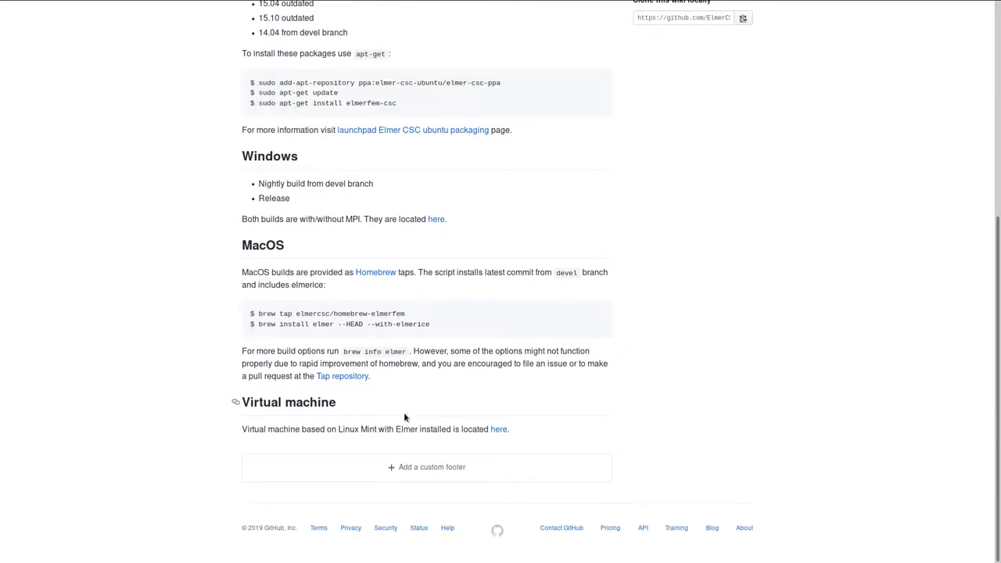
pyautogui.moveTo(499, 429)
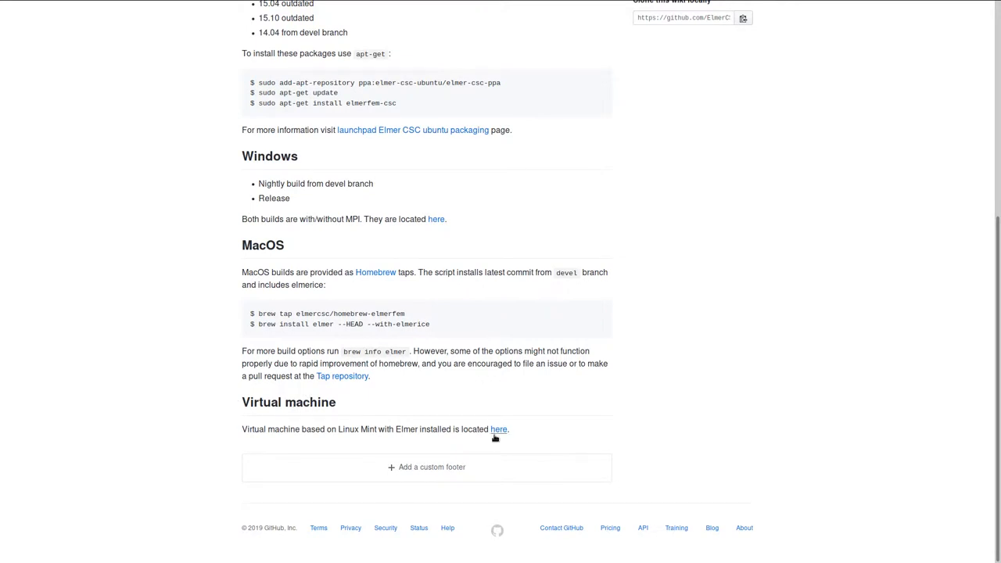
# Follow the Virtual machine 'here' link to the Elmer VirtualMachines download index.
pyautogui.click(498, 429)
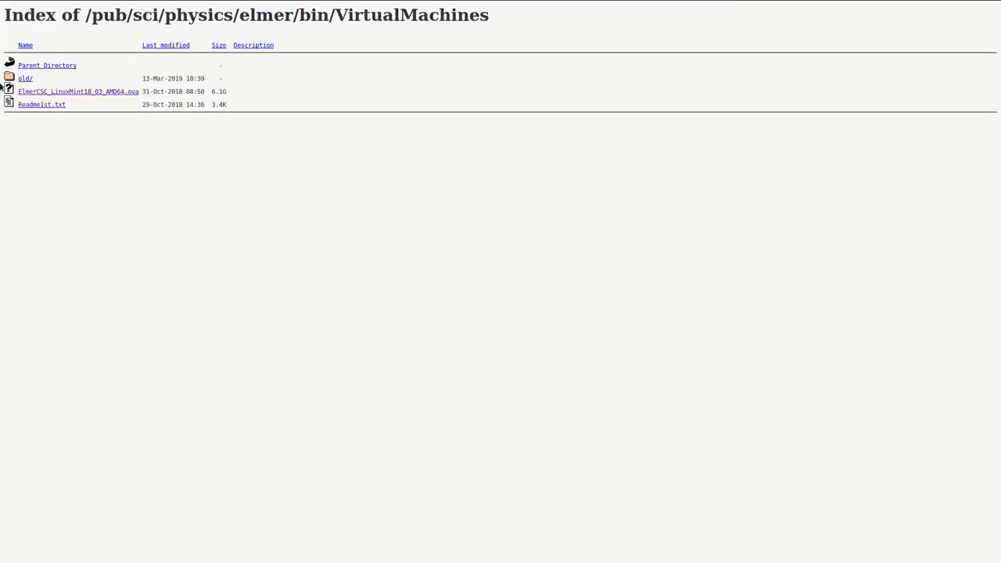
pyautogui.moveTo(68, 95)
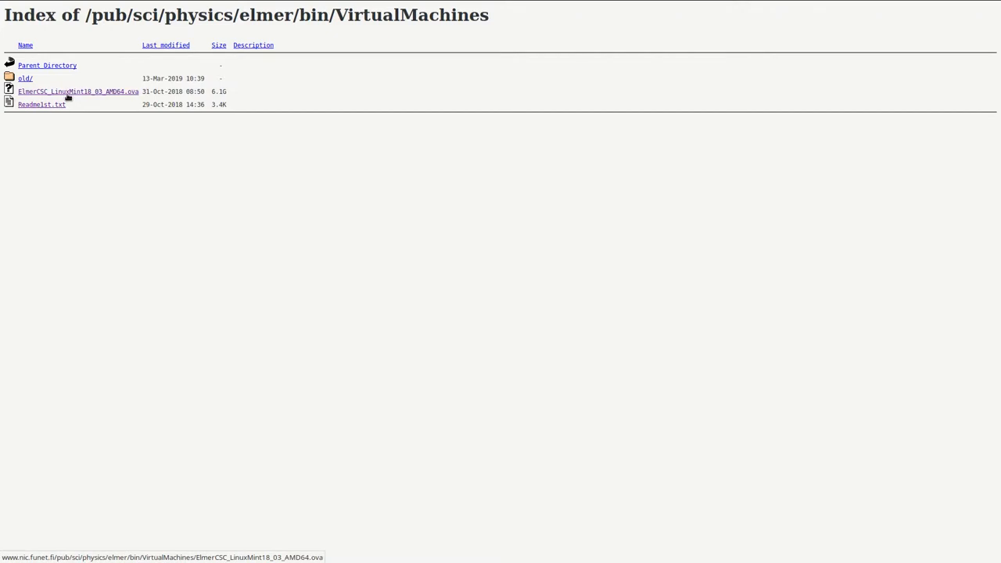
pyautogui.moveTo(223, 253)
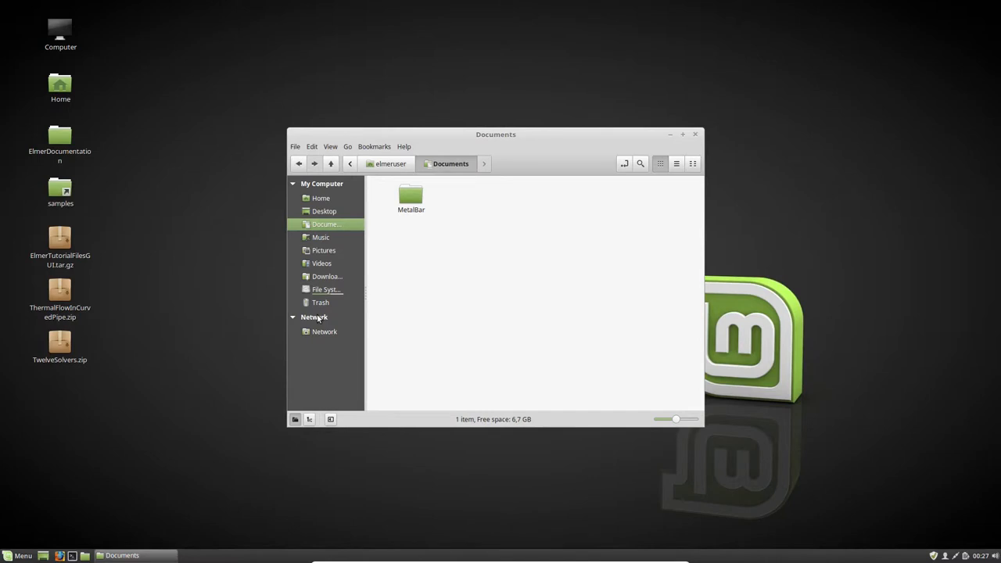
pyautogui.moveTo(334, 320)
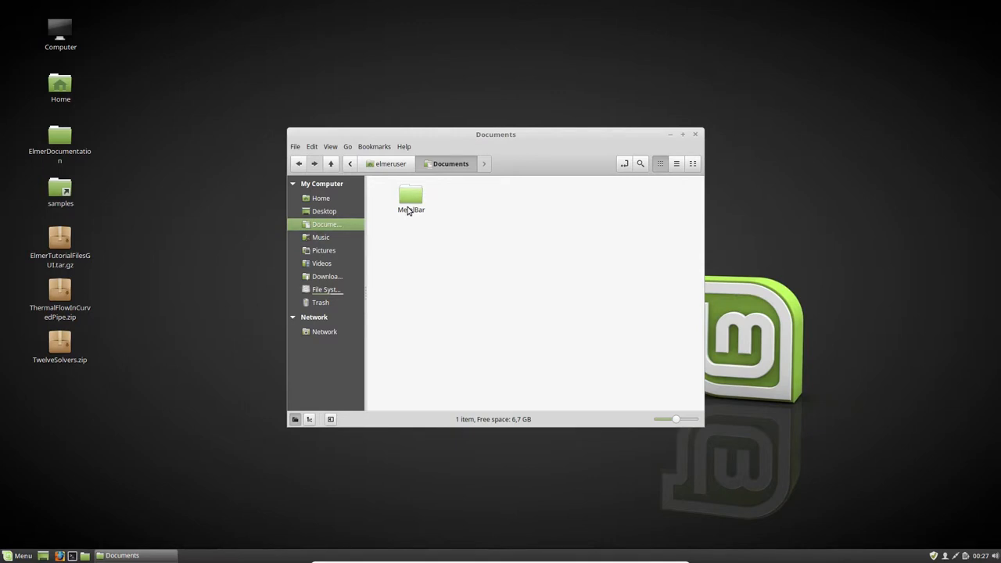
pyautogui.moveTo(412, 205)
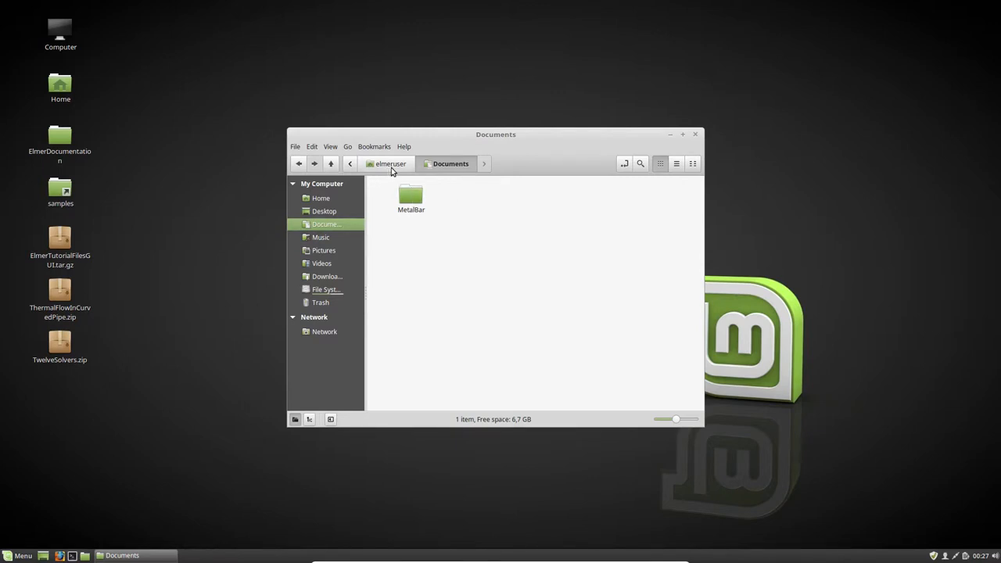
pyautogui.moveTo(390, 173)
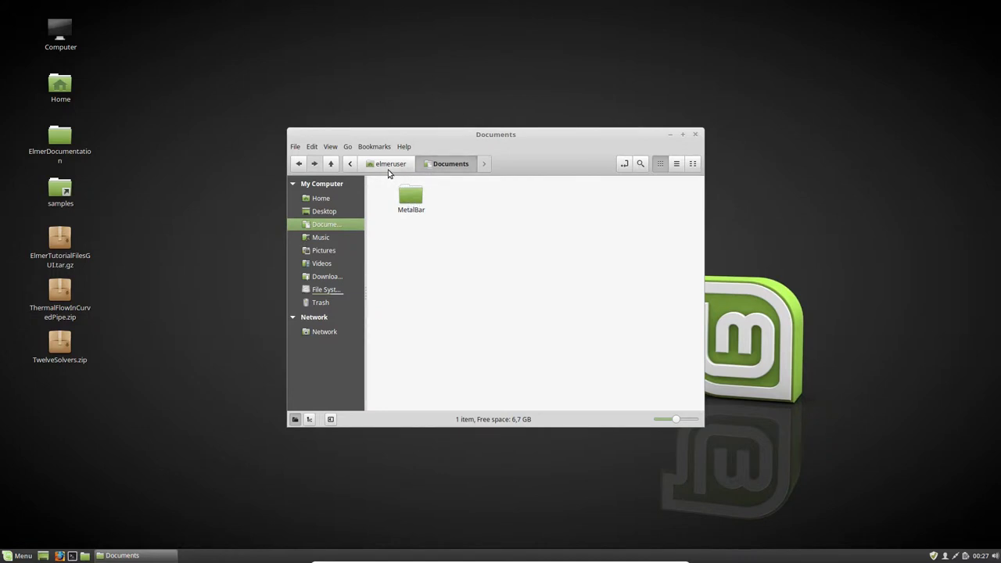
# Open the MetalBar folder in Documents, then return to the elmeruser home folder.
pyautogui.doubleClick(410, 196)
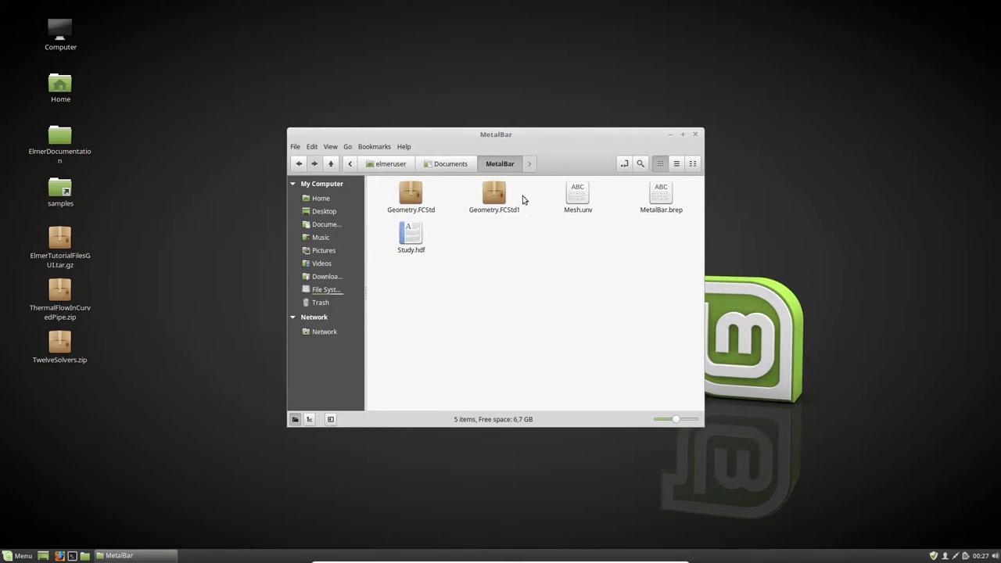
pyautogui.moveTo(404, 170)
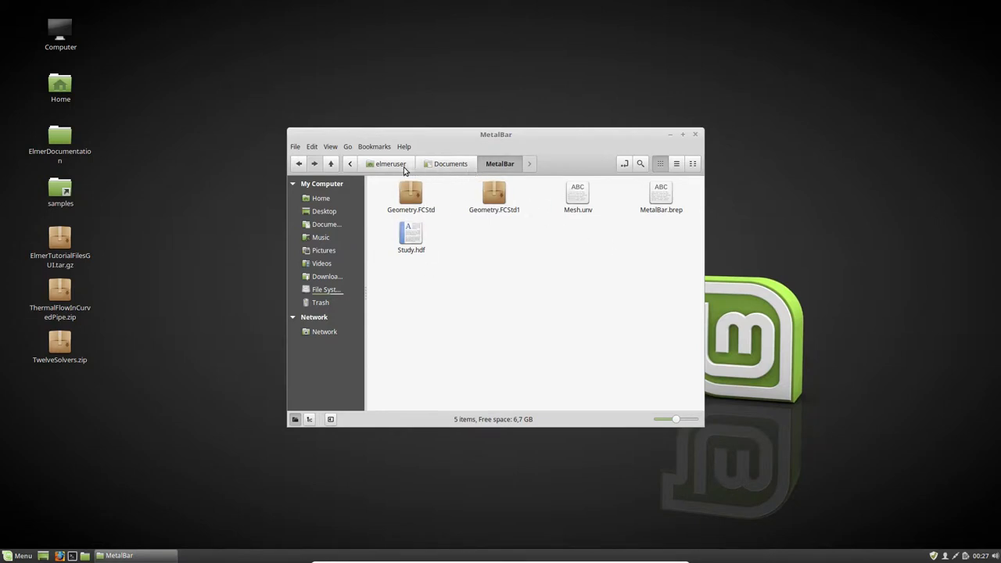
pyautogui.click(391, 164)
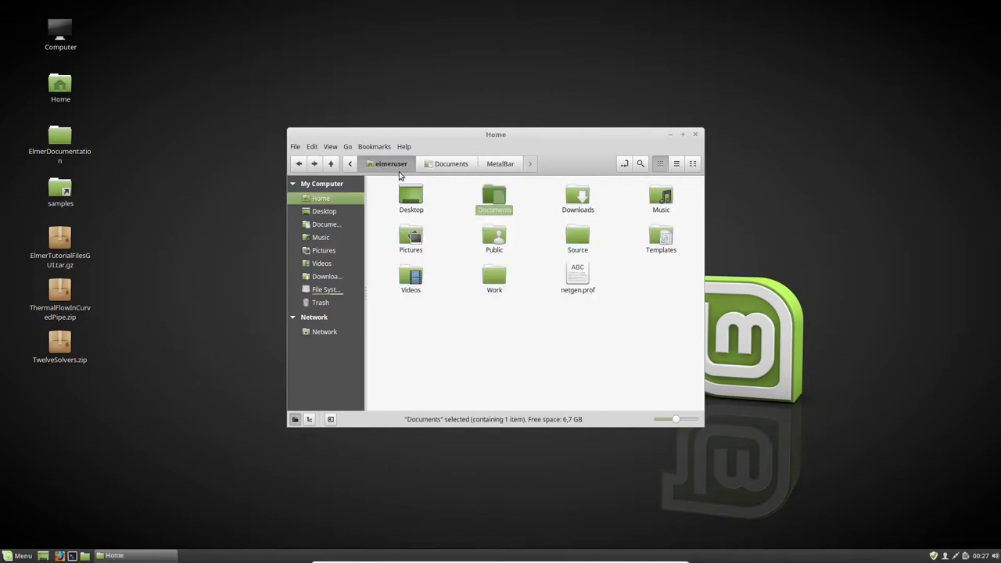
pyautogui.moveTo(386, 170)
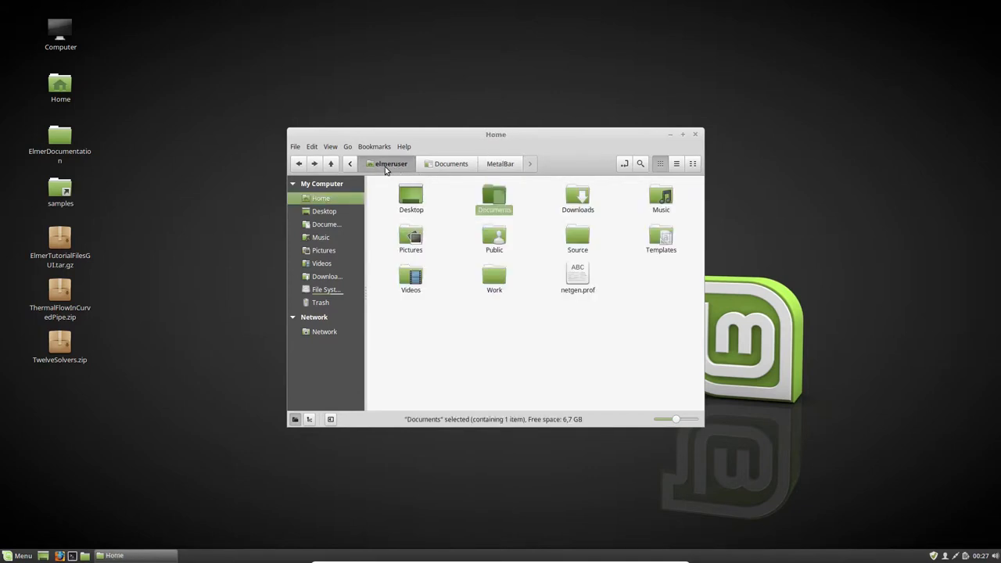
pyautogui.moveTo(374, 206)
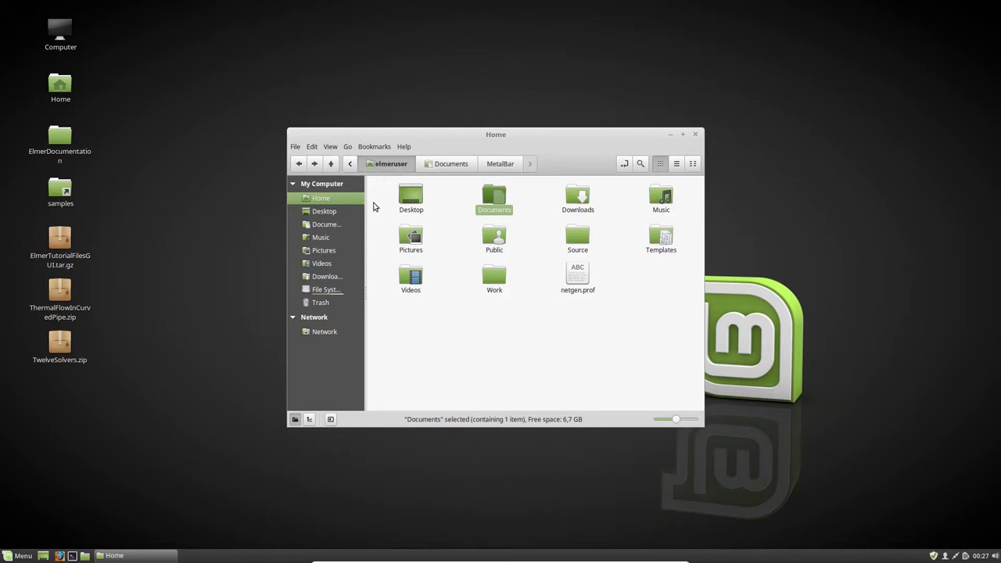
pyautogui.moveTo(264, 275)
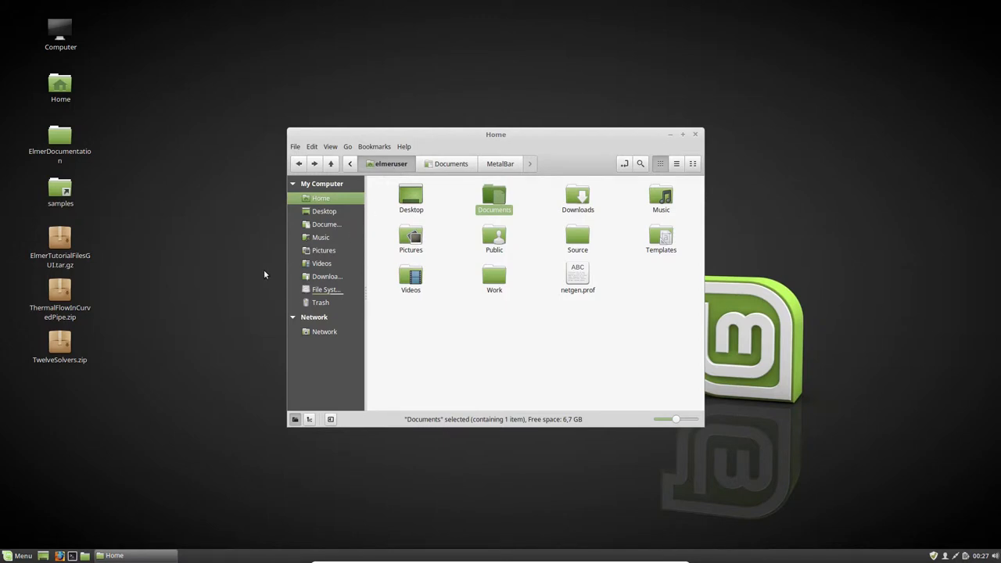
pyautogui.moveTo(236, 249)
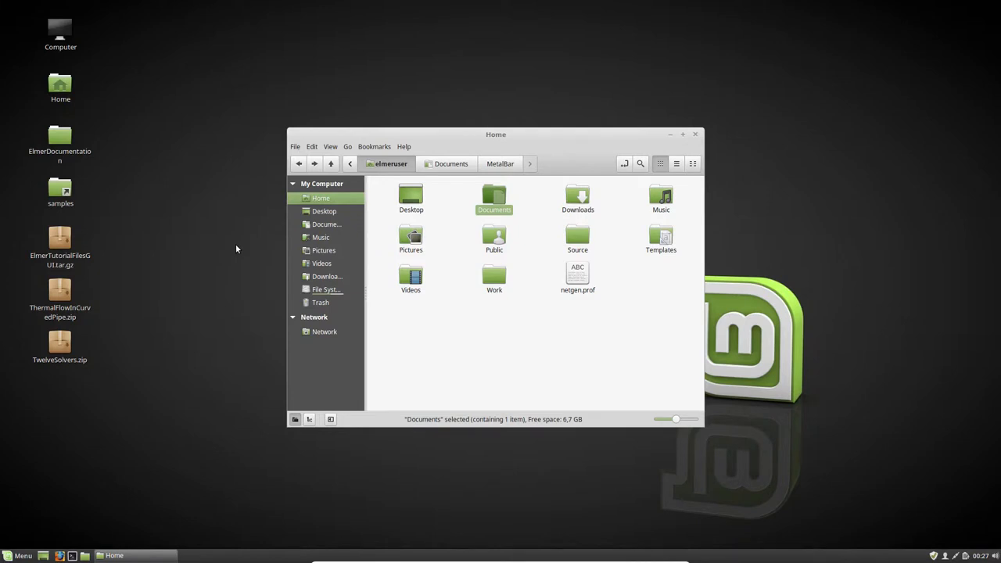
pyautogui.moveTo(221, 263)
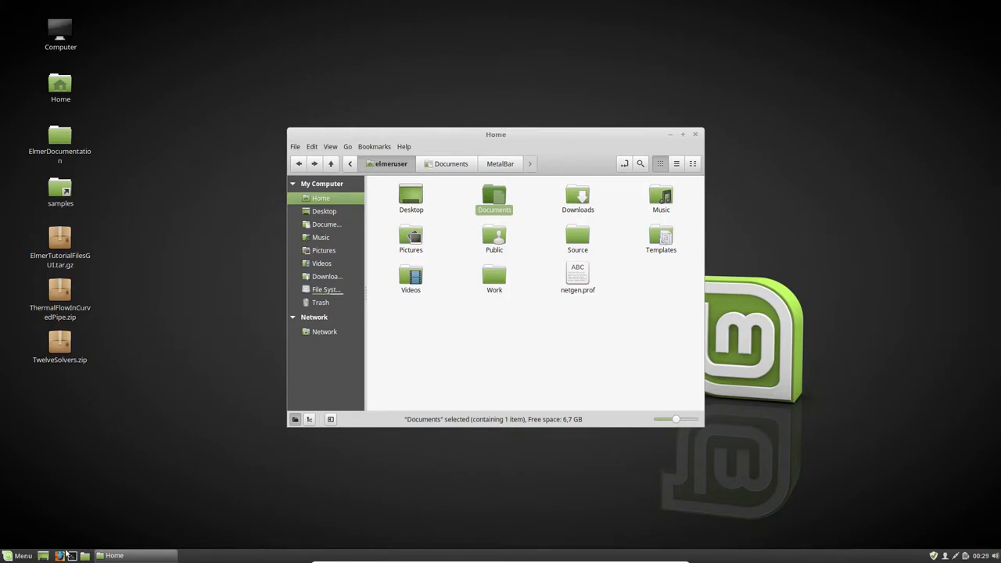
# Start a terminal and launch ElmerGUI from its command line.
pyautogui.click(60, 555)
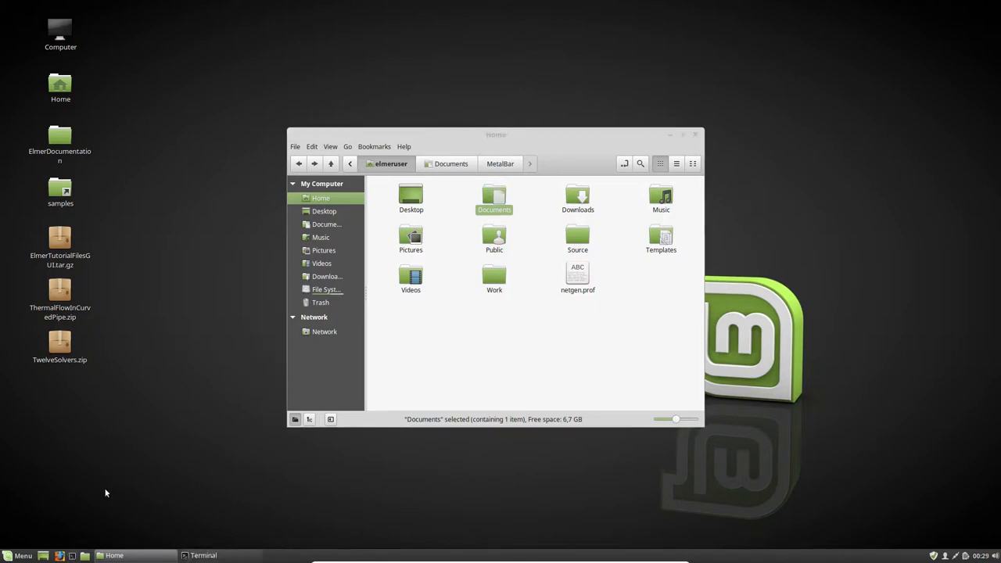
pyautogui.click(219, 555)
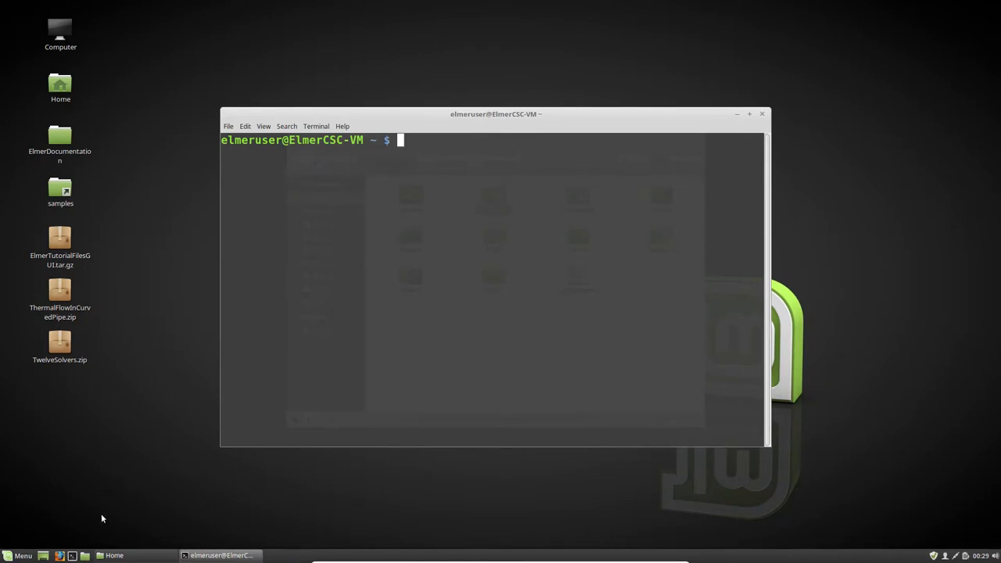
pyautogui.moveTo(71, 555)
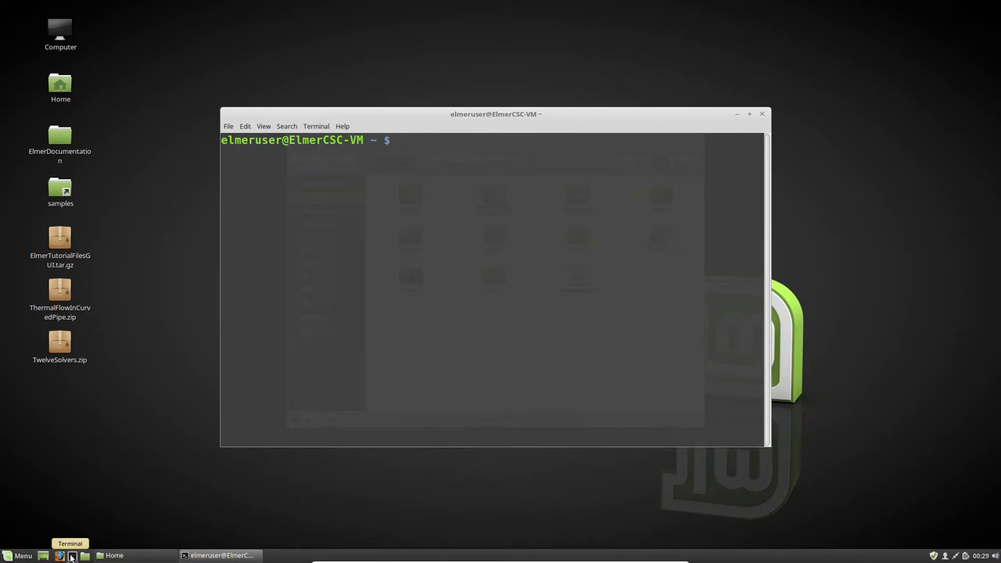
pyautogui.write('El')
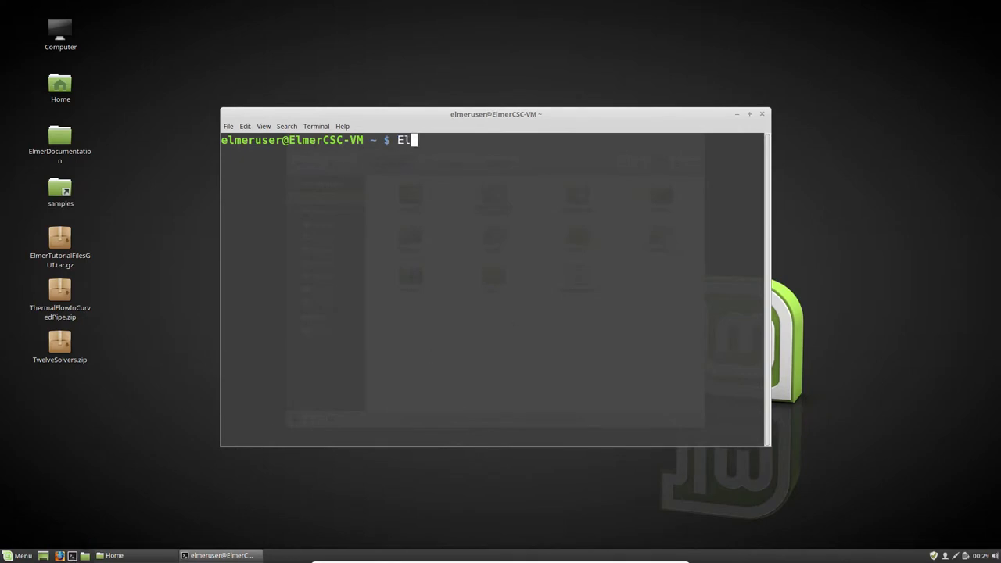
pyautogui.write('merG')
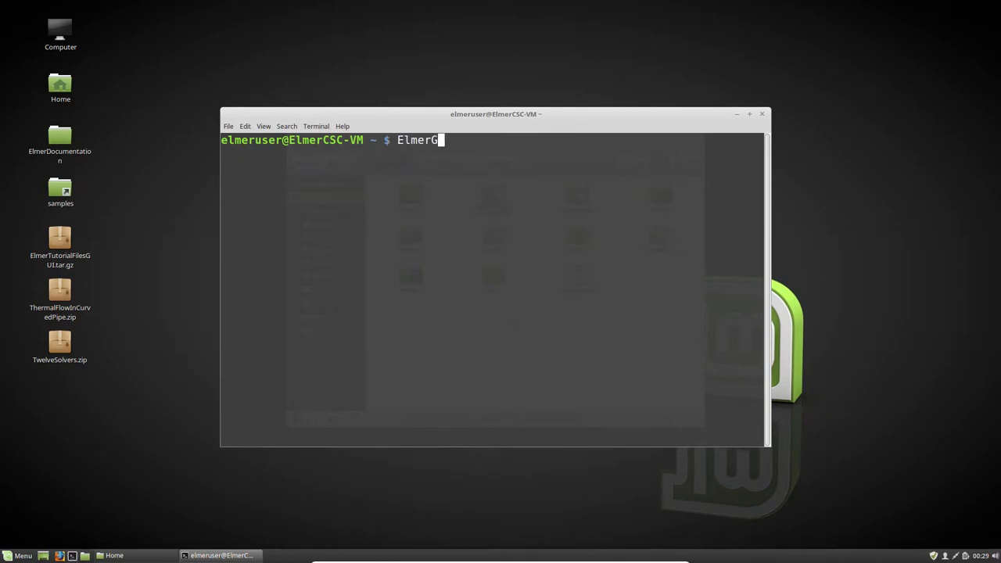
pyautogui.write('UI')
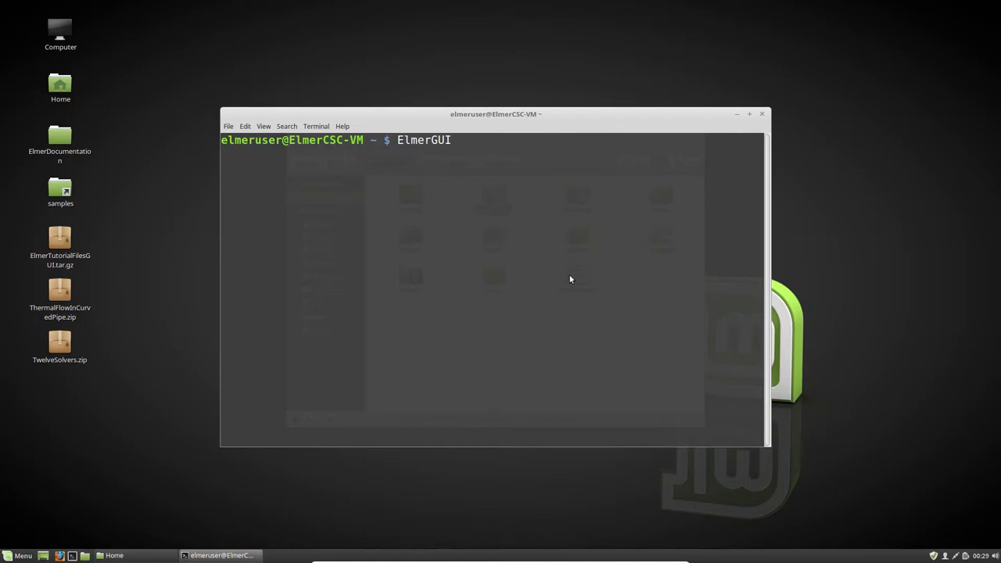
pyautogui.press('Return')
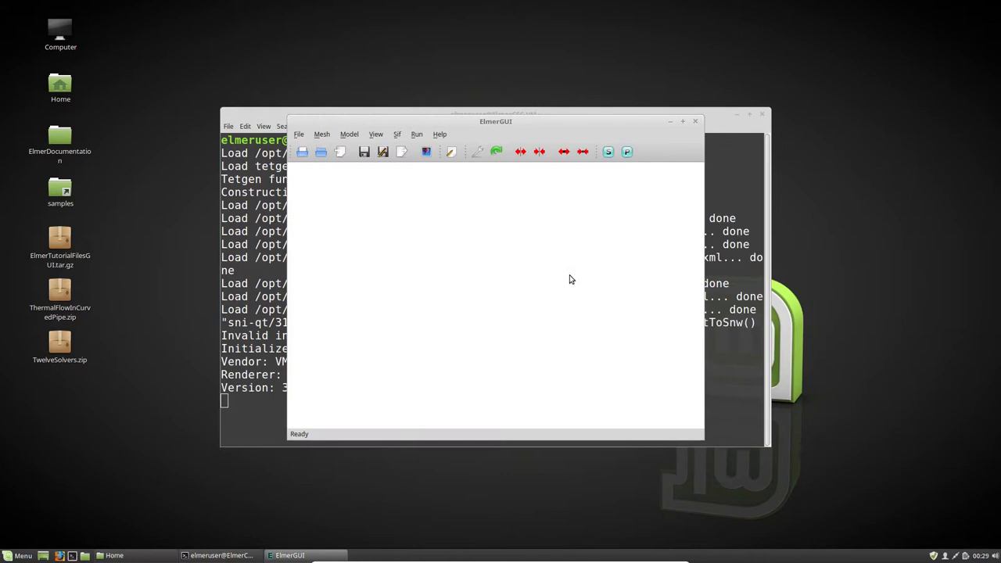
pyautogui.moveTo(712, 180)
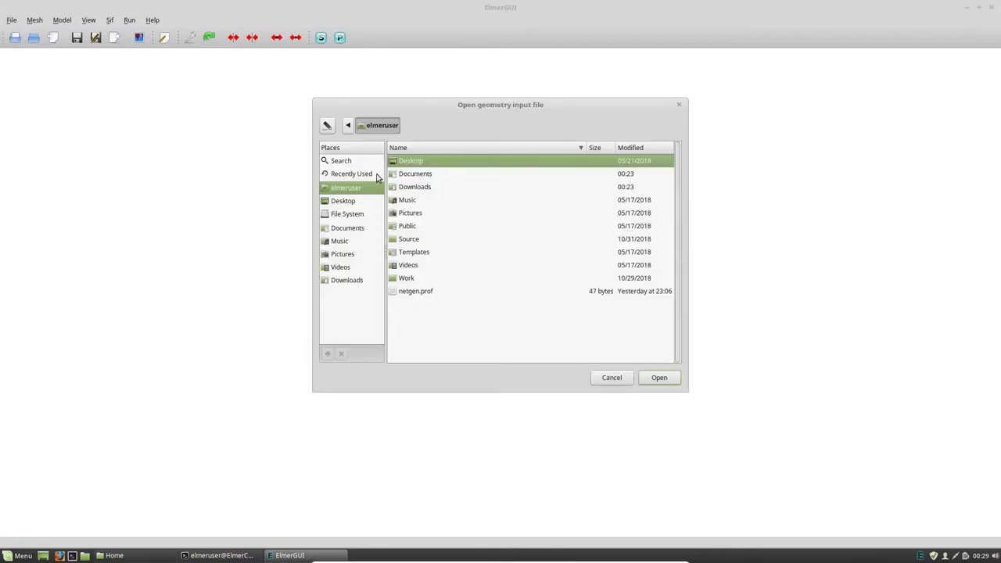
pyautogui.moveTo(352, 237)
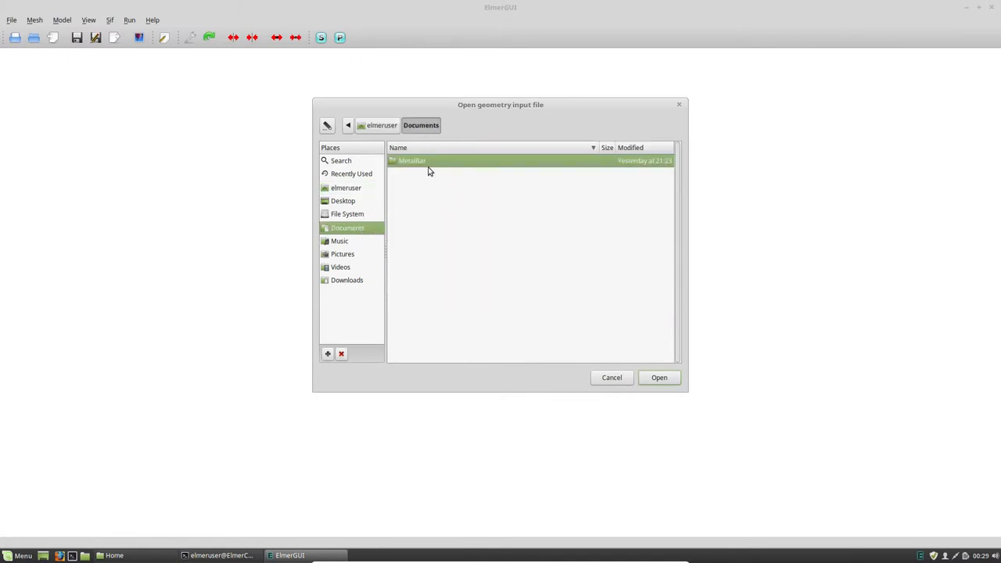
# Load Mesh.unv from Documents/MetalBar as the geometry input.
pyautogui.doubleClick(411, 160)
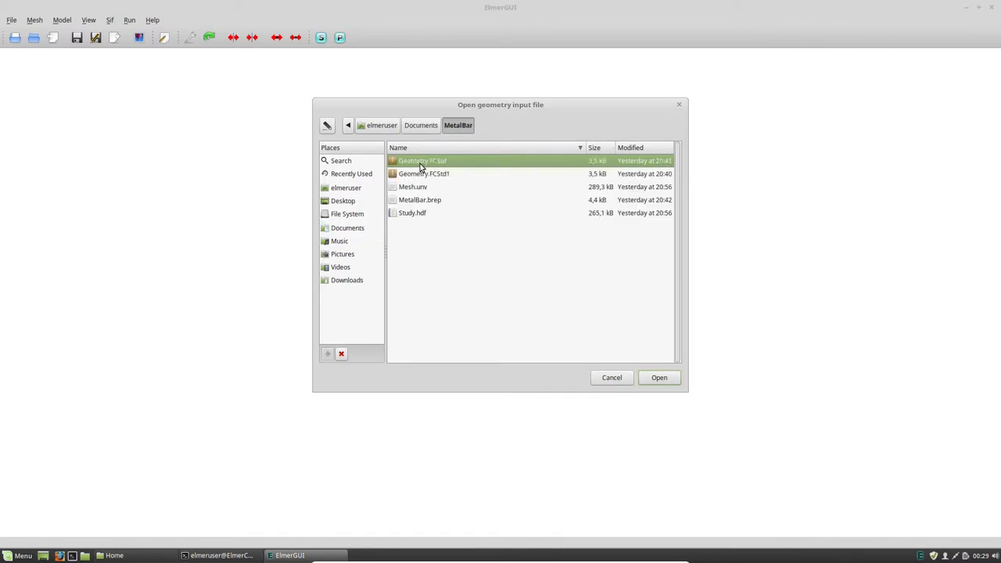
pyautogui.click(413, 186)
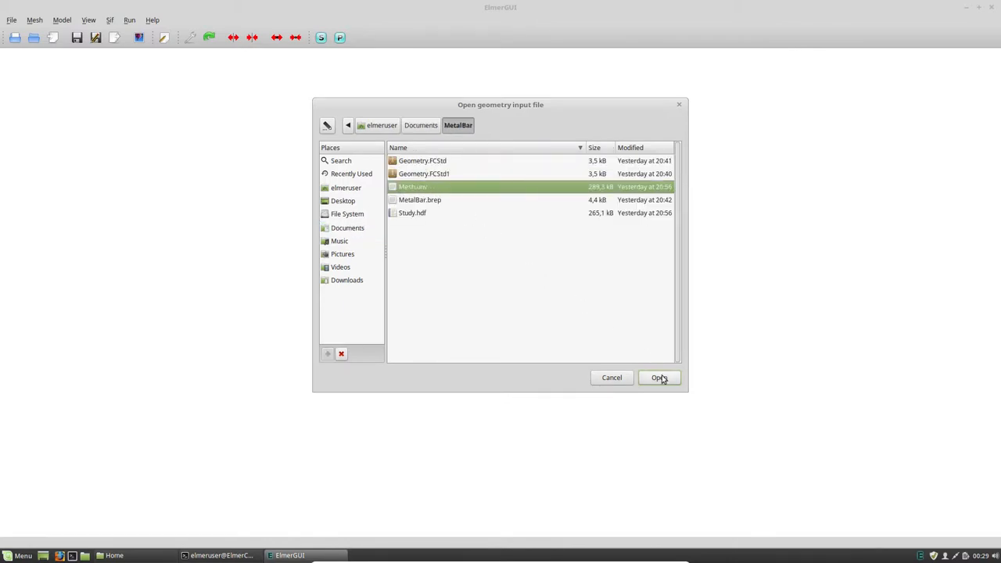
pyautogui.click(659, 377)
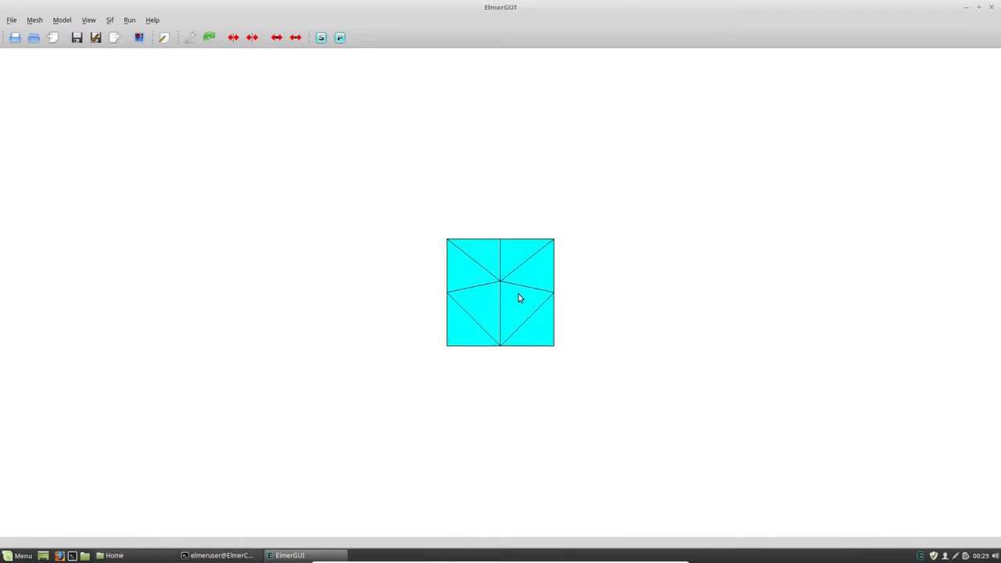
# Orbit to show the whole bar and turn on the View > Compass axes indicator.
pyautogui.moveTo(501, 293); pyautogui.dragTo(470, 321)
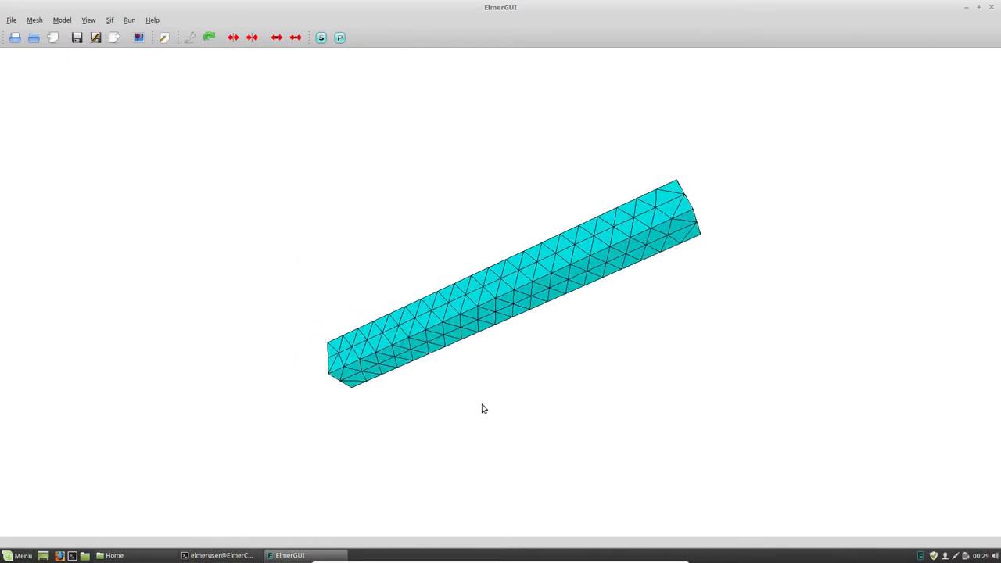
pyautogui.moveTo(476, 410)
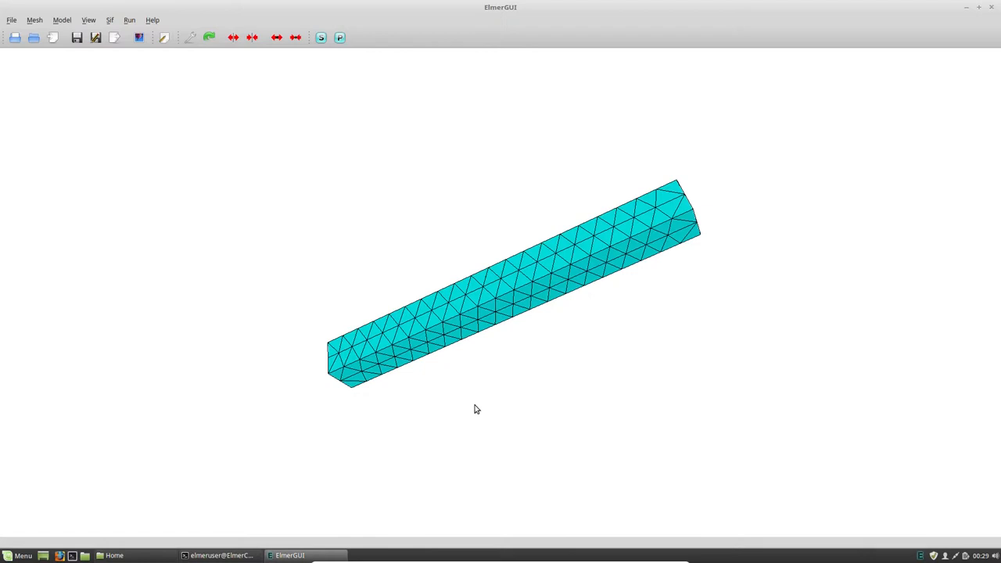
pyautogui.moveTo(463, 217)
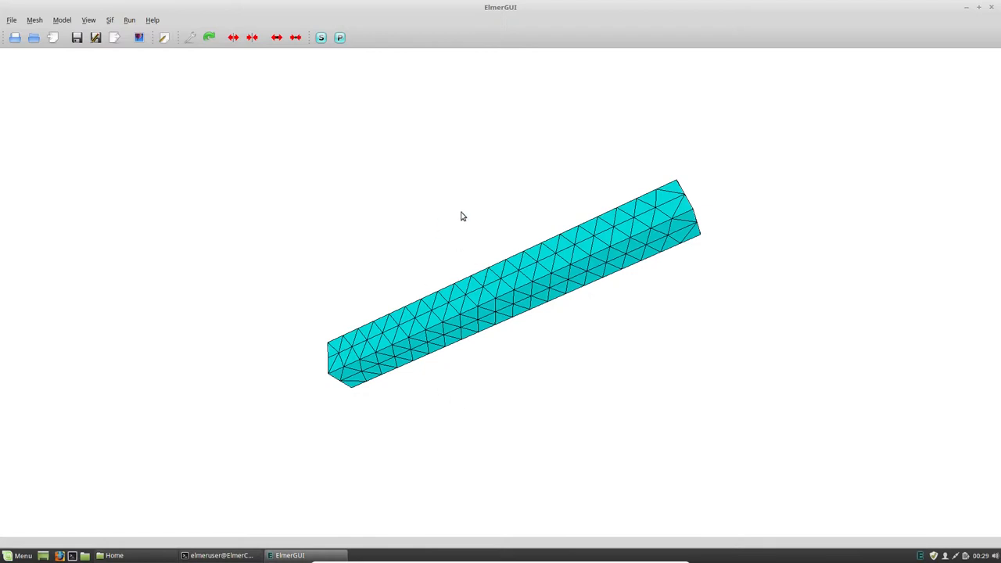
pyautogui.moveTo(115, 38)
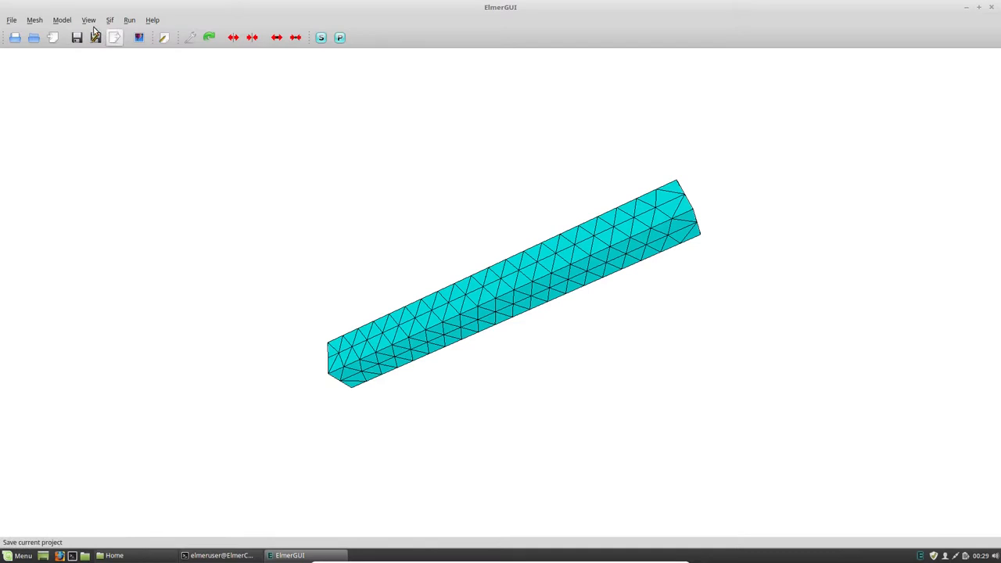
pyautogui.click(88, 19)
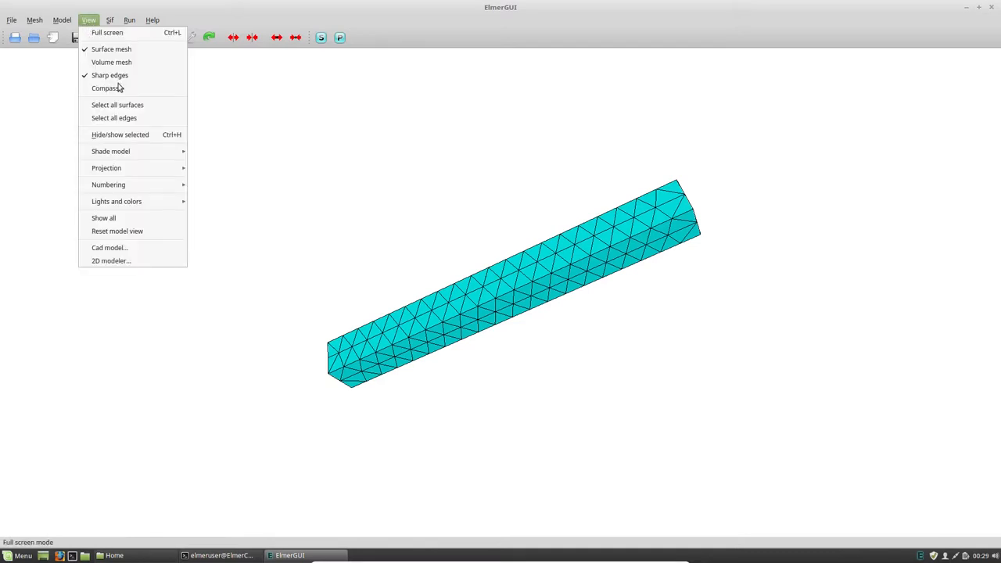
pyautogui.click(62, 20)
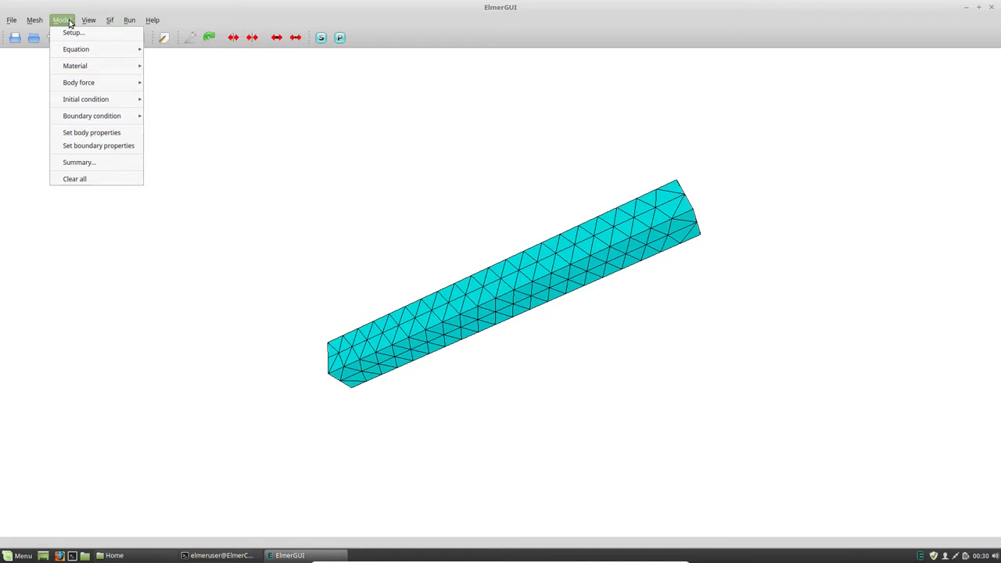
pyautogui.click(88, 19)
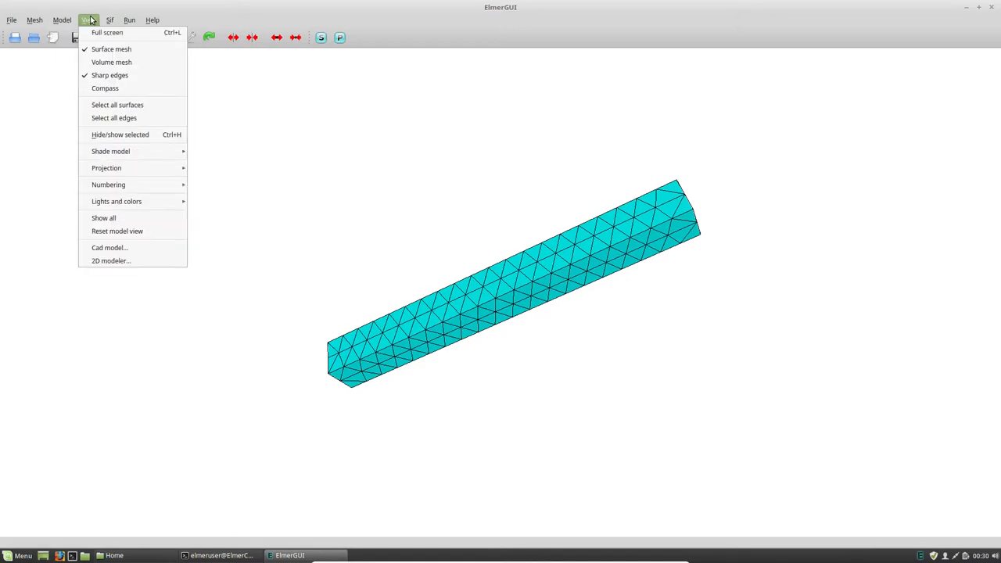
pyautogui.click(62, 20)
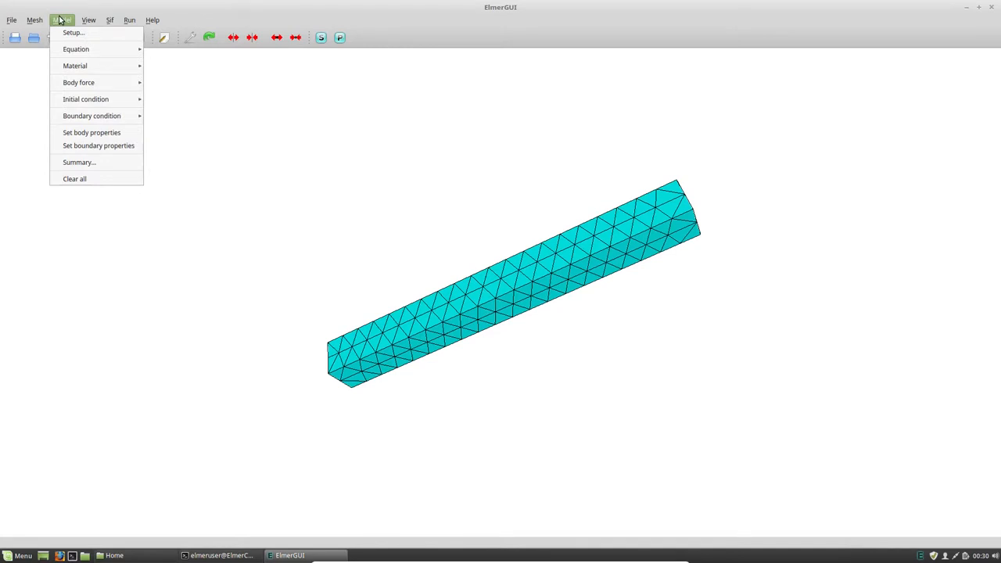
pyautogui.click(88, 20)
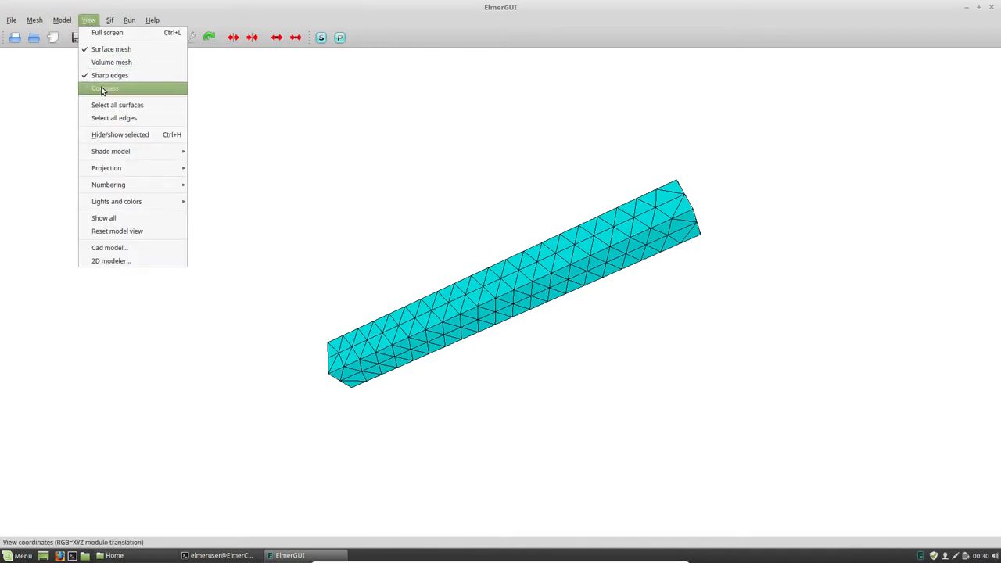
pyautogui.click(106, 89)
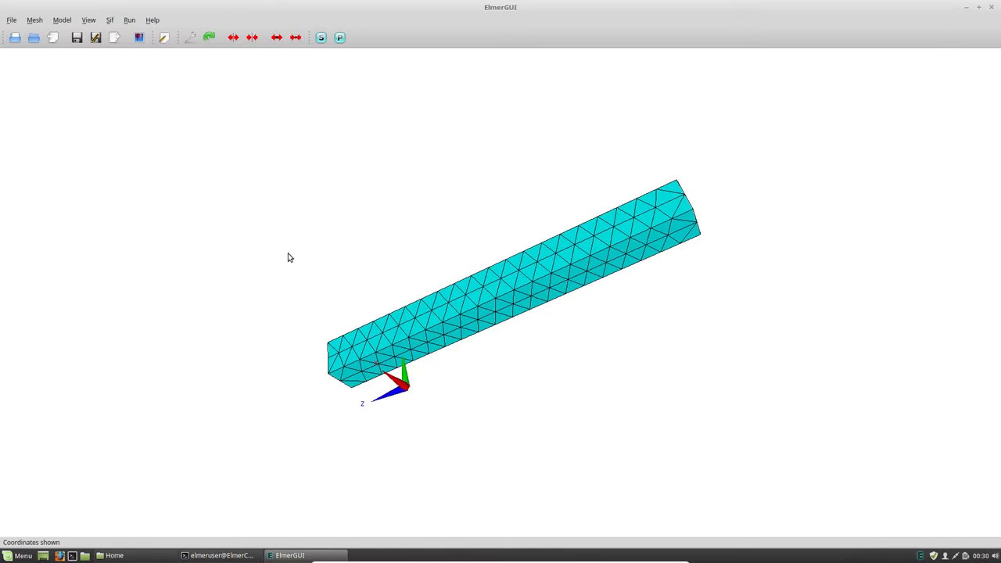
pyautogui.moveTo(210, 155)
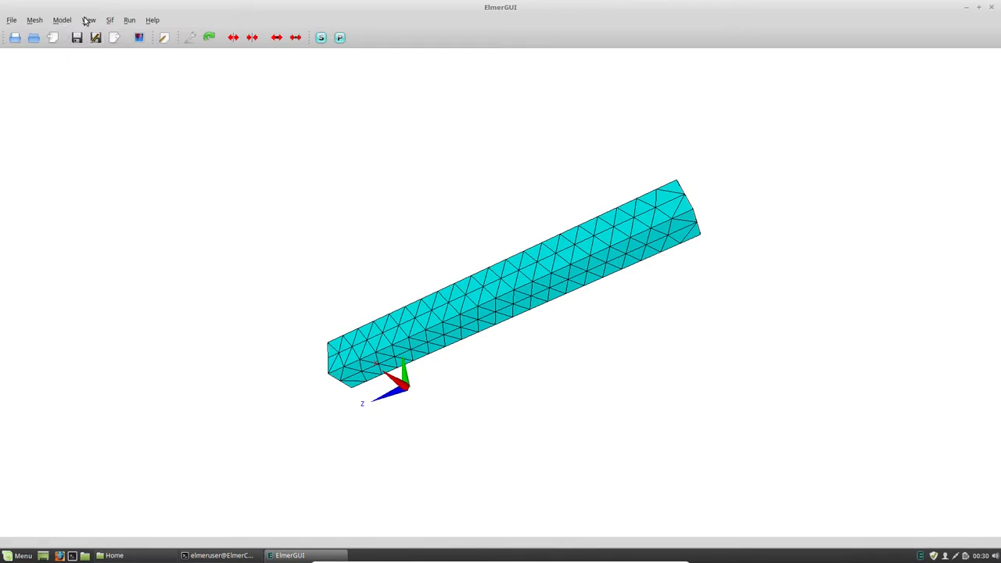
pyautogui.click(89, 20)
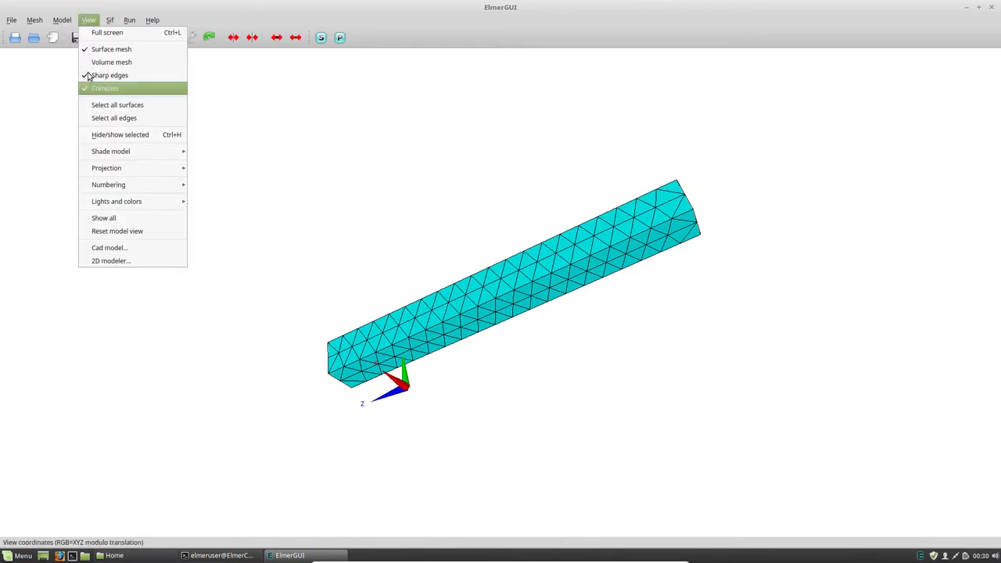
pyautogui.click(63, 20)
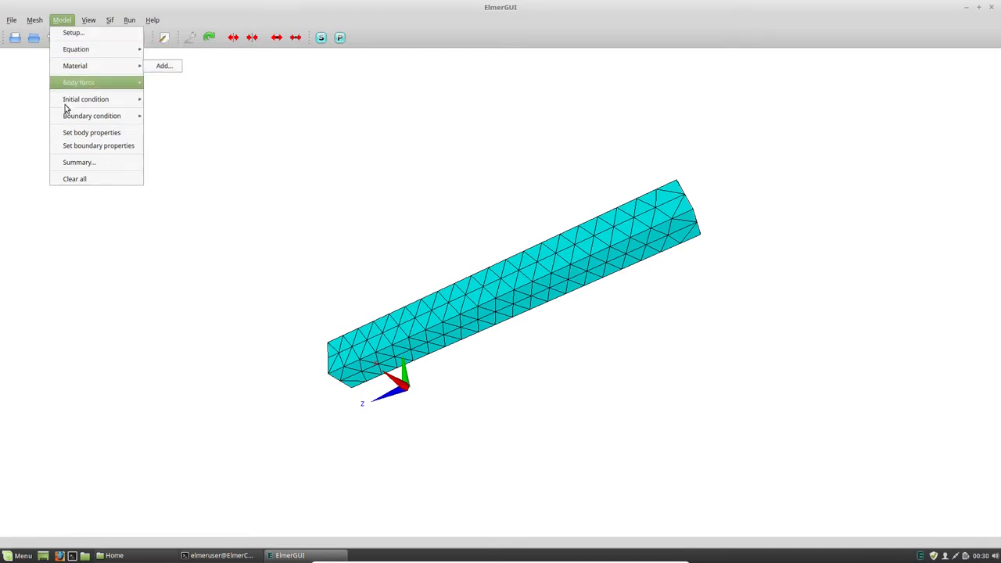
pyautogui.moveTo(79, 162)
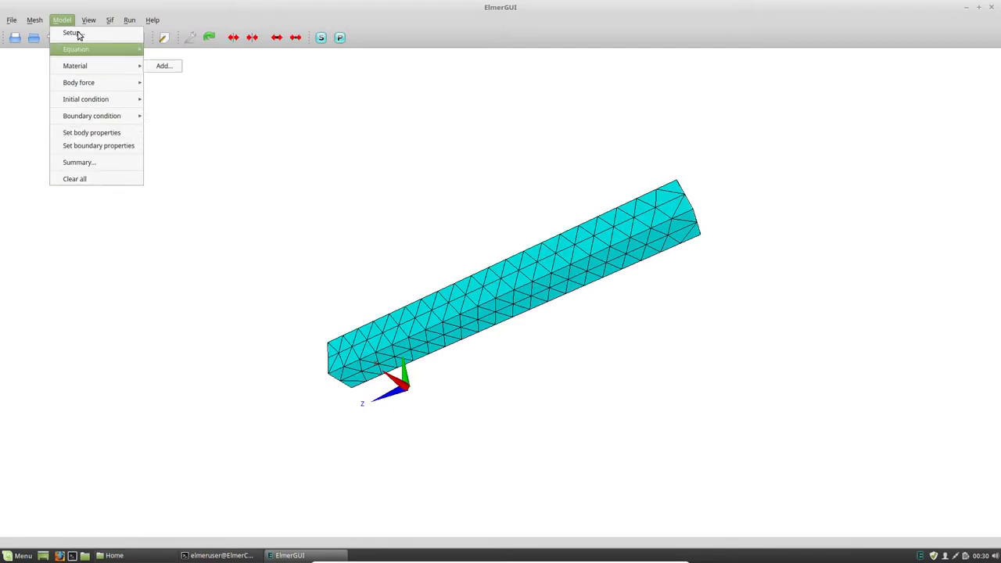
# In Model > Setup, enter a Coordinate Scaling of 0.001.
pyautogui.click(71, 33)
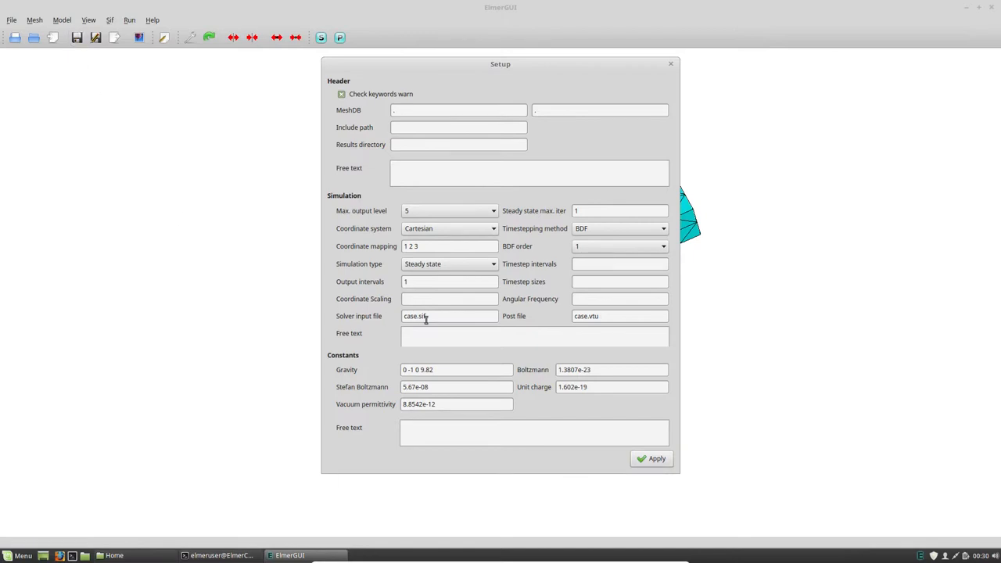
pyautogui.moveTo(600, 316)
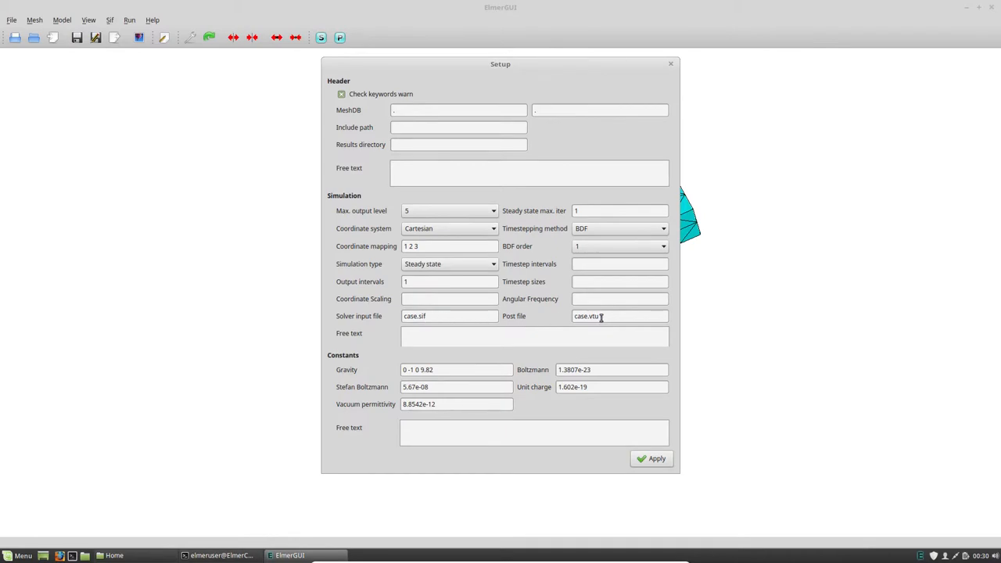
pyautogui.tripleClick(620, 316)
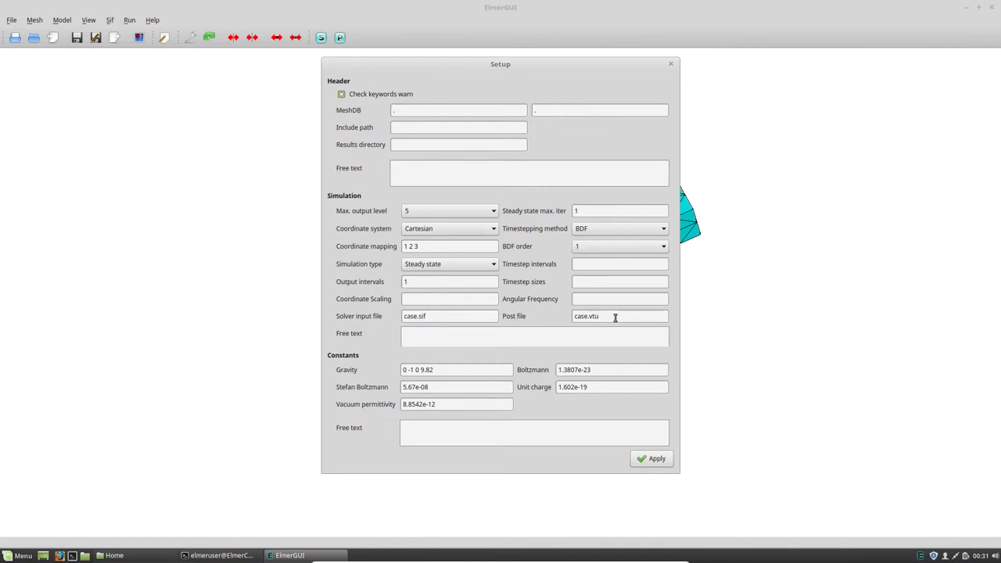
pyautogui.moveTo(448, 293)
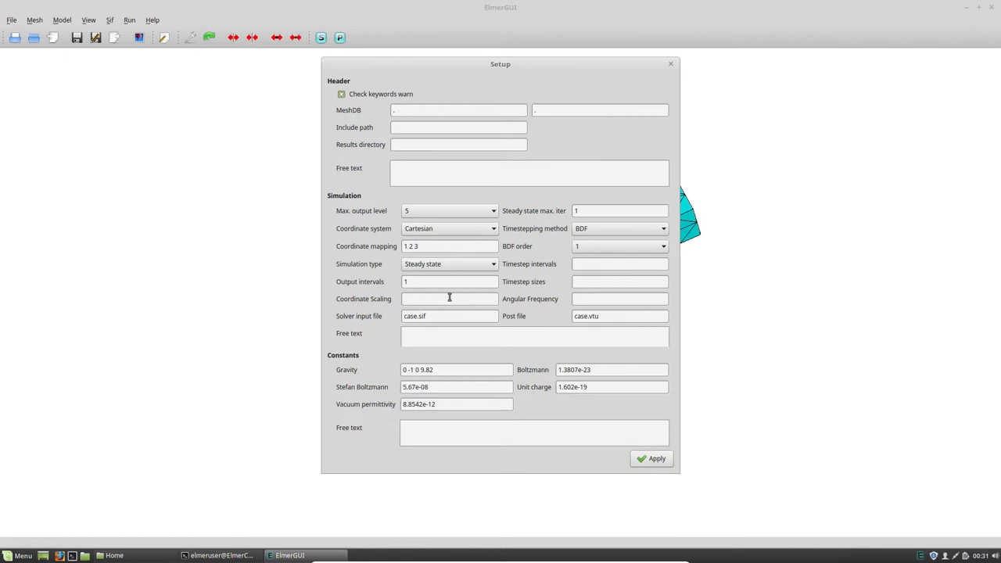
pyautogui.write('0.00')
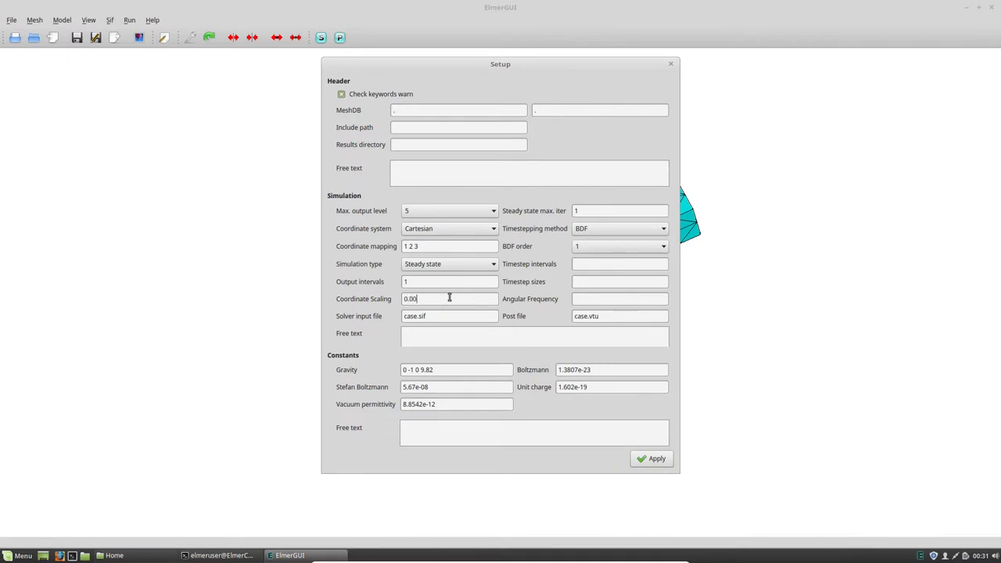
pyautogui.write('1')
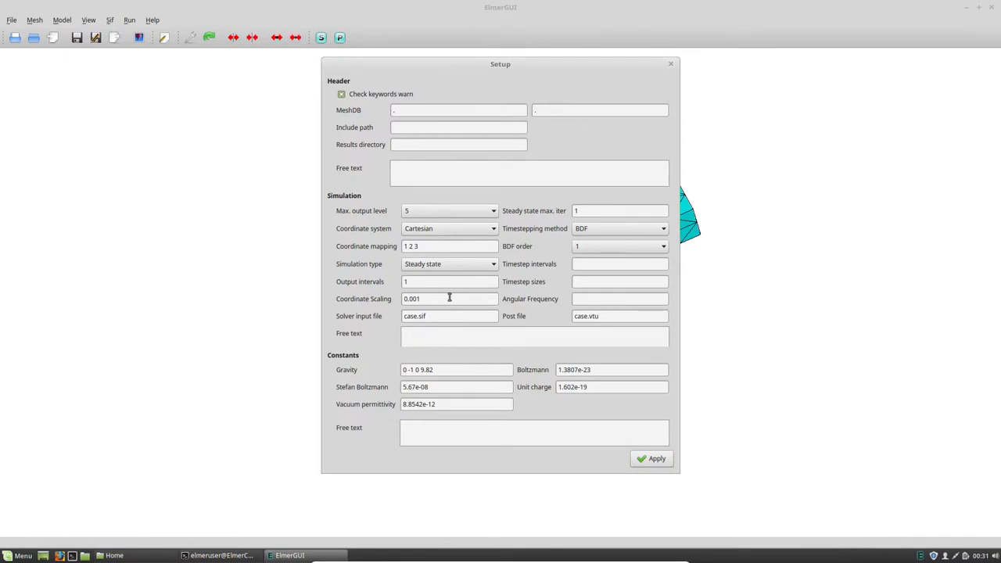
pyautogui.click(450, 299)
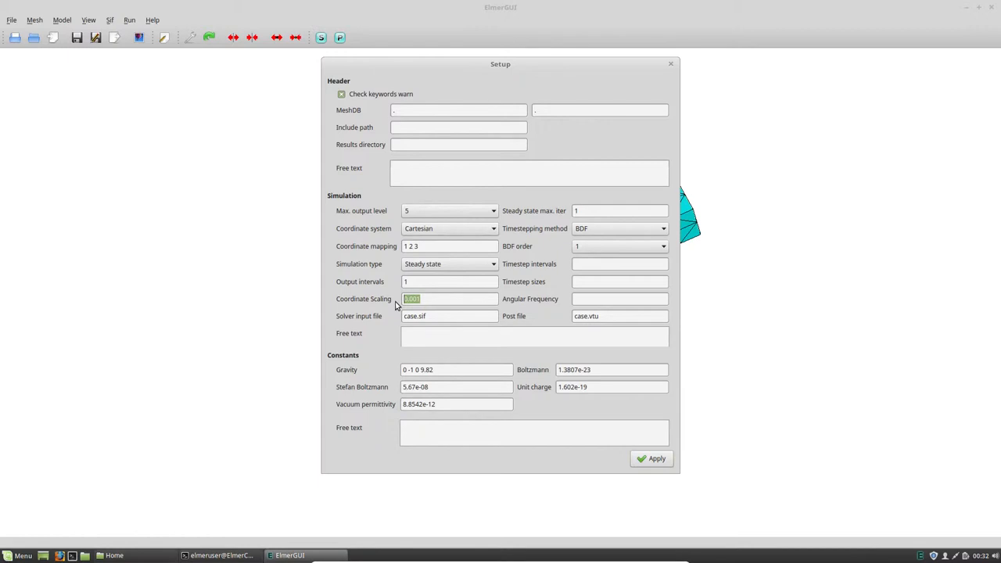
pyautogui.moveTo(673, 470)
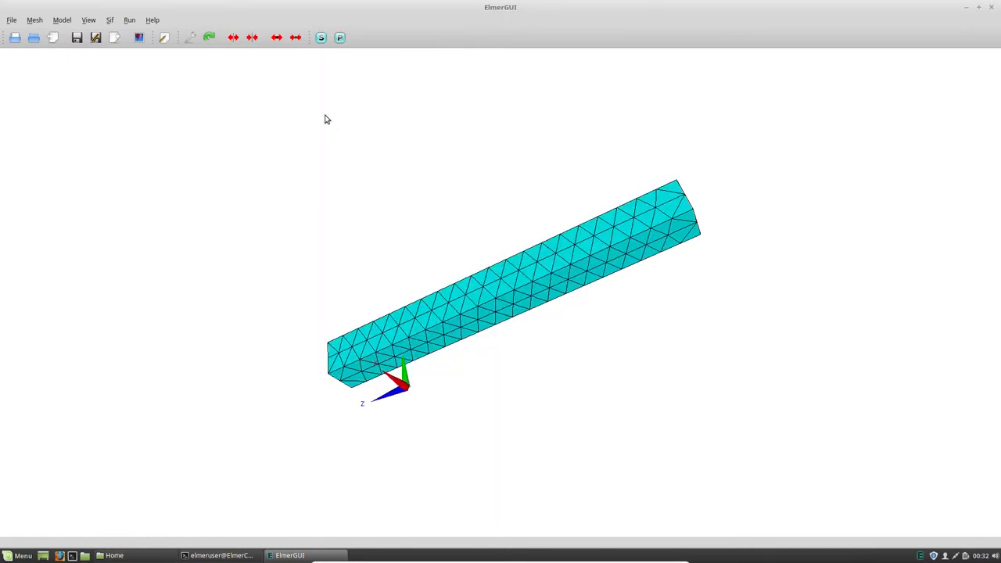
# Add an equation named LinearElasticity with Linear elasticity Active on Body 7.
pyautogui.click(62, 19)
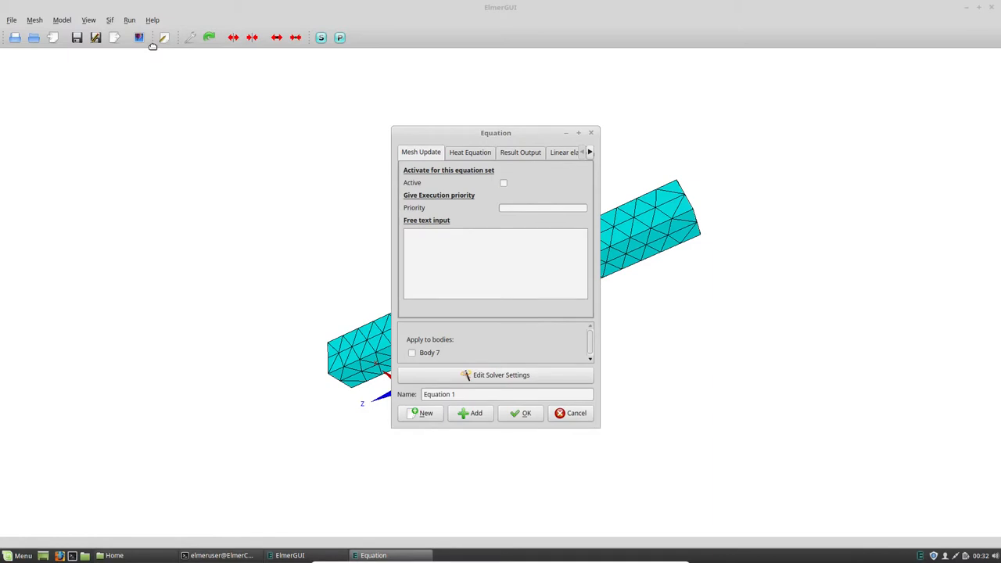
pyautogui.moveTo(565, 167)
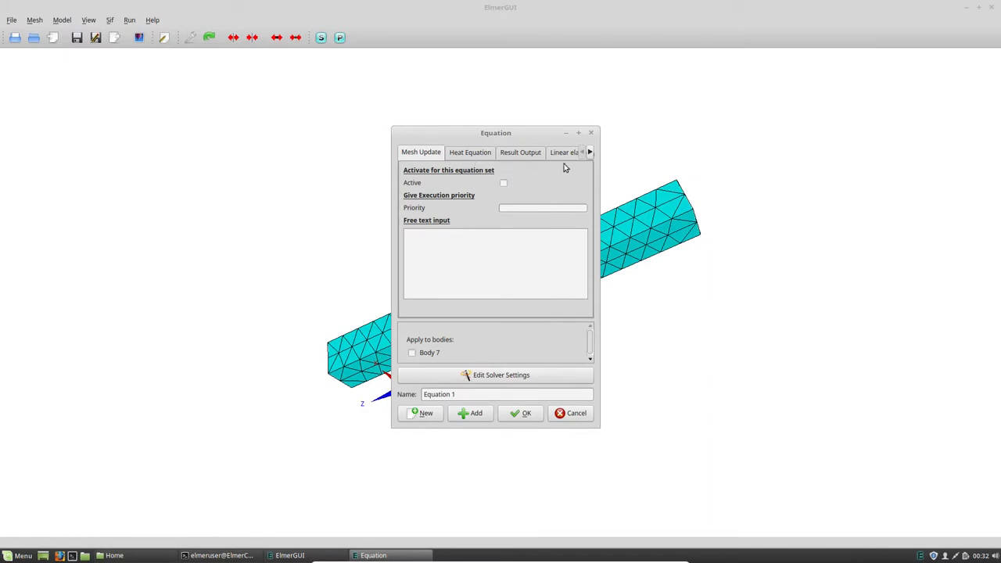
pyautogui.click(564, 152)
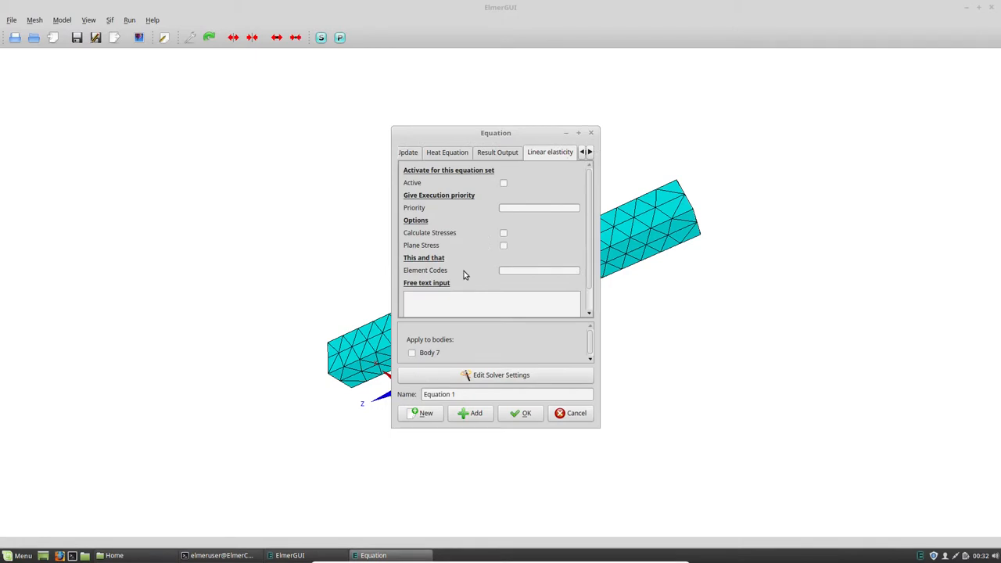
pyautogui.moveTo(479, 386)
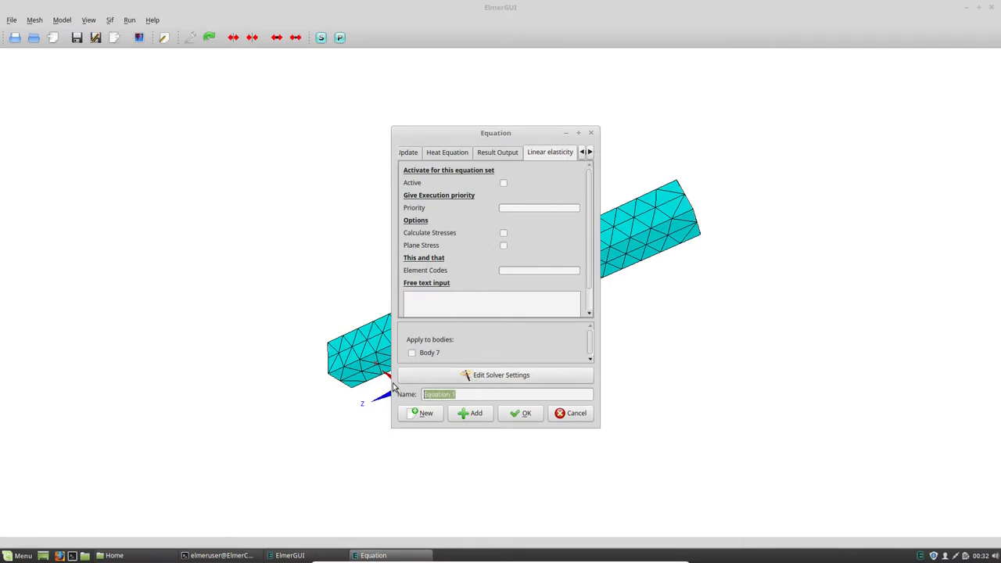
pyautogui.write('LinearElast')
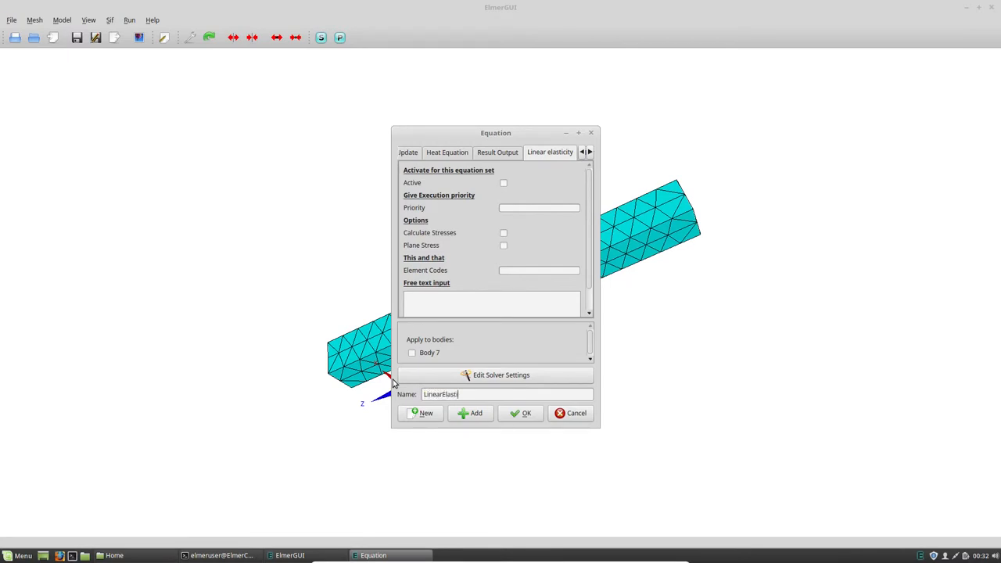
pyautogui.write('icity')
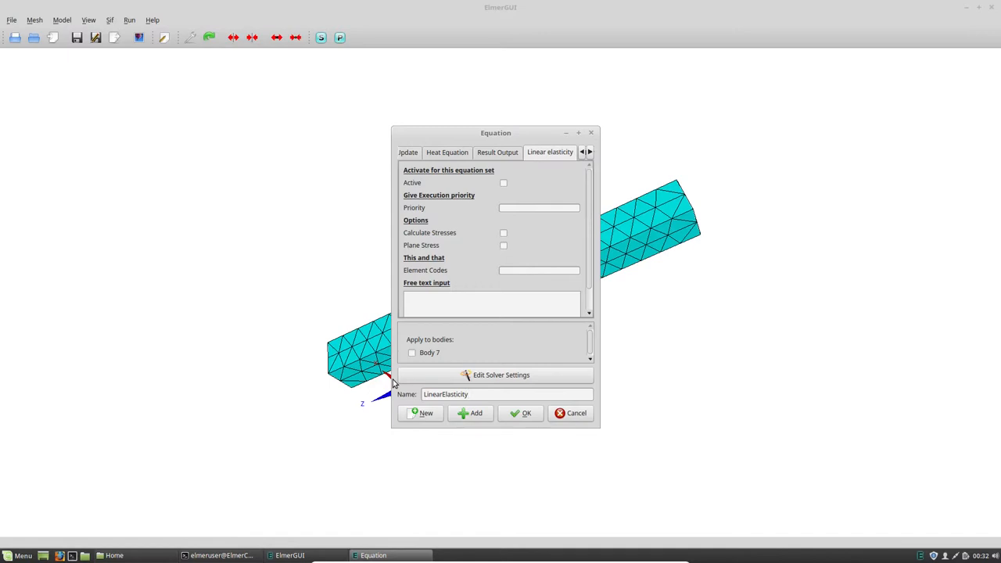
pyautogui.moveTo(410, 340)
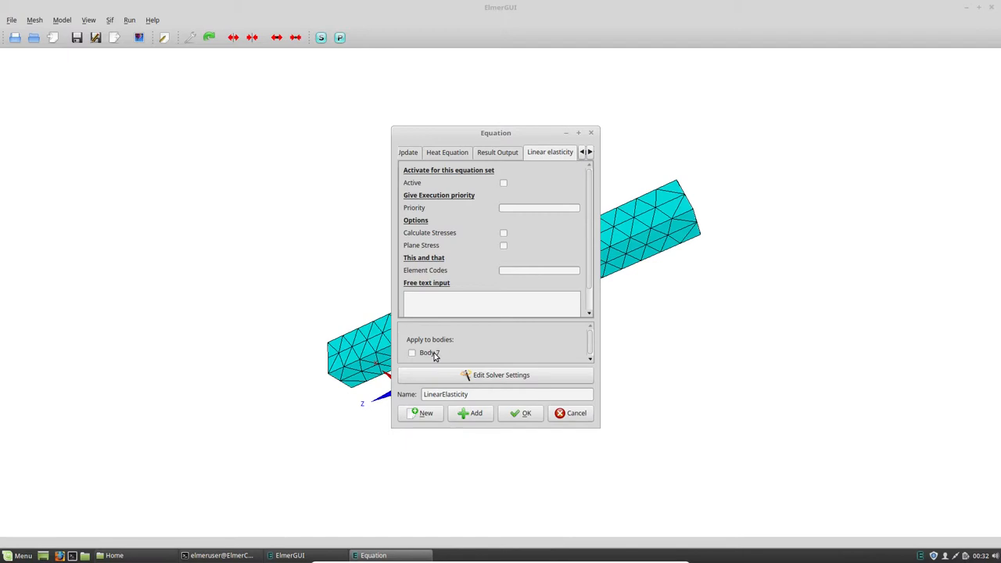
pyautogui.click(413, 352)
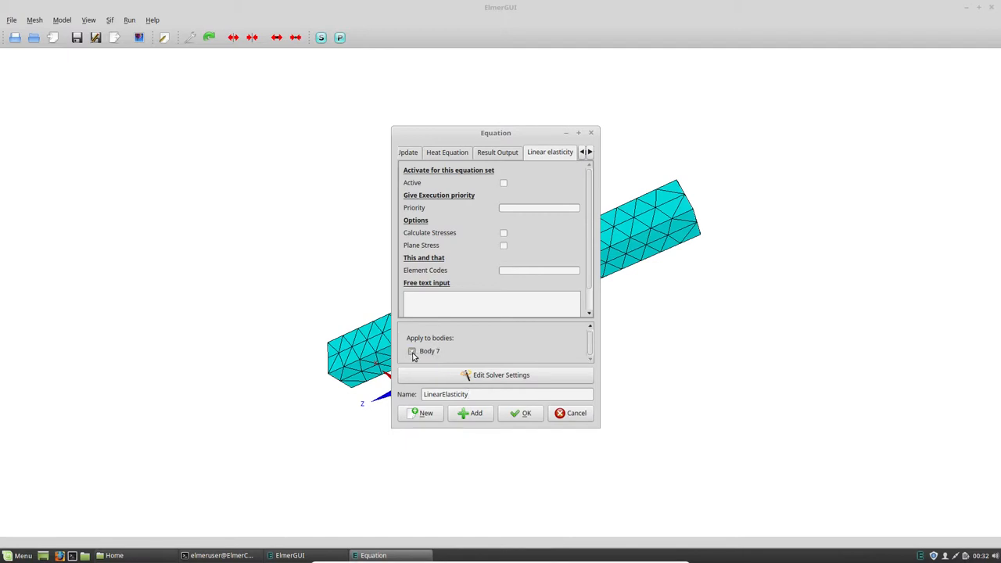
pyautogui.click(412, 352)
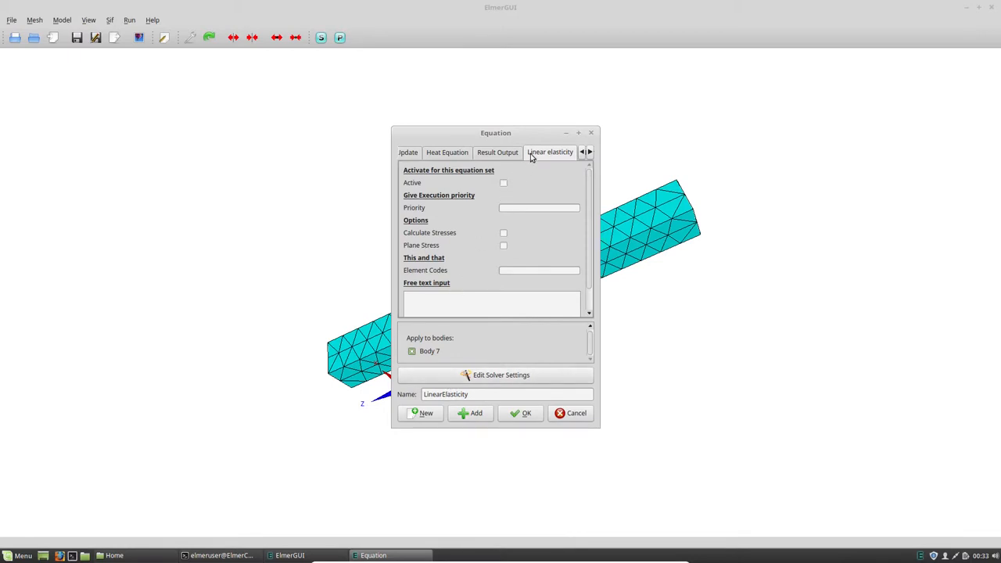
pyautogui.click(503, 182)
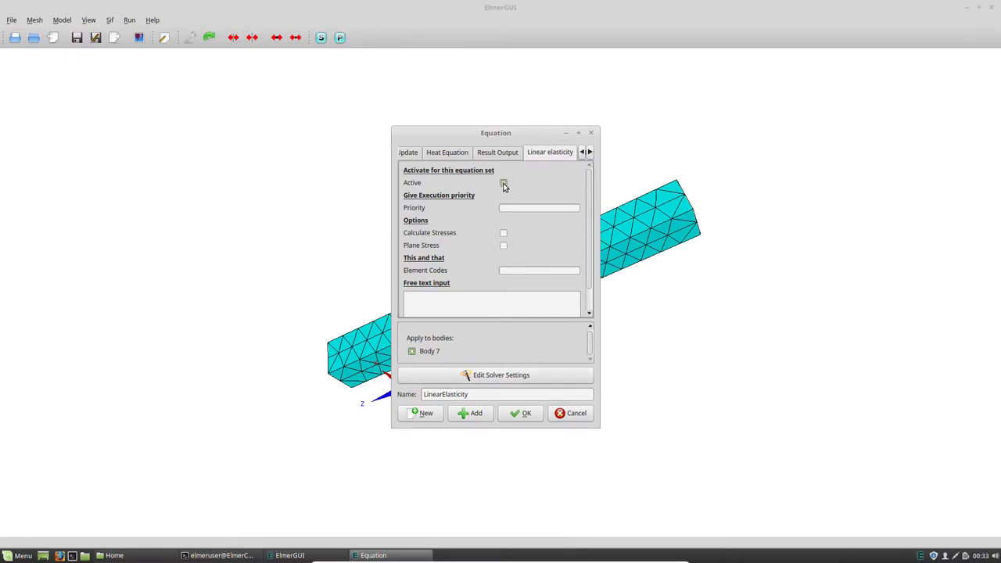
pyautogui.click(504, 182)
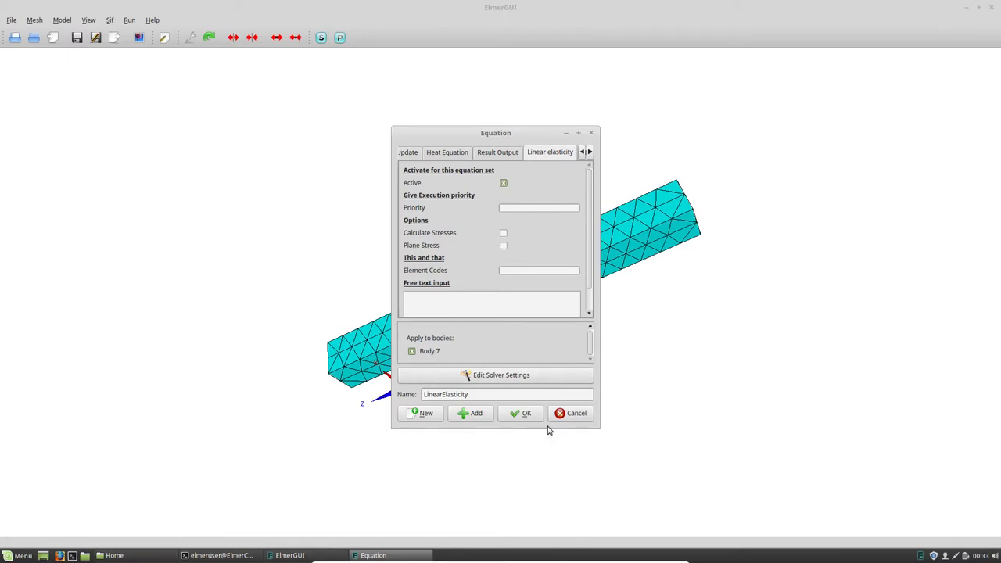
# Enable Eigen Analysis in the linear elasticity solver-specific options with Eigen System Values set to 5.
pyautogui.click(501, 375)
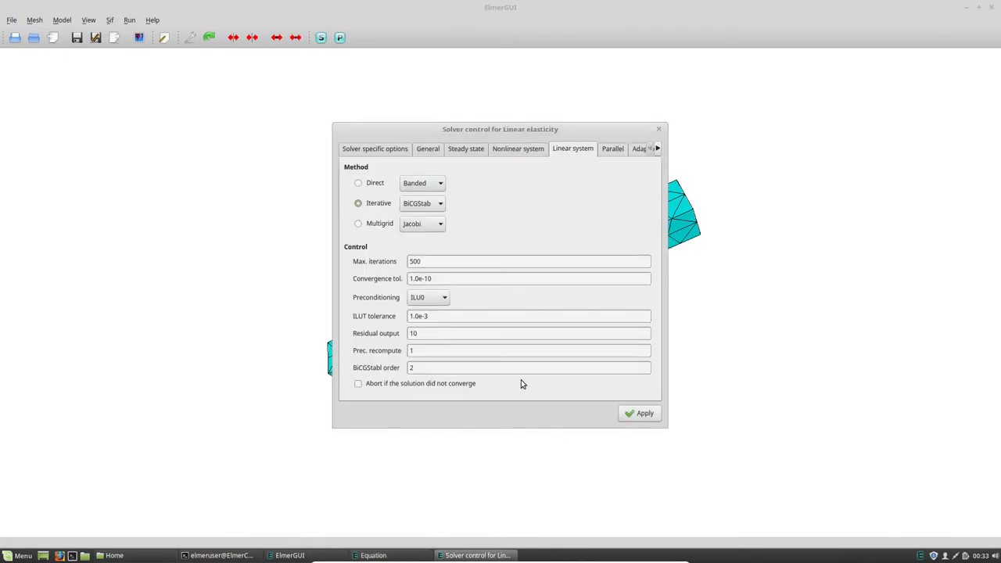
pyautogui.moveTo(429, 219)
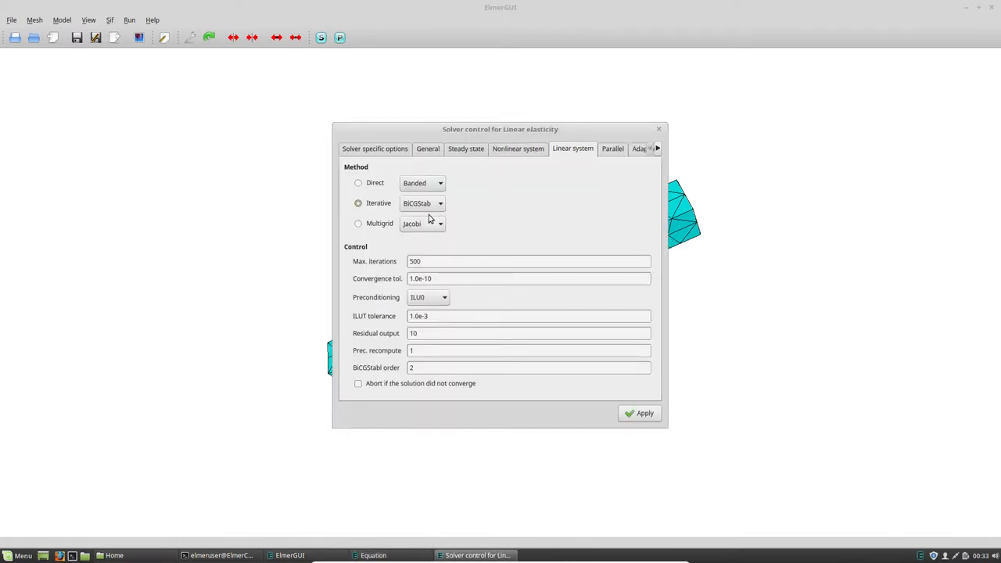
pyautogui.click(374, 148)
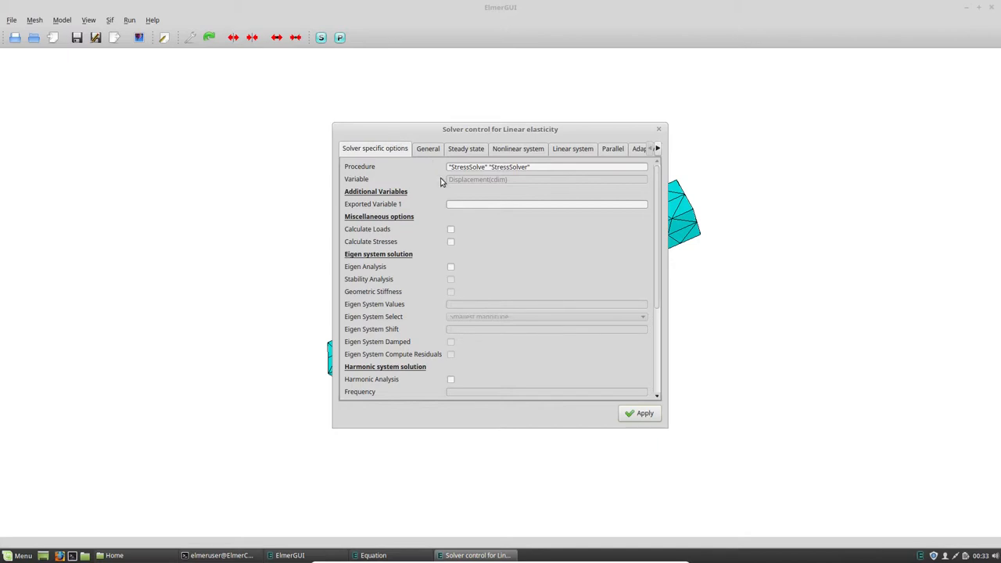
pyautogui.moveTo(450, 272)
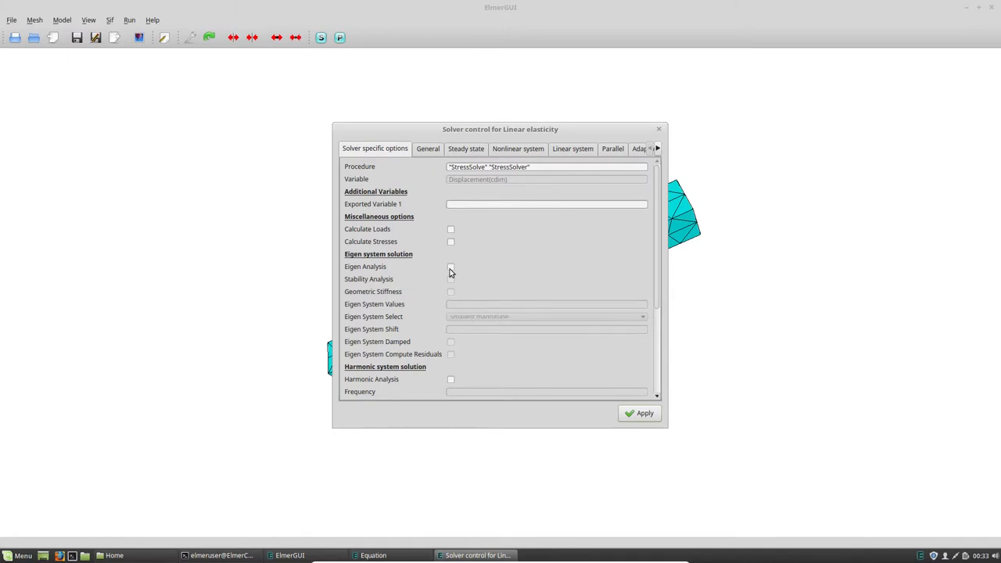
pyautogui.click(450, 267)
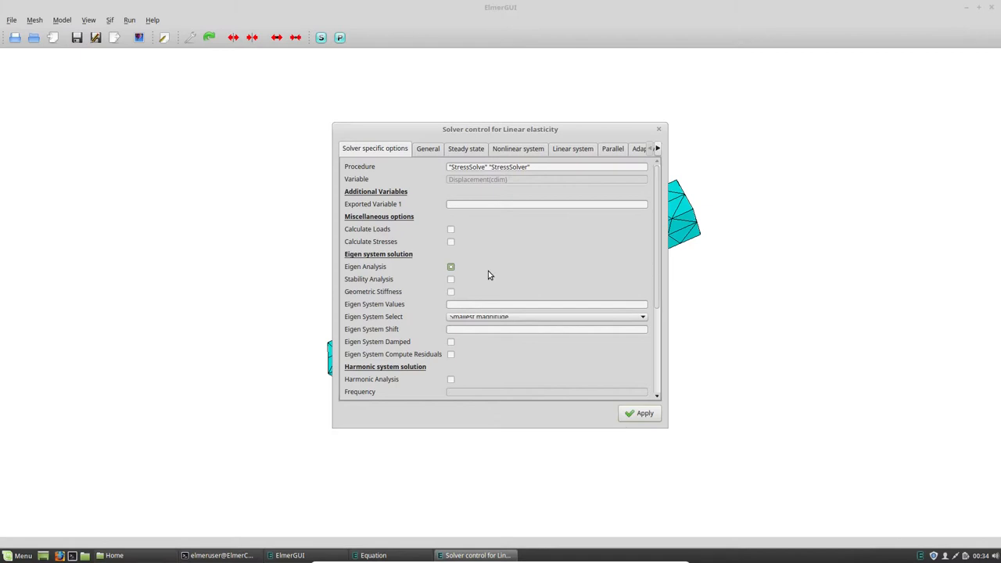
pyautogui.moveTo(493, 295)
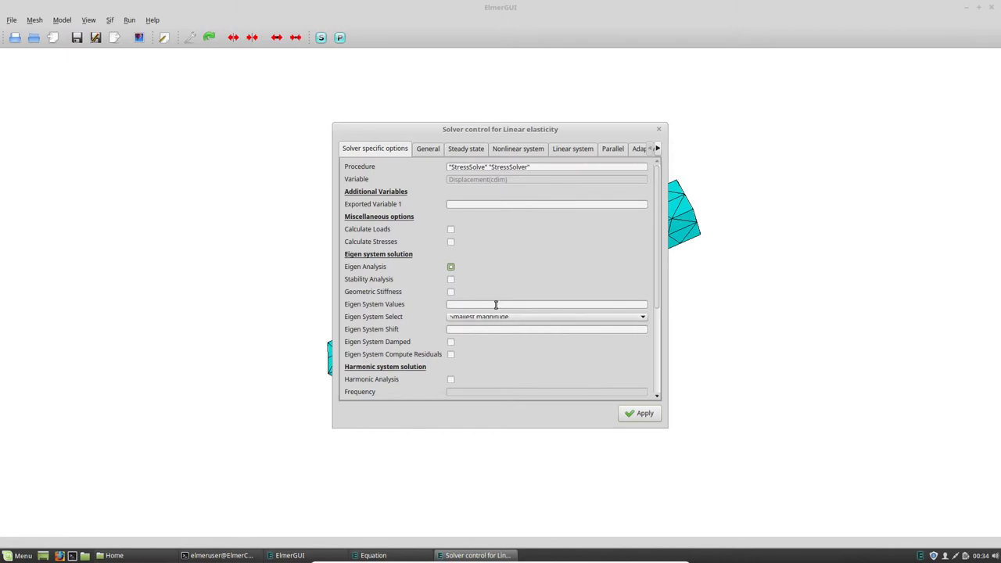
pyautogui.write('5')
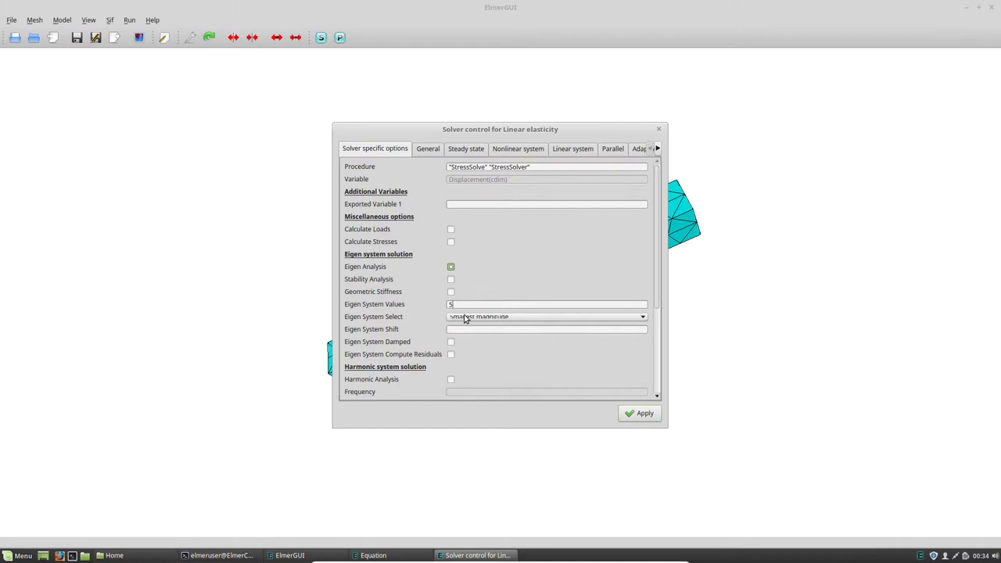
pyautogui.moveTo(467, 321)
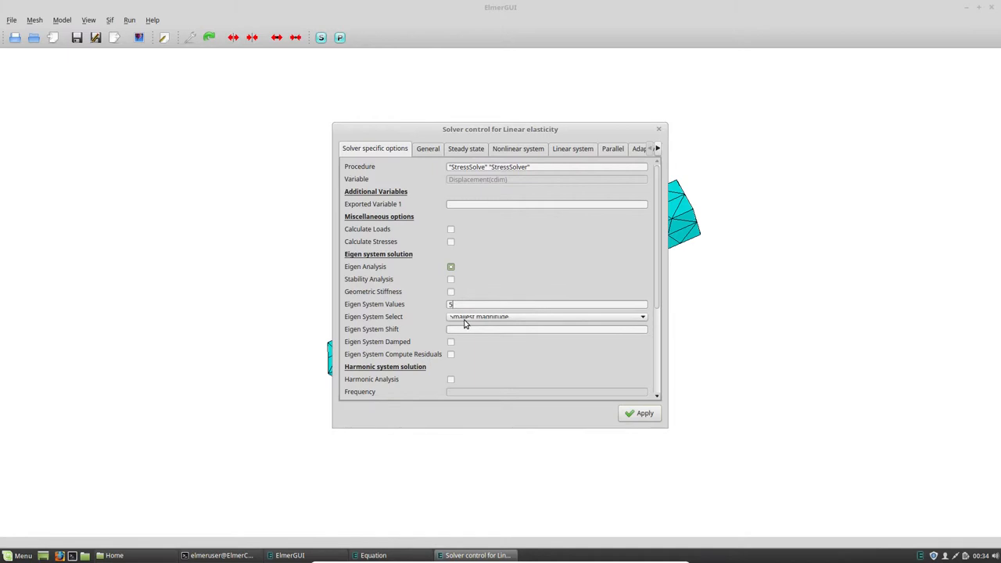
pyautogui.scroll(-3)
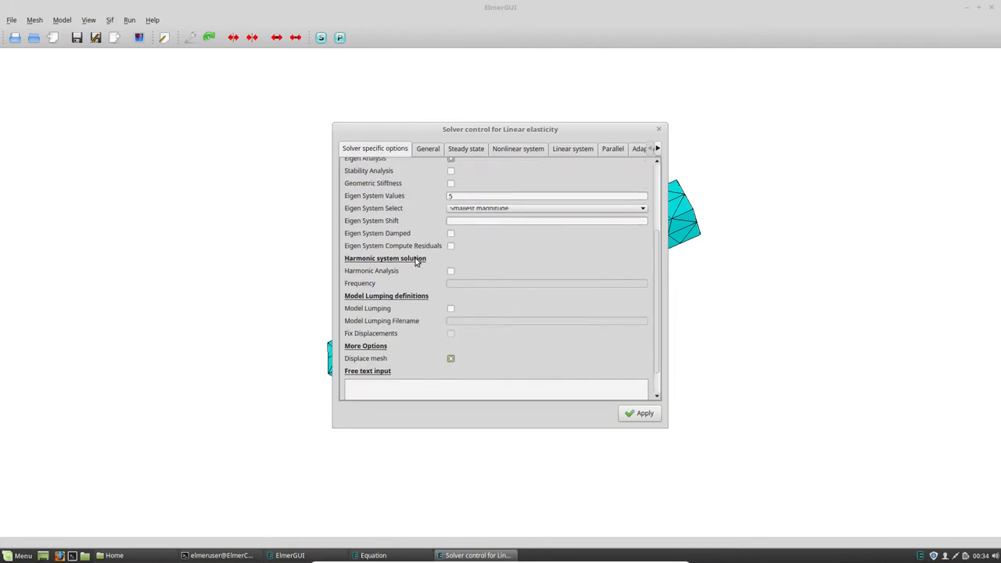
pyautogui.scroll(3)
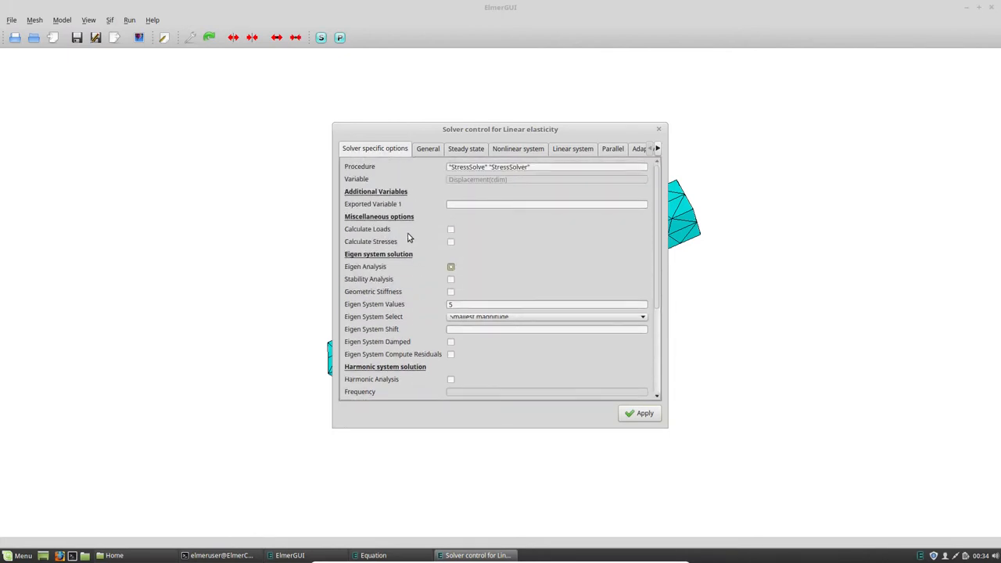
# Review the General and Steady state settings and set nonlinear Max. iterations to 1.
pyautogui.click(428, 148)
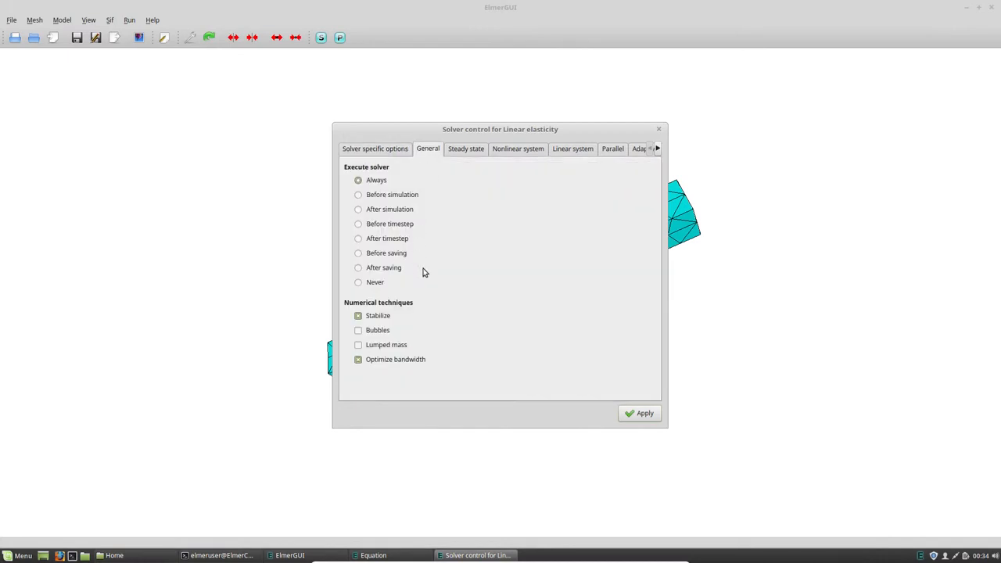
pyautogui.click(466, 149)
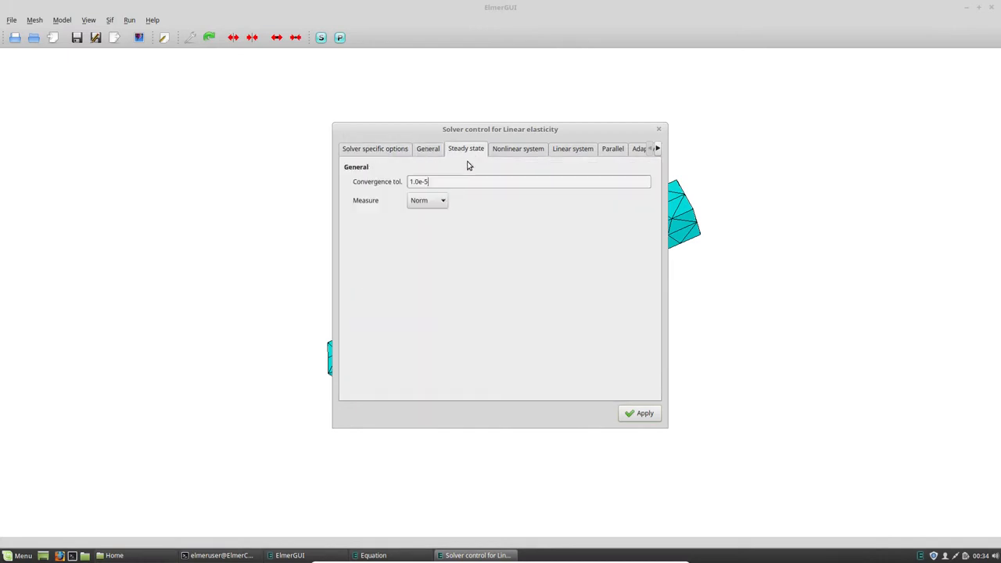
pyautogui.moveTo(497, 156)
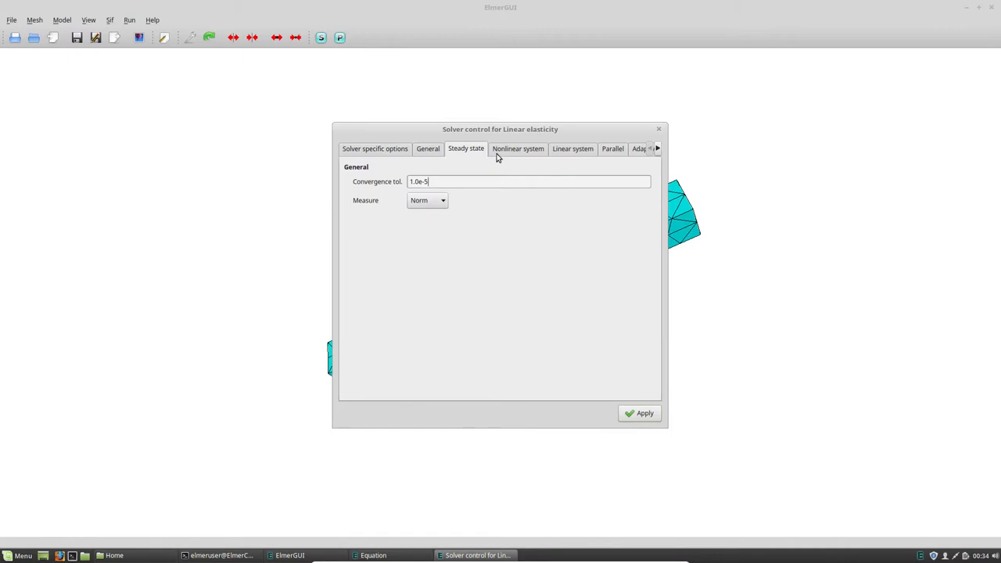
pyautogui.click(518, 148)
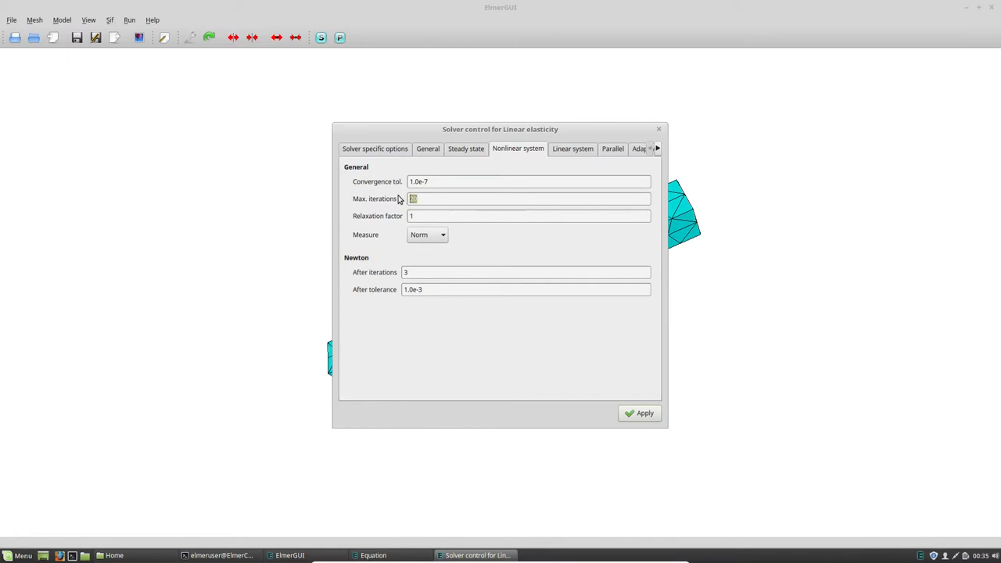
pyautogui.write('1')
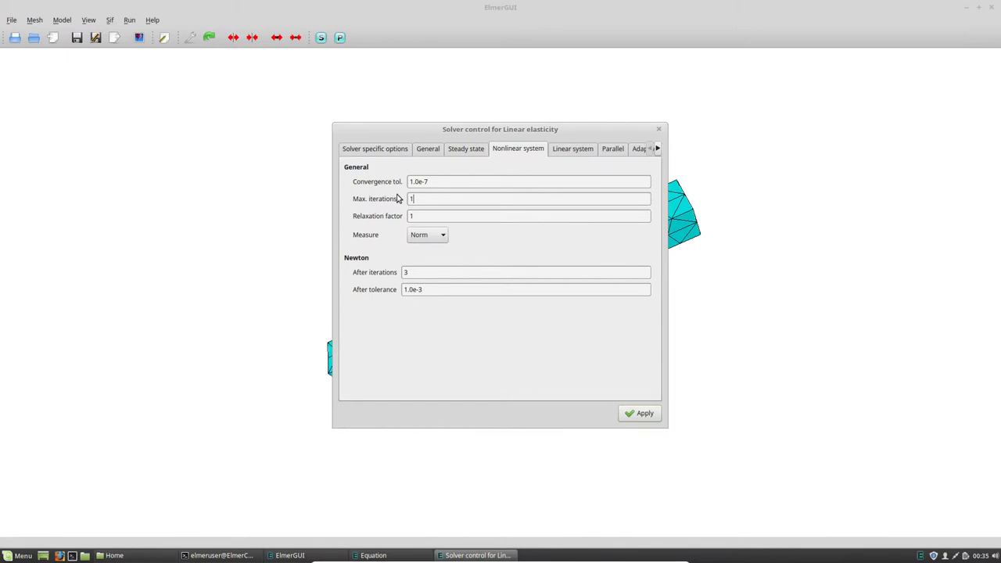
pyautogui.moveTo(434, 198)
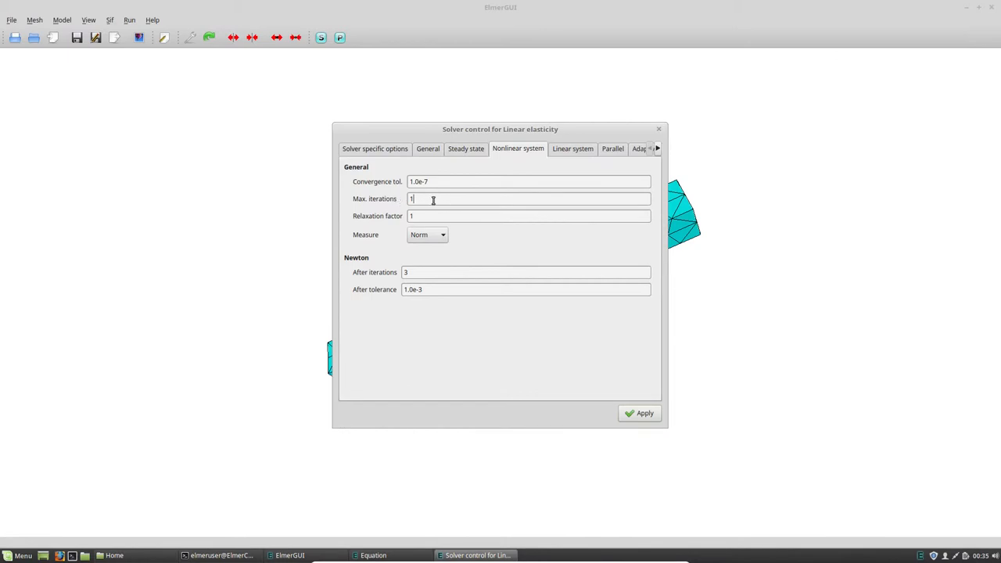
pyautogui.click(573, 149)
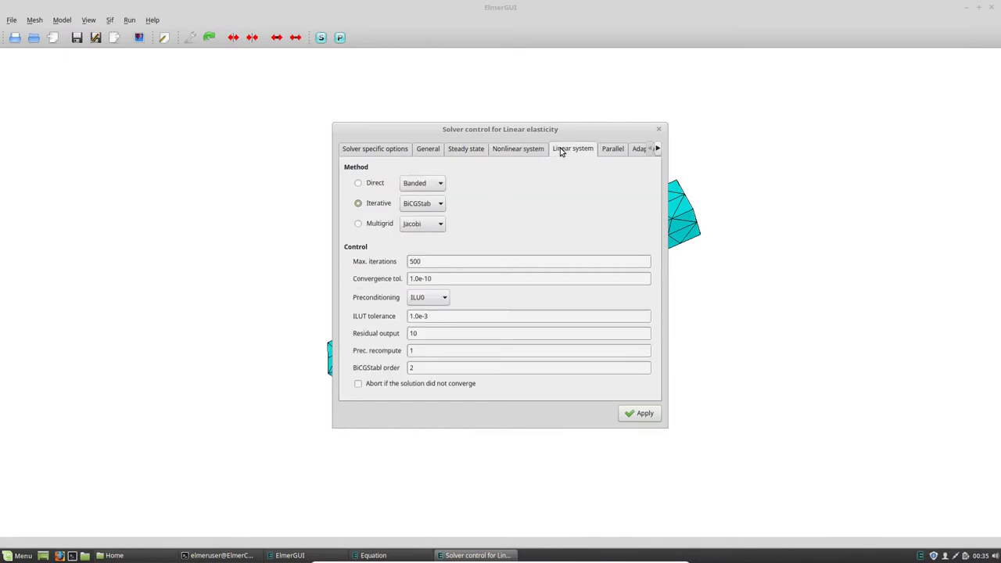
pyautogui.moveTo(473, 238)
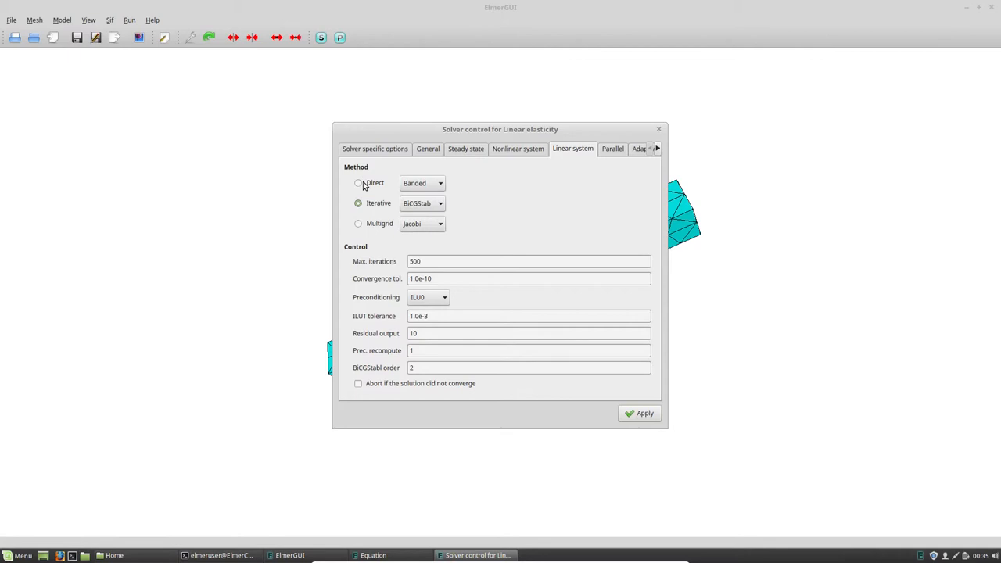
# Switch the linear system to the Direct Umfpack method with ILUT preconditioning.
pyautogui.click(358, 182)
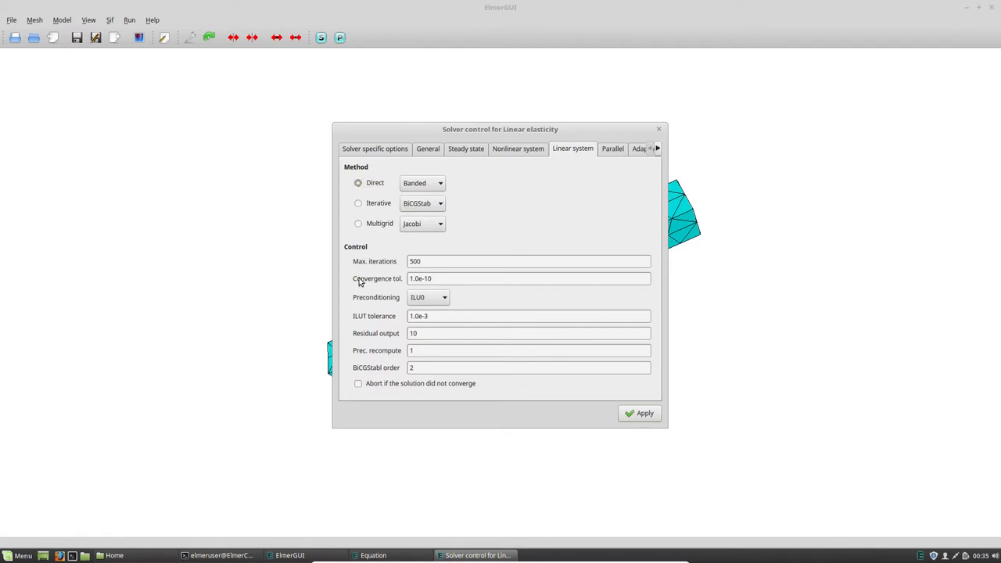
pyautogui.moveTo(407, 195)
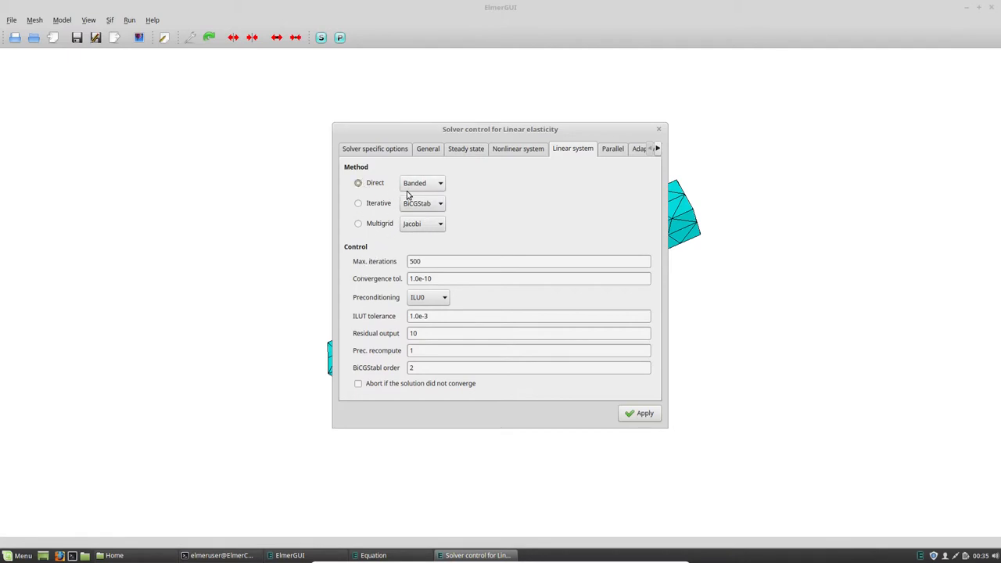
pyautogui.click(423, 183)
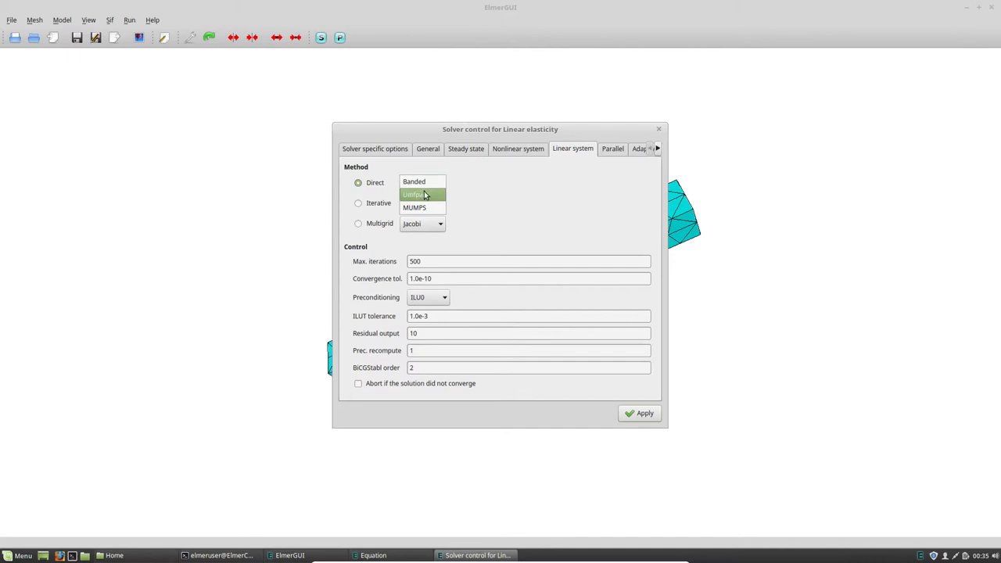
pyautogui.click(422, 194)
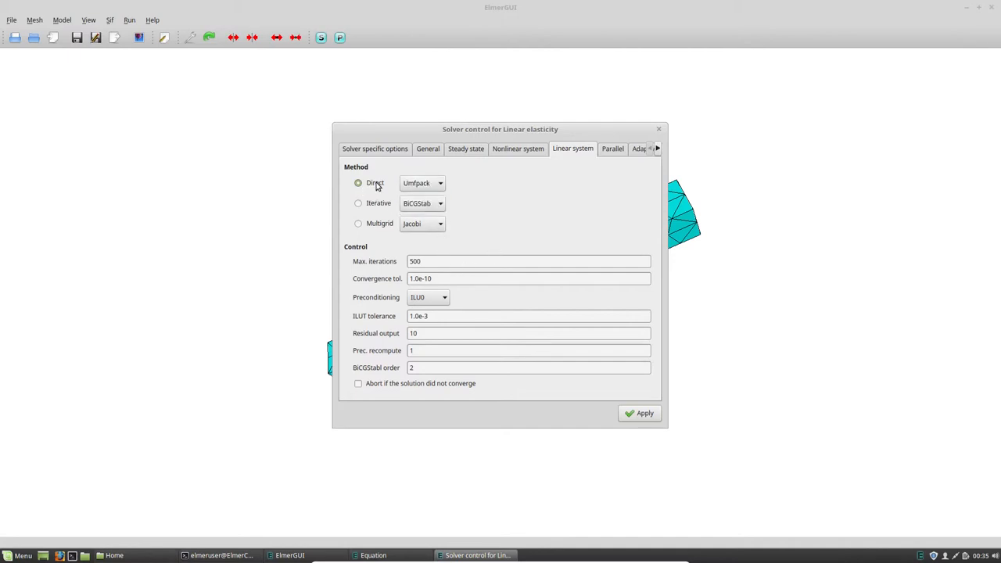
pyautogui.moveTo(415, 193)
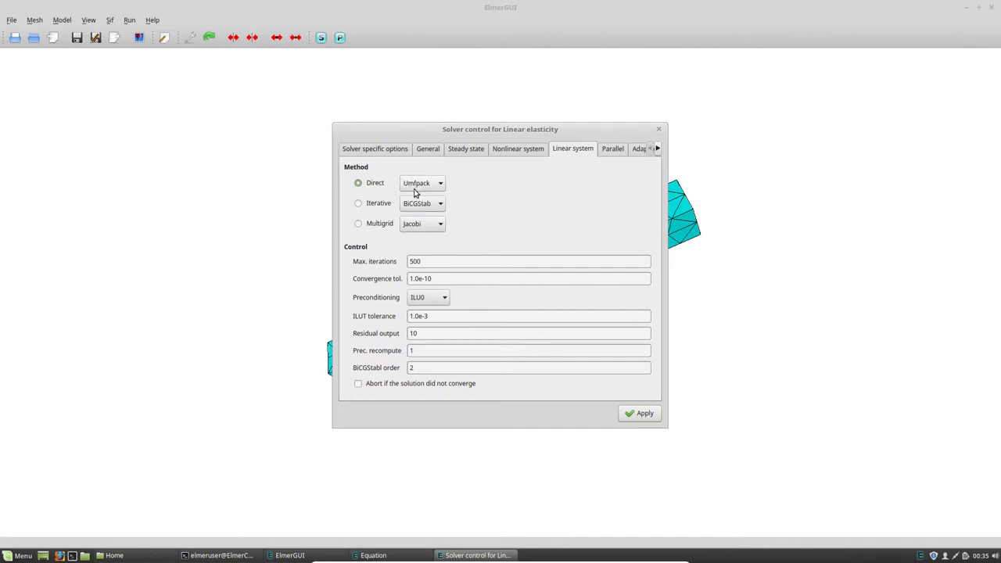
pyautogui.moveTo(428, 292)
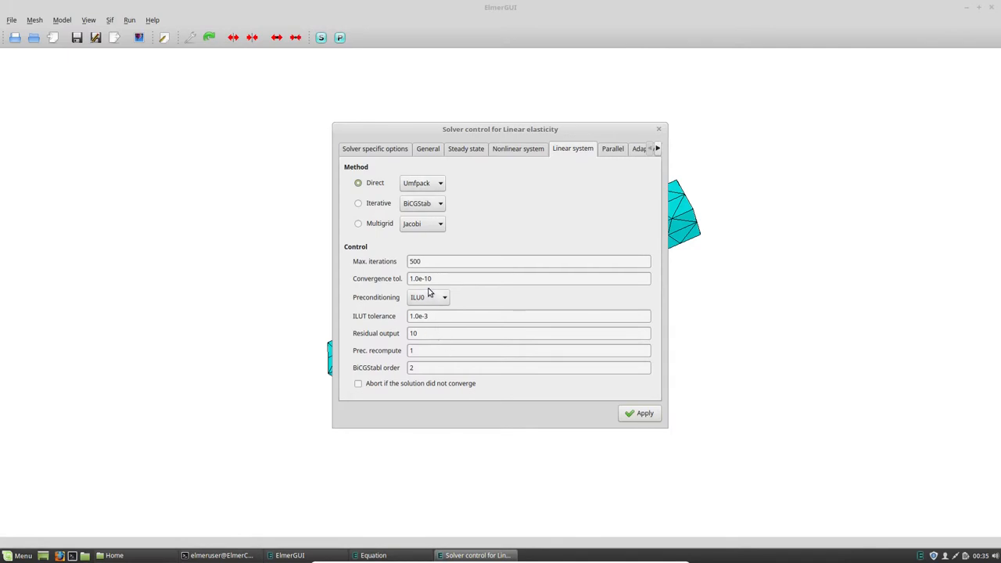
pyautogui.click(443, 297)
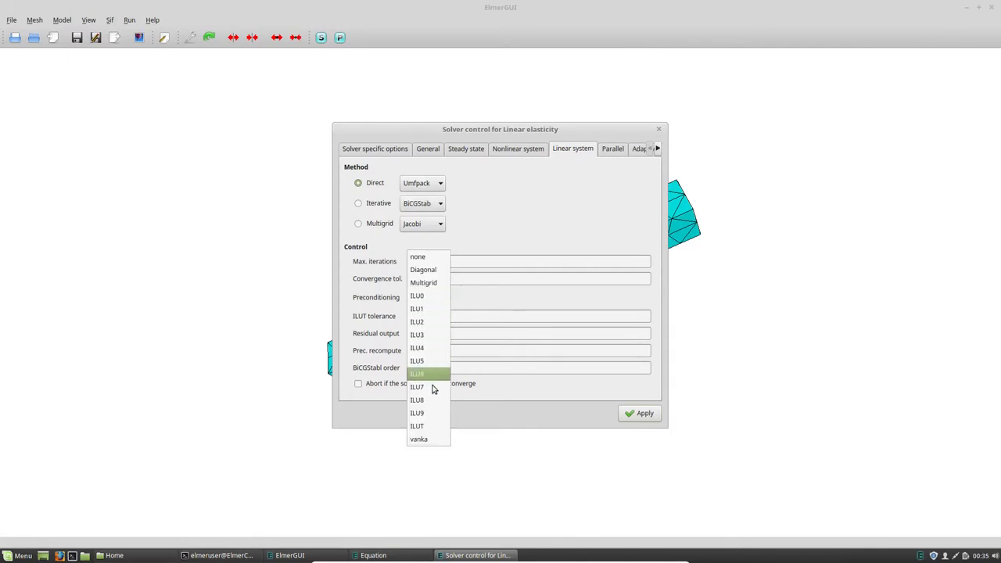
pyautogui.click(417, 425)
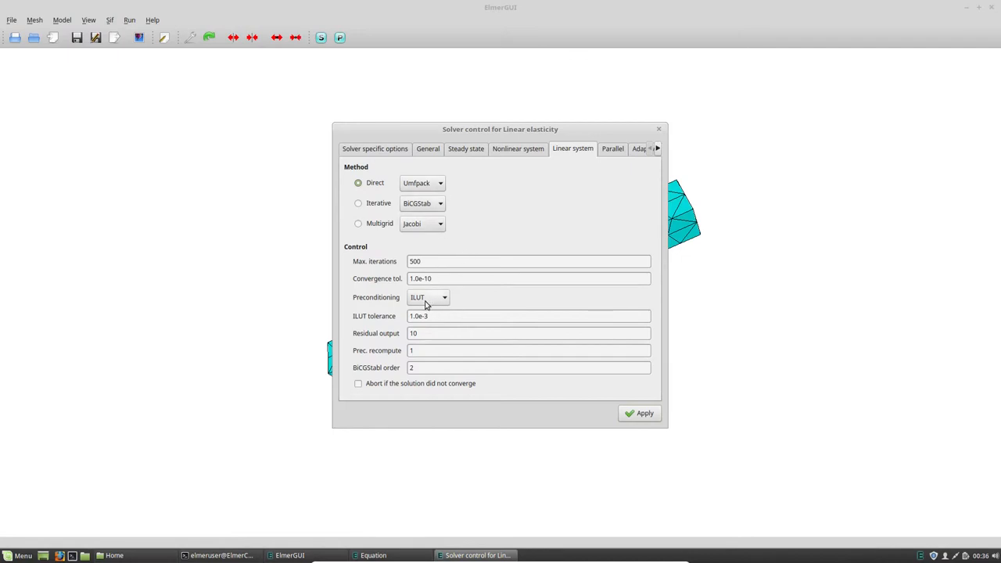
pyautogui.moveTo(475, 409)
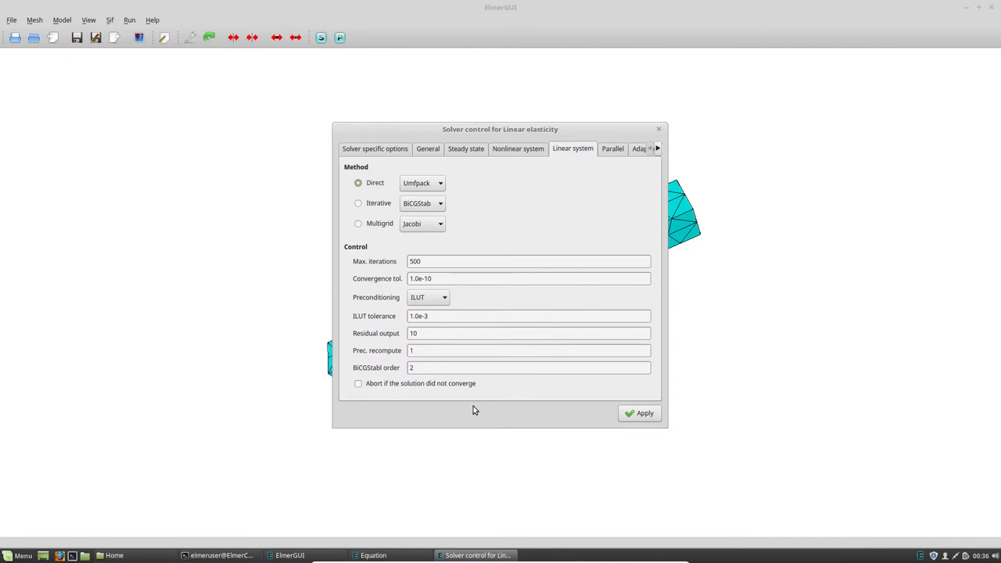
pyautogui.moveTo(413, 182)
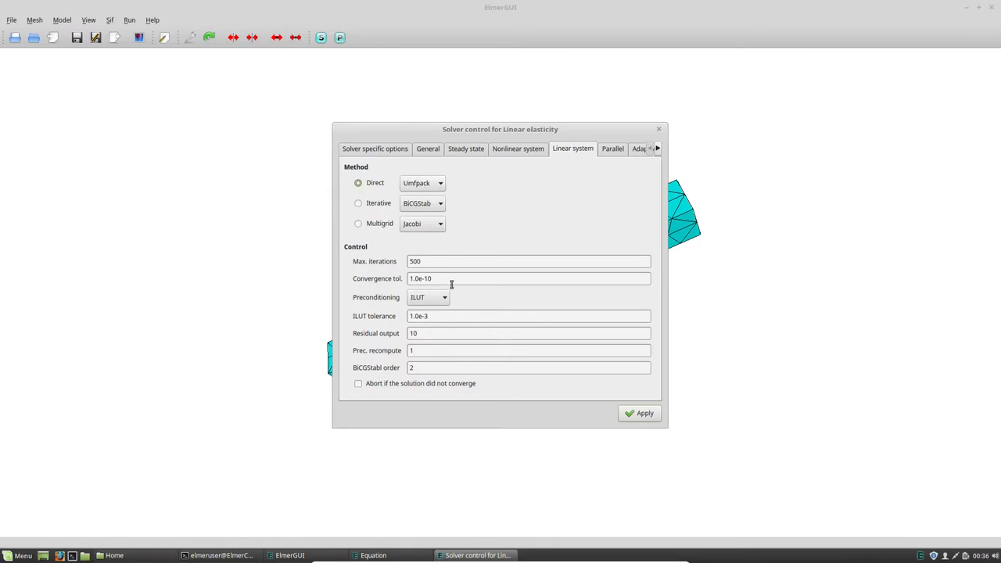
pyautogui.moveTo(448, 206)
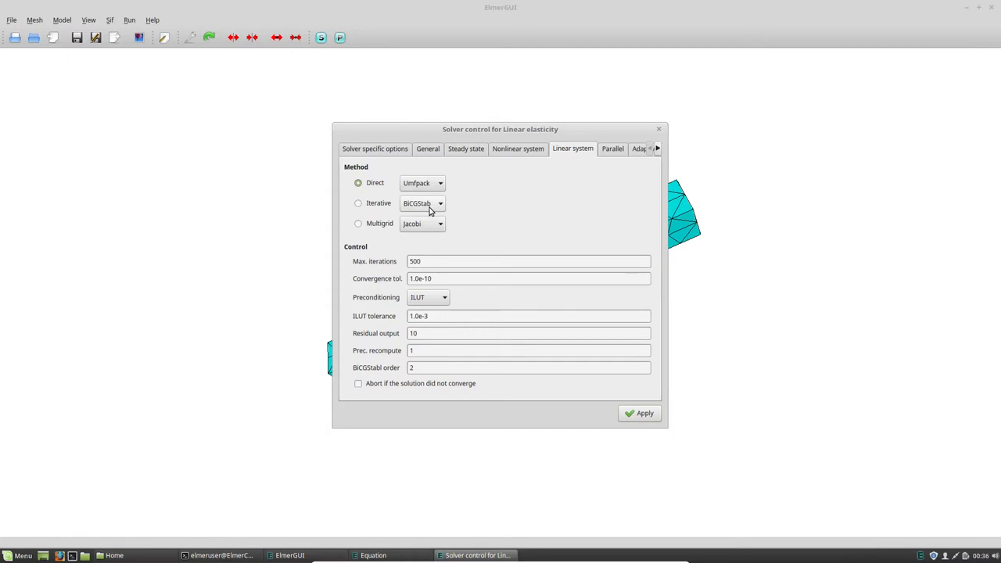
pyautogui.moveTo(378, 204)
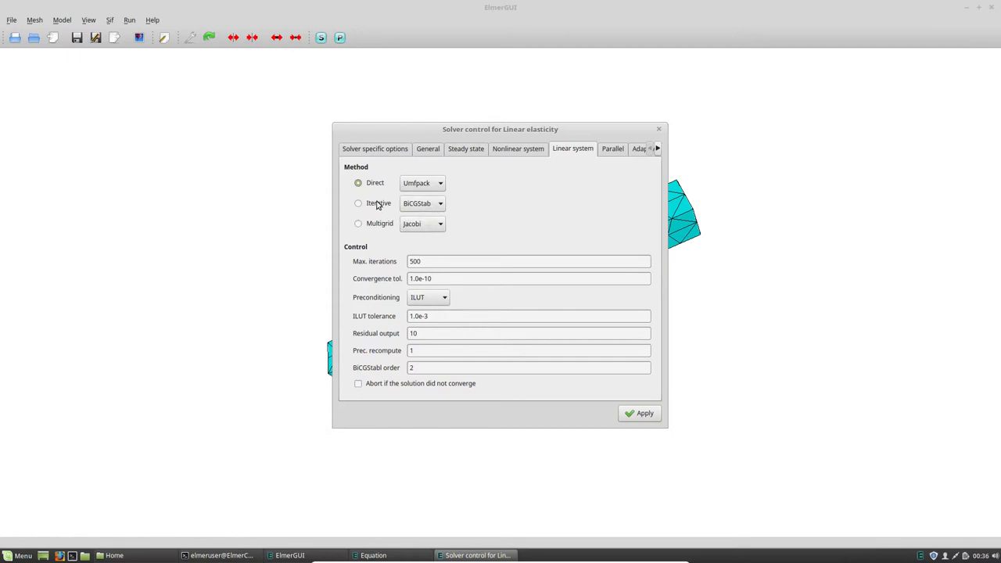
pyautogui.moveTo(418, 202)
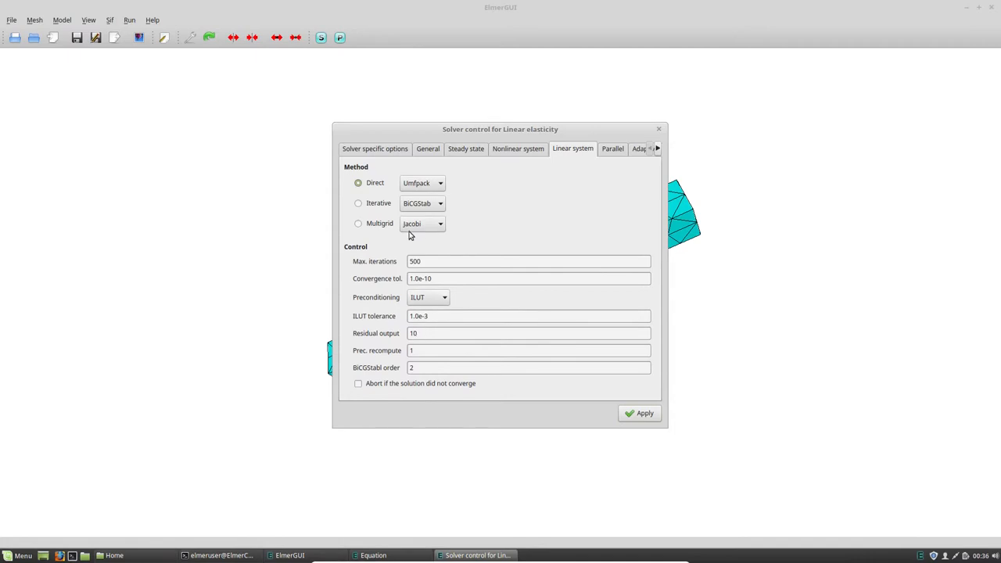
pyautogui.moveTo(612, 155)
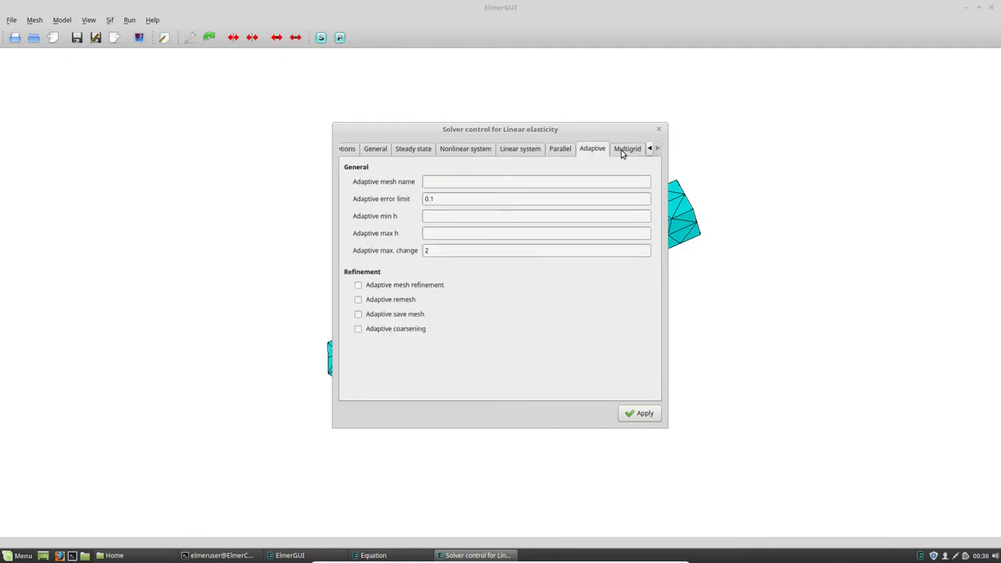
# Apply the solver settings and confirm the updated Linear elasticity equation.
pyautogui.click(626, 148)
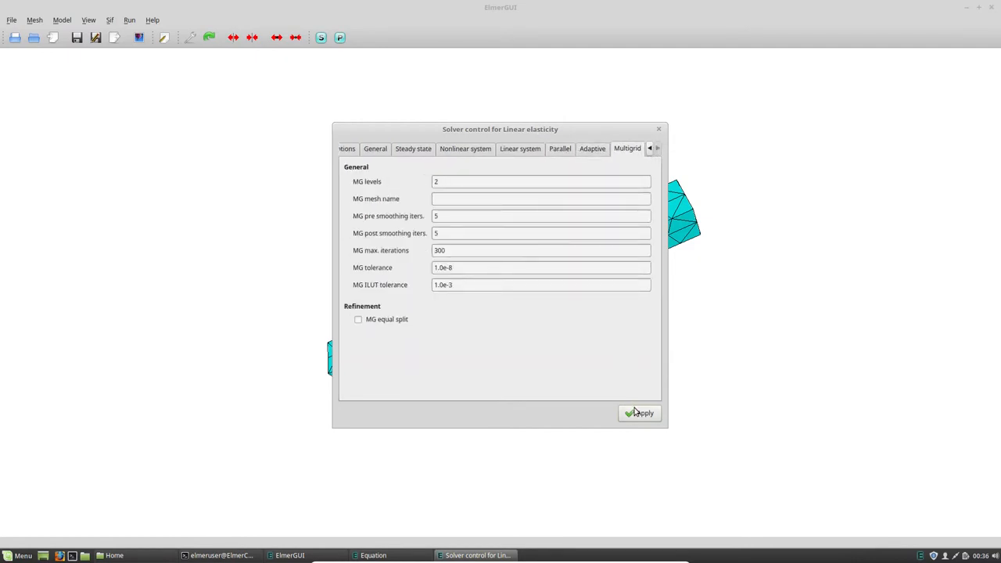
pyautogui.click(639, 413)
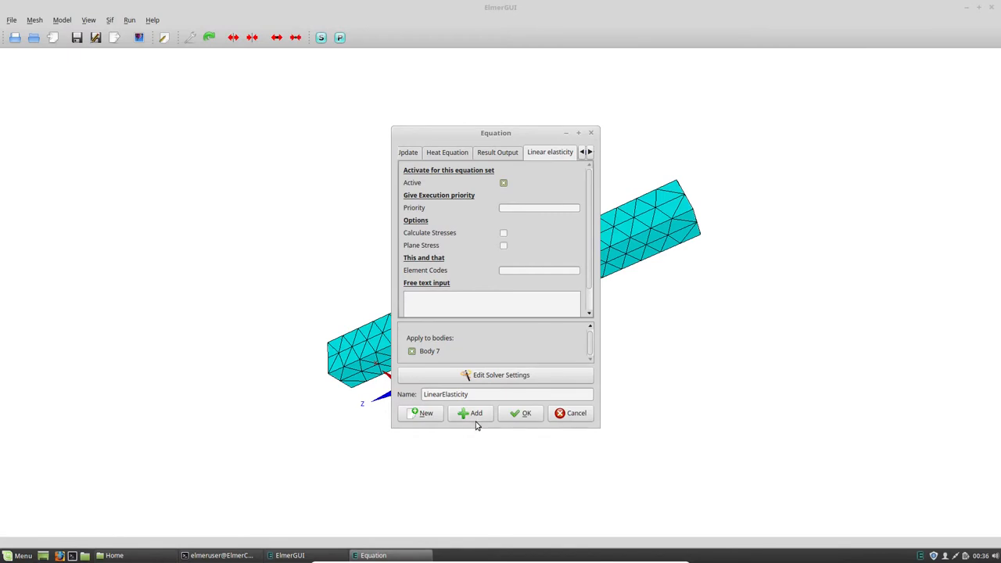
pyautogui.click(521, 413)
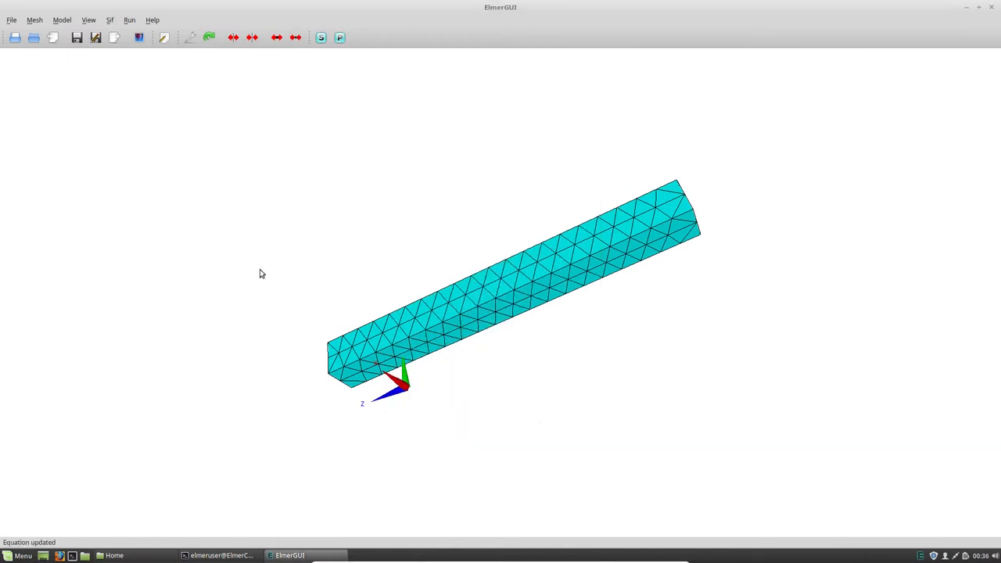
pyautogui.click(61, 20)
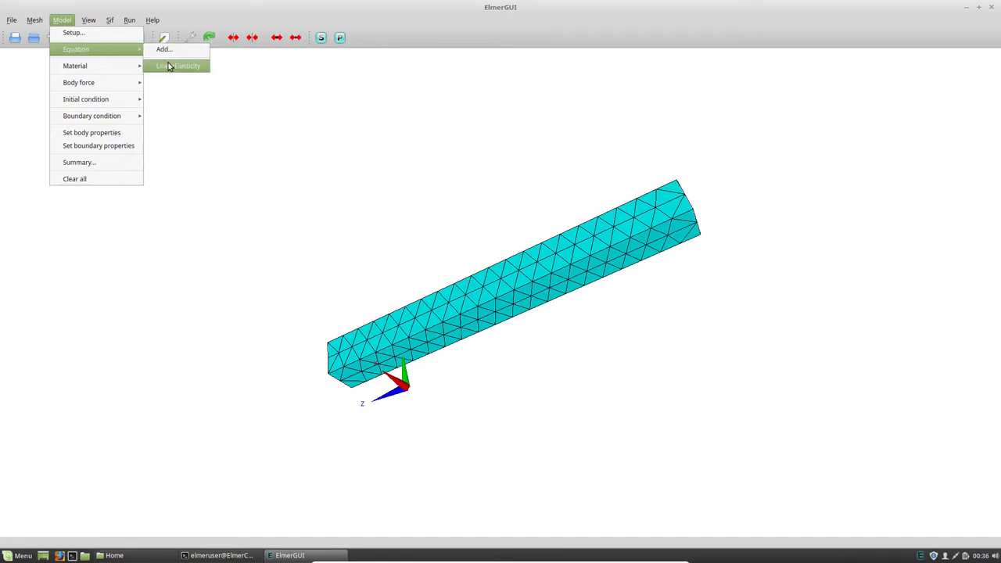
pyautogui.moveTo(125, 49)
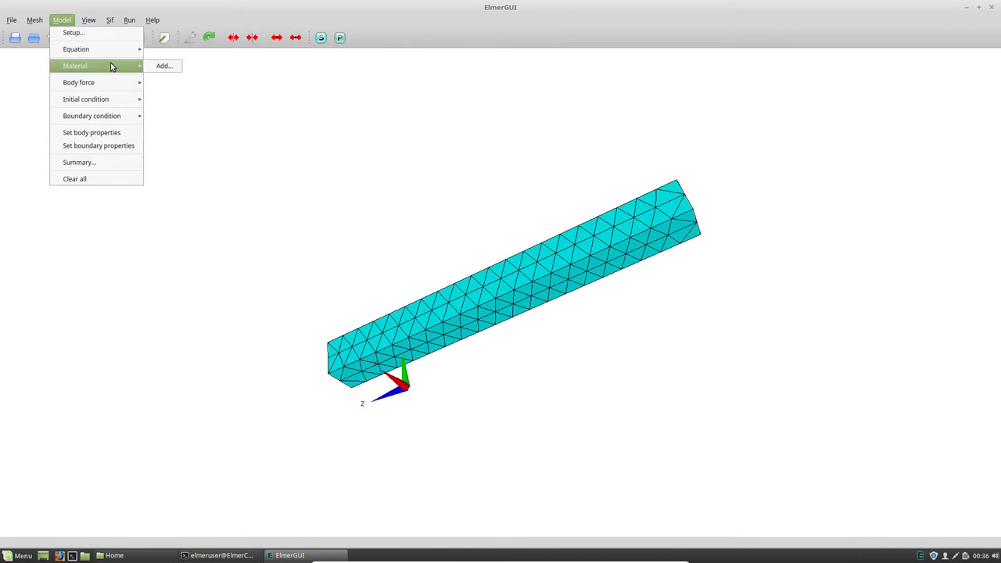
# Add a material loaded from the library as Aluminium (generic) and review its elasticity properties.
pyautogui.click(164, 66)
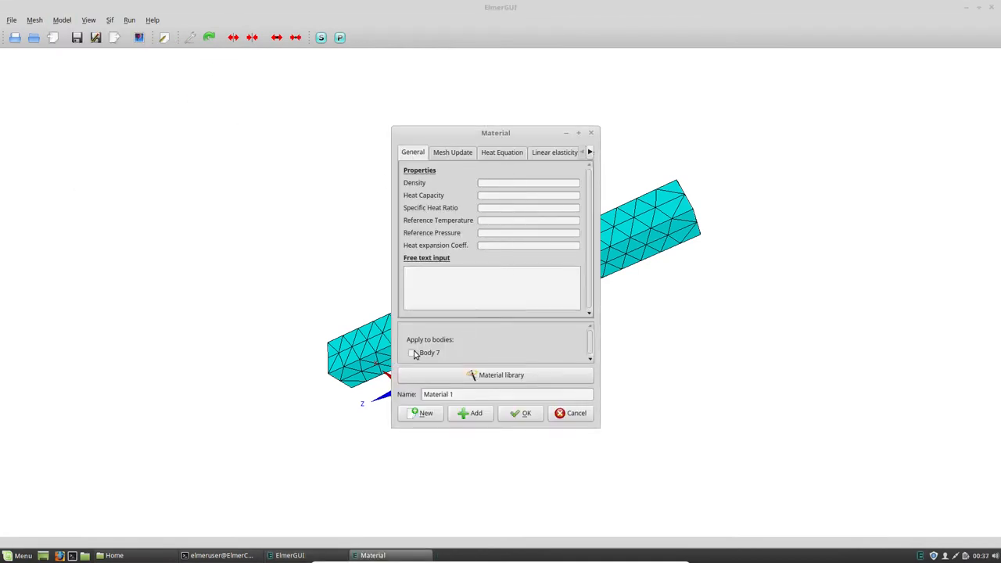
pyautogui.click(500, 375)
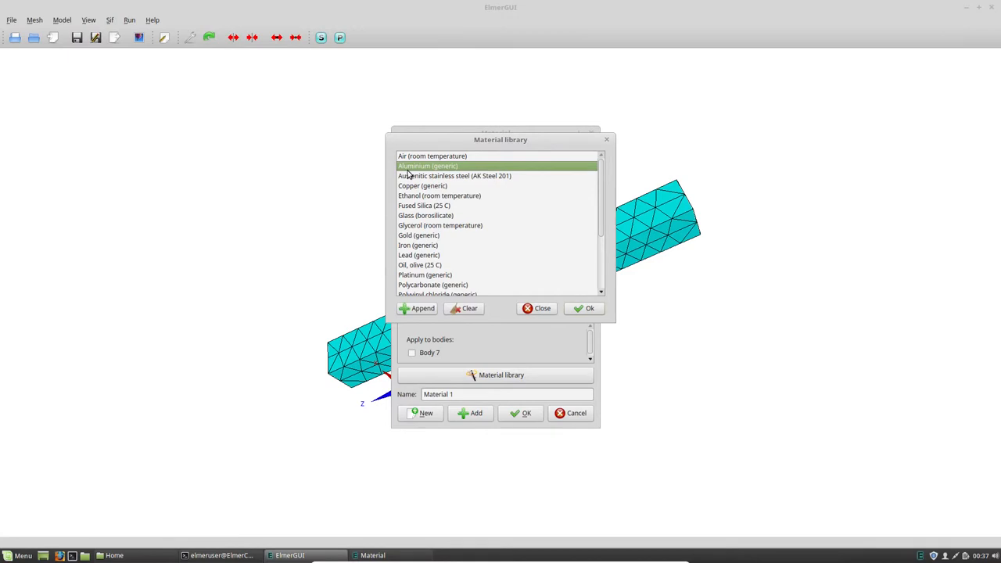
pyautogui.click(584, 307)
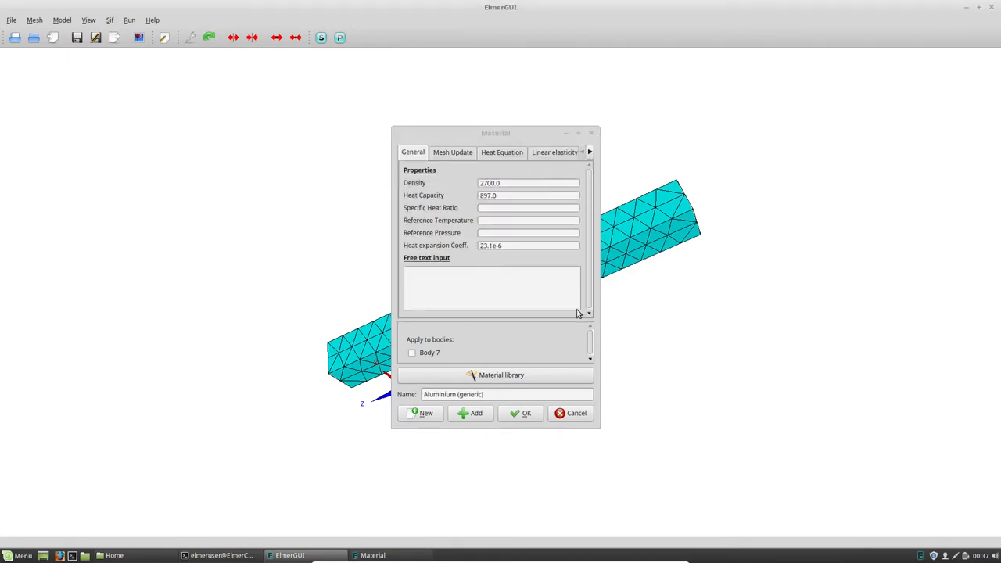
pyautogui.moveTo(483, 376)
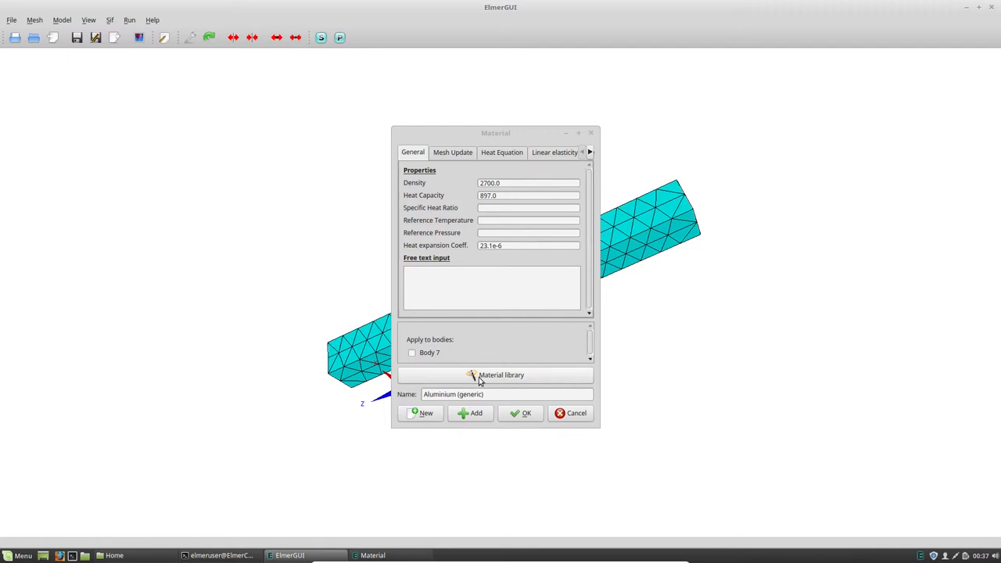
pyautogui.moveTo(497, 205)
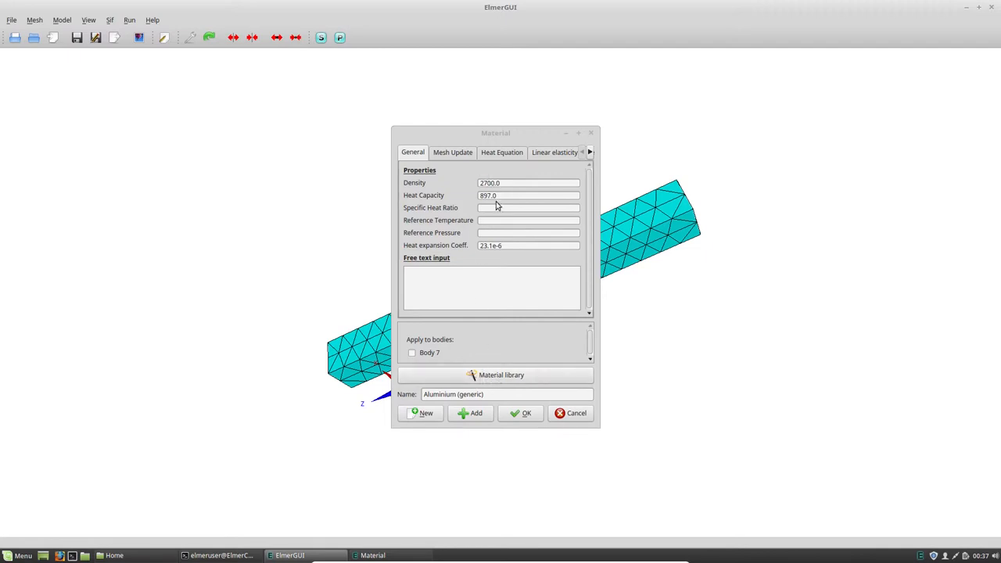
pyautogui.click(554, 152)
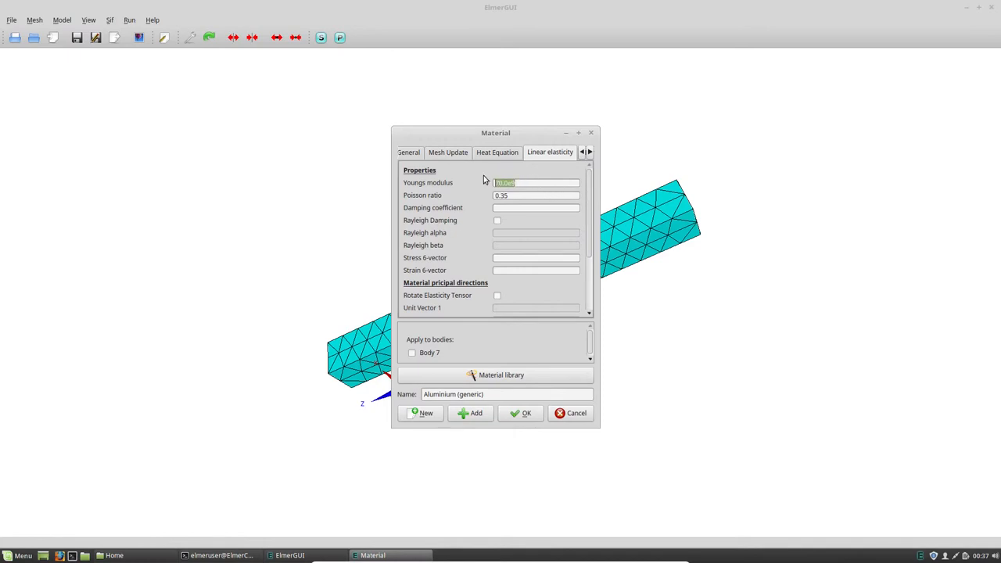
pyautogui.click(536, 195)
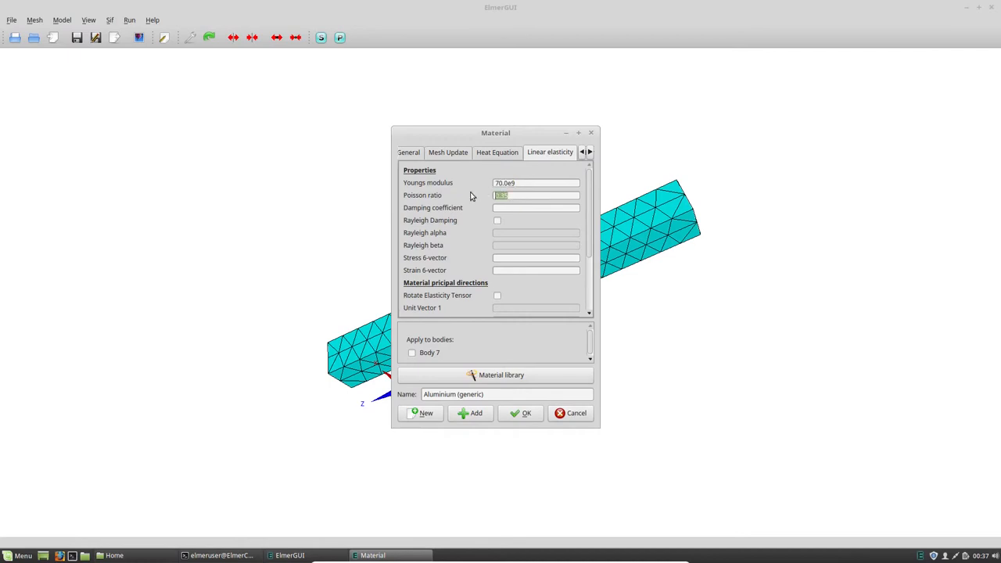
pyautogui.moveTo(424, 356)
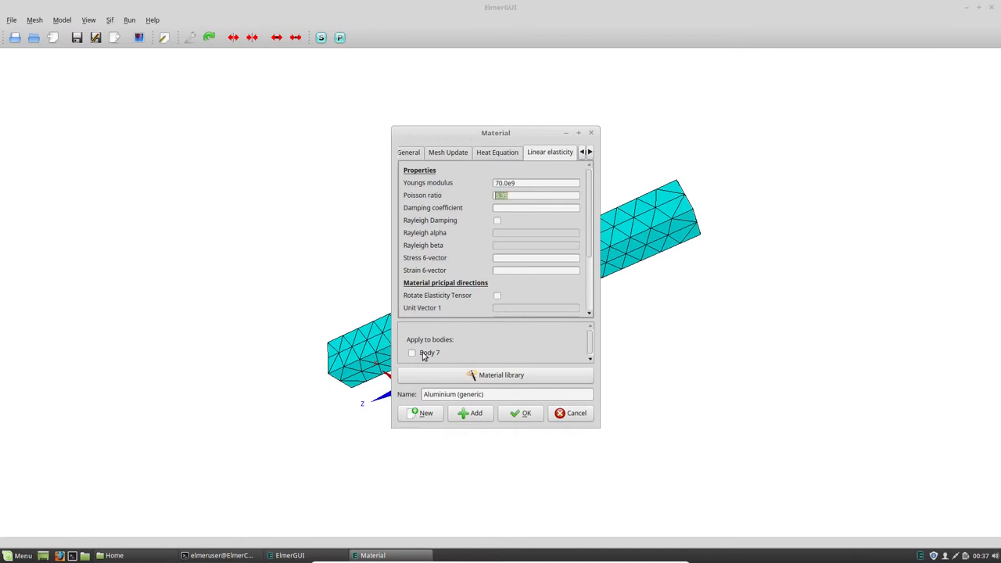
# Apply the aluminium material to Body 7 and confirm it.
pyautogui.click(412, 352)
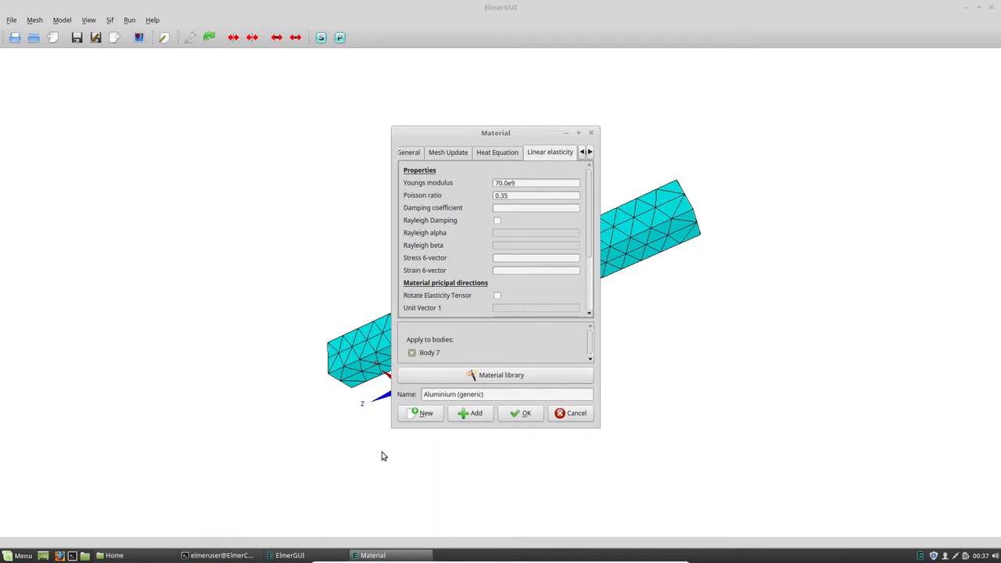
pyautogui.moveTo(496, 452)
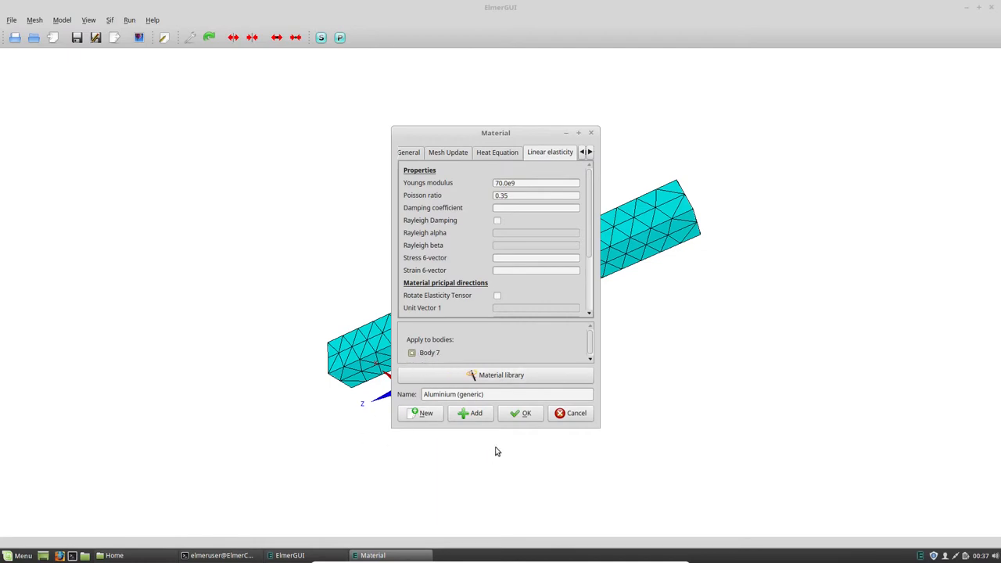
pyautogui.click(526, 413)
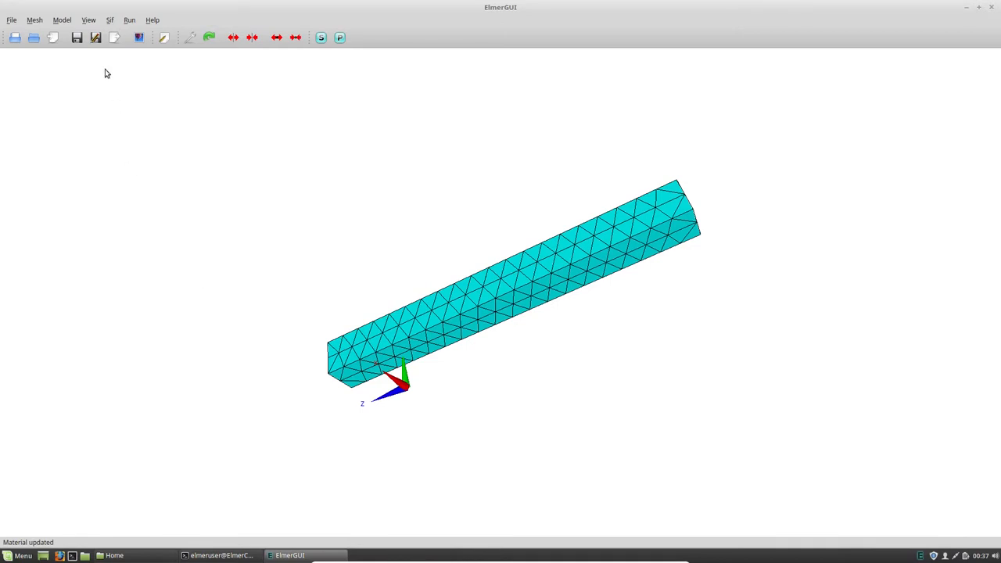
# Start a new boundary condition via Model > Boundary condition > Add.
pyautogui.click(61, 19)
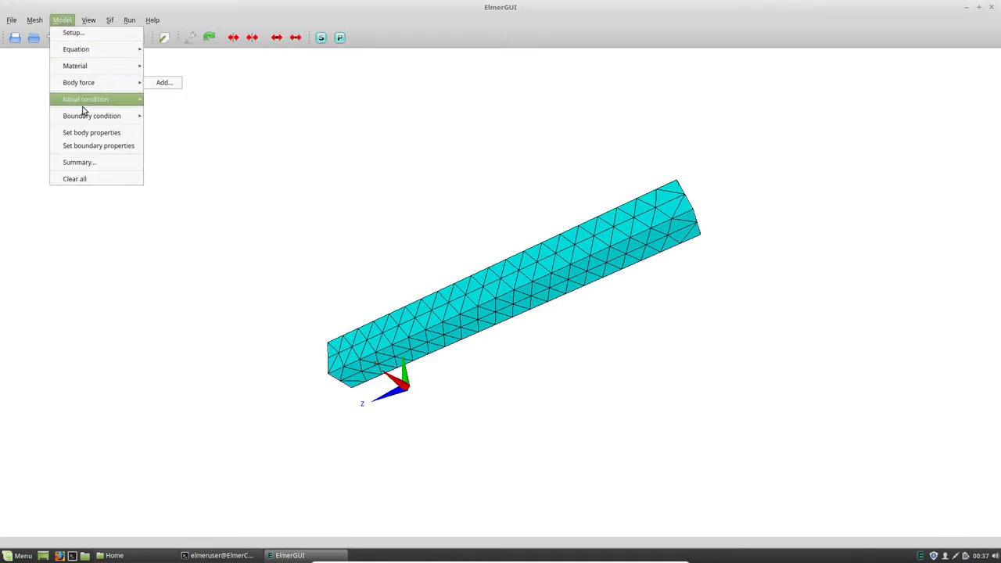
pyautogui.moveTo(91, 116)
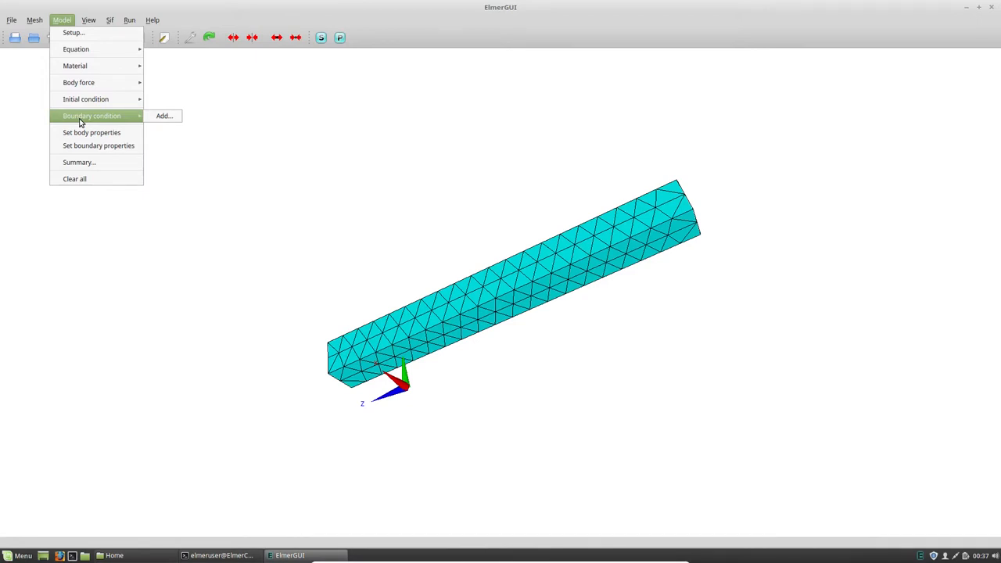
pyautogui.moveTo(76, 110)
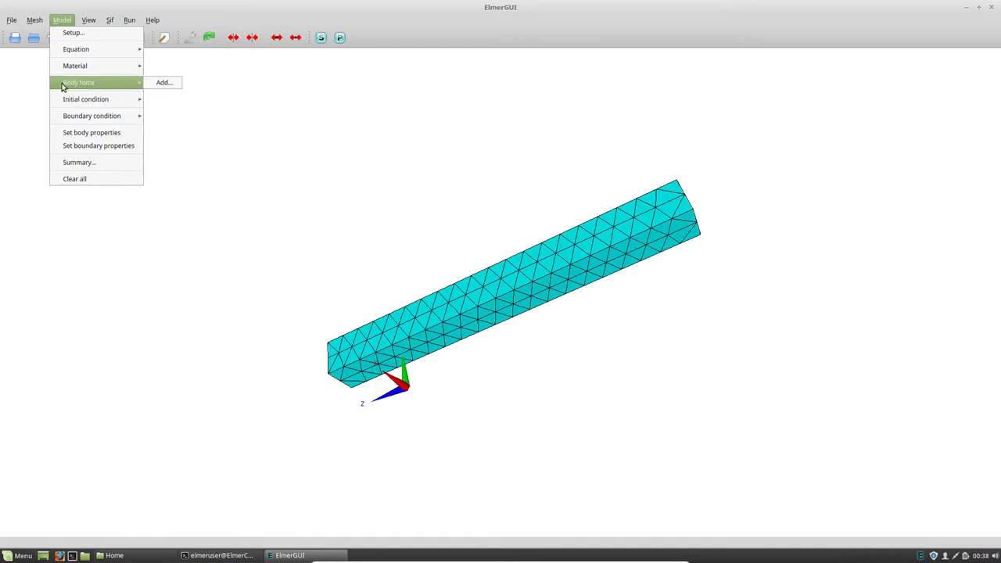
pyautogui.moveTo(86, 98)
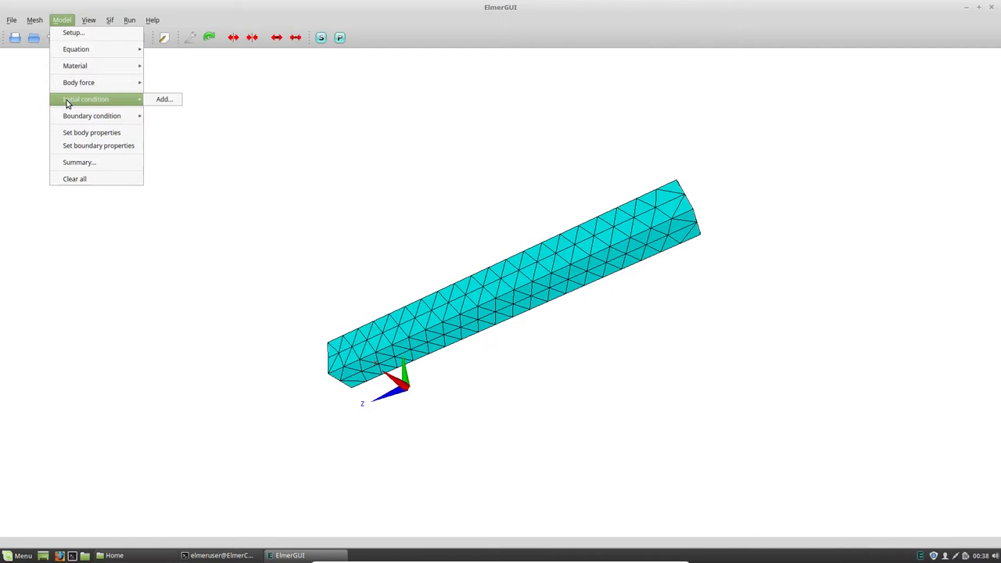
pyautogui.moveTo(78, 108)
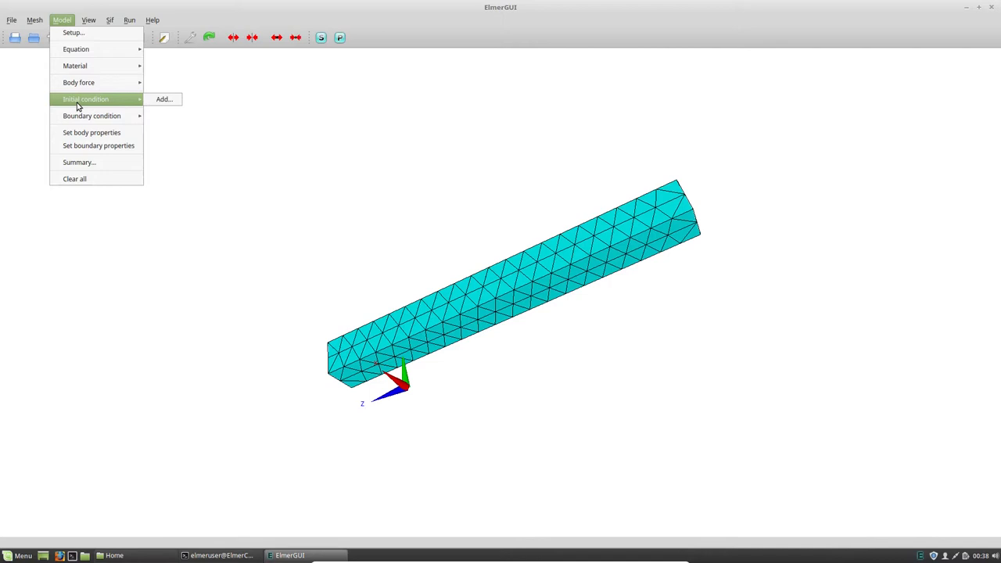
pyautogui.moveTo(76, 110)
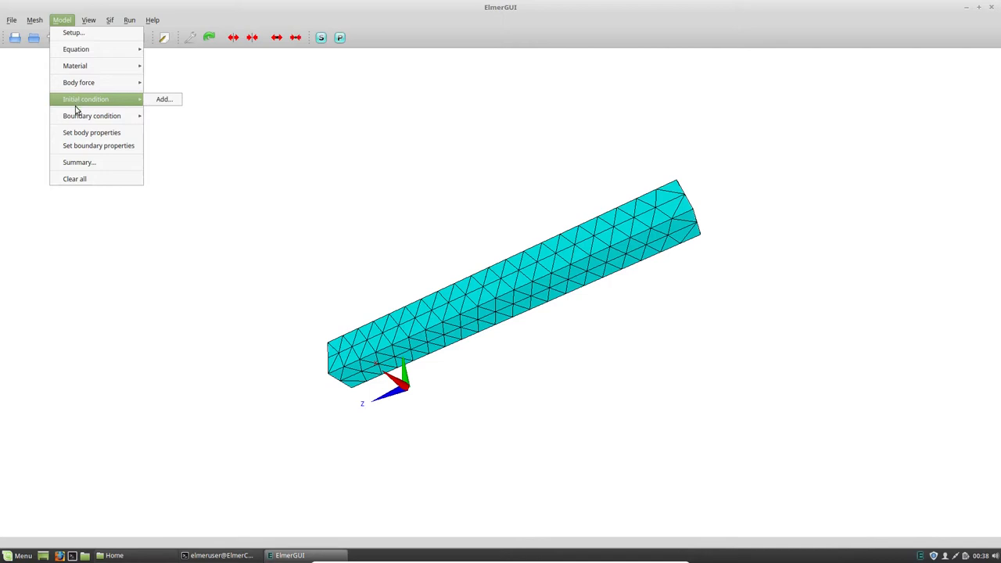
pyautogui.moveTo(92, 116)
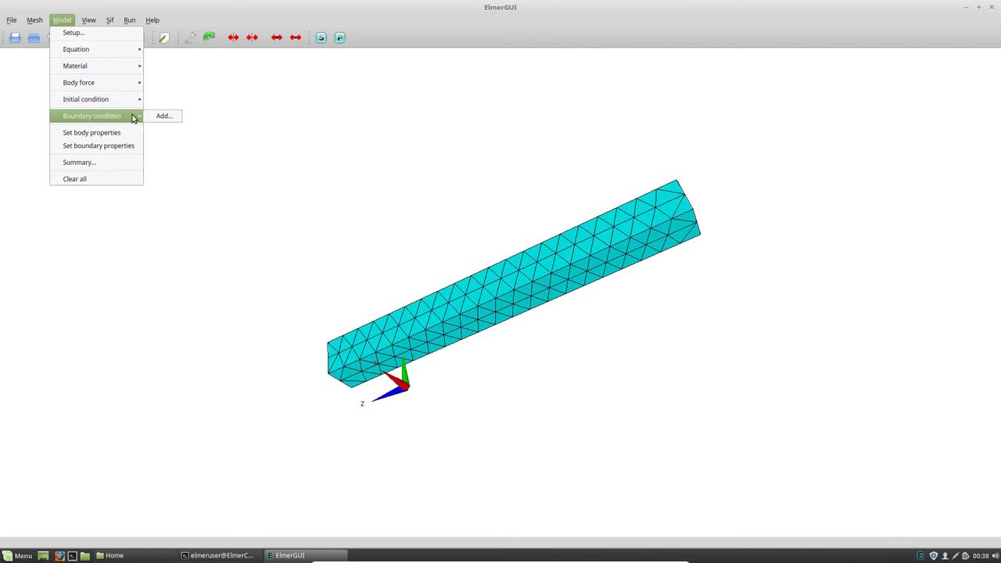
pyautogui.moveTo(112, 115)
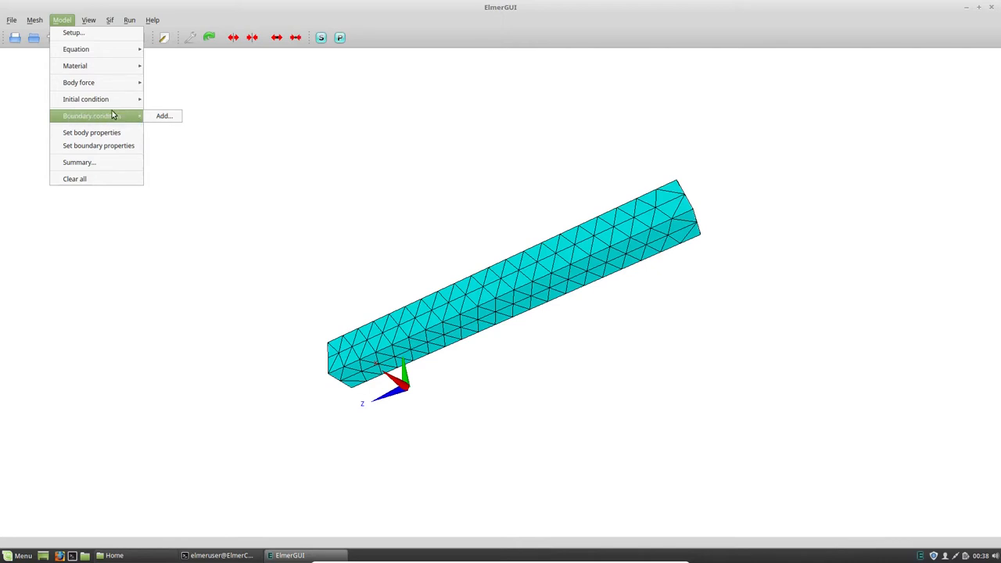
pyautogui.moveTo(82, 119)
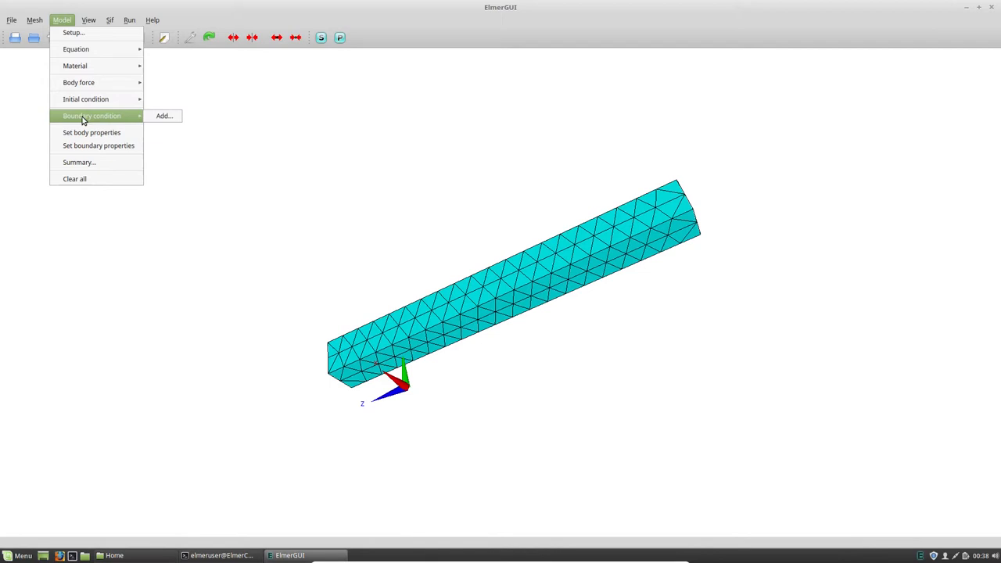
pyautogui.moveTo(76, 120)
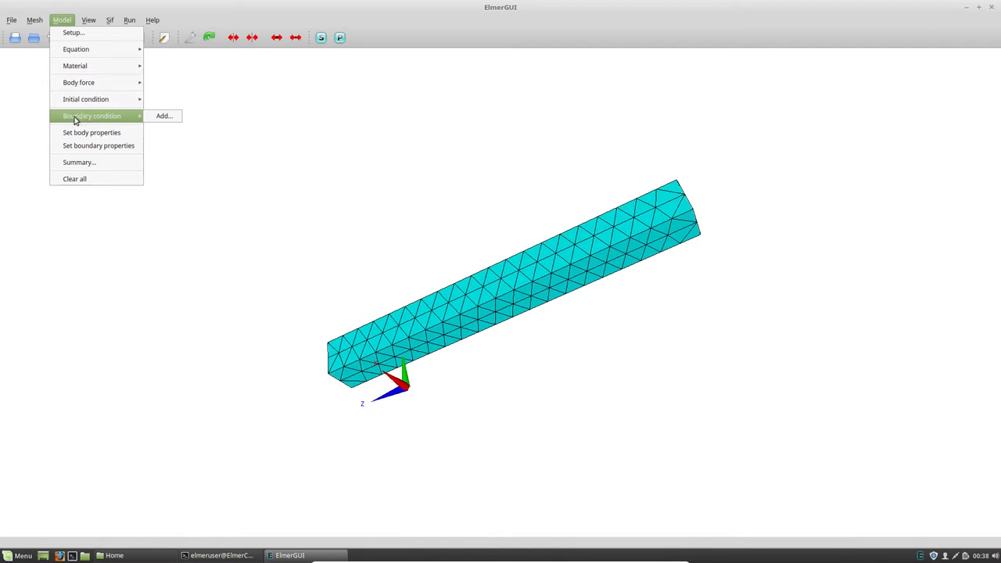
pyautogui.moveTo(70, 120)
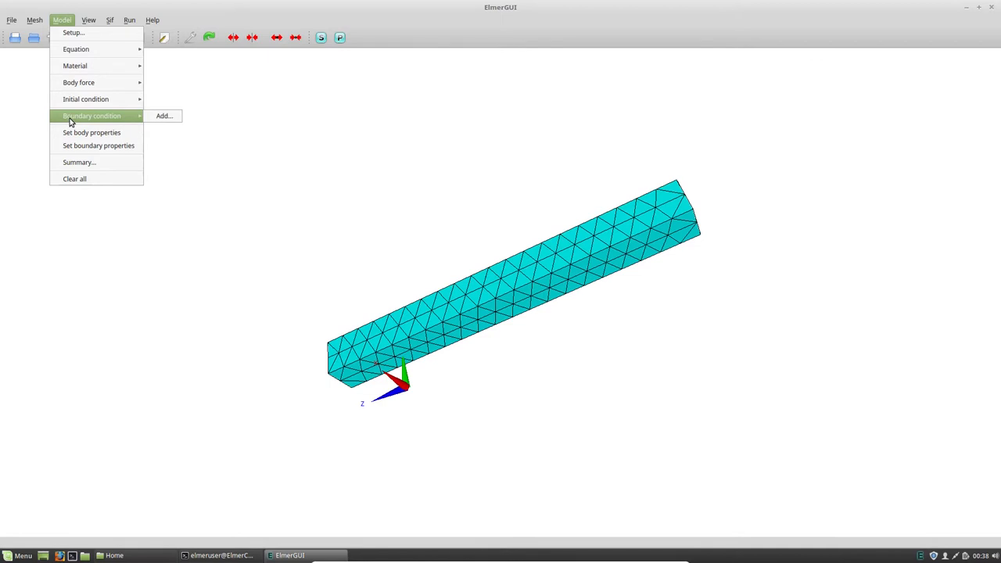
pyautogui.moveTo(163, 115)
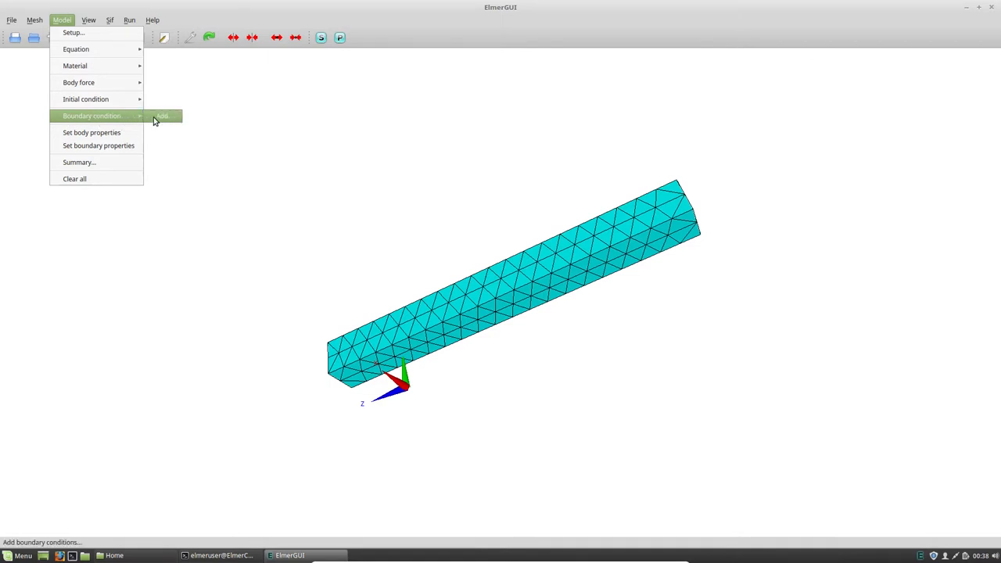
pyautogui.click(162, 116)
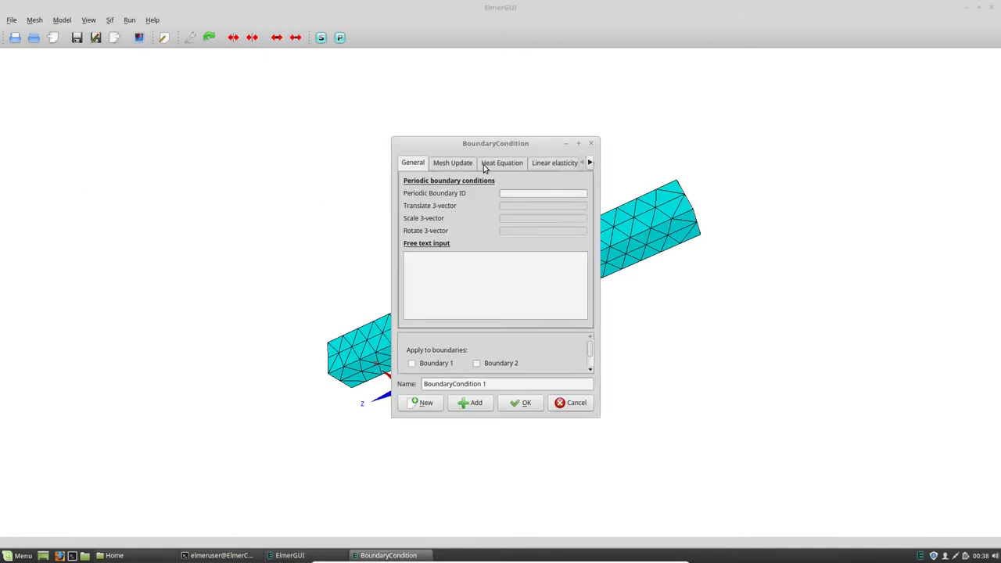
# Create the 'Fixed' boundary condition with Displacement 1–3 set to 0 and confirm it.
pyautogui.click(555, 163)
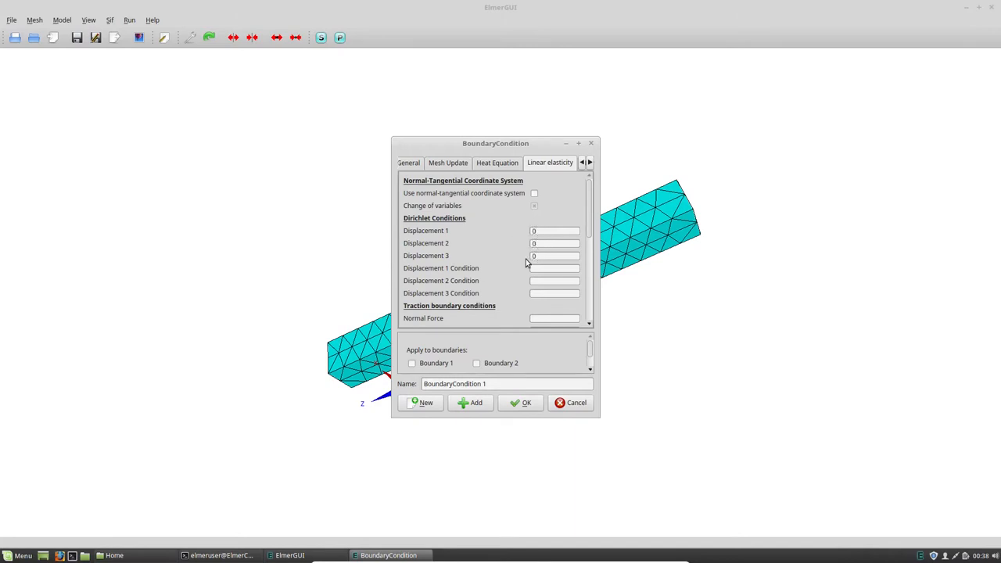
pyautogui.moveTo(506, 257)
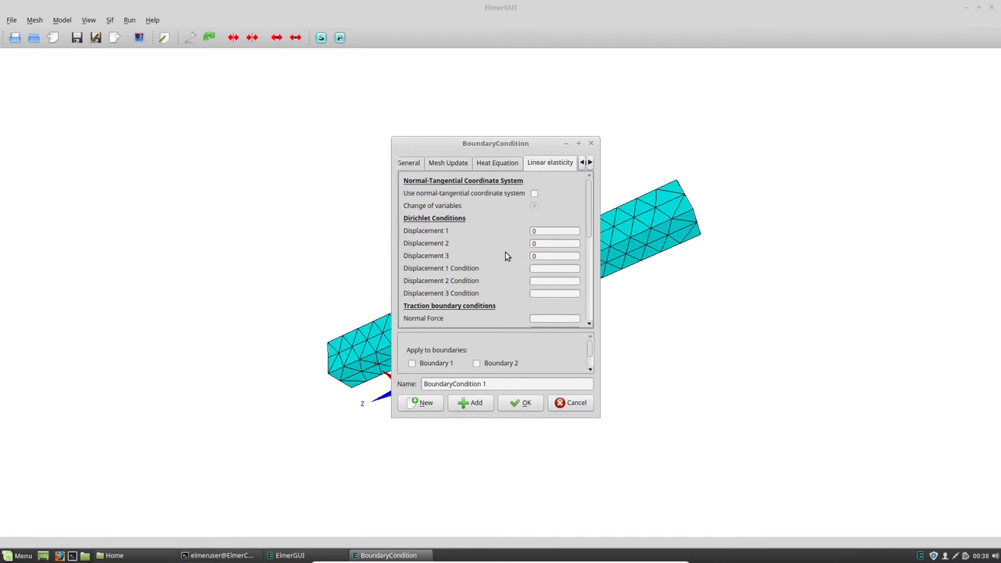
pyautogui.moveTo(537, 374)
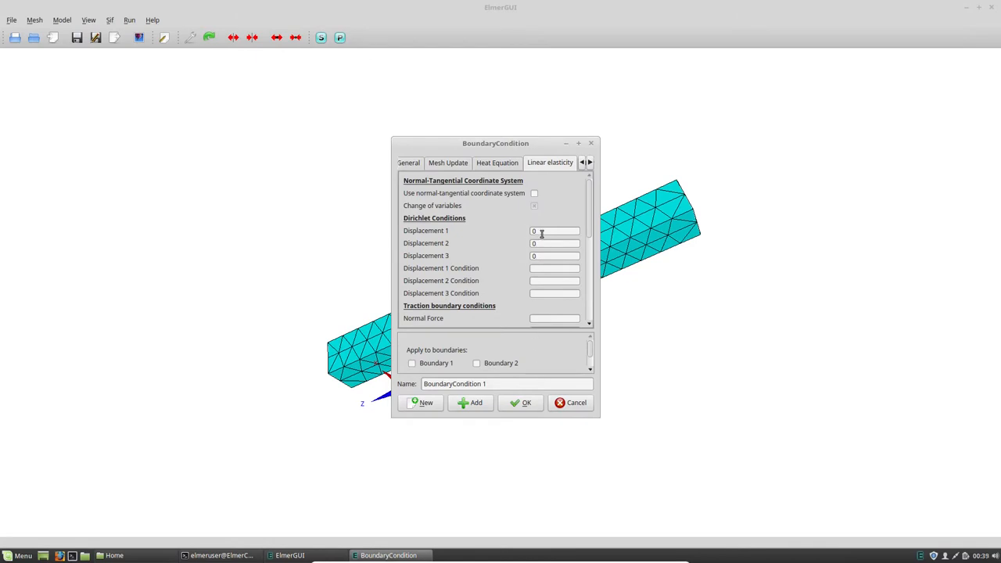
pyautogui.moveTo(547, 256)
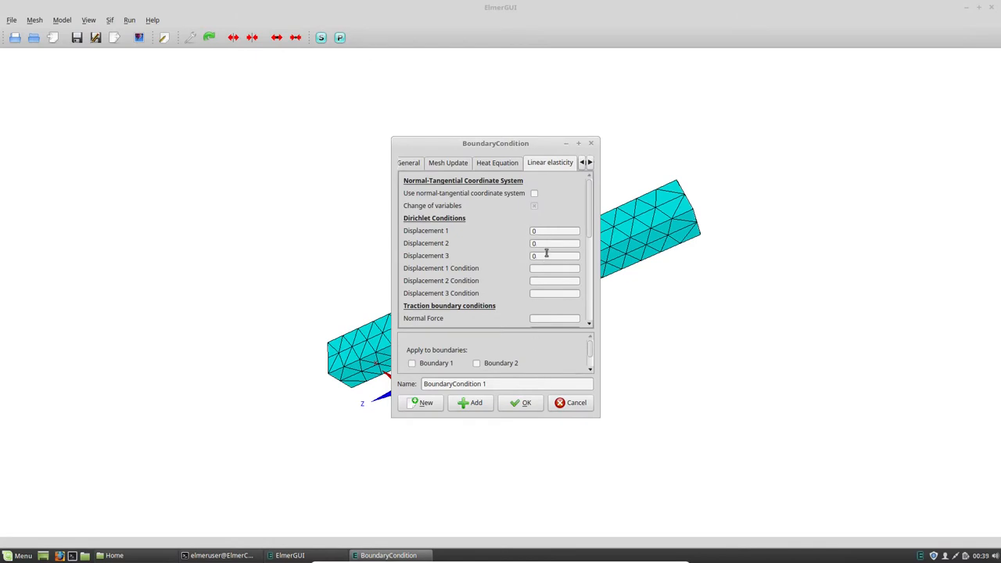
pyautogui.moveTo(546, 253)
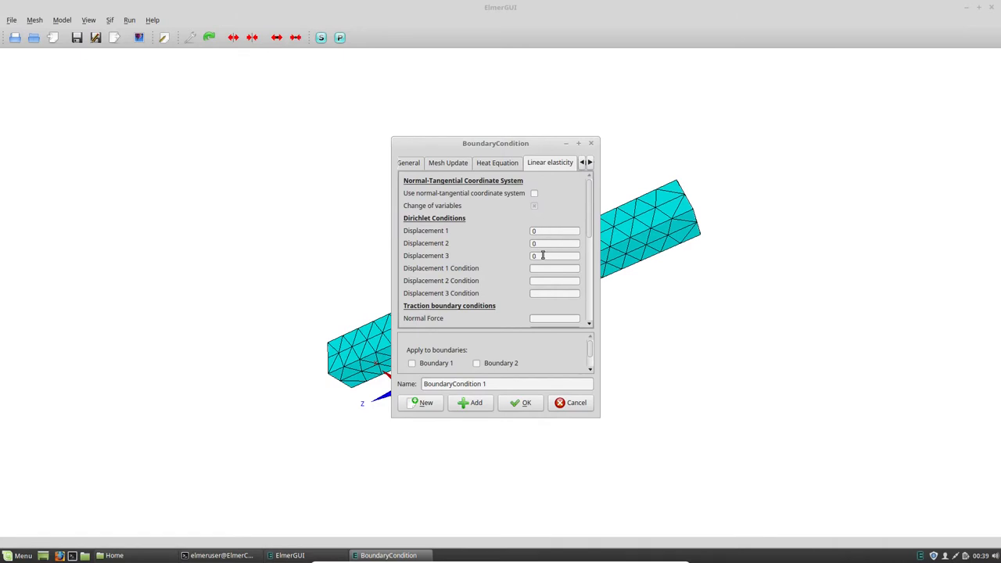
pyautogui.click(555, 230)
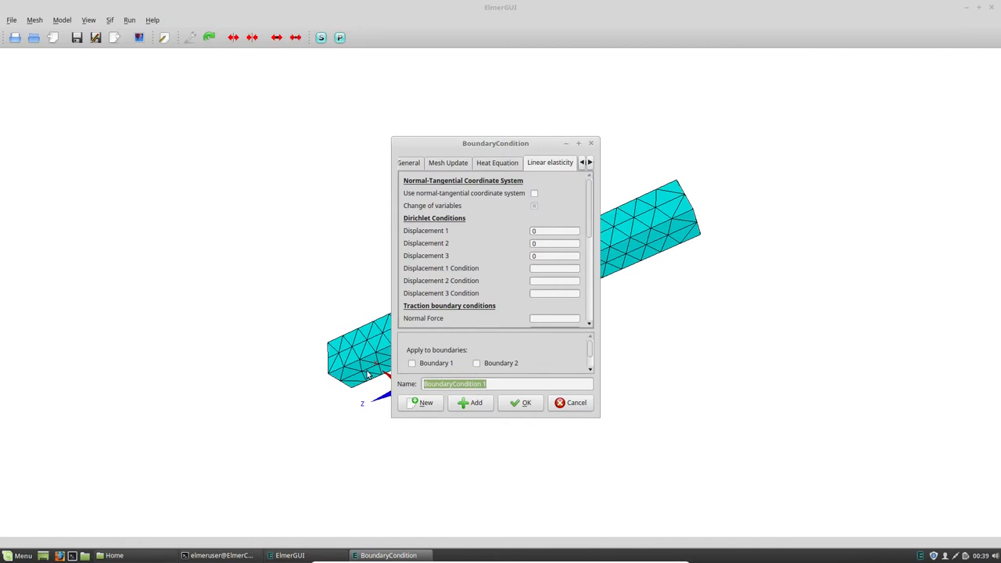
pyautogui.write('Fixed')
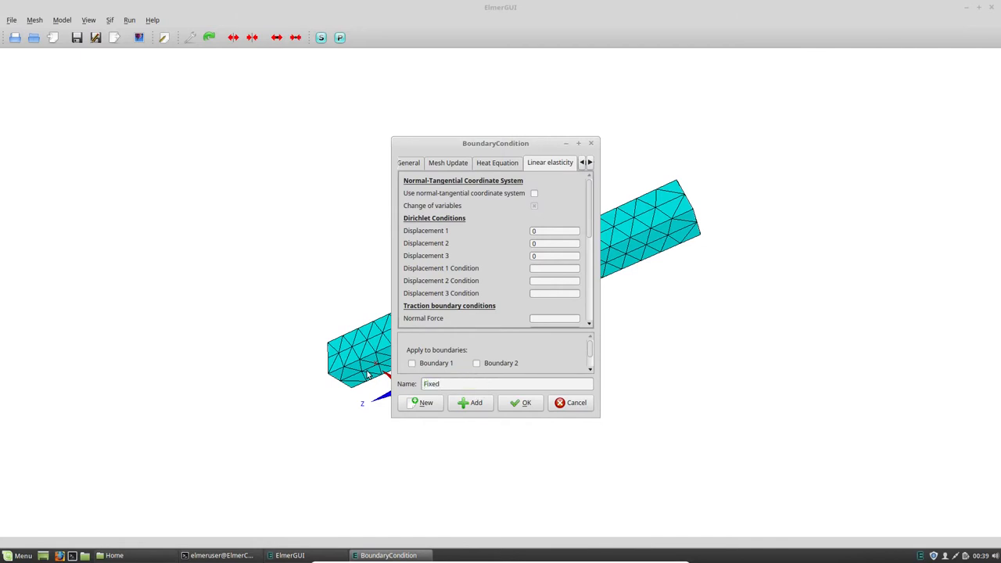
pyautogui.moveTo(573, 347)
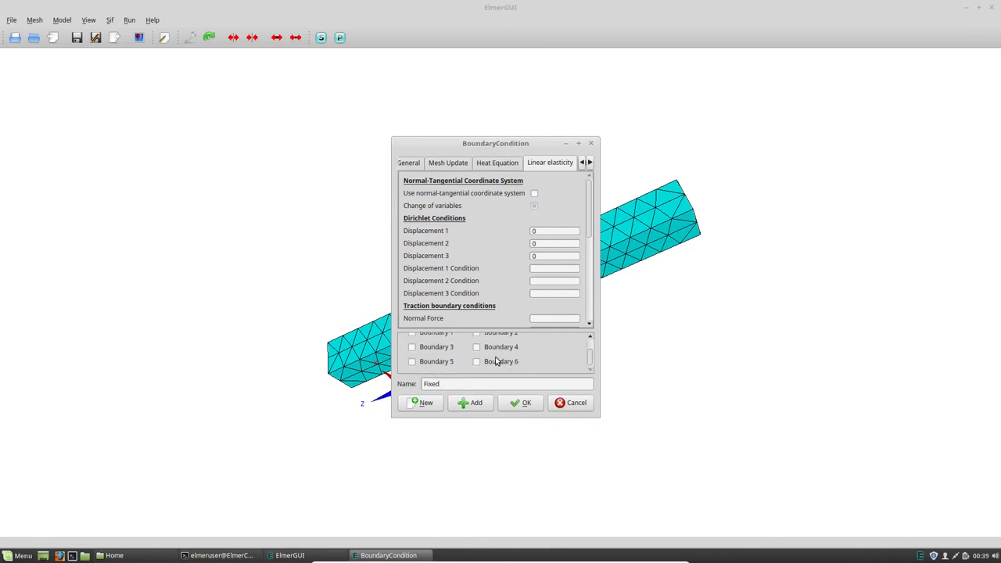
pyautogui.moveTo(528, 360)
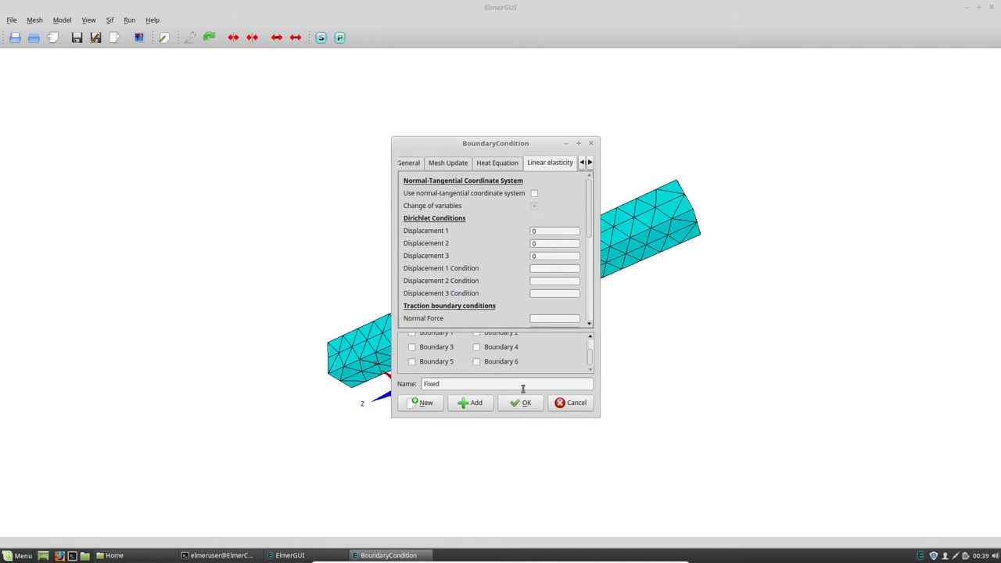
pyautogui.click(520, 402)
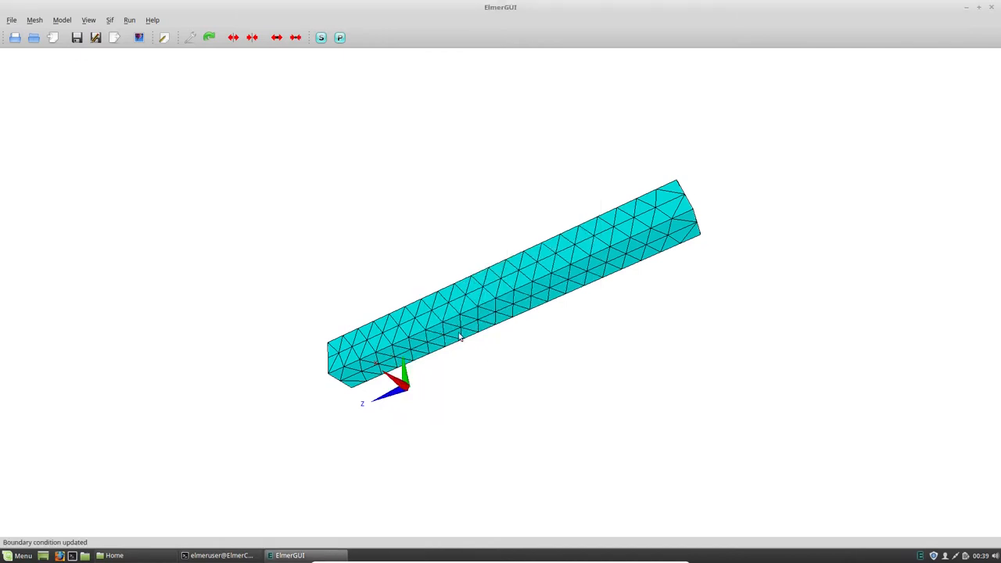
# Enter Set boundary properties mode and rotate the bar to expose its end face.
pyautogui.click(61, 20)
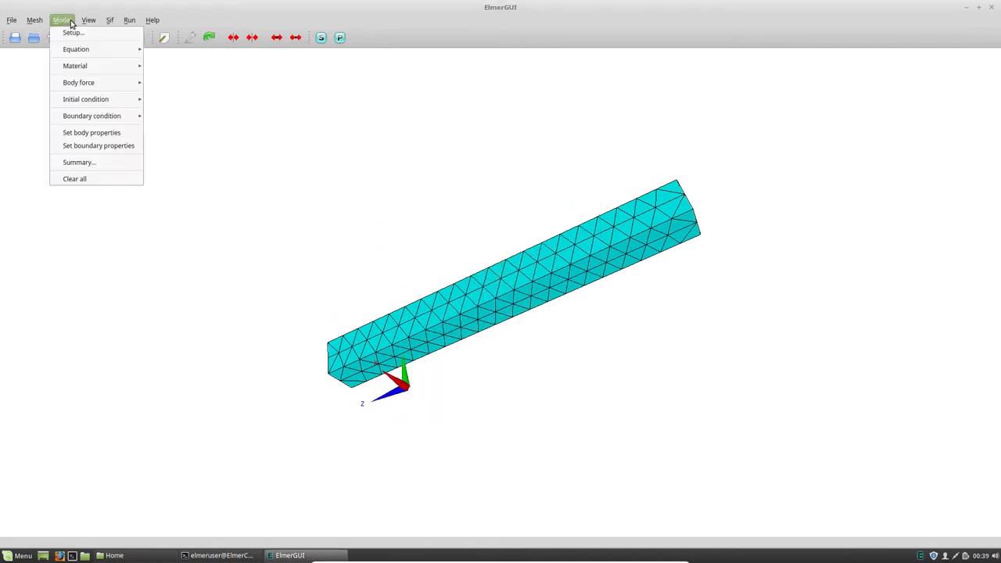
pyautogui.moveTo(91, 116)
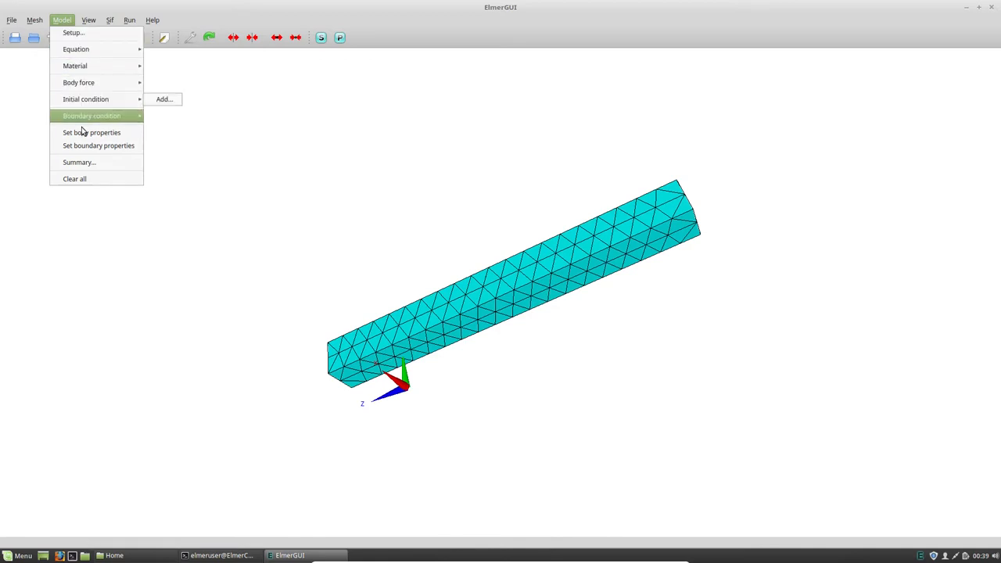
pyautogui.moveTo(98, 146)
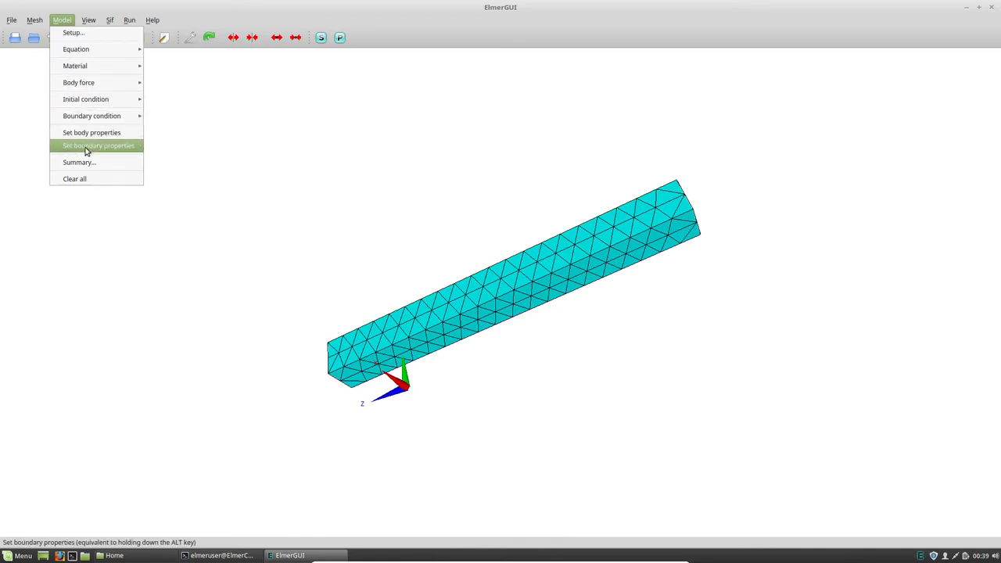
pyautogui.click(98, 146)
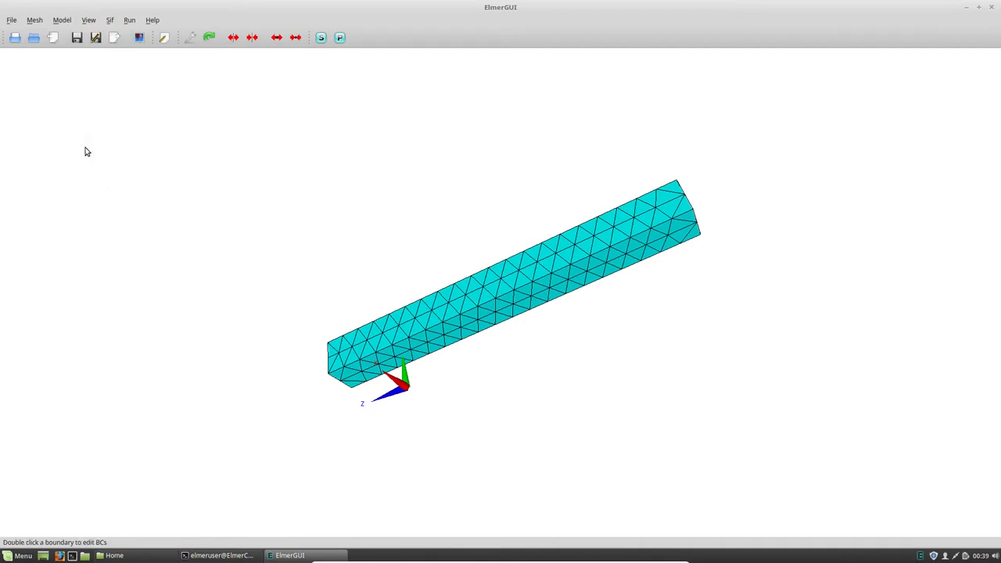
pyautogui.moveTo(757, 193)
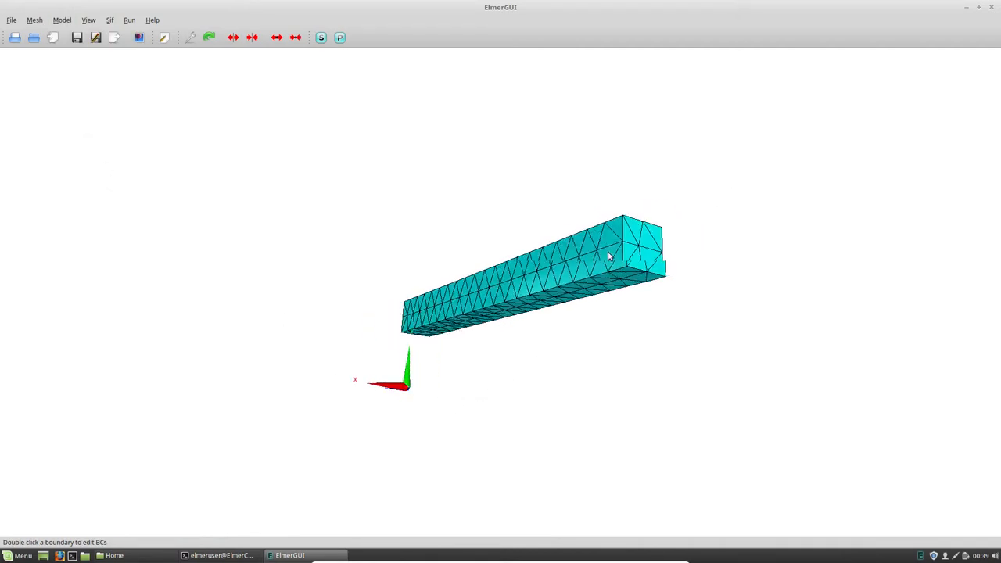
pyautogui.moveTo(610, 257); pyautogui.dragTo(555, 353)
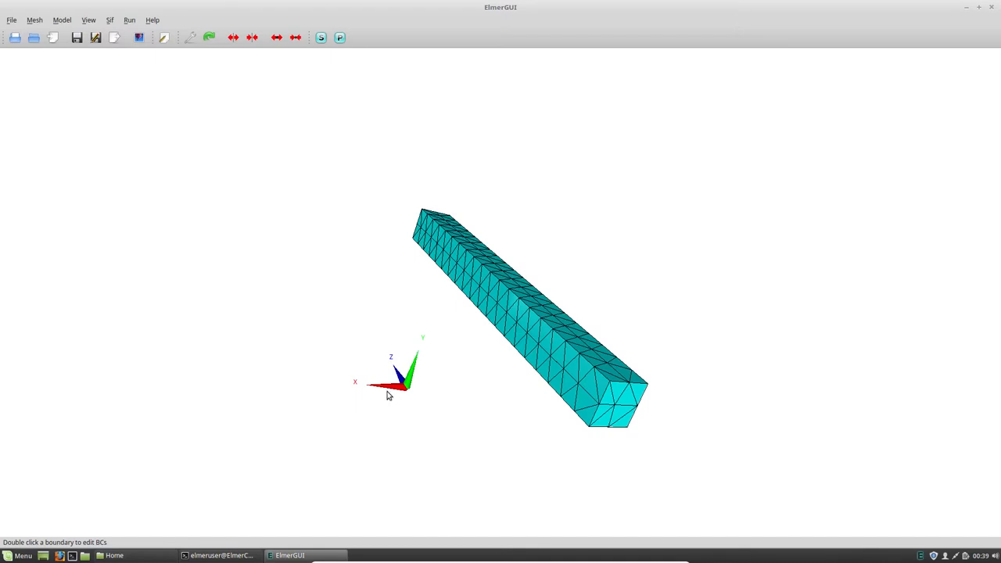
pyautogui.moveTo(407, 376)
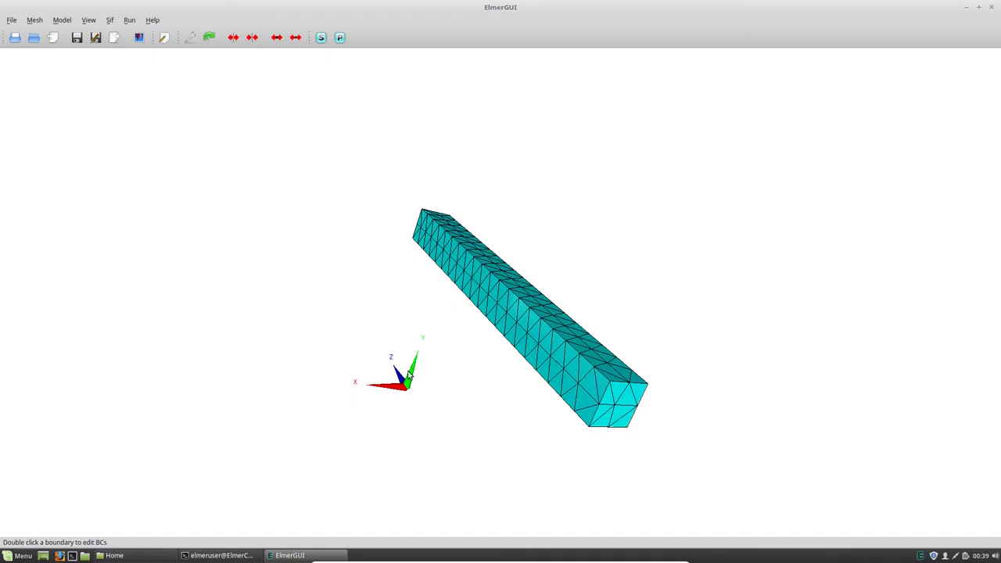
pyautogui.moveTo(617, 402)
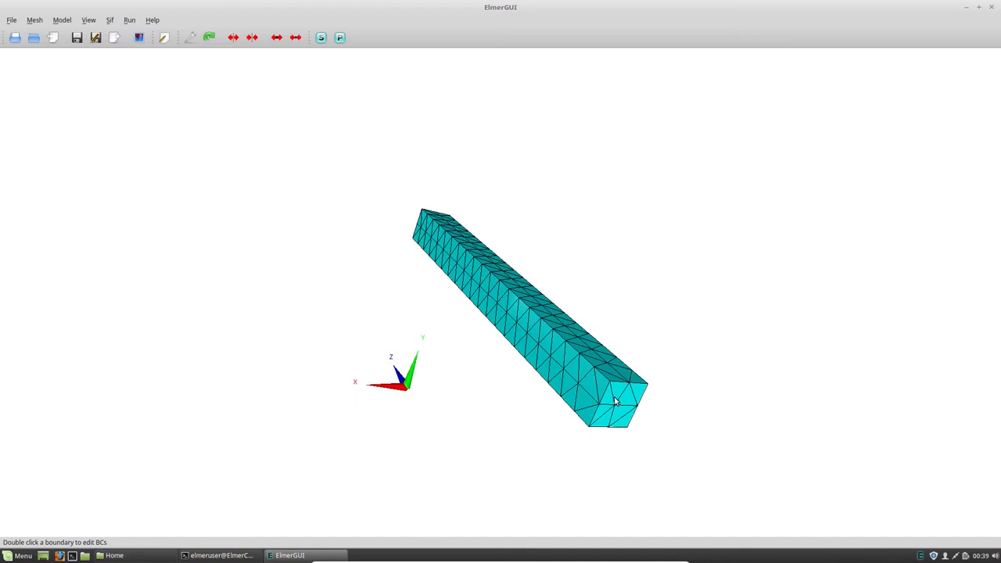
# Pick the bar's end face (boundary 3) and assign the Fixed boundary condition to it.
pyautogui.doubleClick(615, 403)
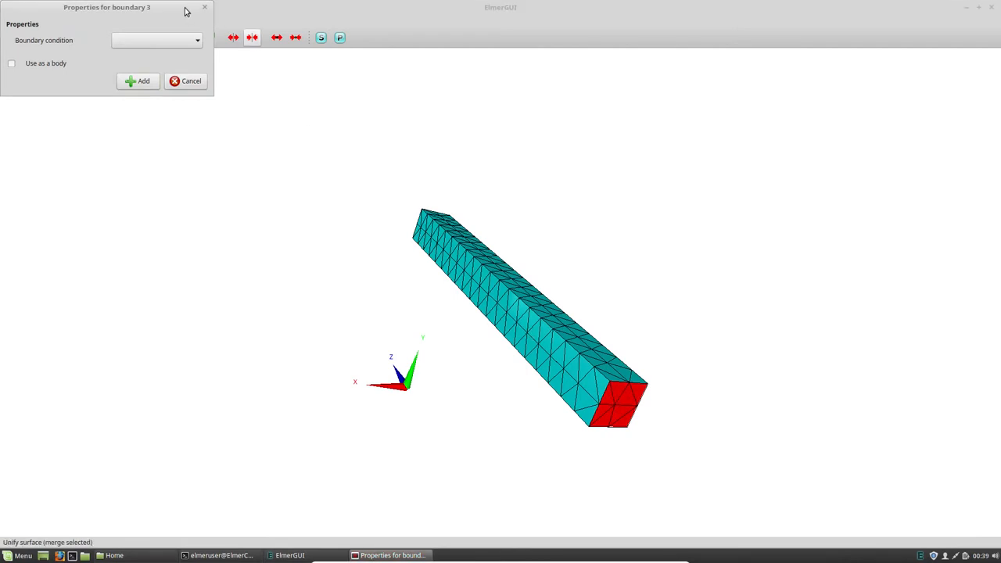
pyautogui.moveTo(108, 7); pyautogui.dragTo(708, 212)
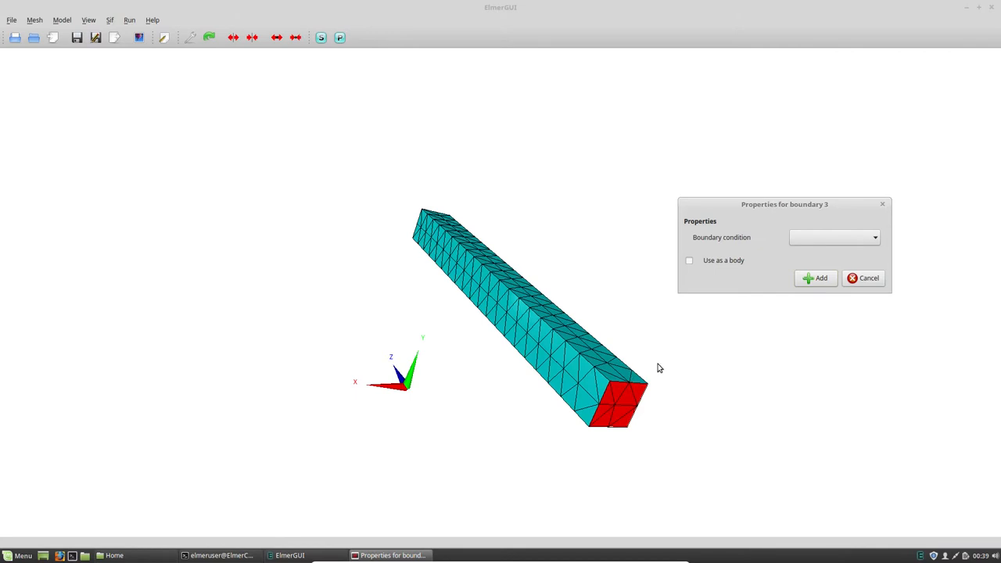
pyautogui.moveTo(640, 401)
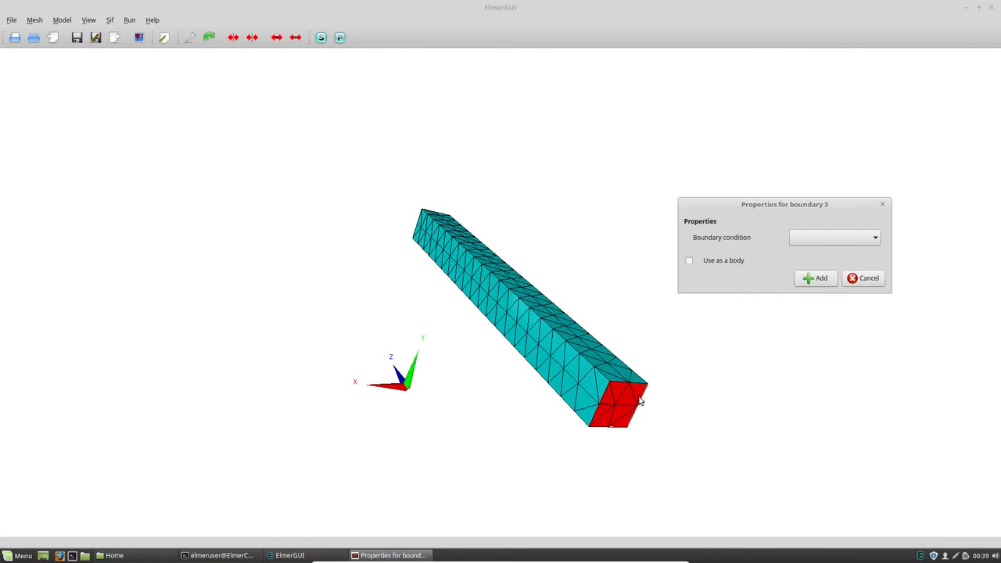
pyautogui.moveTo(635, 417)
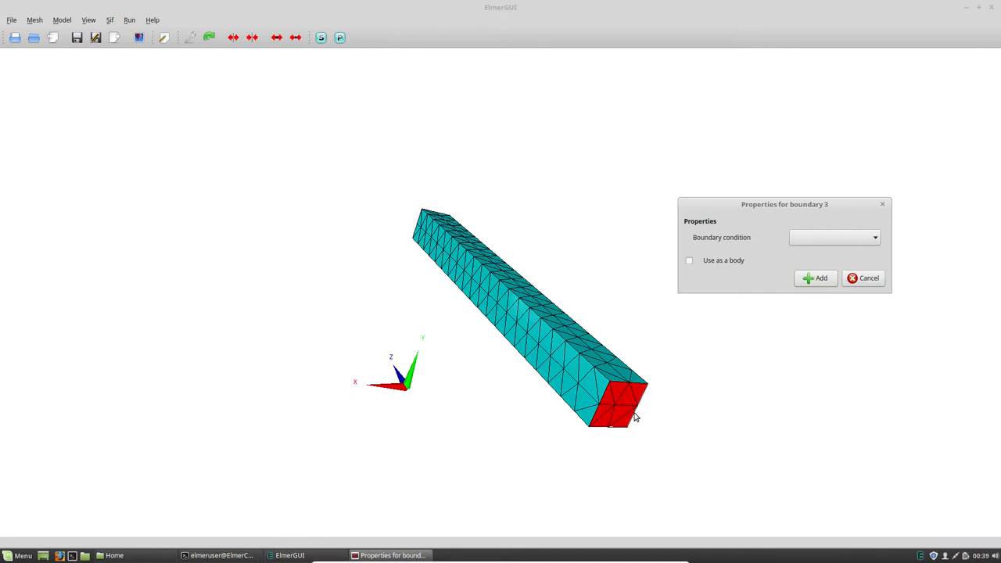
pyautogui.moveTo(634, 411)
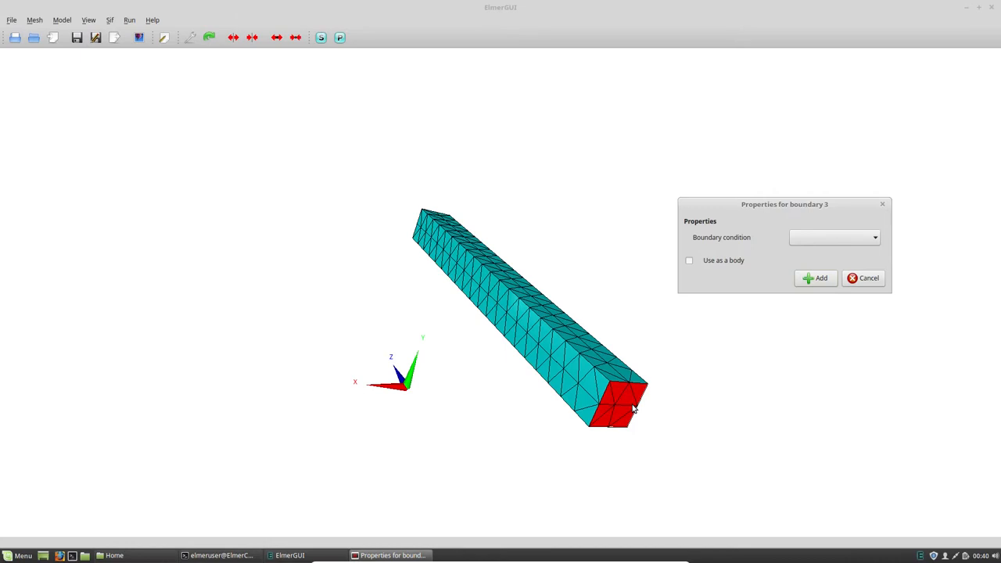
pyautogui.moveTo(595, 421)
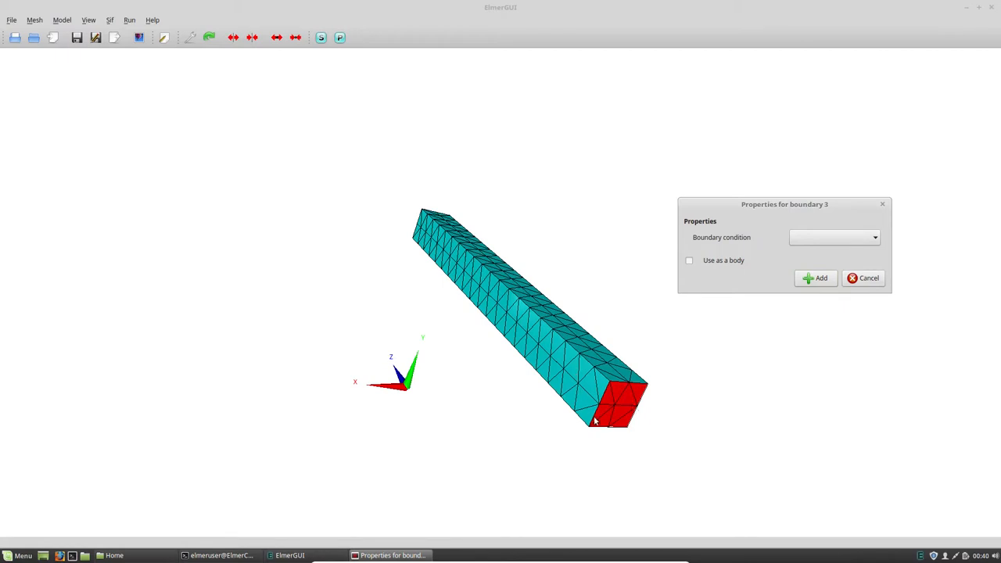
pyautogui.moveTo(604, 389)
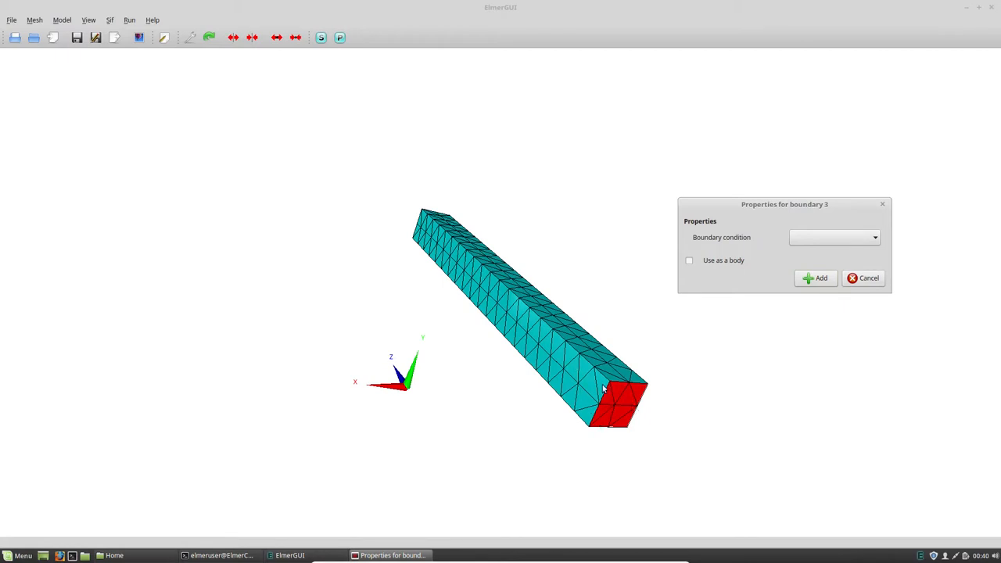
pyautogui.moveTo(736, 279)
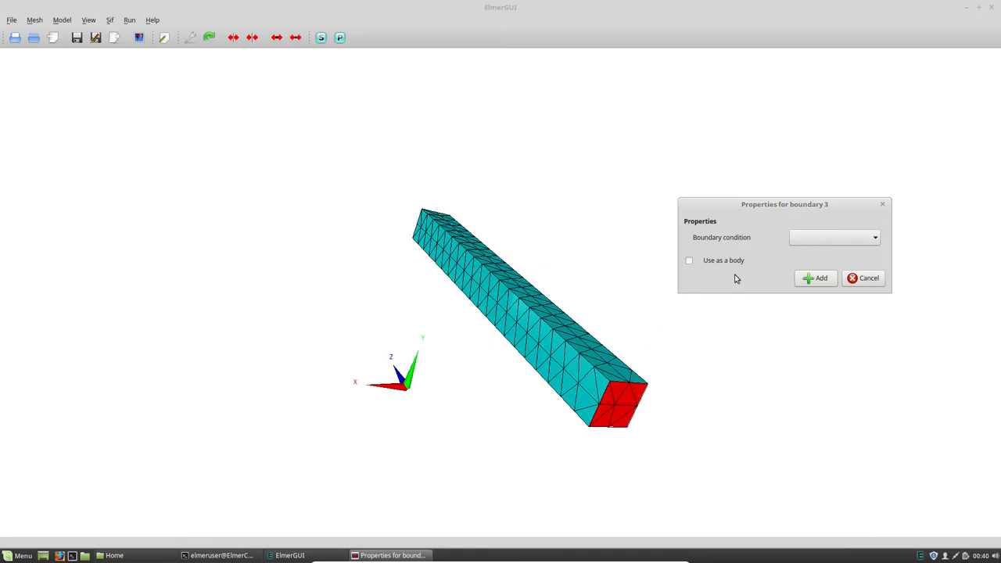
pyautogui.moveTo(579, 361)
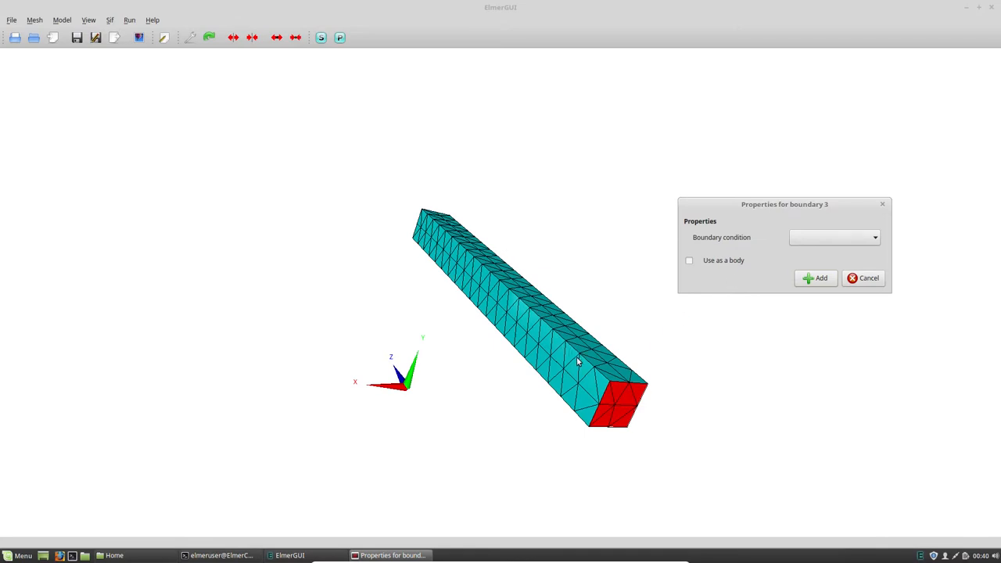
pyautogui.moveTo(488, 334)
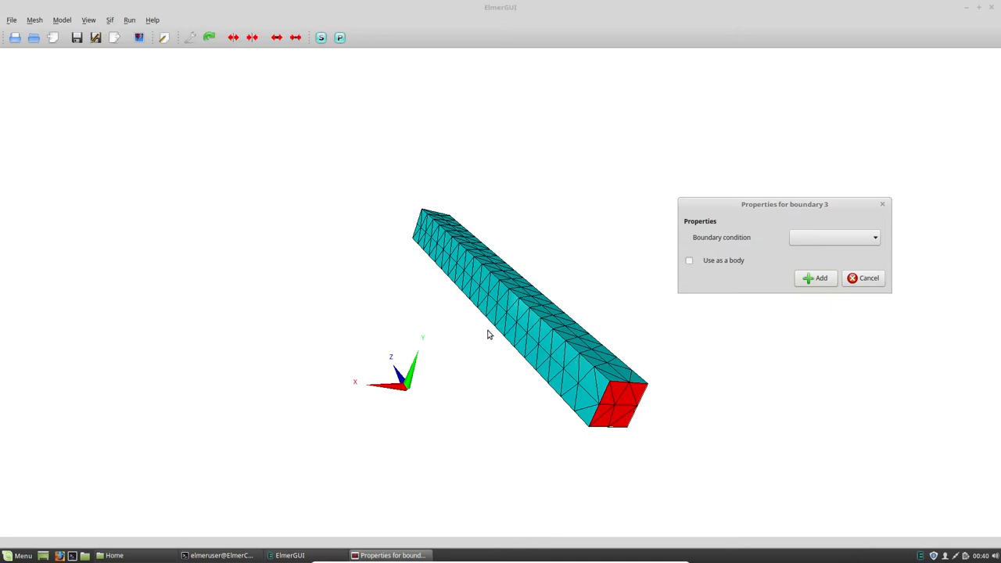
pyautogui.moveTo(554, 347)
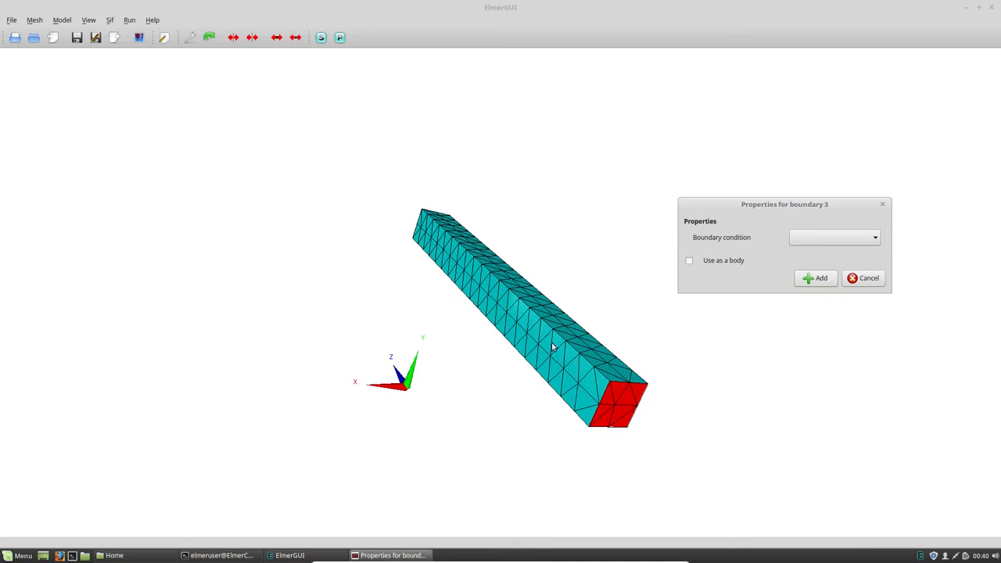
pyautogui.moveTo(550, 352)
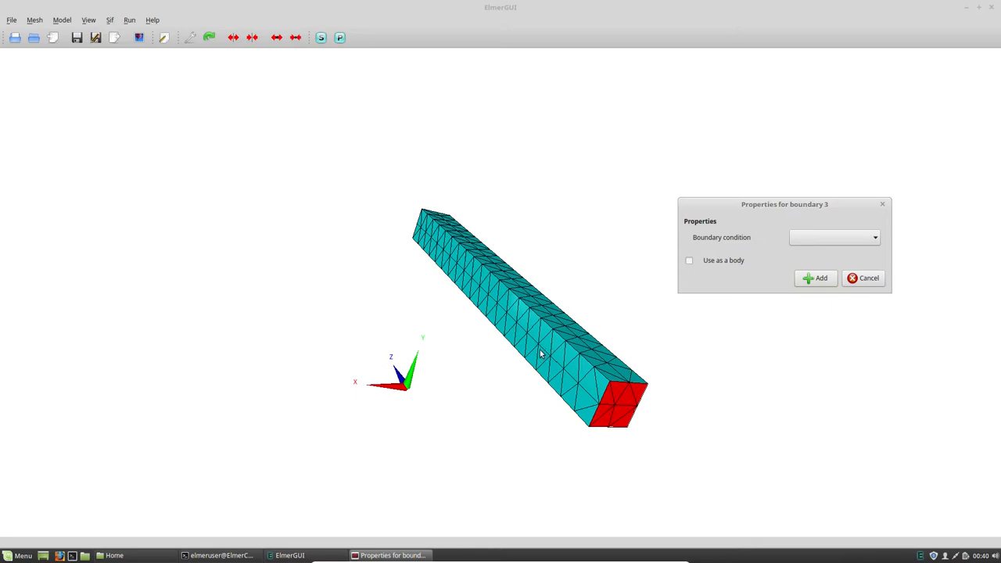
pyautogui.moveTo(489, 288)
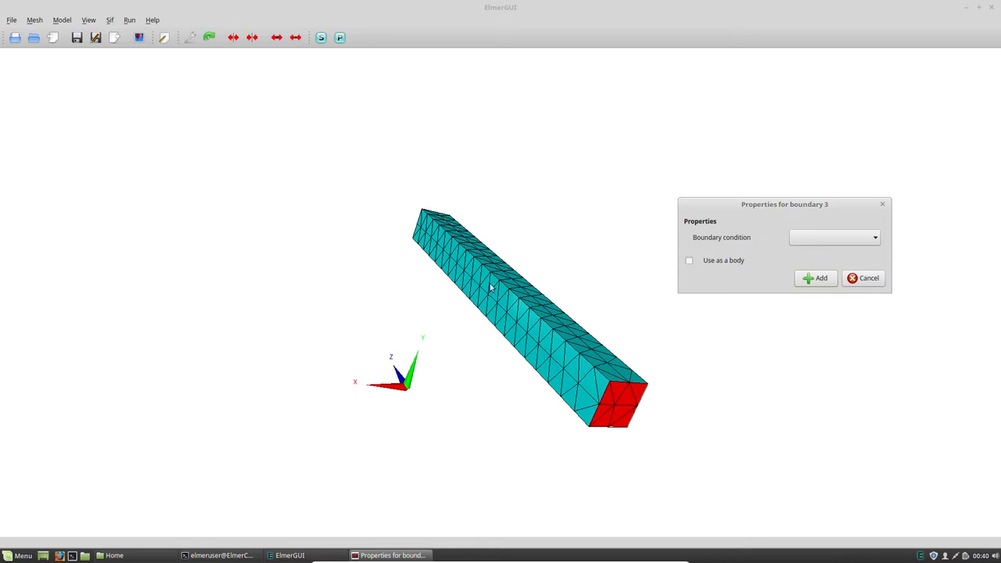
pyautogui.moveTo(499, 288)
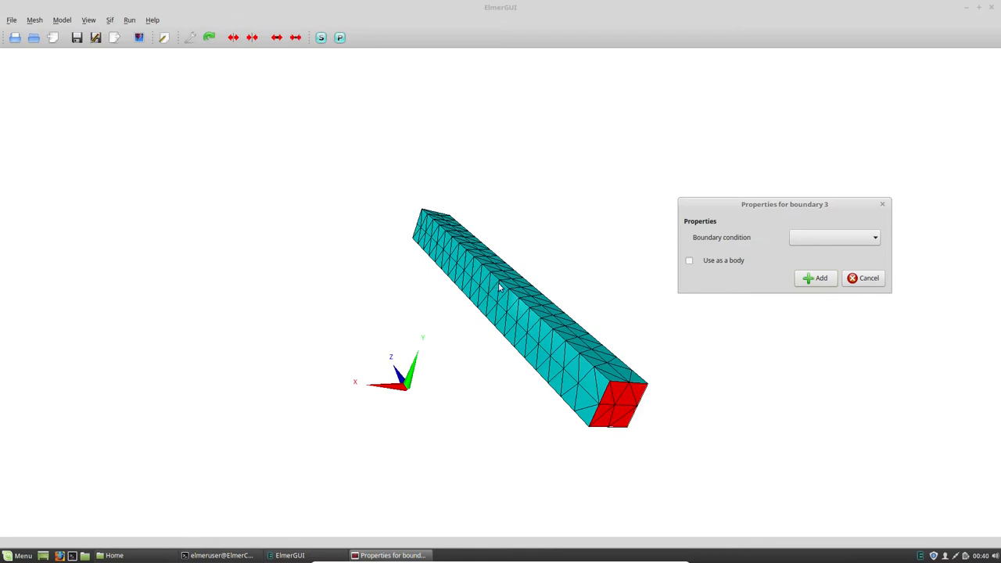
pyautogui.moveTo(533, 285)
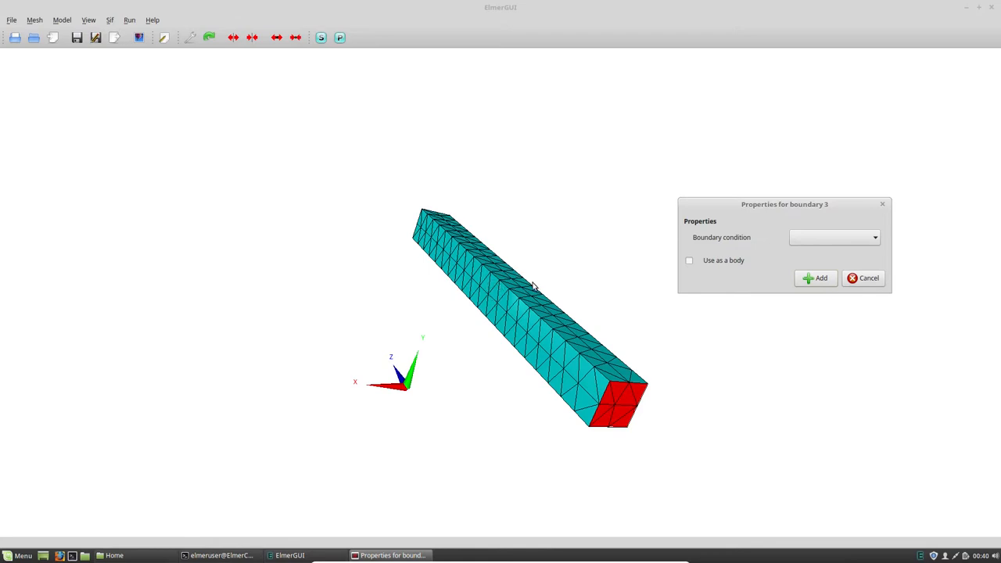
pyautogui.moveTo(625, 266)
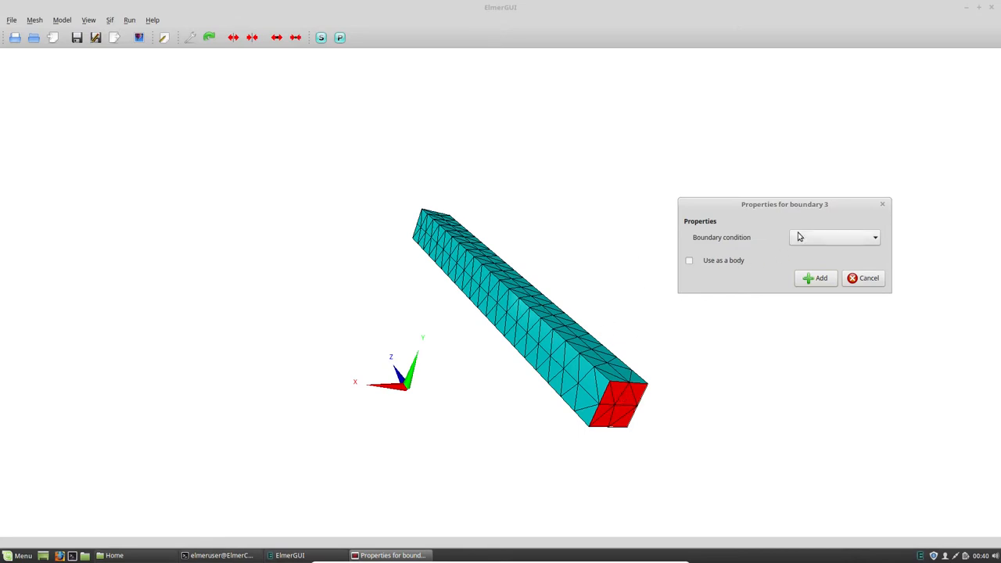
pyautogui.click(875, 237)
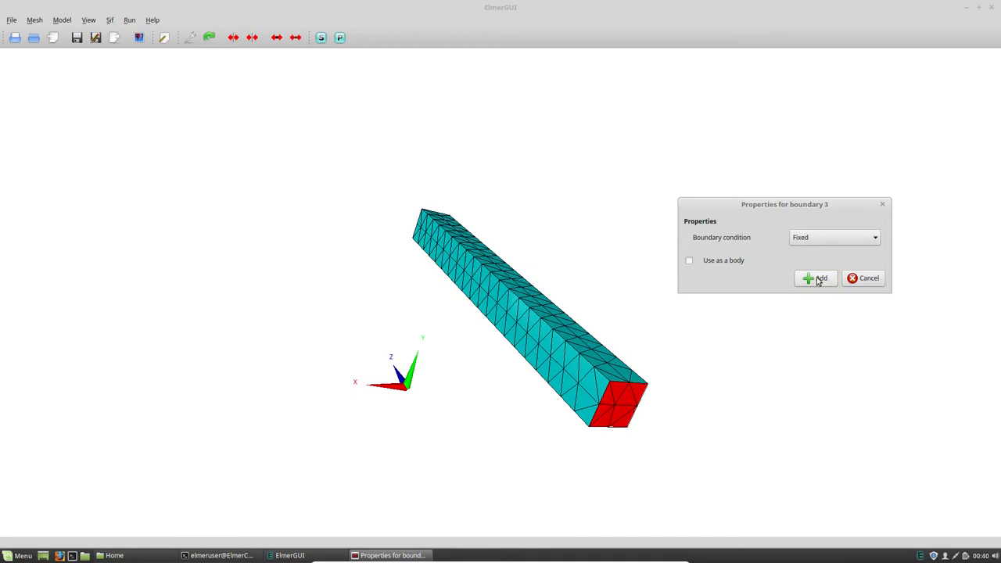
pyautogui.click(816, 278)
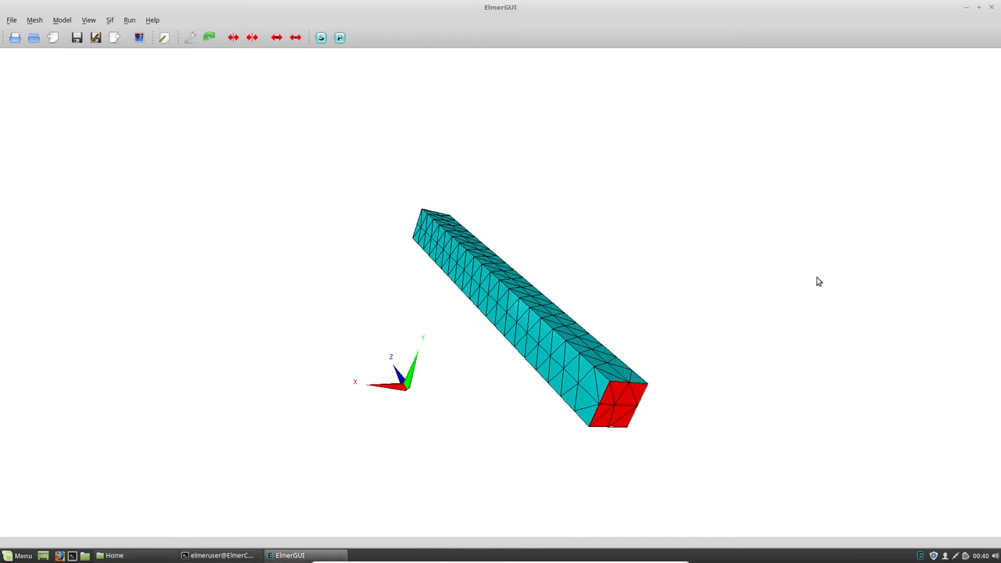
pyautogui.moveTo(758, 269)
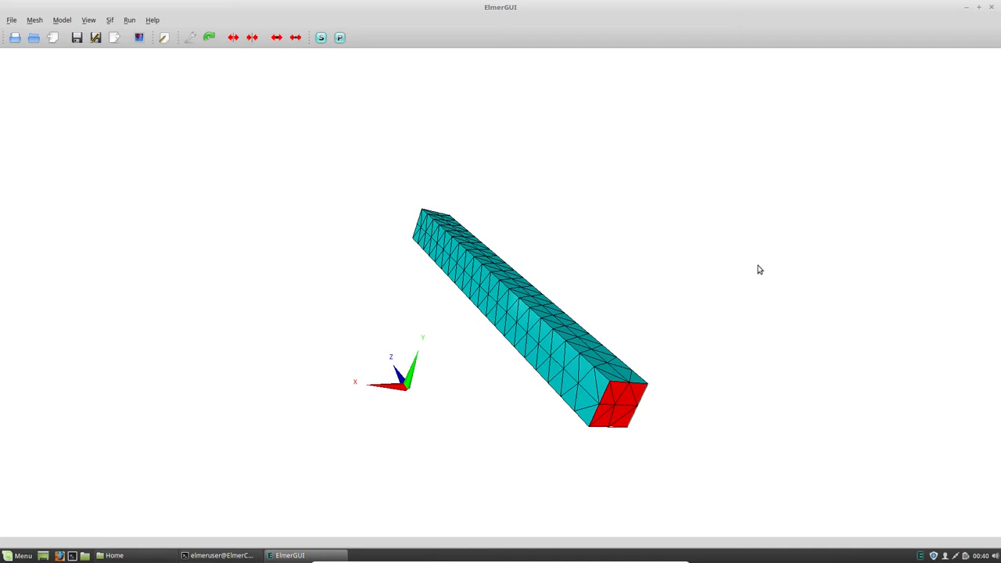
# Bring up the Save project directory chooser at the MetalBar folder.
pyautogui.click(61, 20)
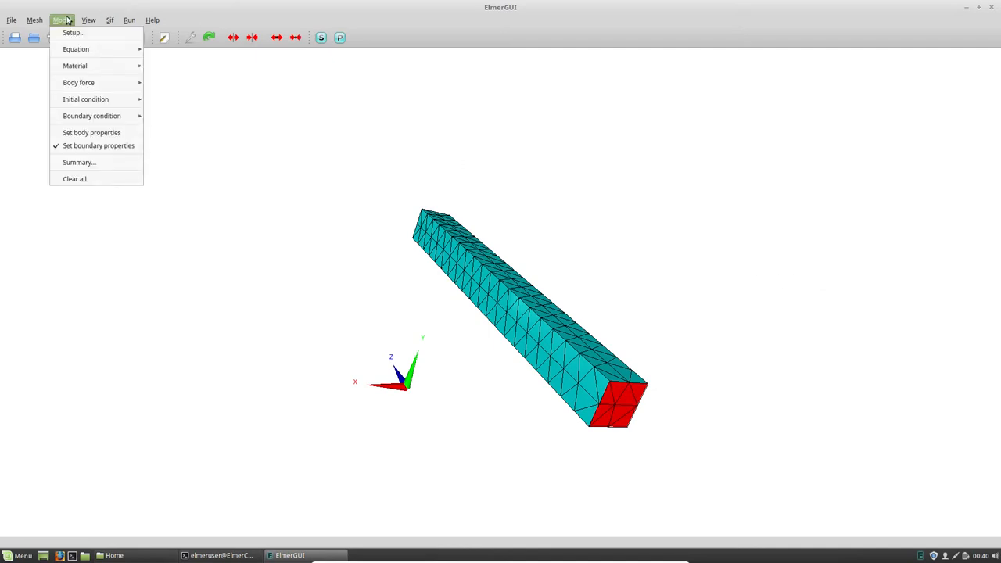
pyautogui.moveTo(79, 162)
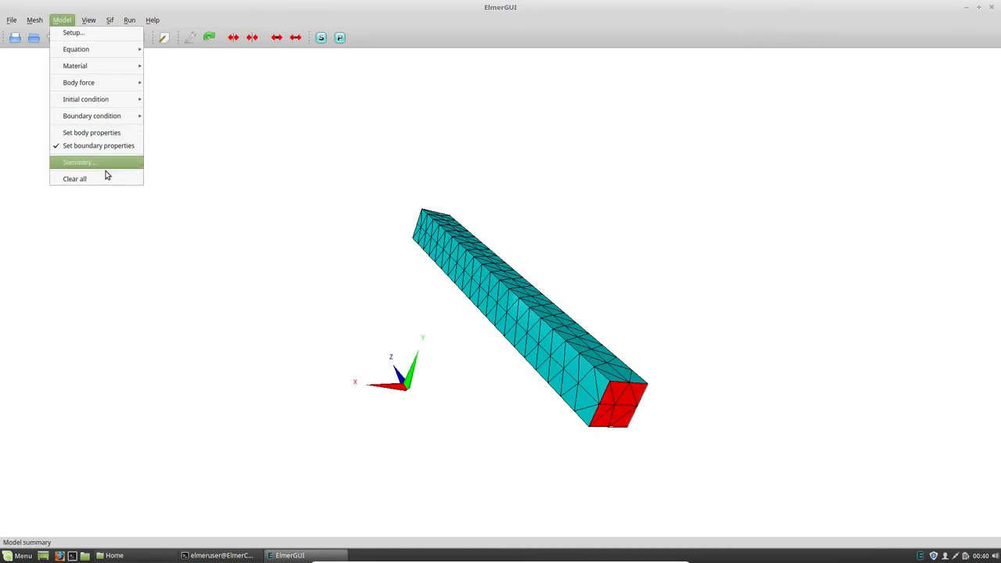
pyautogui.click(12, 20)
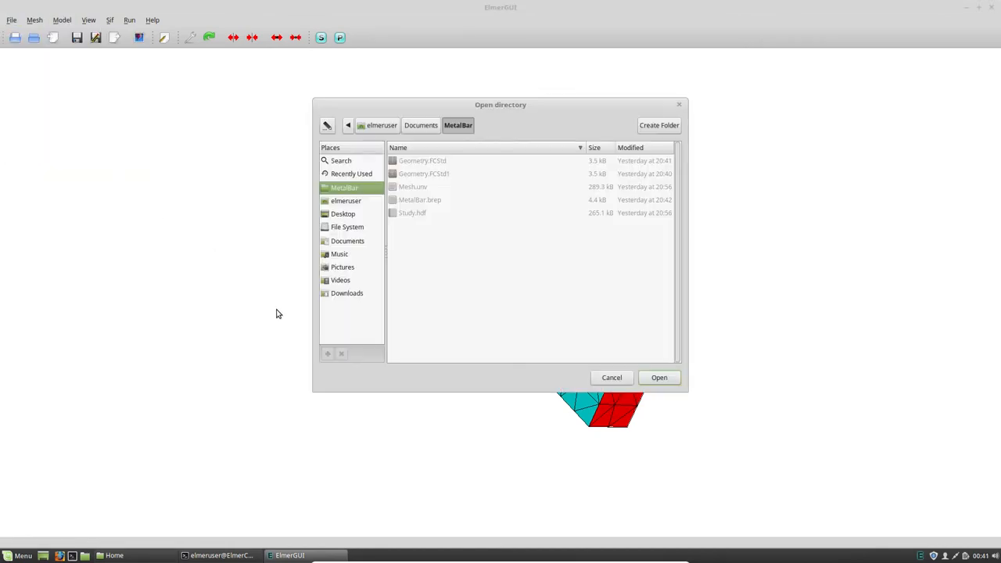
pyautogui.moveTo(301, 307)
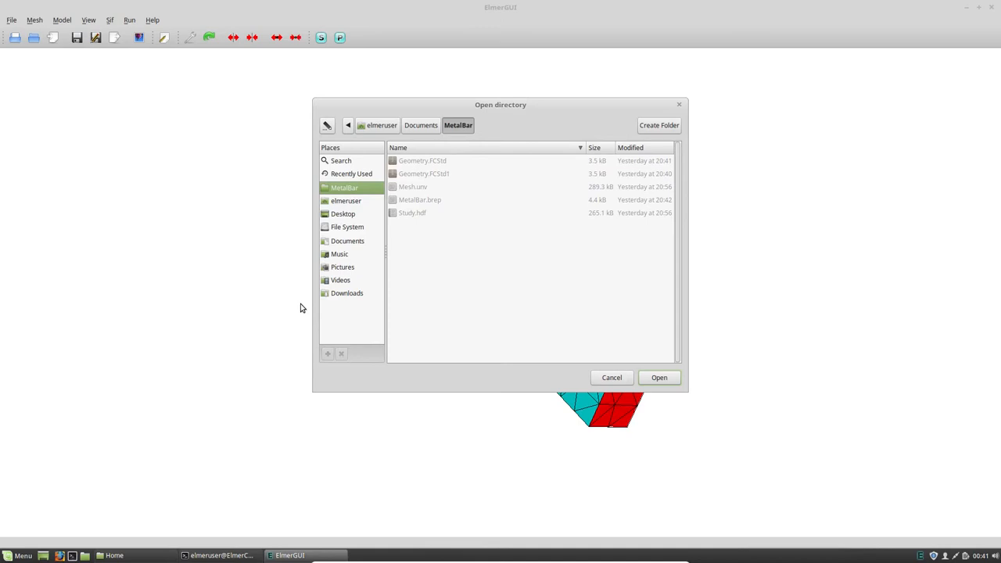
pyautogui.moveTo(493, 137)
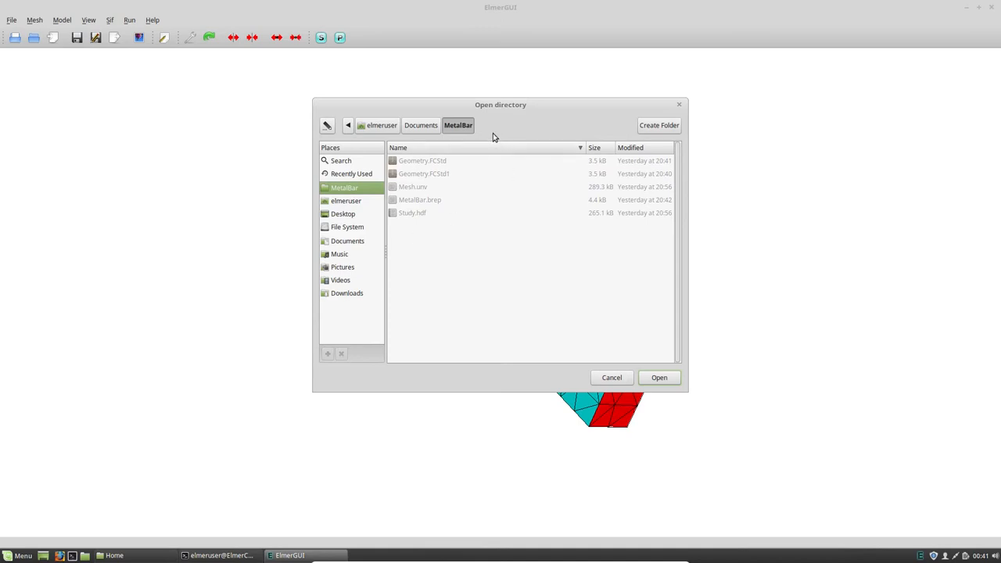
pyautogui.moveTo(625, 154)
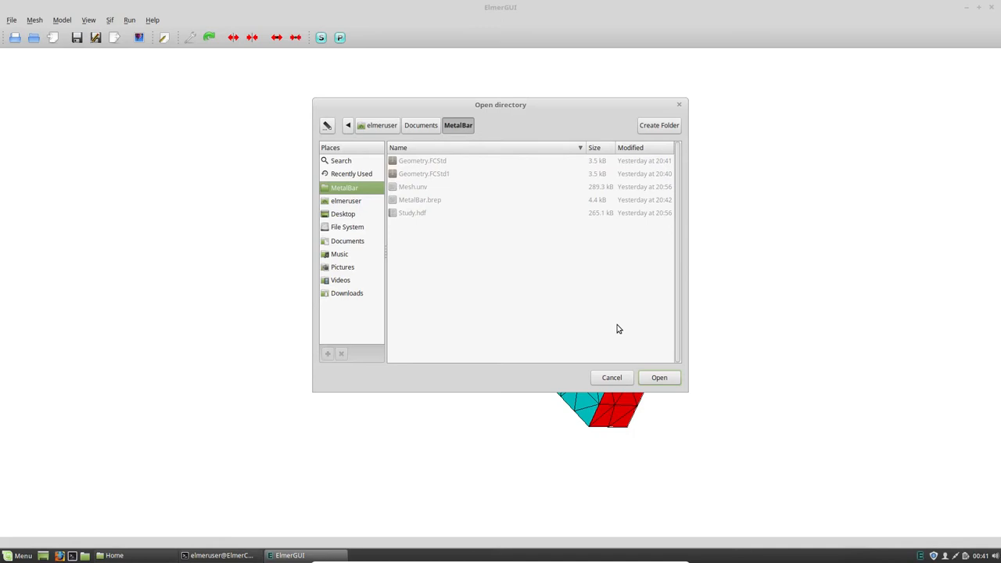
pyautogui.moveTo(722, 186)
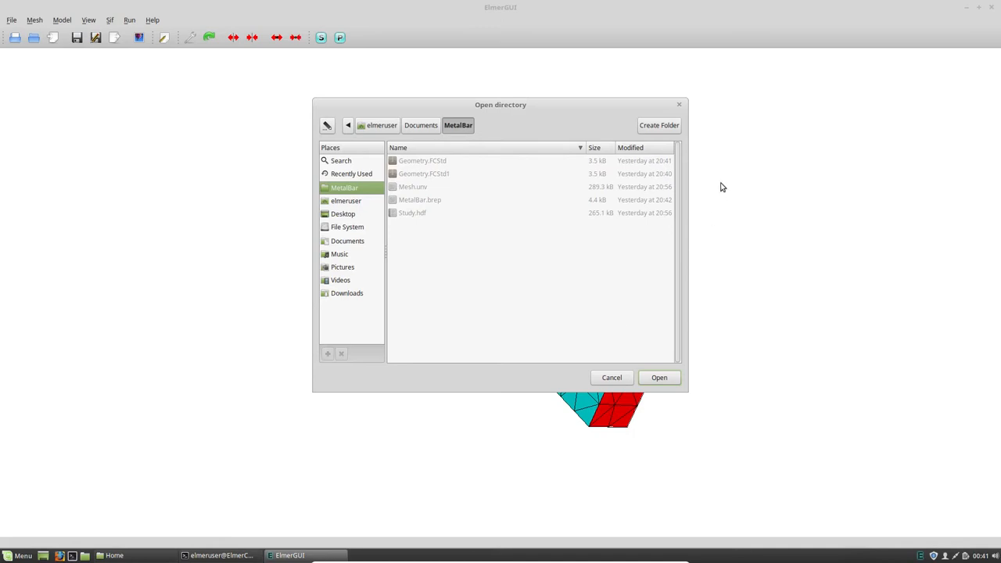
pyautogui.moveTo(641, 199)
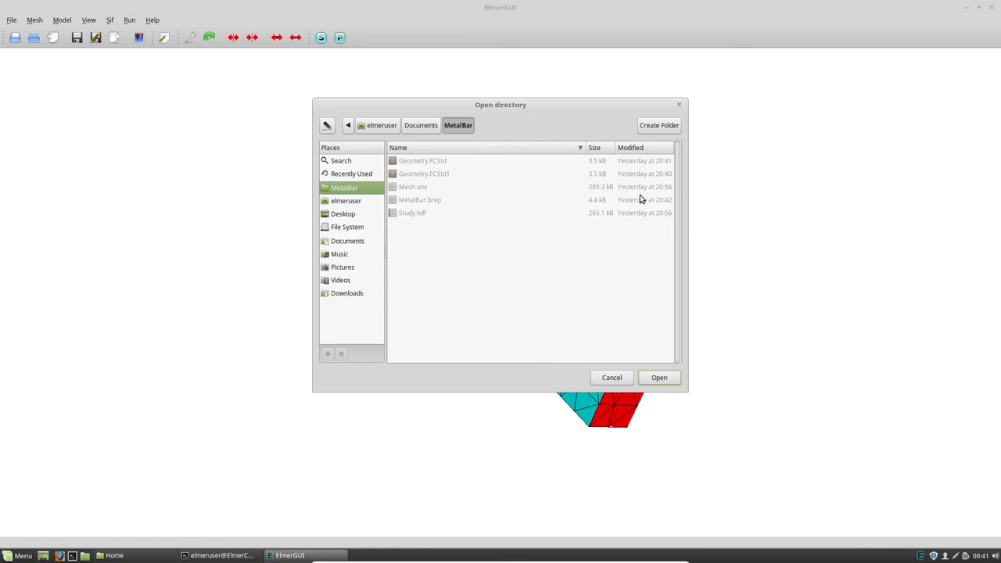
pyautogui.moveTo(646, 141)
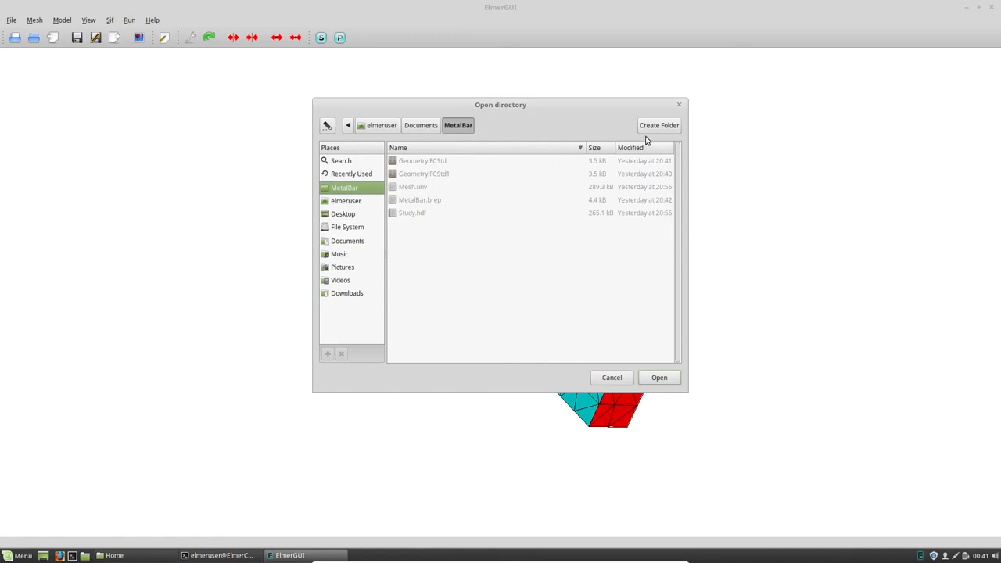
# Create a folder named Elmer inside MetalBar as the project save location.
pyautogui.click(658, 126)
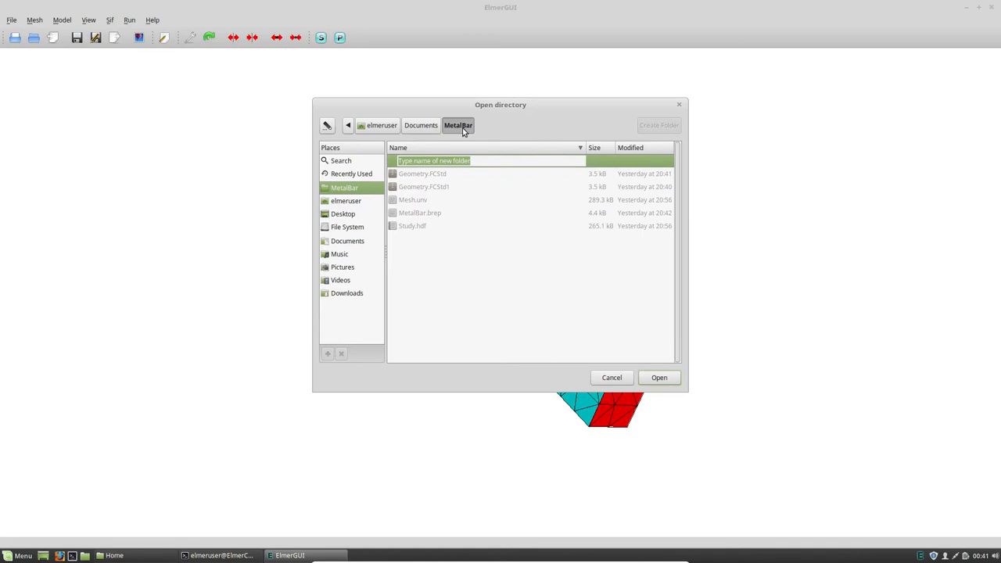
pyautogui.write('E')
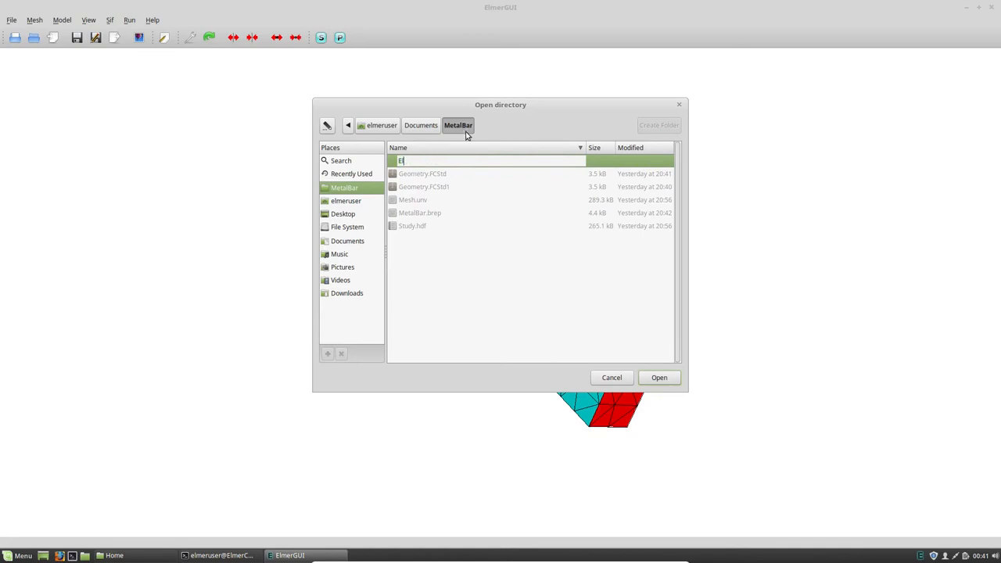
pyautogui.write('lmer')
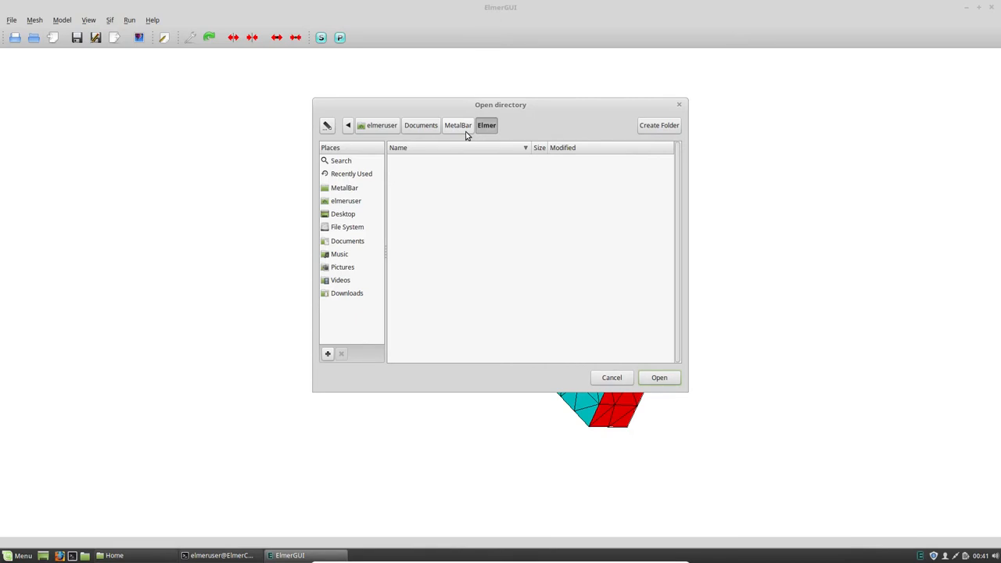
pyautogui.moveTo(575, 224)
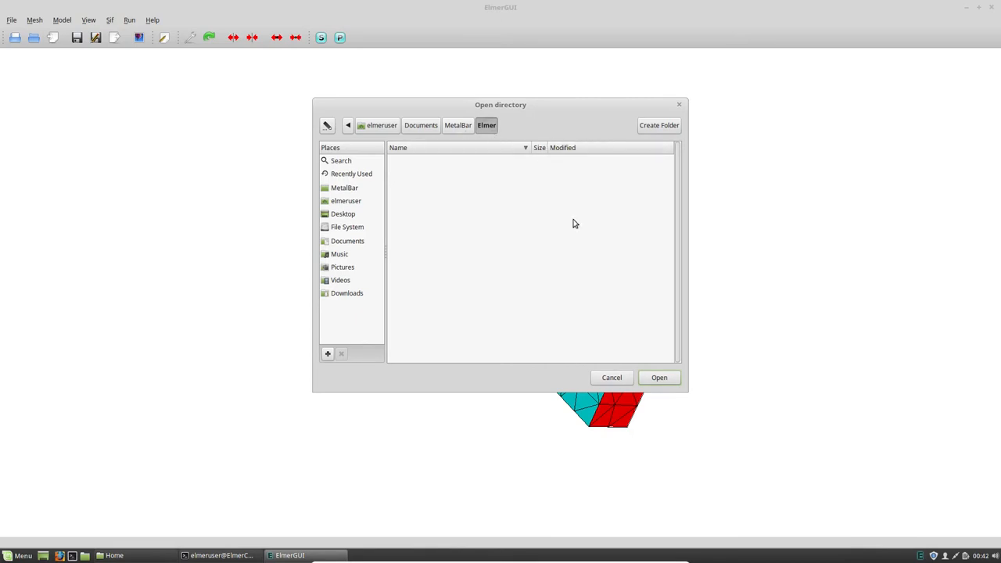
# Save the project into Elmer and view its files (case.sif, egproject.xml, mesh) in Nemo.
pyautogui.click(659, 377)
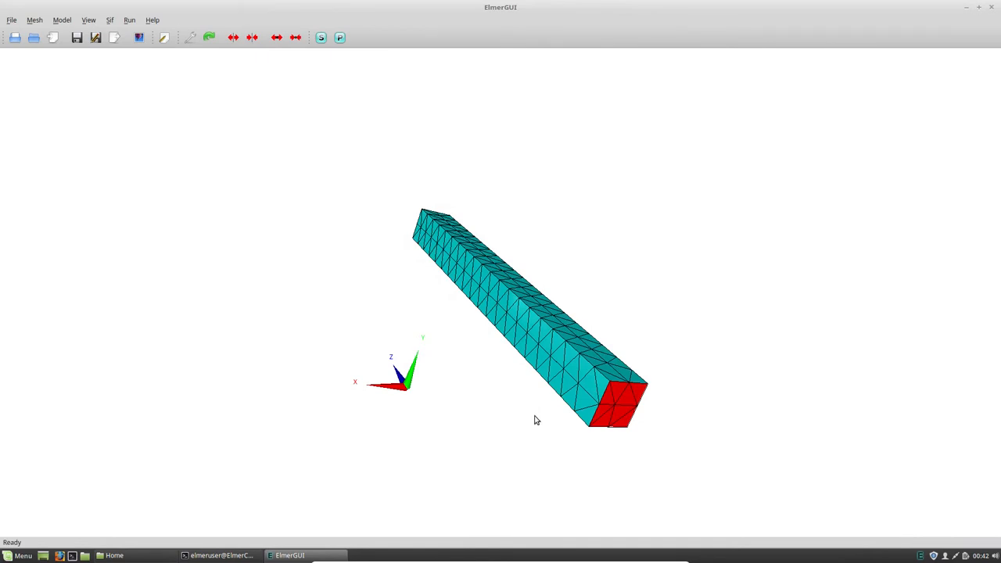
pyautogui.moveTo(114, 556)
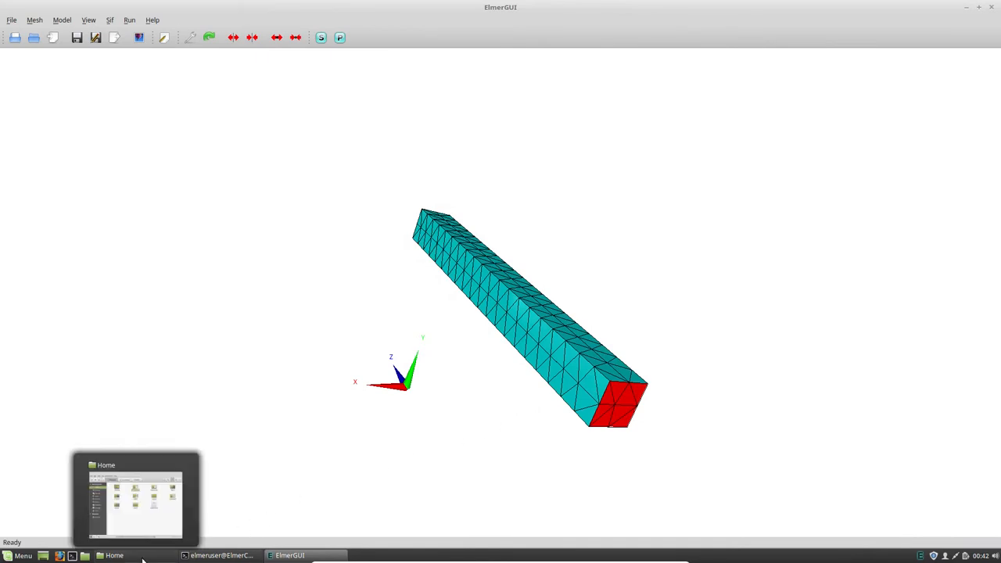
pyautogui.click(114, 556)
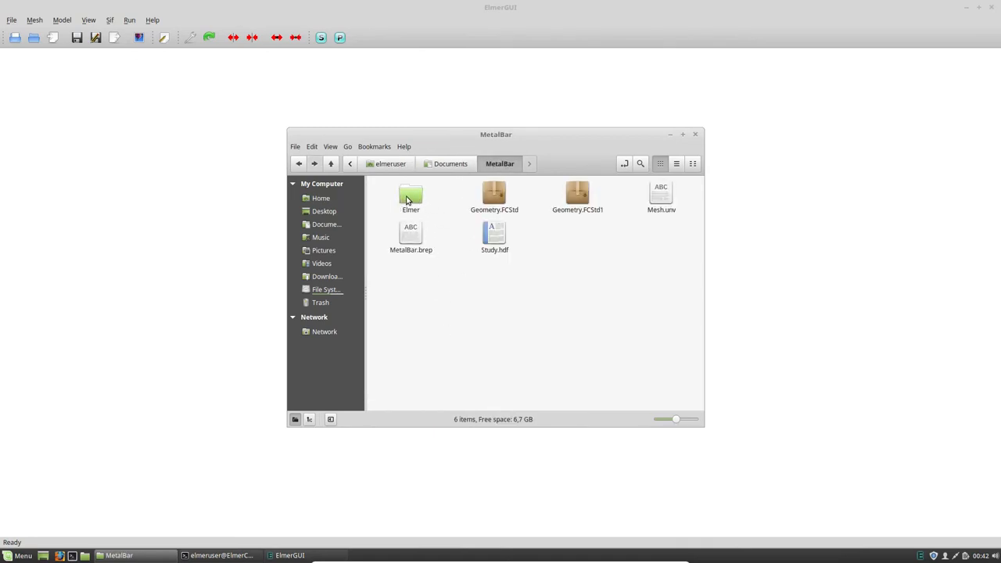
pyautogui.doubleClick(411, 196)
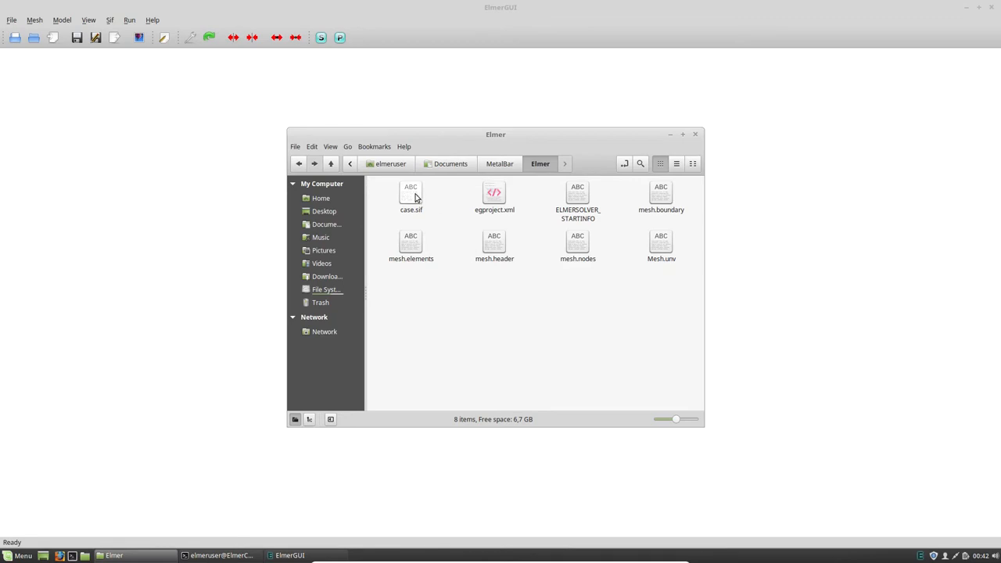
pyautogui.moveTo(671, 139)
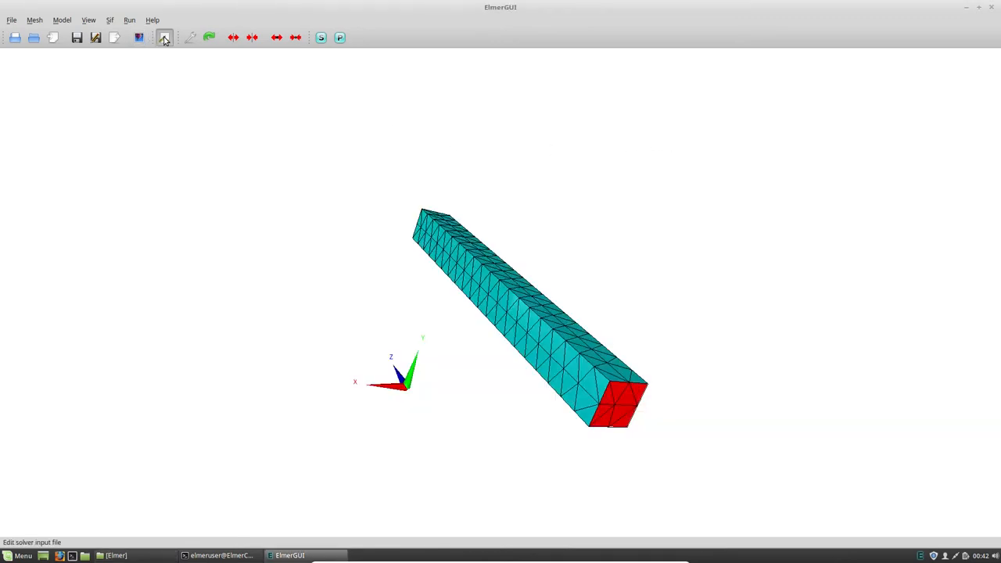
# Review the solver input file down to Boundary Condition 1 (Fixed, zero displacements), then close it.
pyautogui.click(164, 37)
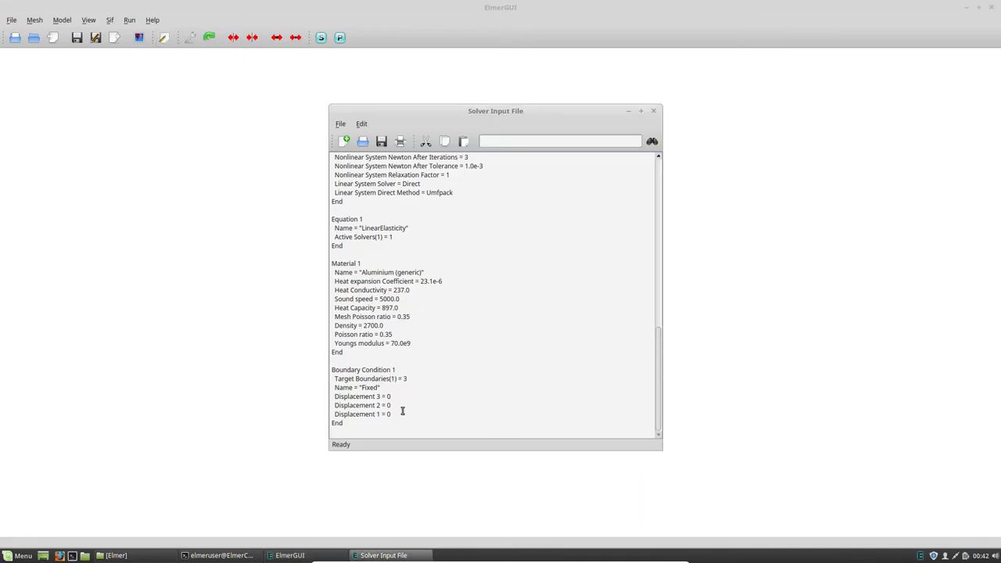
pyautogui.scroll(3)
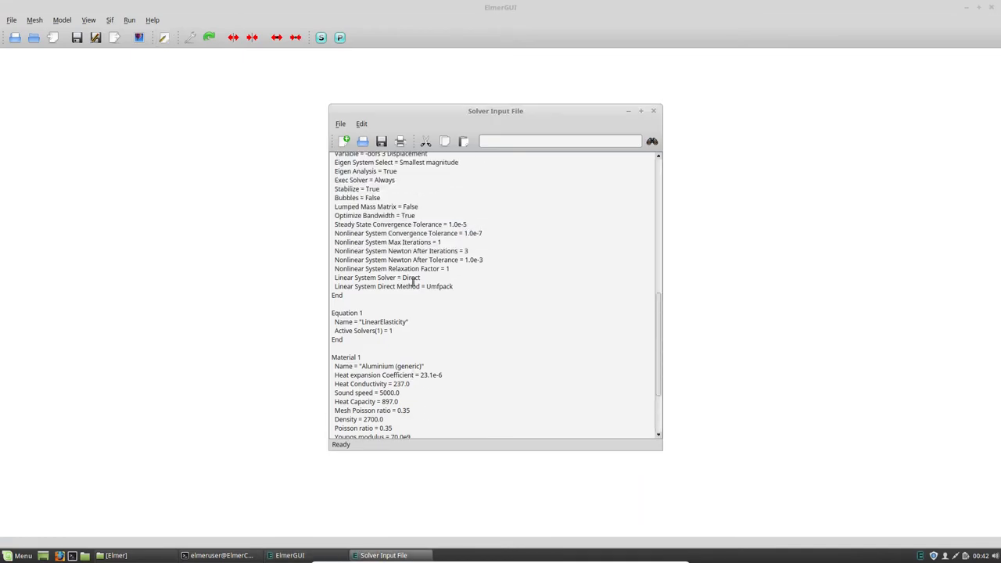
pyautogui.scroll(3)
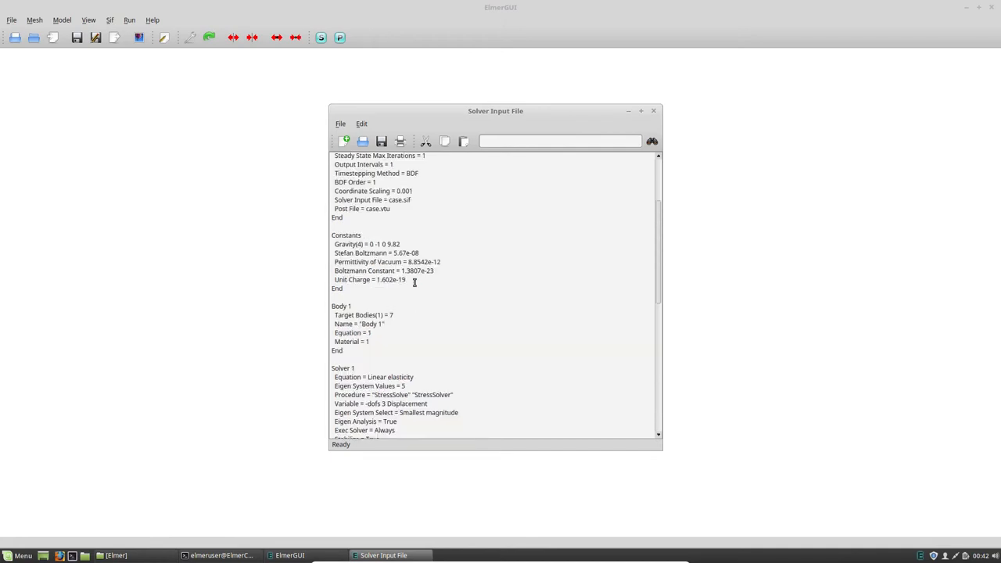
pyautogui.scroll(-3)
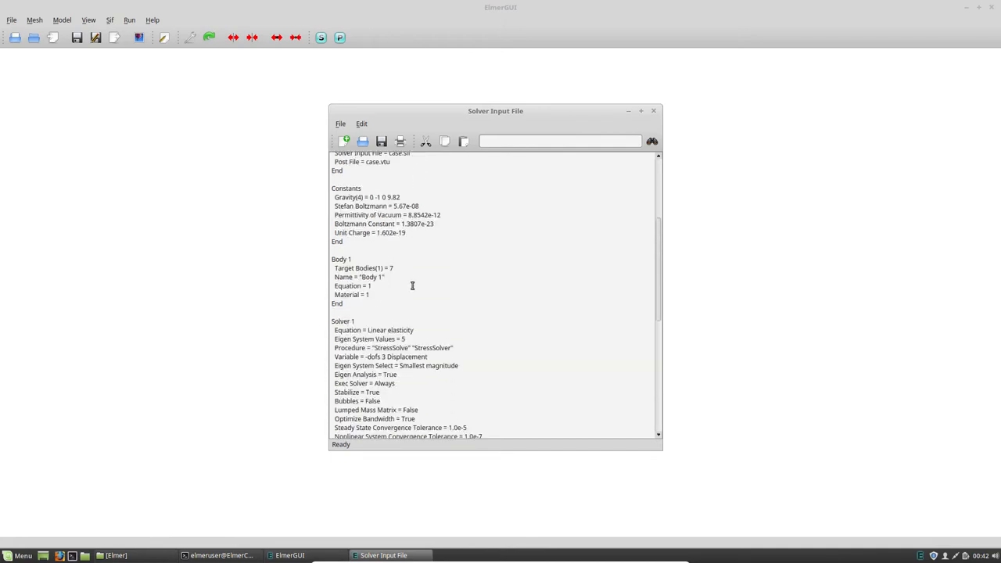
pyautogui.scroll(-3)
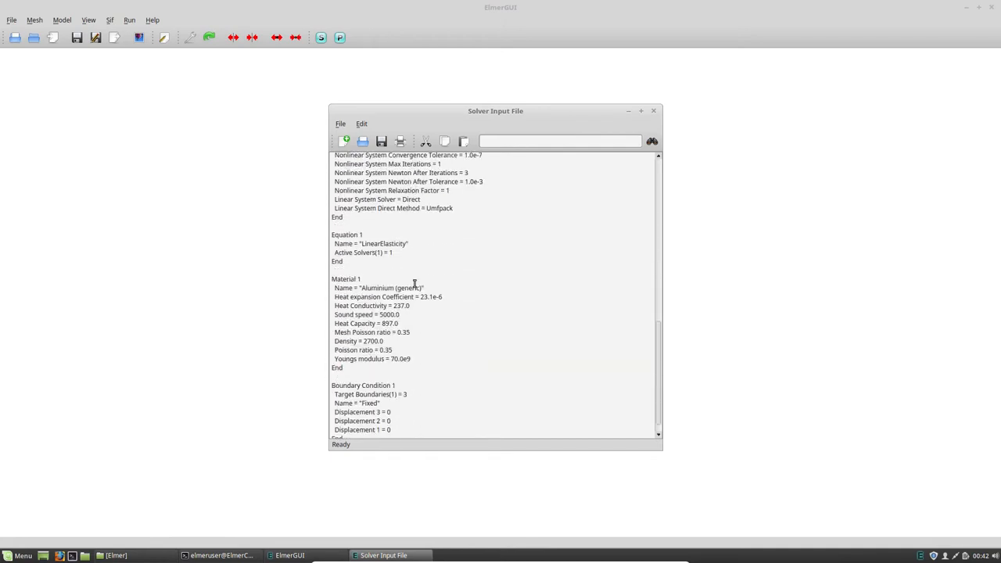
pyautogui.scroll(-3)
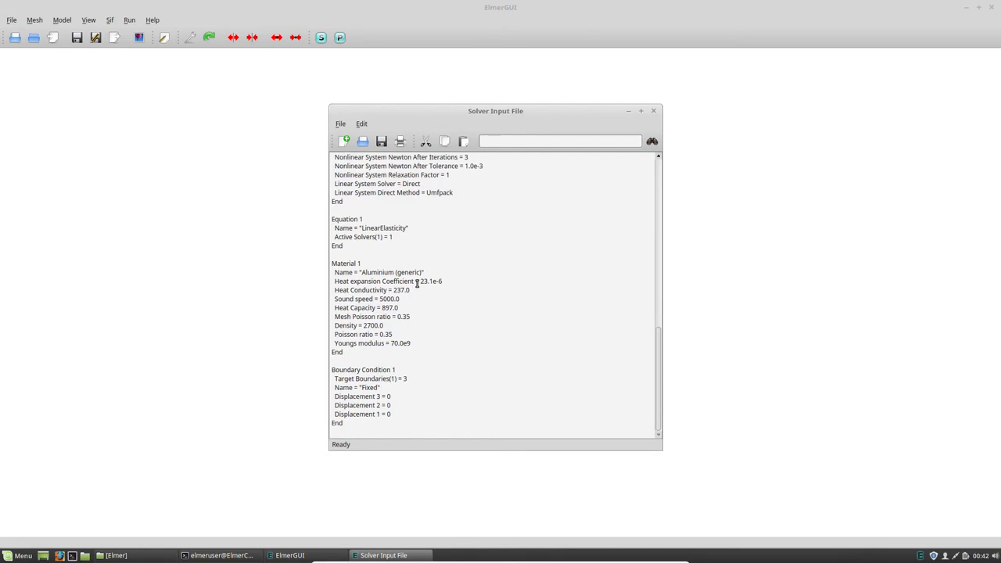
pyautogui.scroll(3)
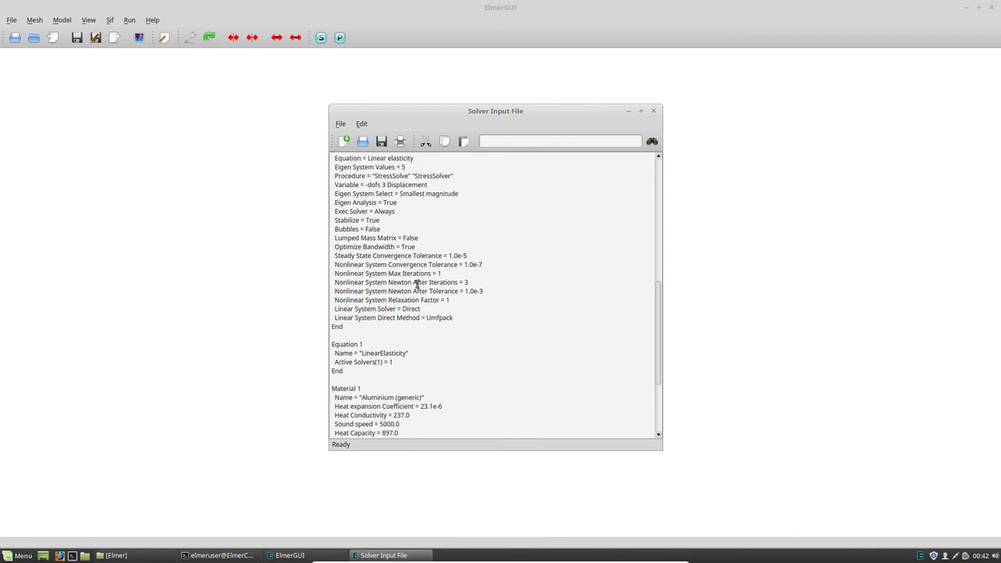
pyautogui.scroll(3)
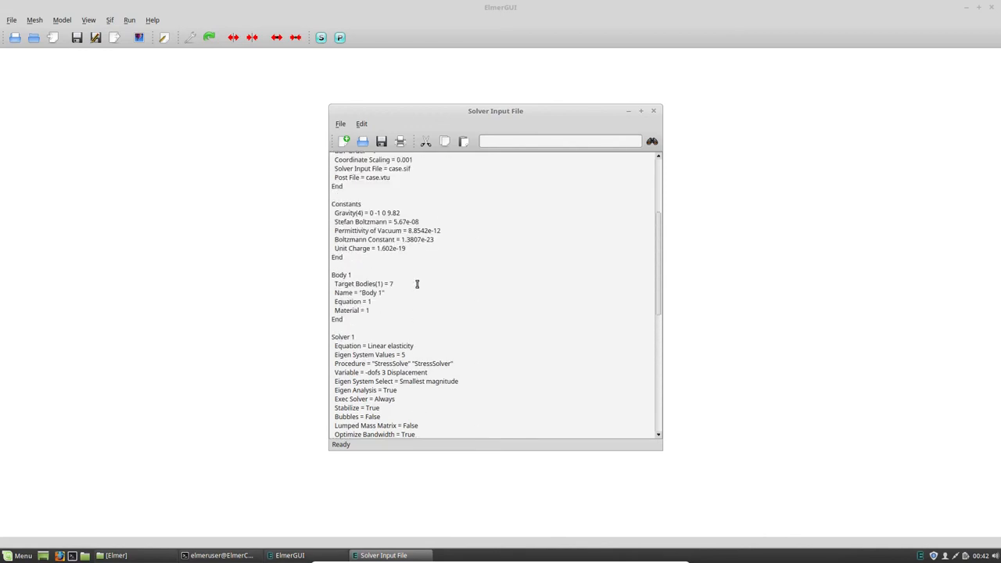
pyautogui.scroll(3)
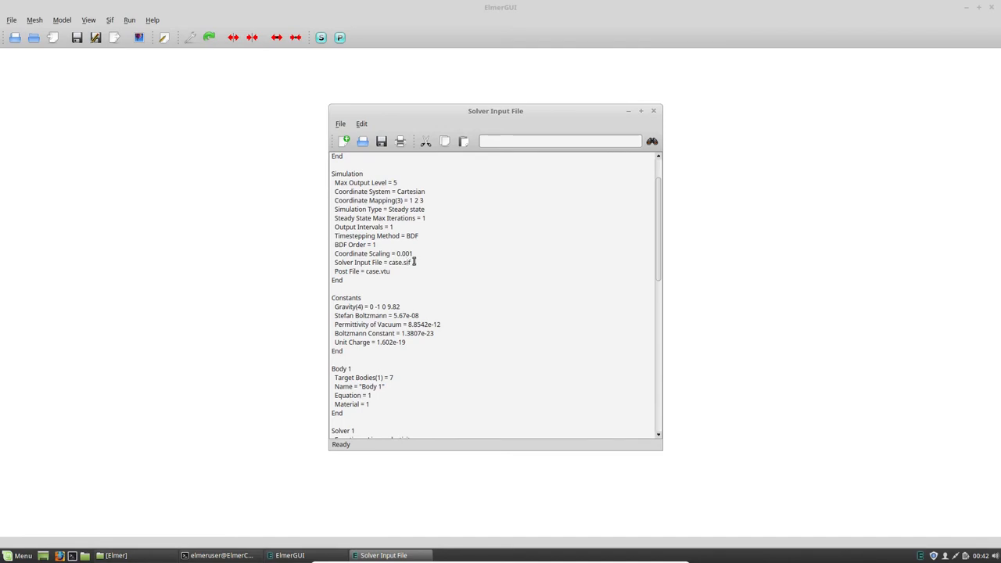
pyautogui.moveTo(618, 238)
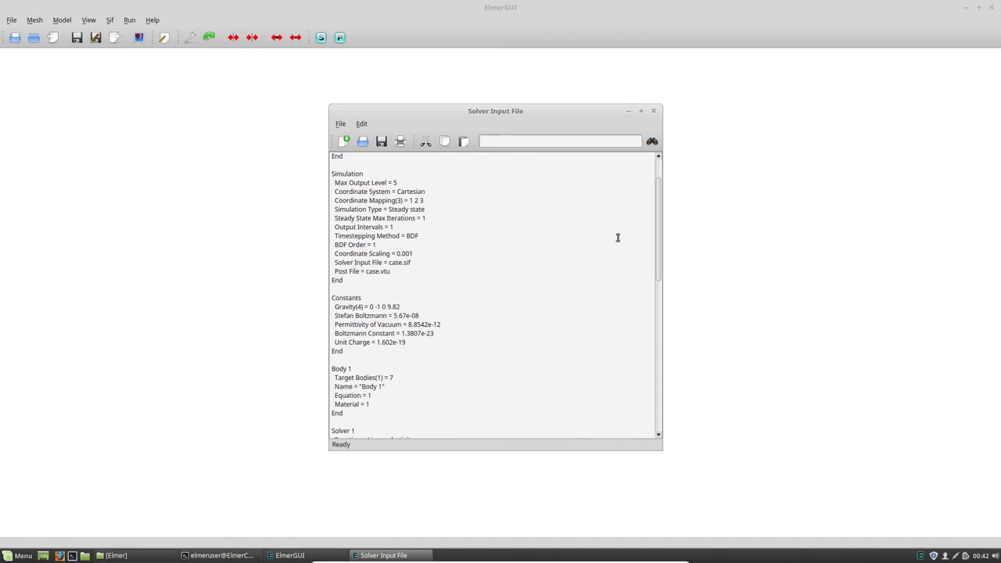
pyautogui.scroll(-3)
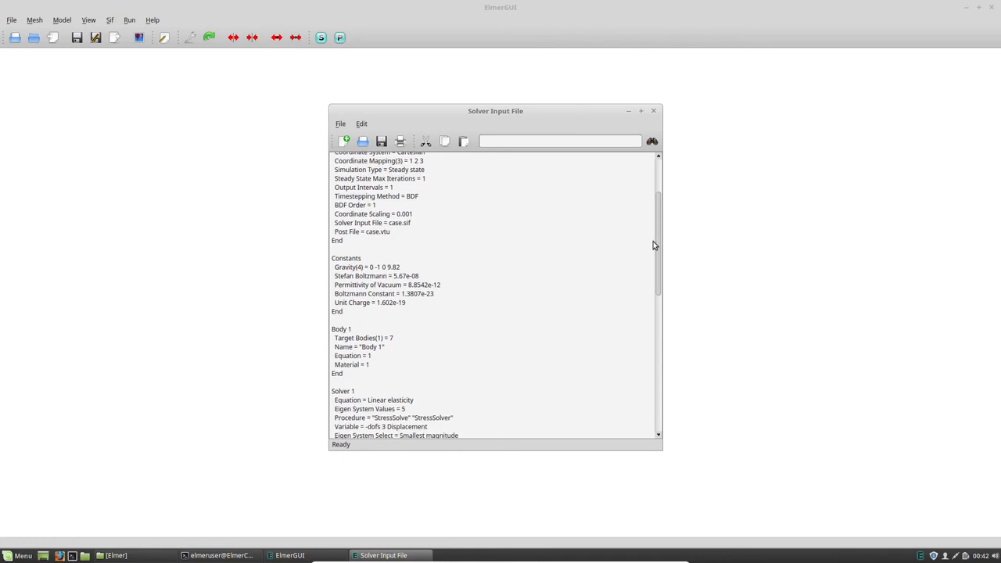
pyautogui.scroll(-3)
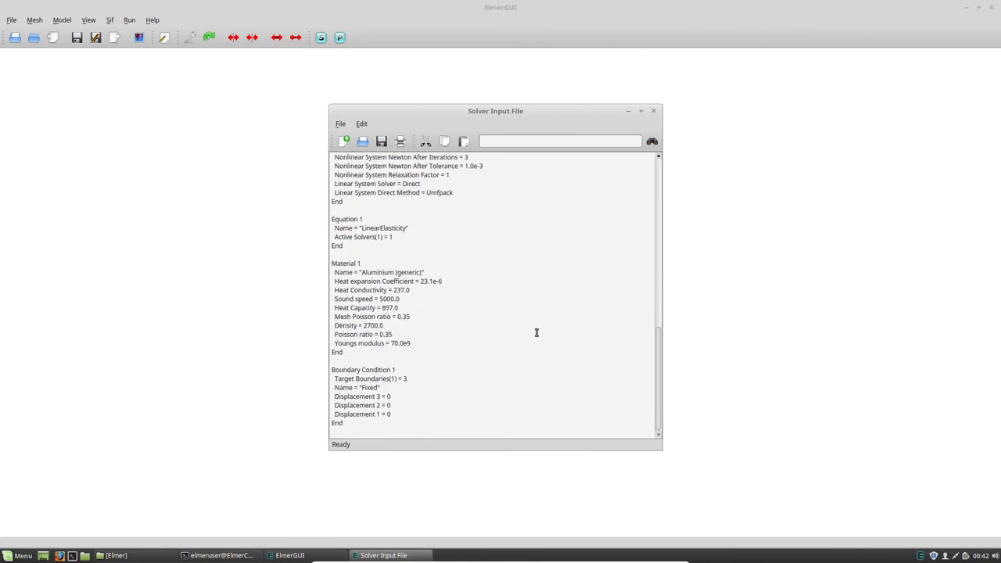
pyautogui.moveTo(375, 368)
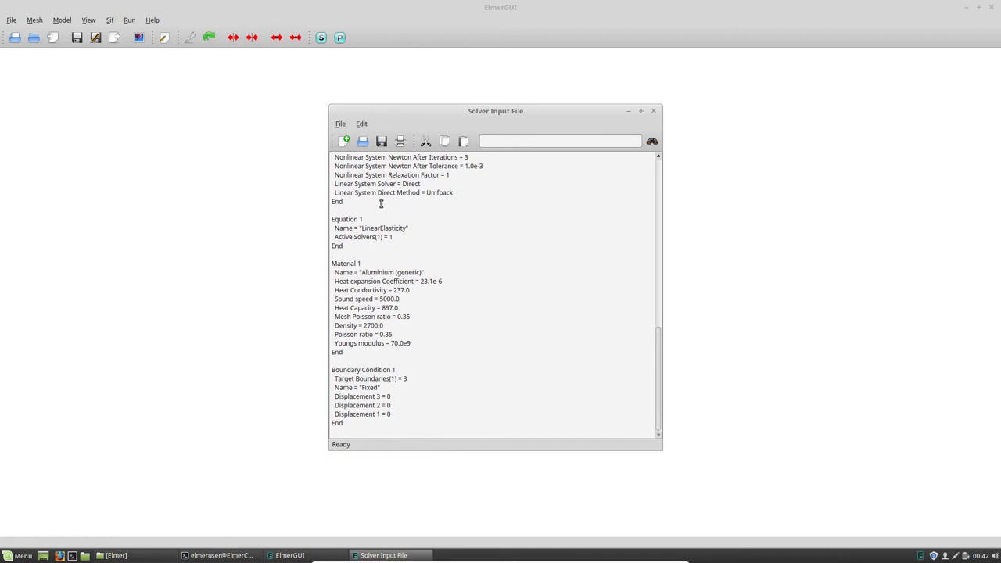
pyautogui.moveTo(403, 339)
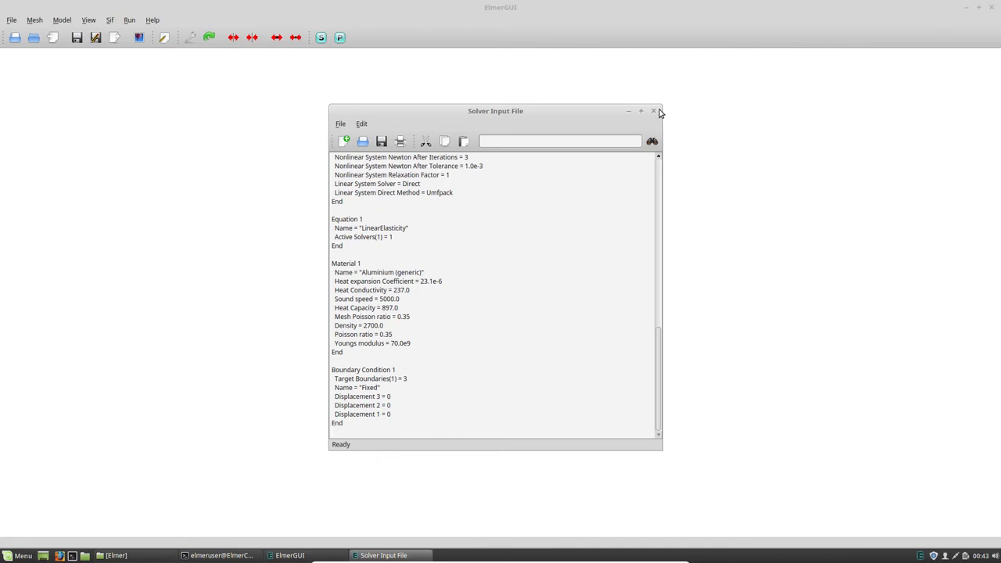
pyautogui.moveTo(656, 113)
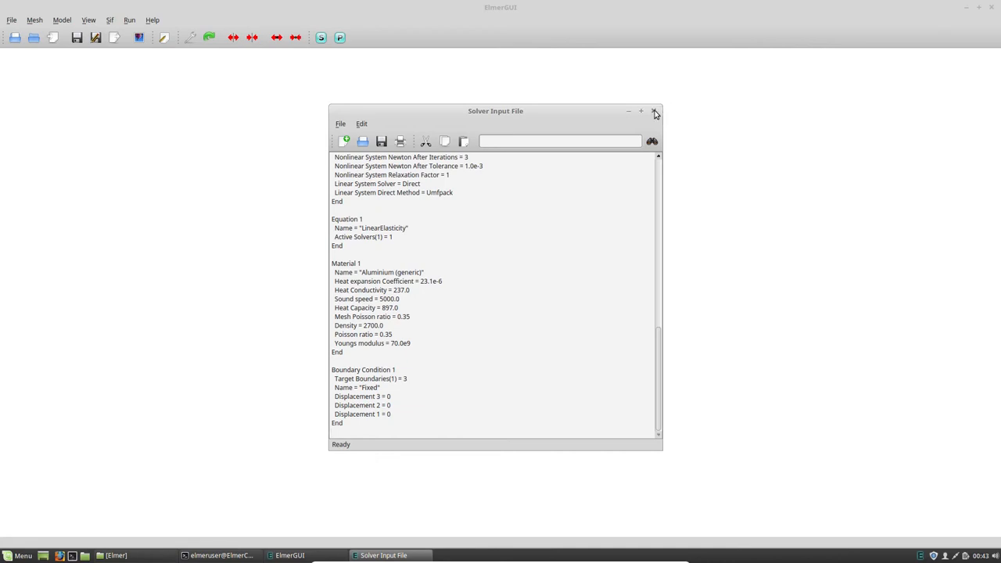
pyautogui.click(656, 110)
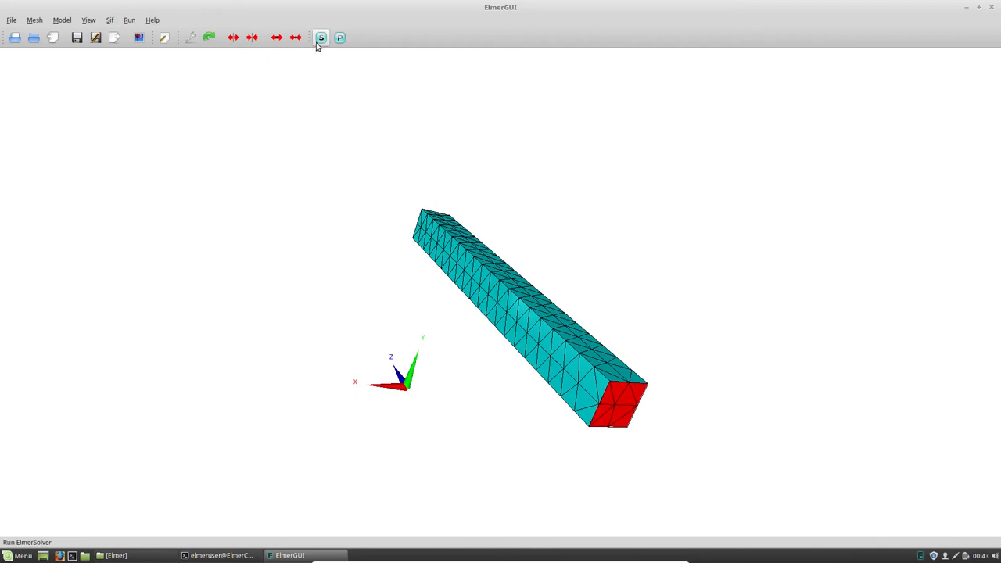
pyautogui.moveTo(321, 37)
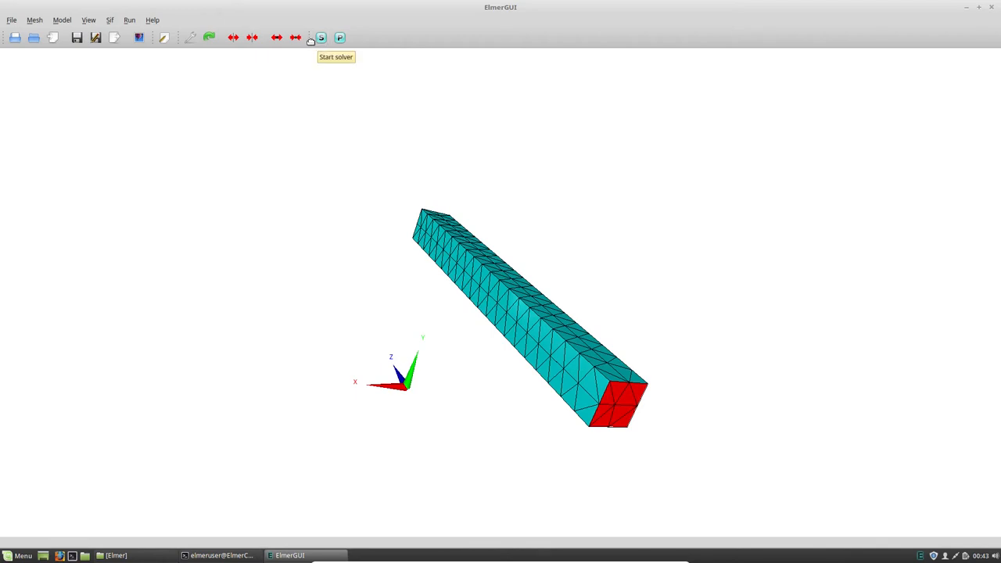
pyautogui.moveTo(310, 68)
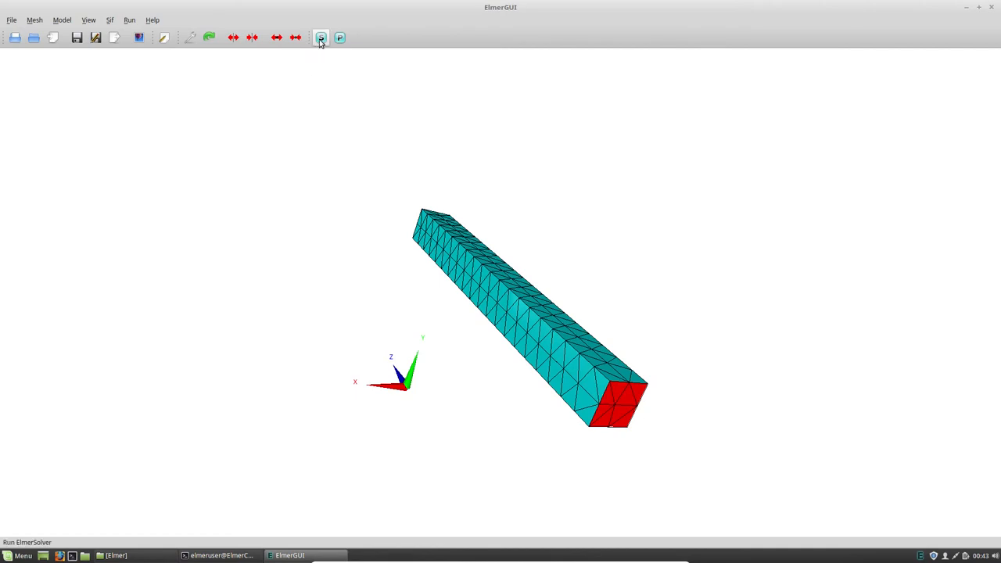
pyautogui.moveTo(321, 38)
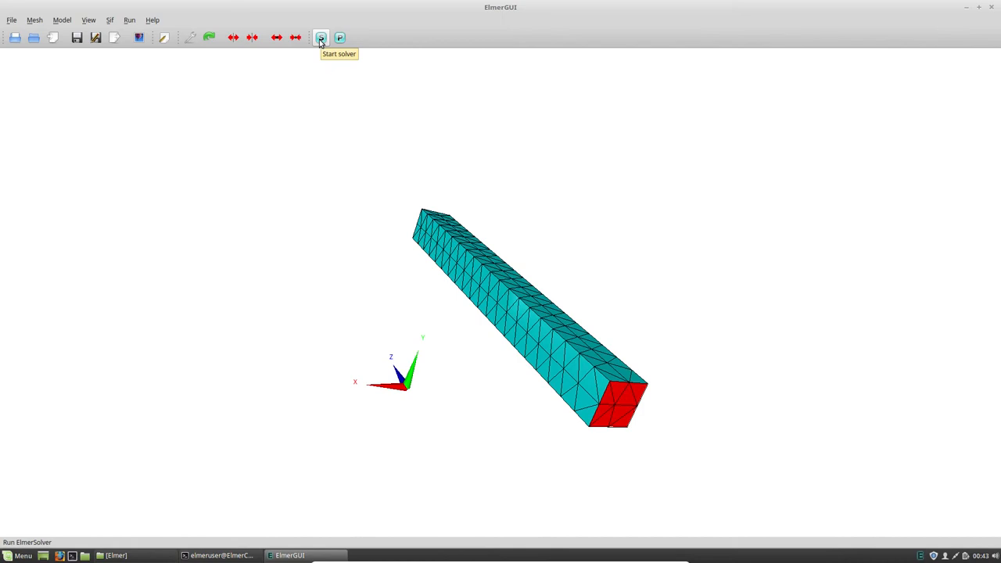
# Start the Elmer solver to compute the bar's eigenmodes.
pyautogui.click(321, 38)
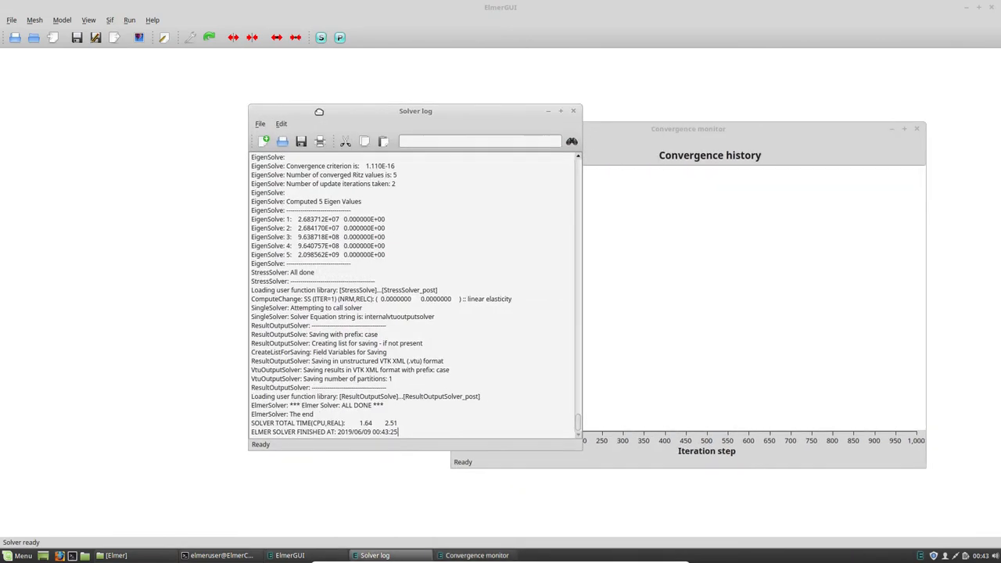
# Highlight the EigenSolve 1–5 lines in the solver log, then show the Elmer folder in Nemo.
pyautogui.moveTo(416, 110); pyautogui.dragTo(256, 111)
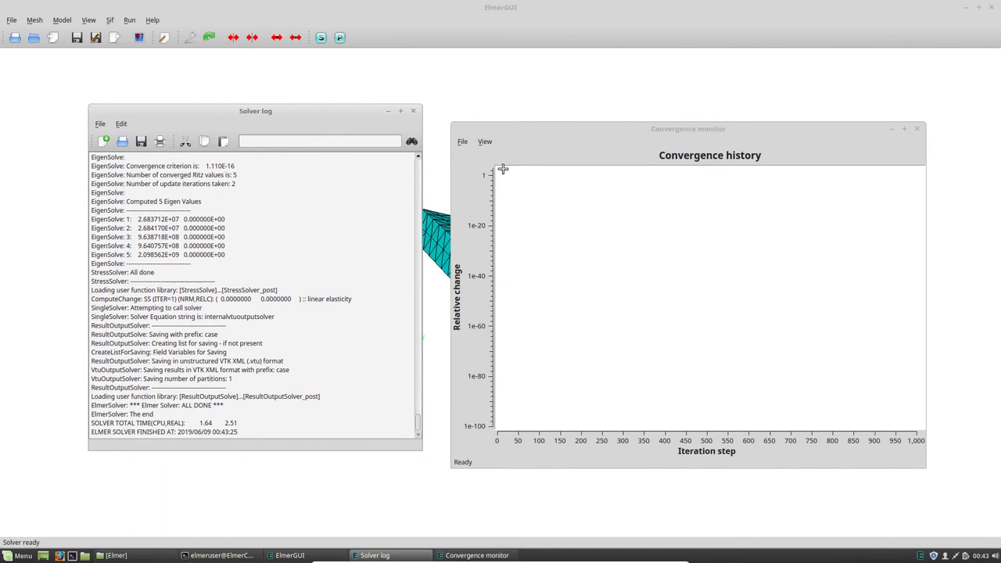
pyautogui.moveTo(628, 247)
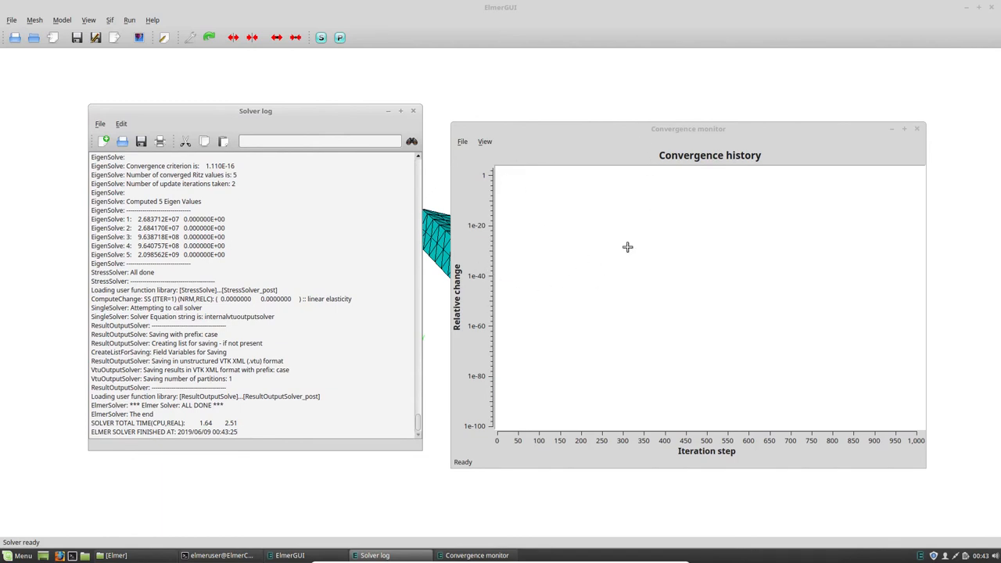
pyautogui.moveTo(581, 306)
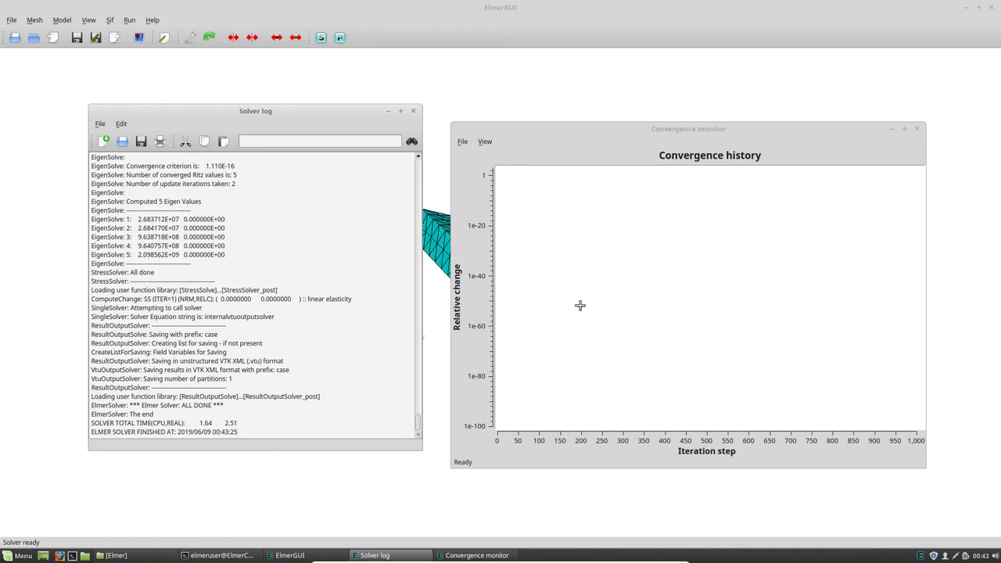
pyautogui.moveTo(539, 325)
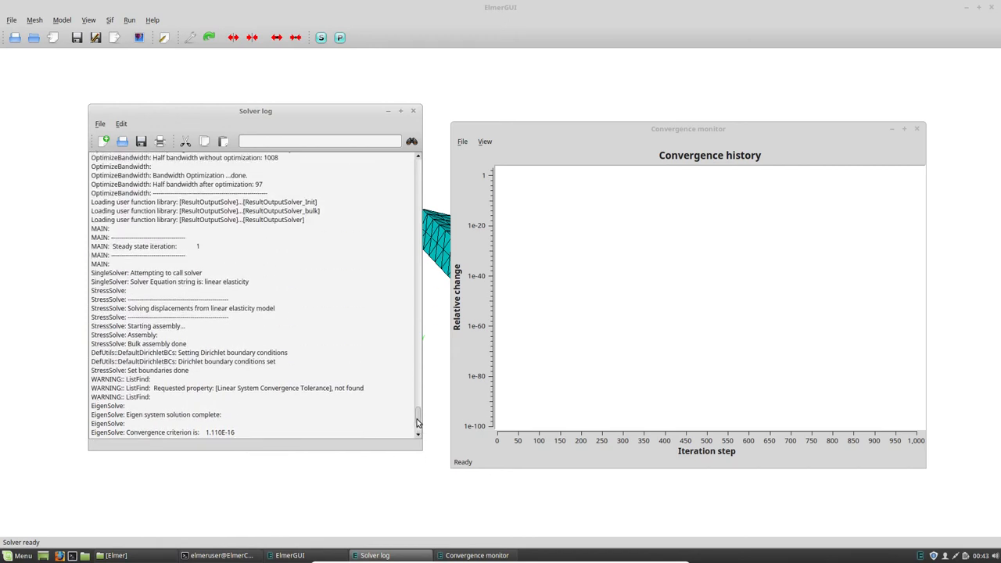
pyautogui.scroll(-3)
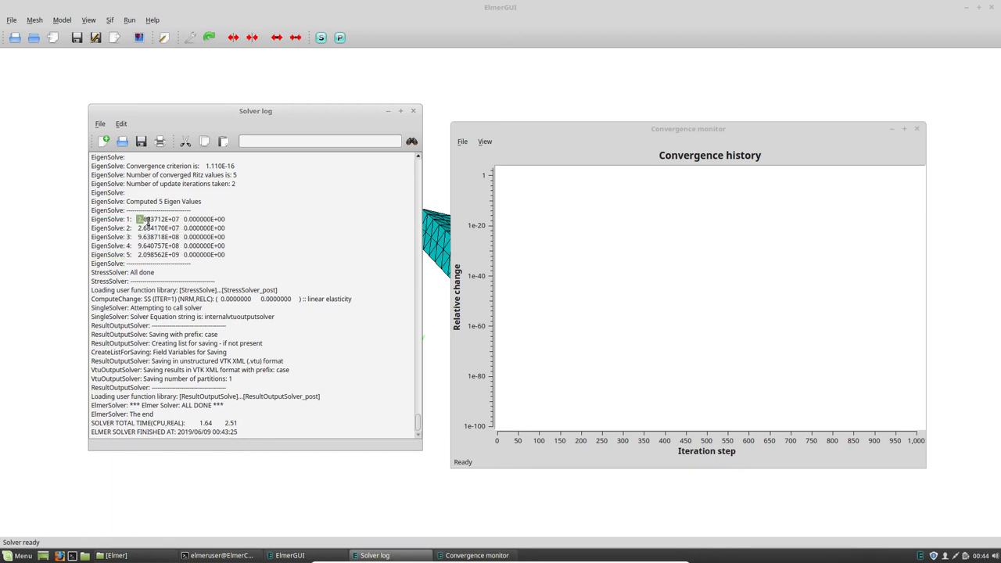
pyautogui.doubleClick(156, 219)
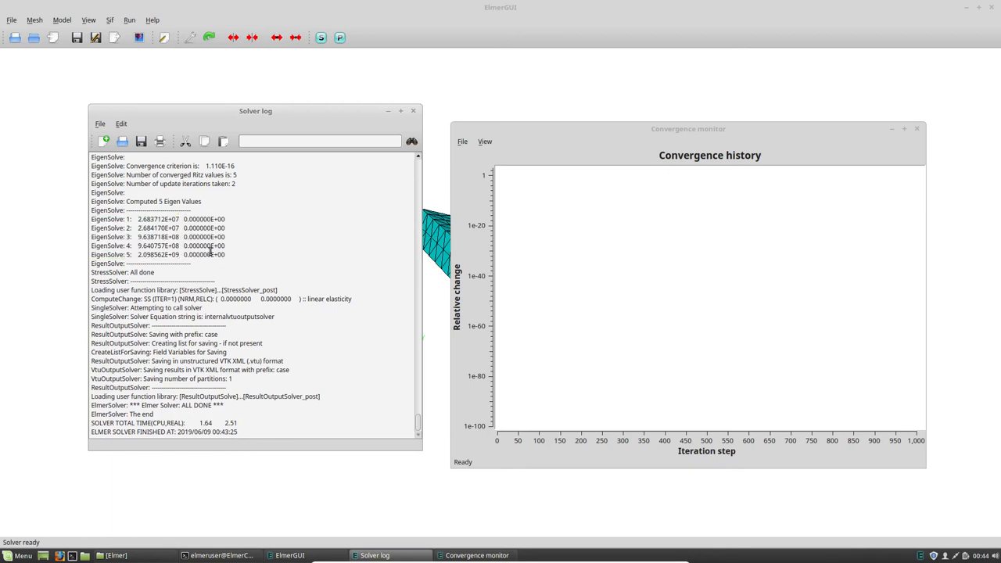
pyautogui.moveTo(102, 219); pyautogui.dragTo(227, 255)
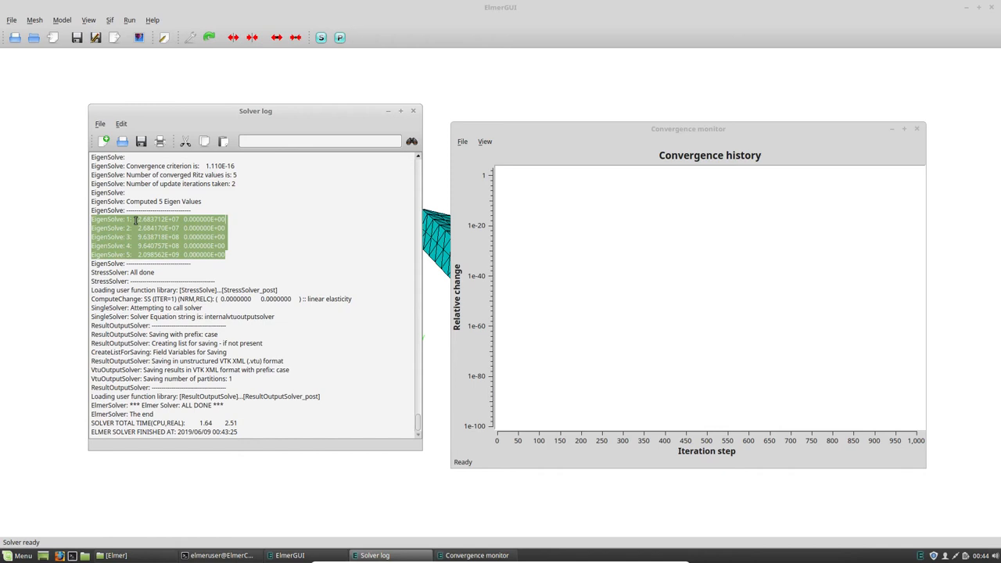
pyautogui.click(113, 555)
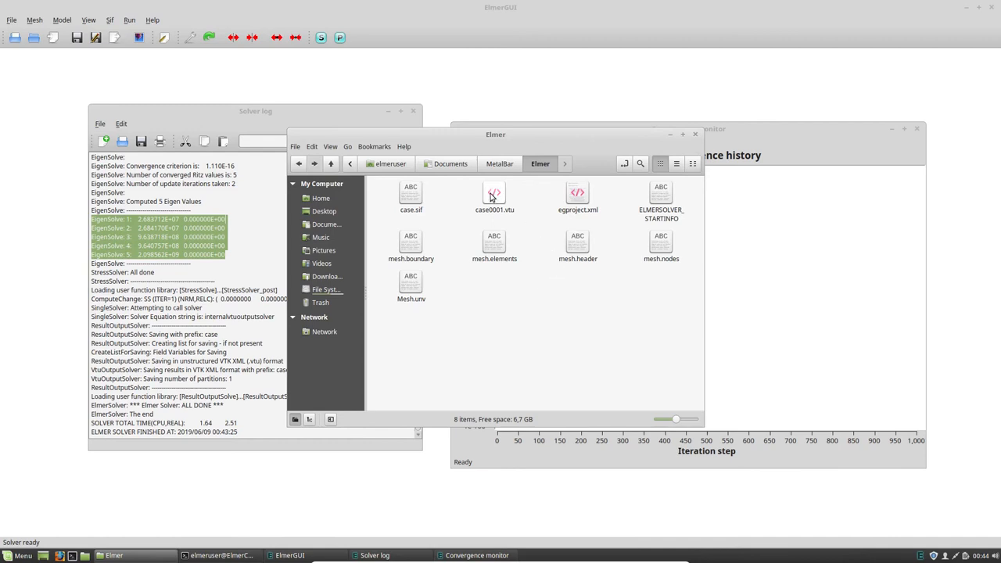
pyautogui.click(495, 195)
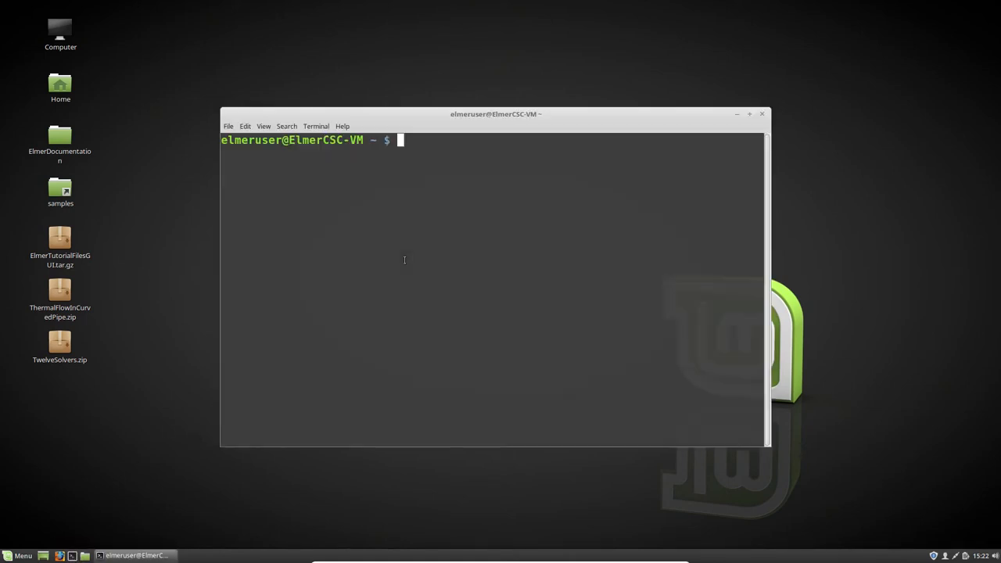
# Launch ElmerGUI from the Terminal prompt.
pyautogui.write('Elmer')
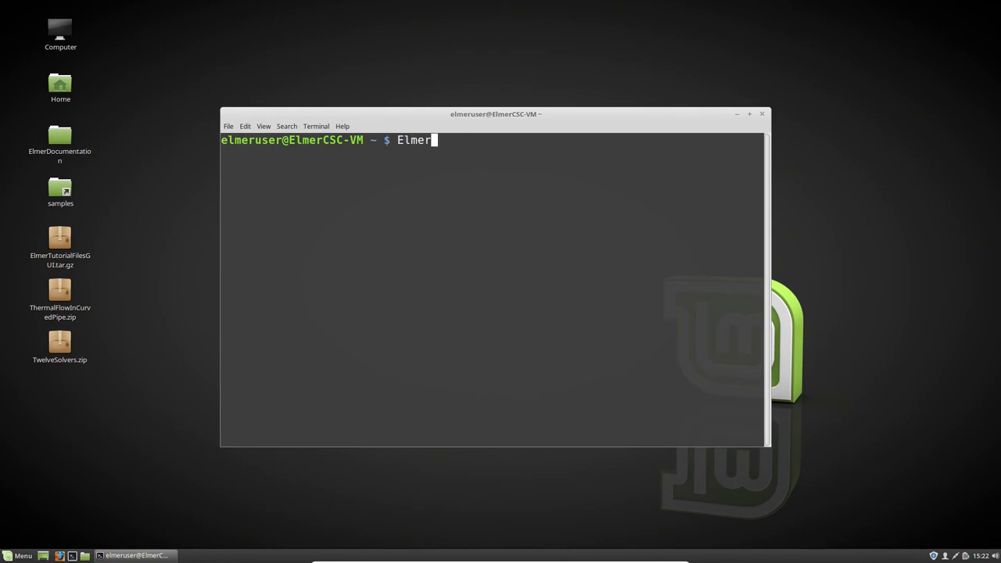
pyautogui.press('Return')
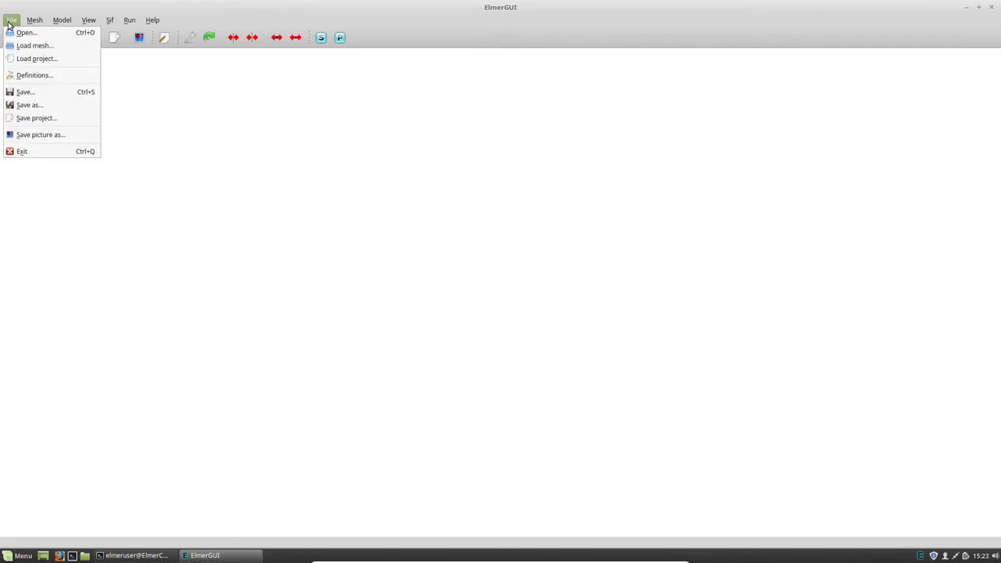
# Load the saved project from Documents/MetalBar/Elmer so it re-solves.
pyautogui.click(35, 45)
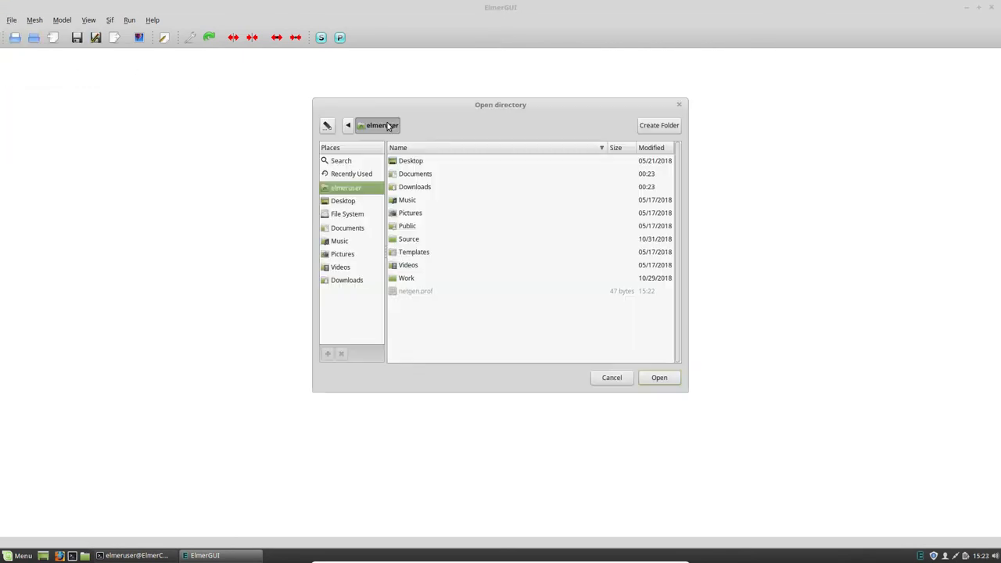
pyautogui.doubleClick(414, 174)
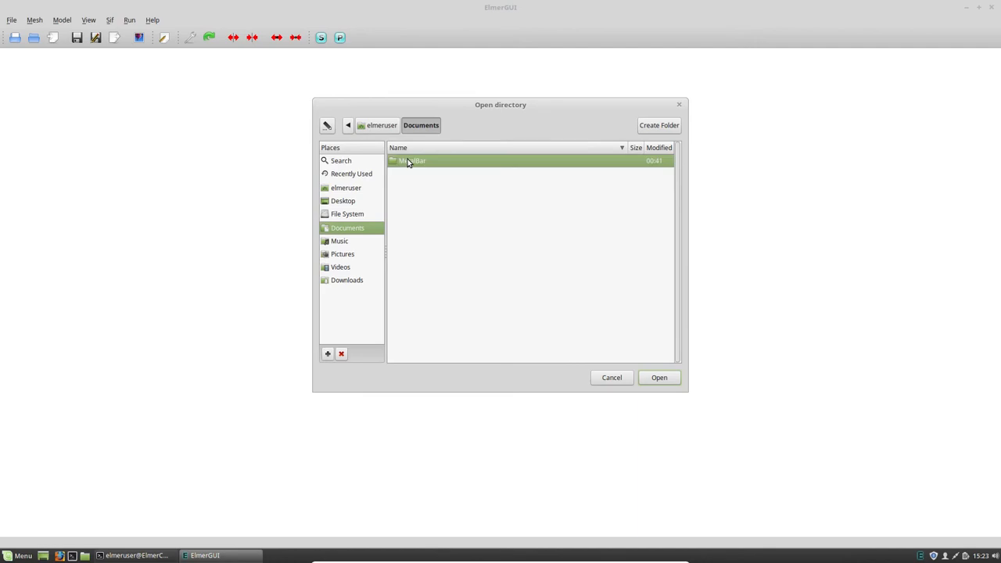
pyautogui.doubleClick(412, 161)
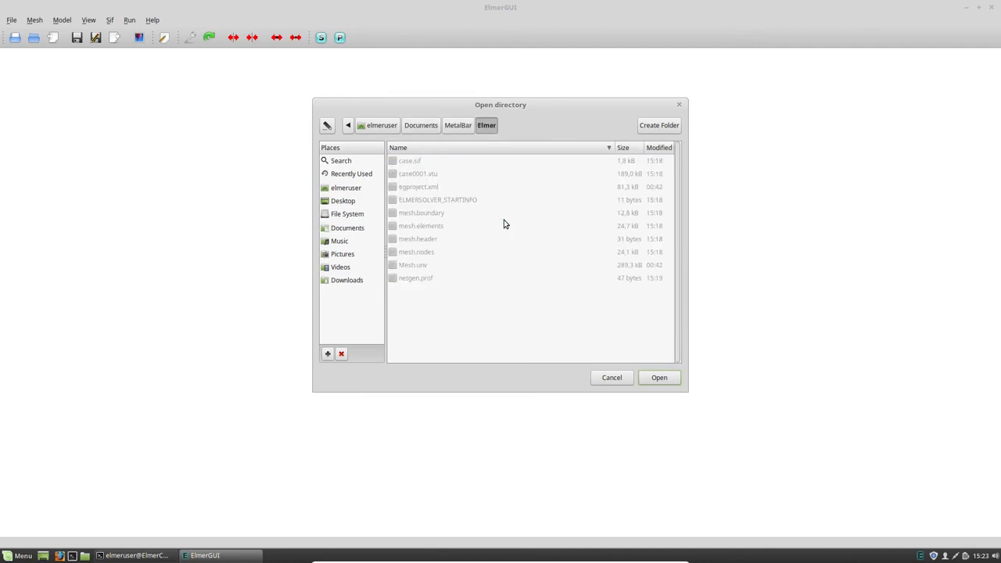
pyautogui.click(659, 378)
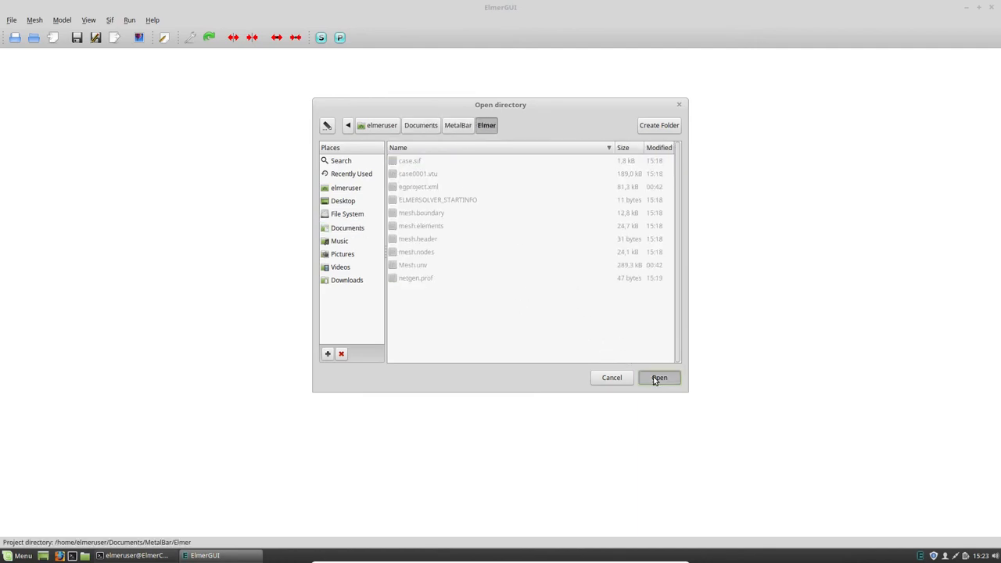
pyautogui.click(659, 377)
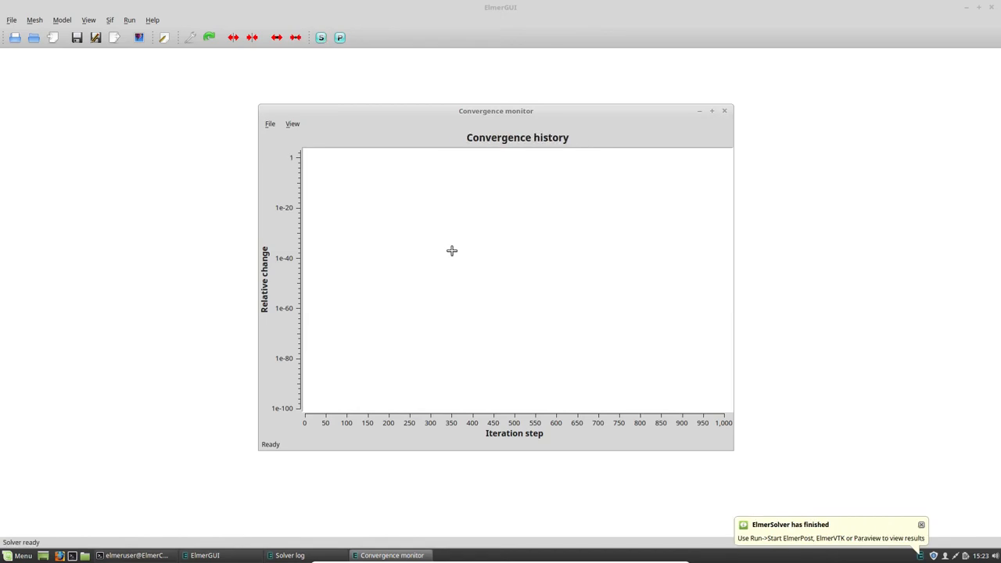
# Save the solver log as solver.log in MetalBar/Elmer and close the log window.
pyautogui.click(290, 556)
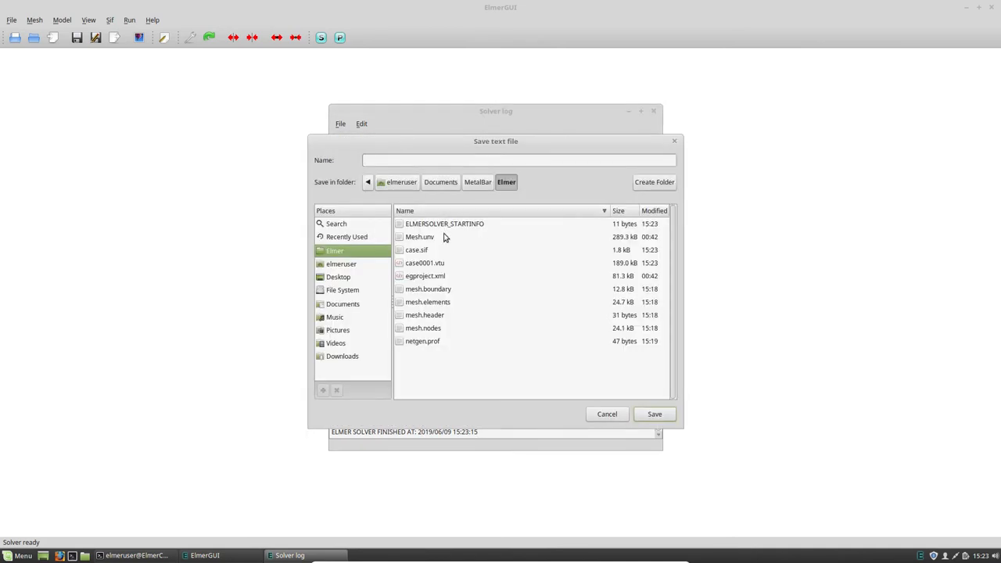
pyautogui.write('s')
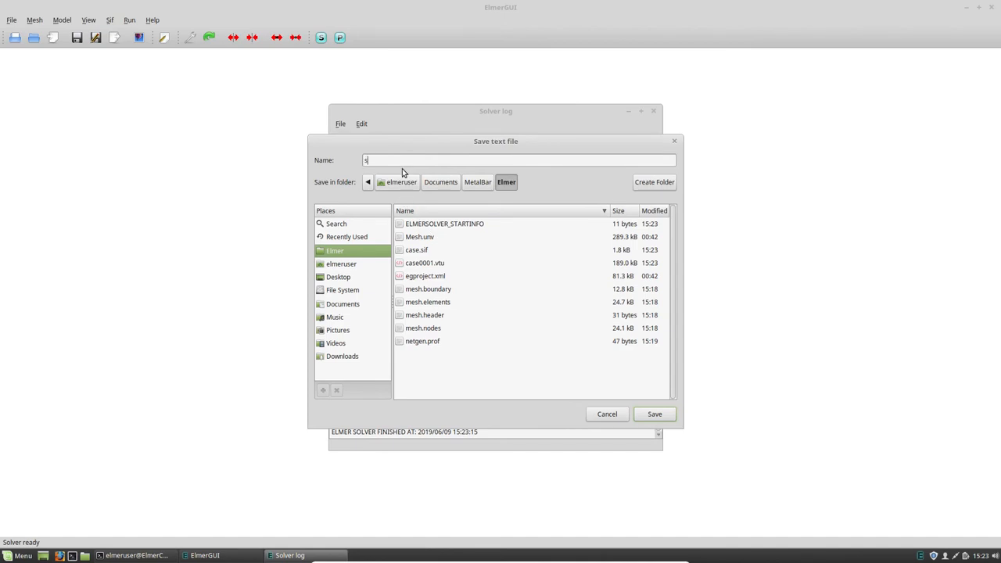
pyautogui.write('olver.l')
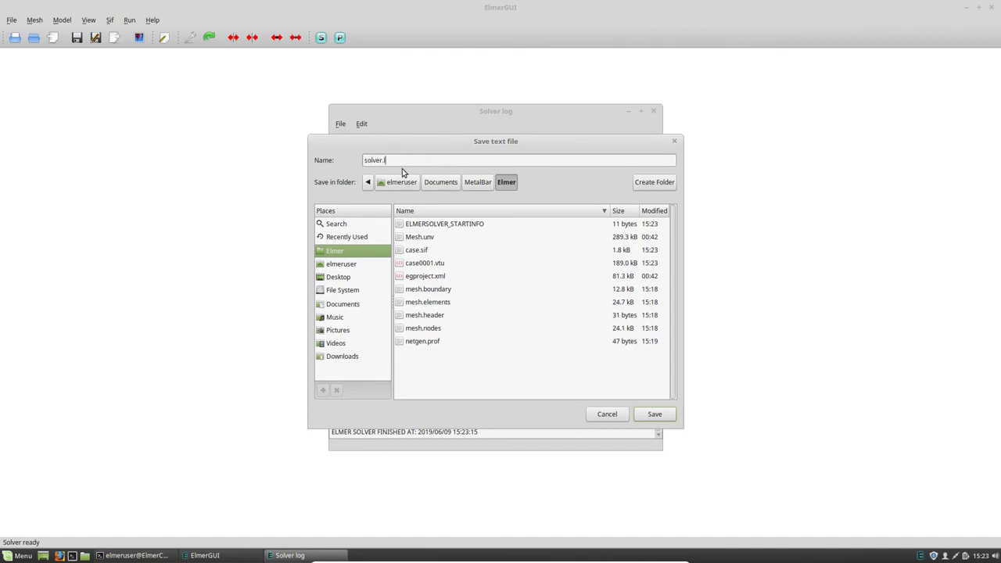
pyautogui.write('og')
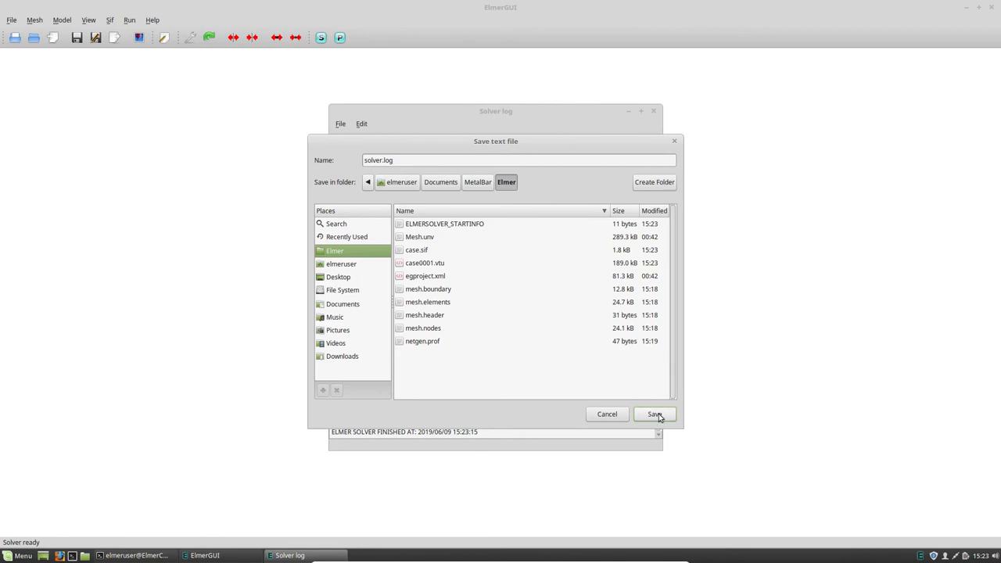
pyautogui.click(654, 414)
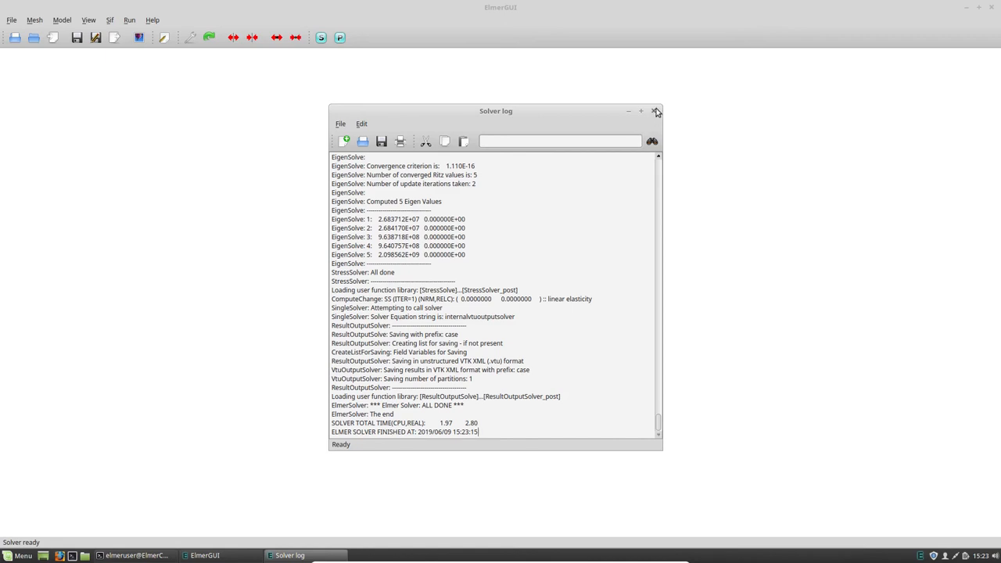
pyautogui.click(61, 20)
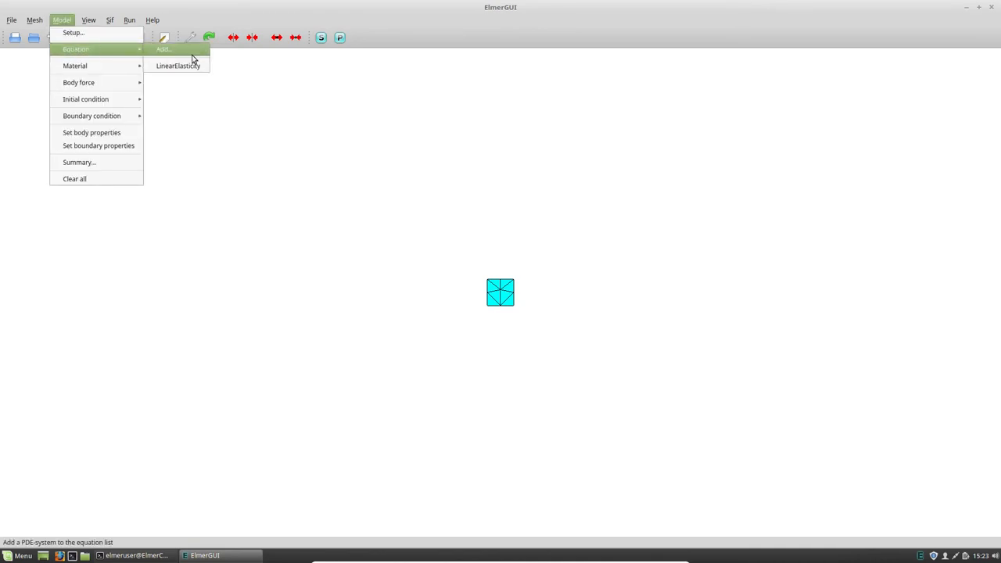
# Confirm Linear elasticity is active for Body 7, apply its solver settings and update the equation.
pyautogui.click(163, 48)
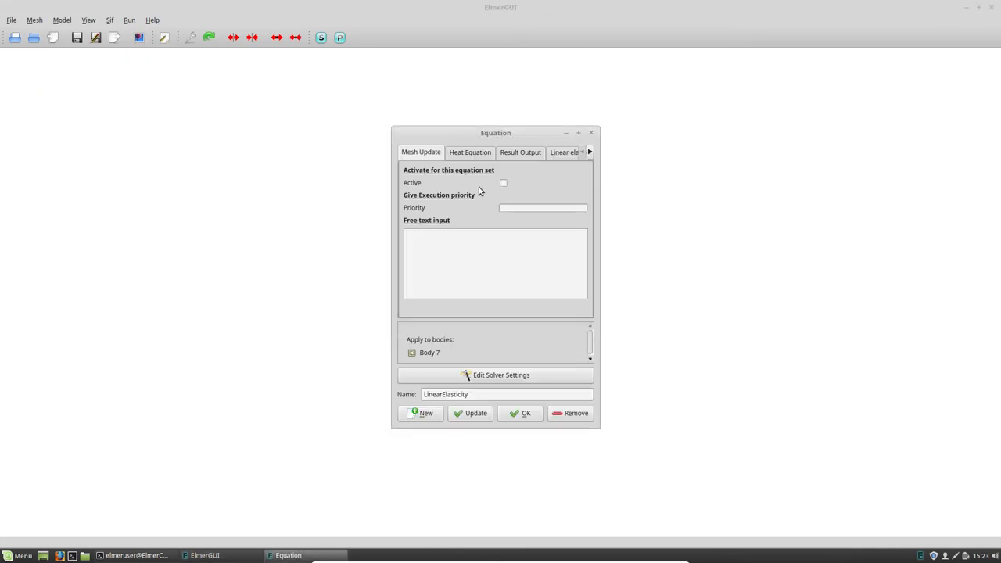
pyautogui.click(565, 152)
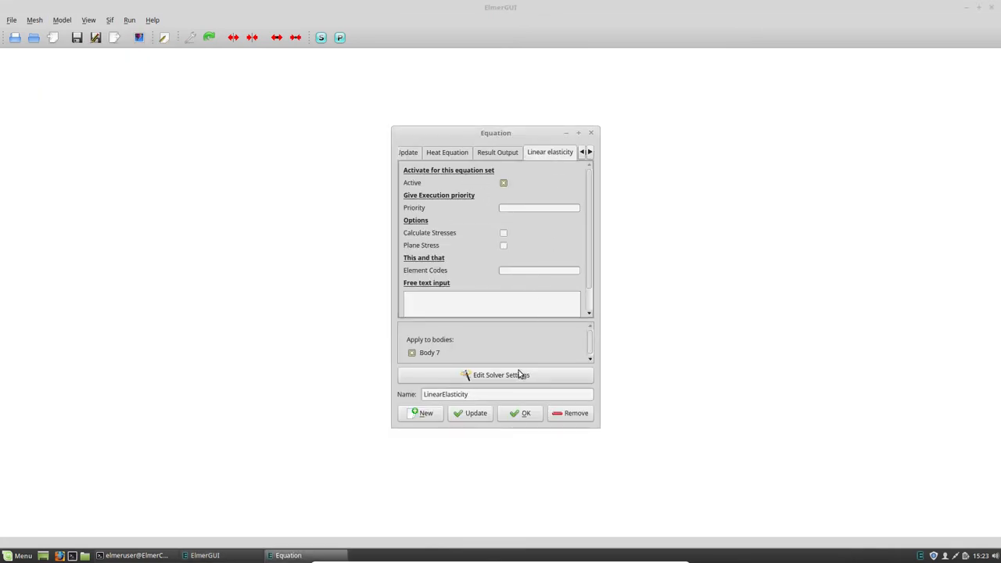
pyautogui.click(501, 374)
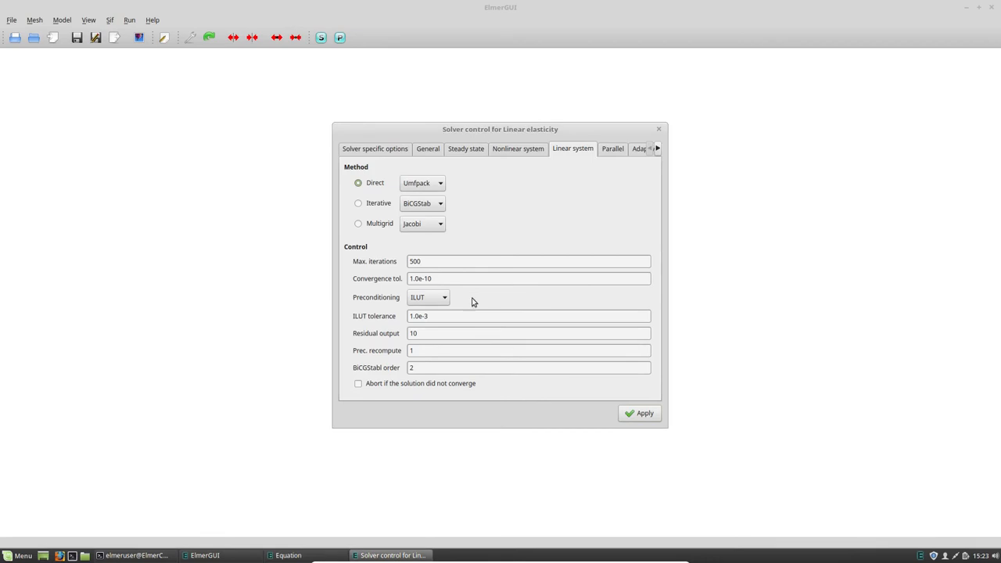
pyautogui.click(375, 148)
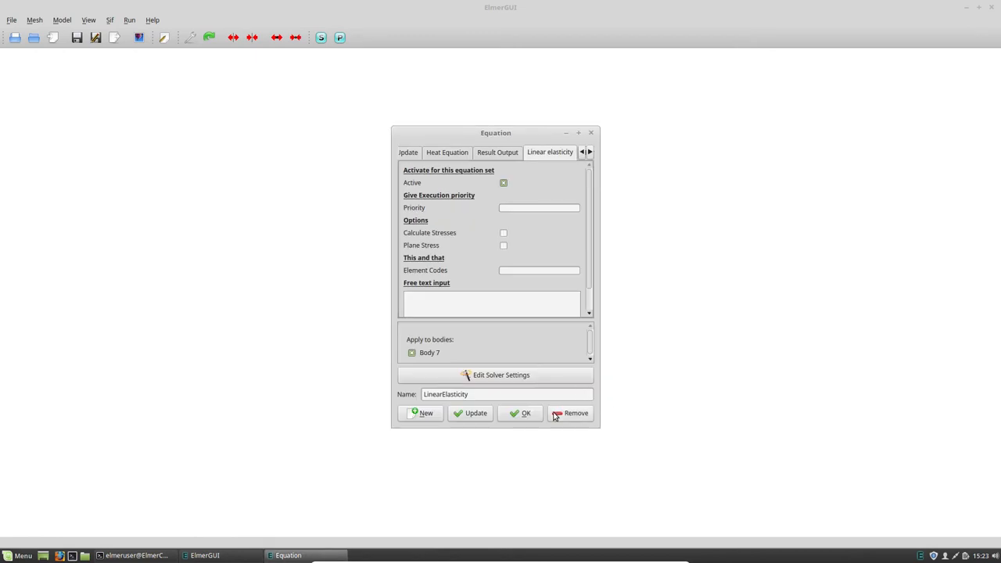
pyautogui.click(521, 413)
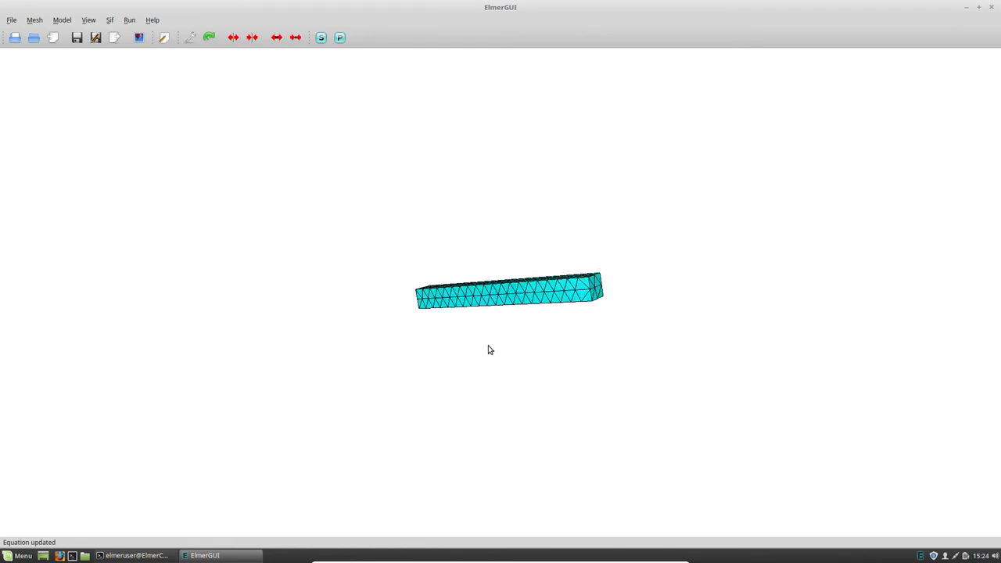
# Set boundary 3 (bar end face) to the Fixed condition and run ElmerSolver again.
pyautogui.click(61, 19)
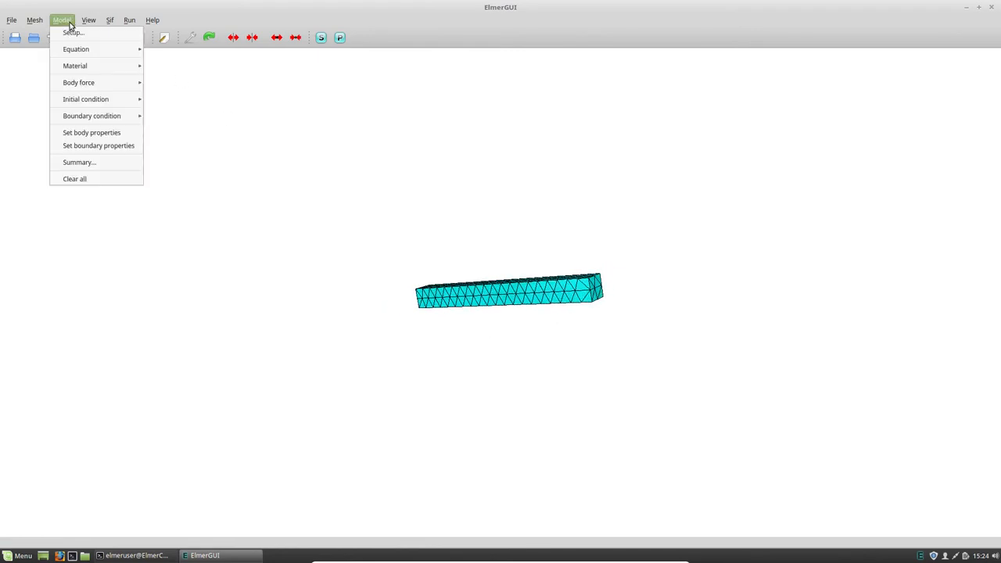
pyautogui.moveTo(99, 146)
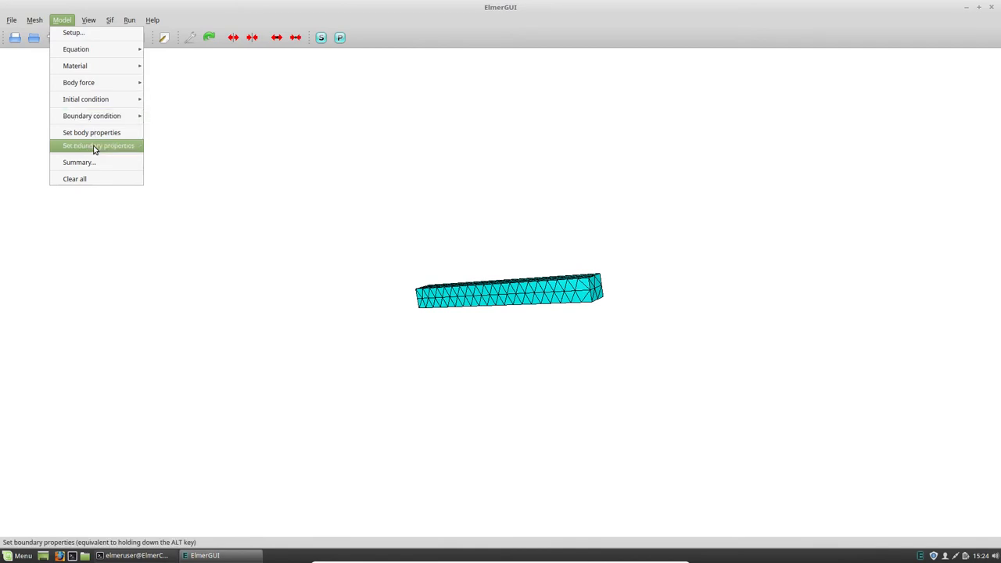
pyautogui.click(98, 145)
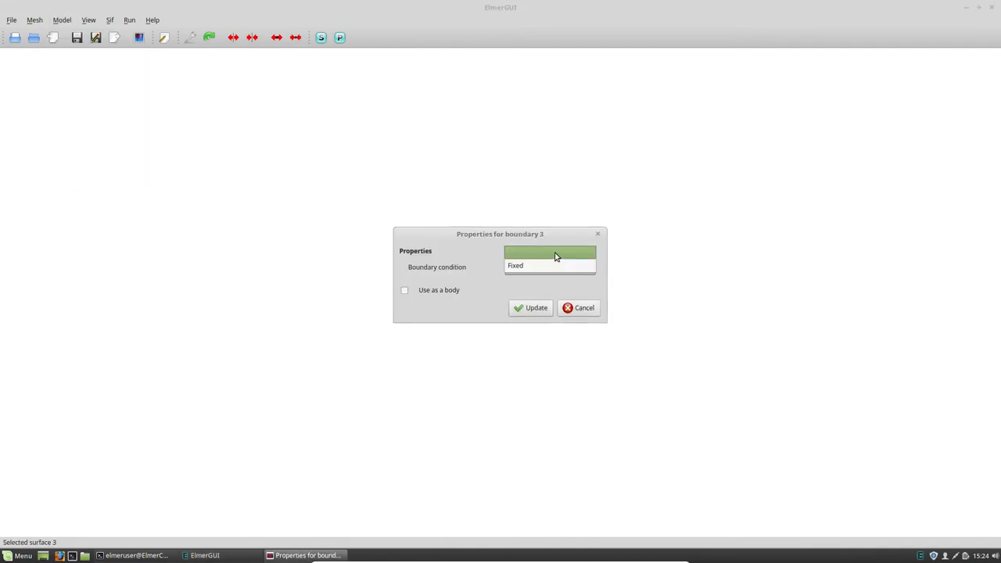
pyautogui.click(531, 308)
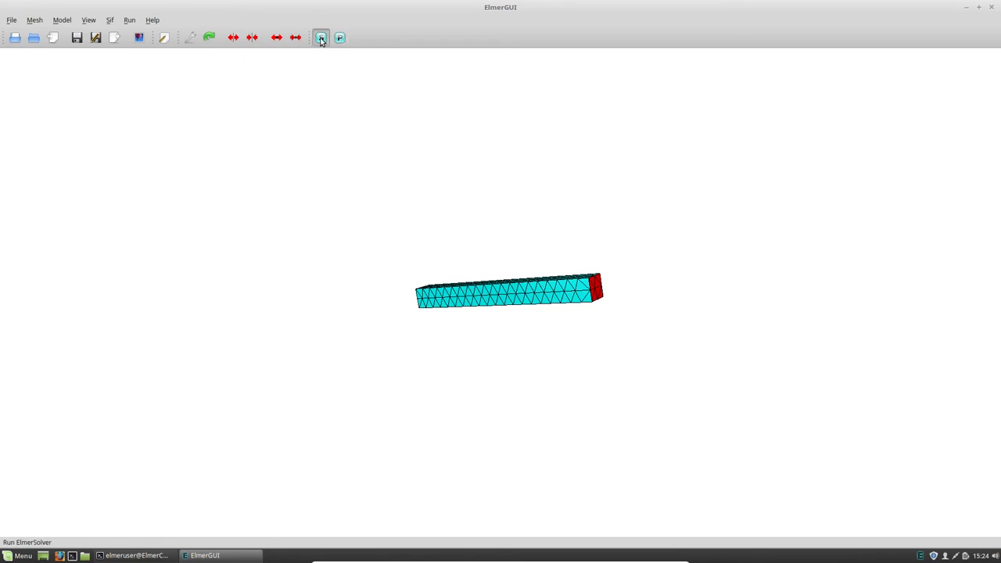
pyautogui.click(320, 37)
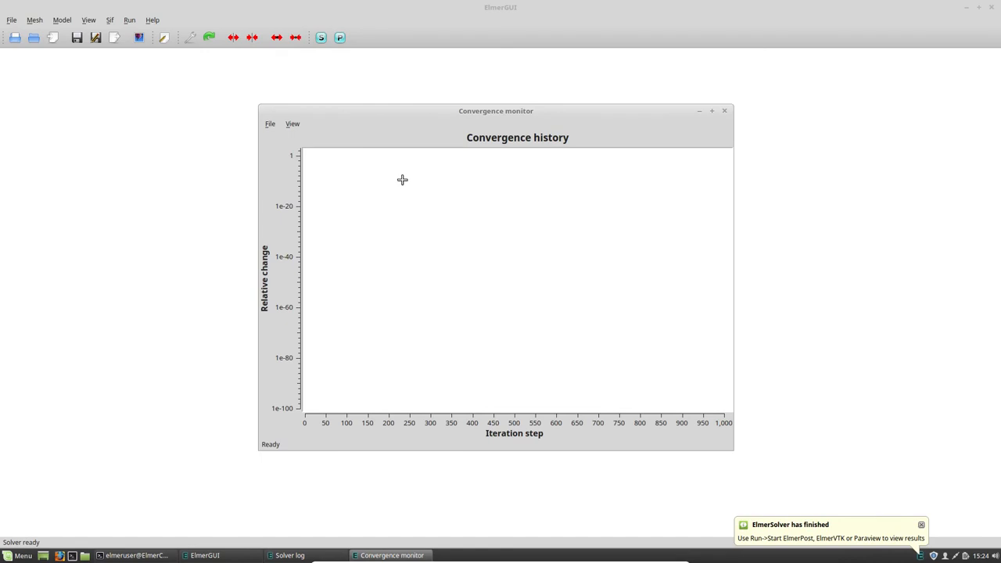
pyautogui.moveTo(415, 177)
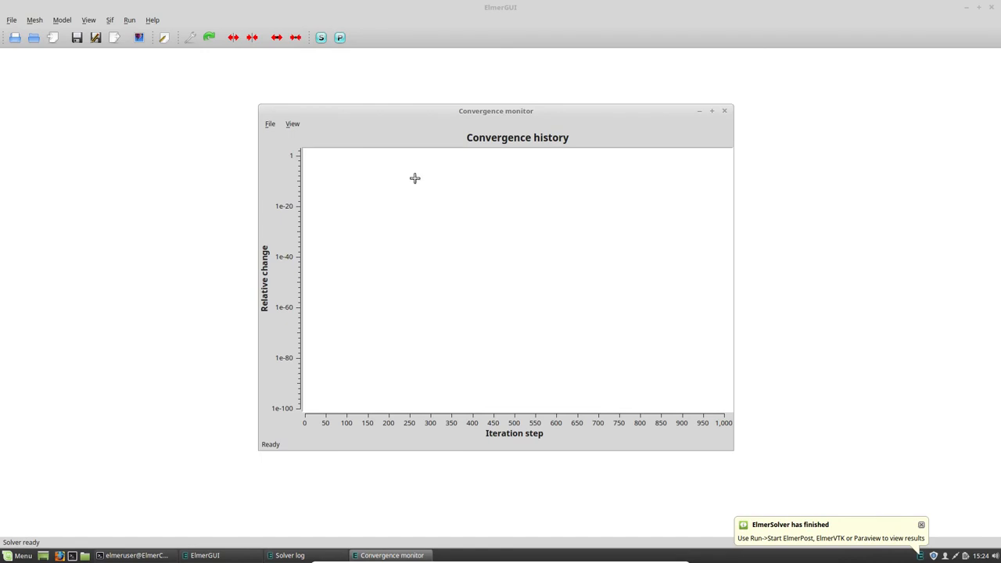
# Dismiss the convergence history window after the solver run finishes.
pyautogui.click(289, 555)
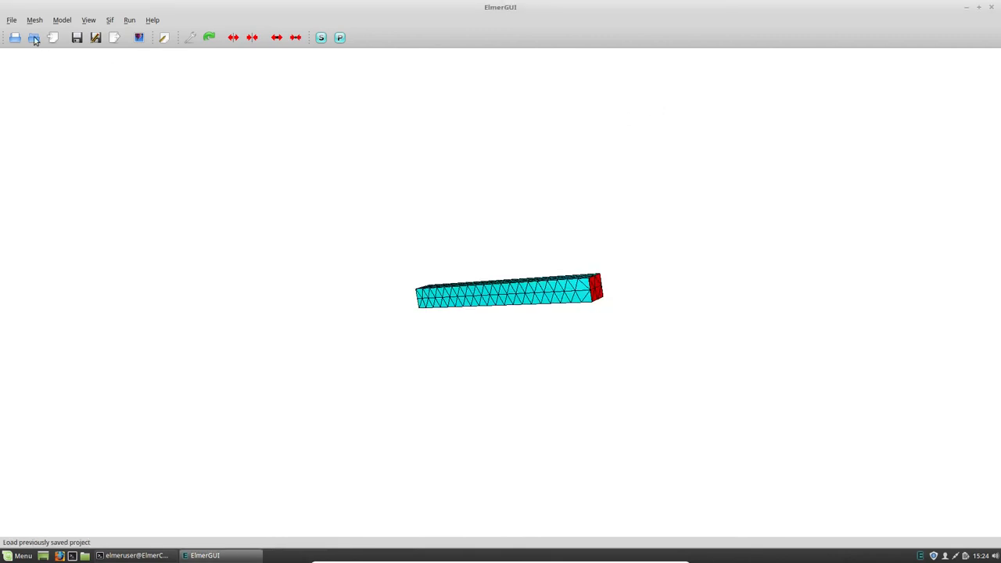
pyautogui.moveTo(162, 206)
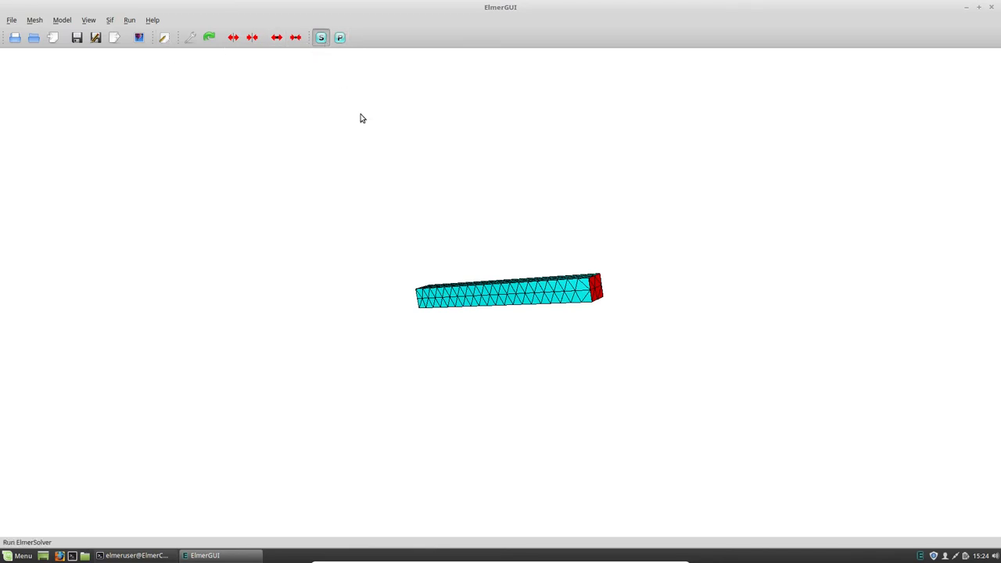
# Re-run ElmerSolver and dismiss the convergence history to reach the solver log.
pyautogui.click(320, 36)
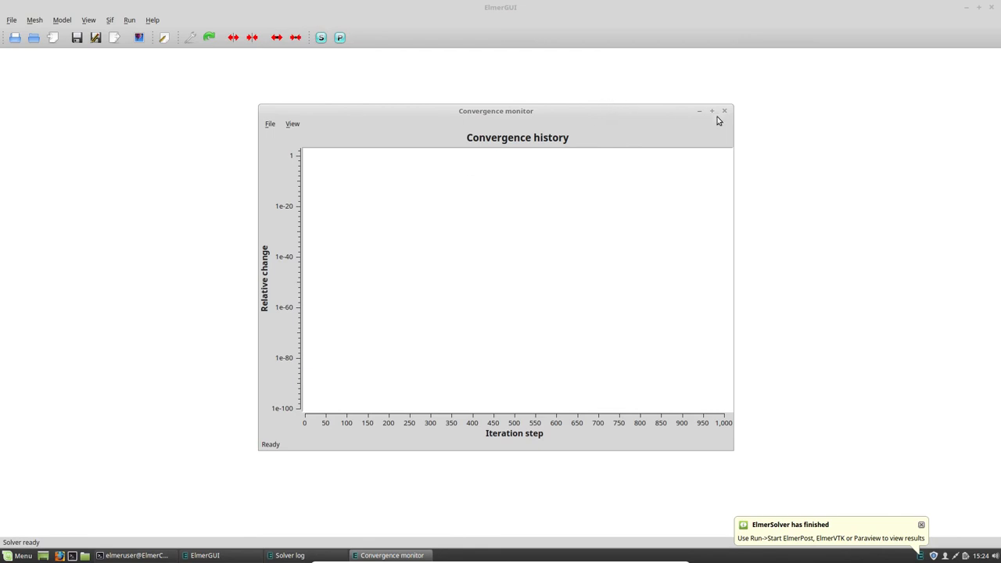
pyautogui.click(289, 555)
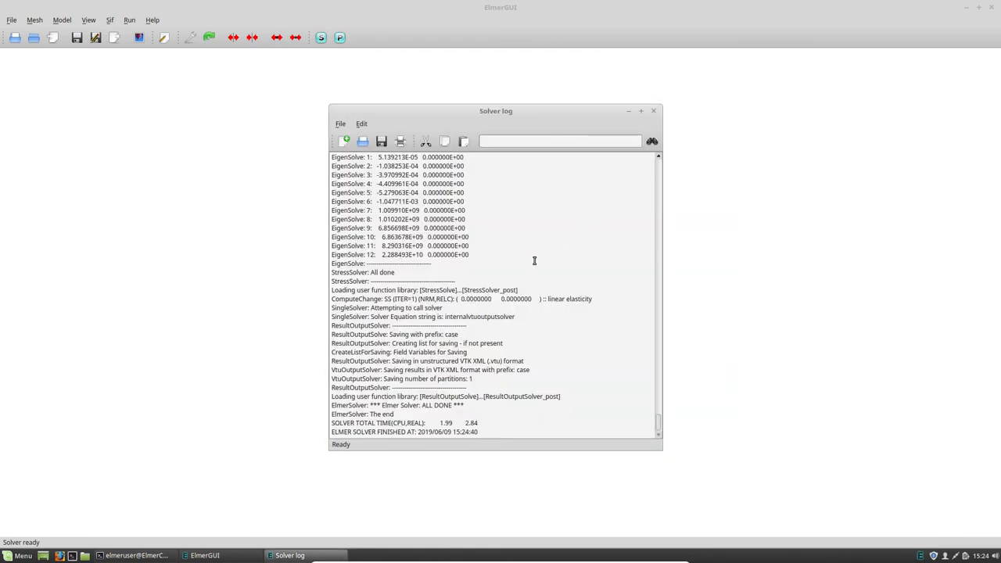
pyautogui.scroll(3)
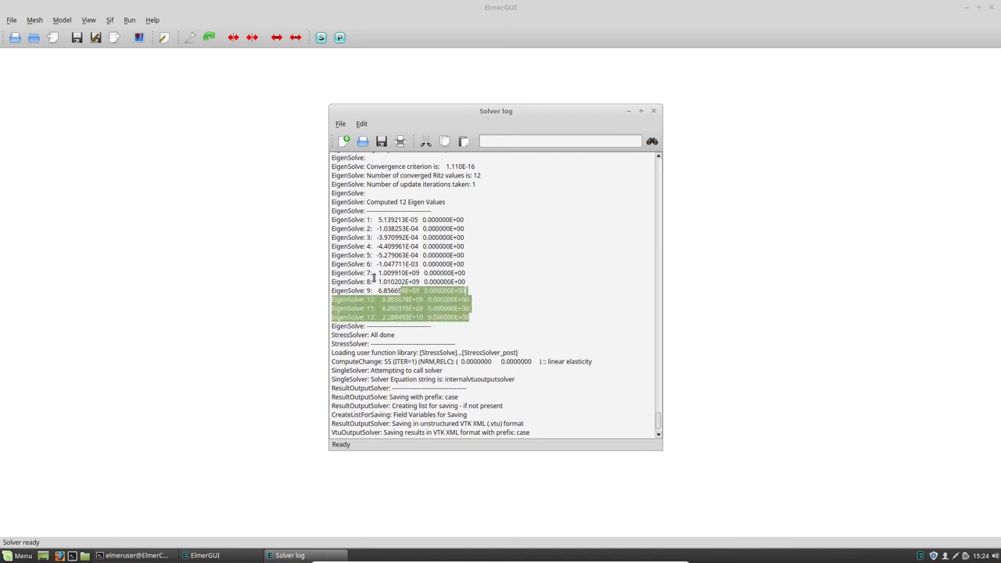
# Highlight all twelve computed eigenvalues in the log, then the six near-zero ones.
pyautogui.moveTo(391, 290); pyautogui.dragTo(348, 219)
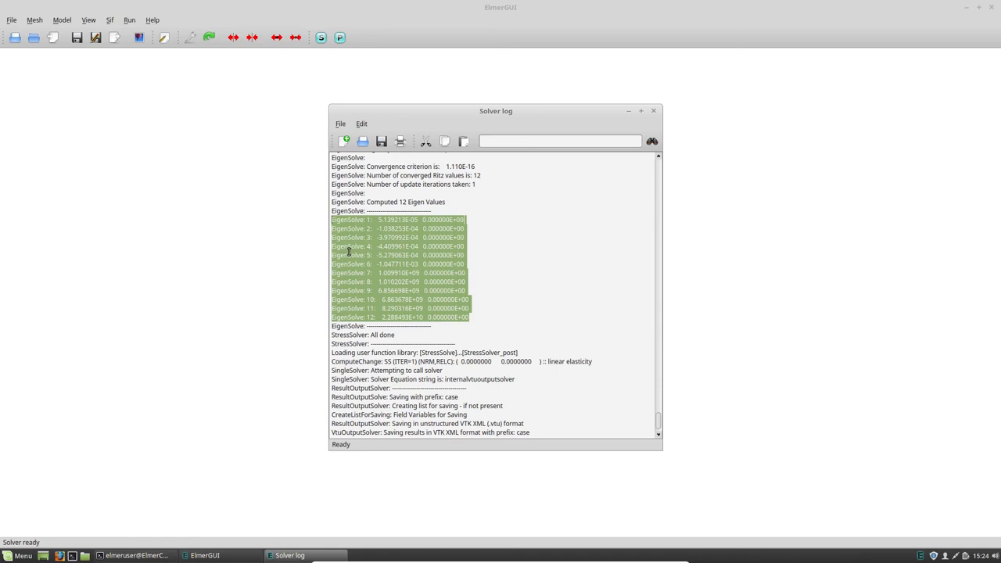
pyautogui.click(399, 264)
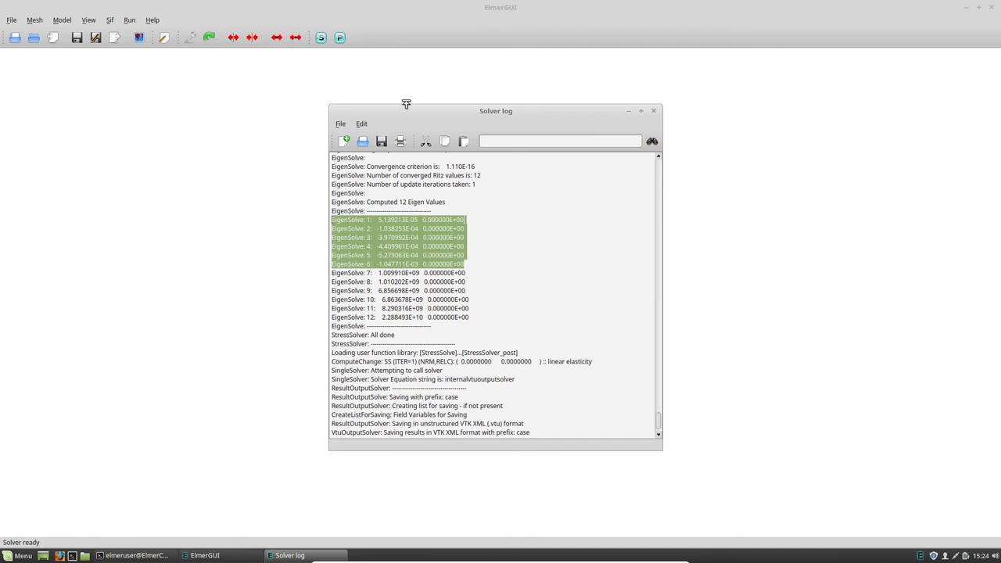
pyautogui.moveTo(496, 111); pyautogui.dragTo(780, 115)
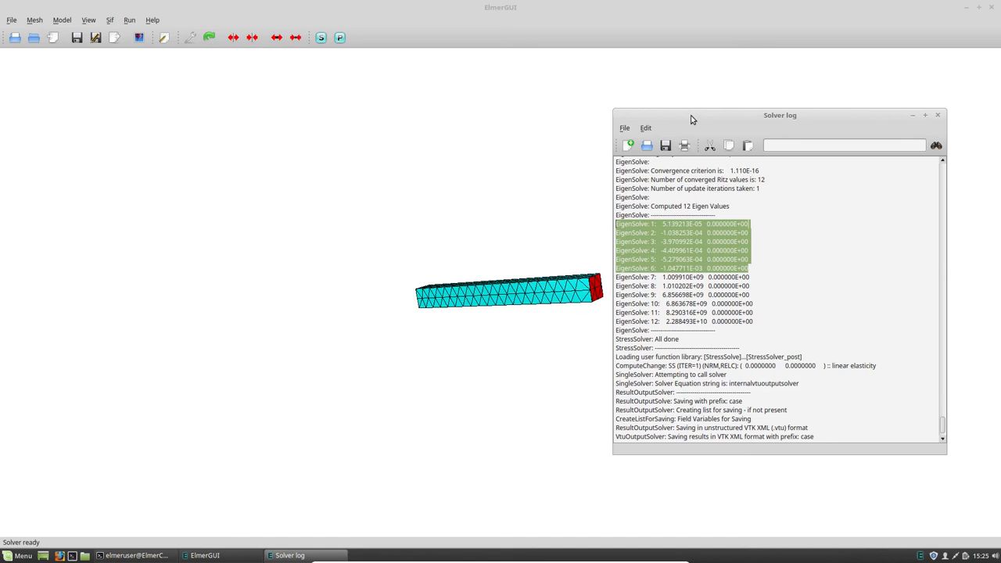
pyautogui.moveTo(485, 326)
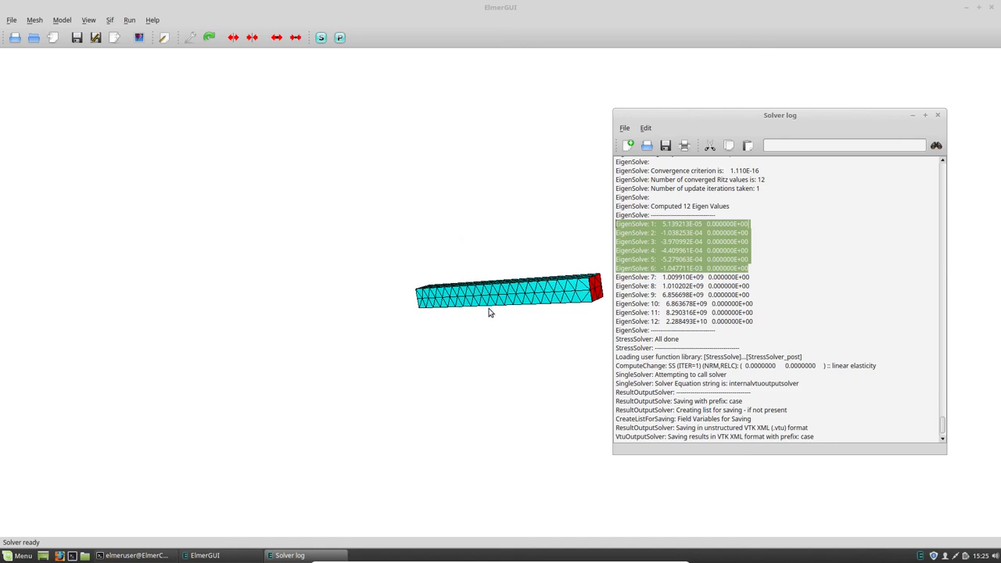
pyautogui.moveTo(416, 363)
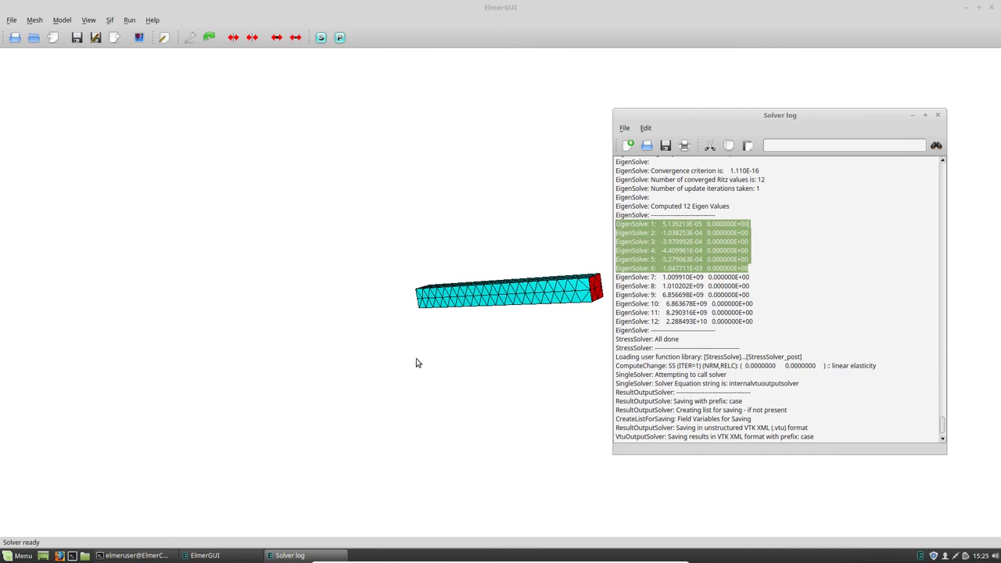
pyautogui.moveTo(453, 282)
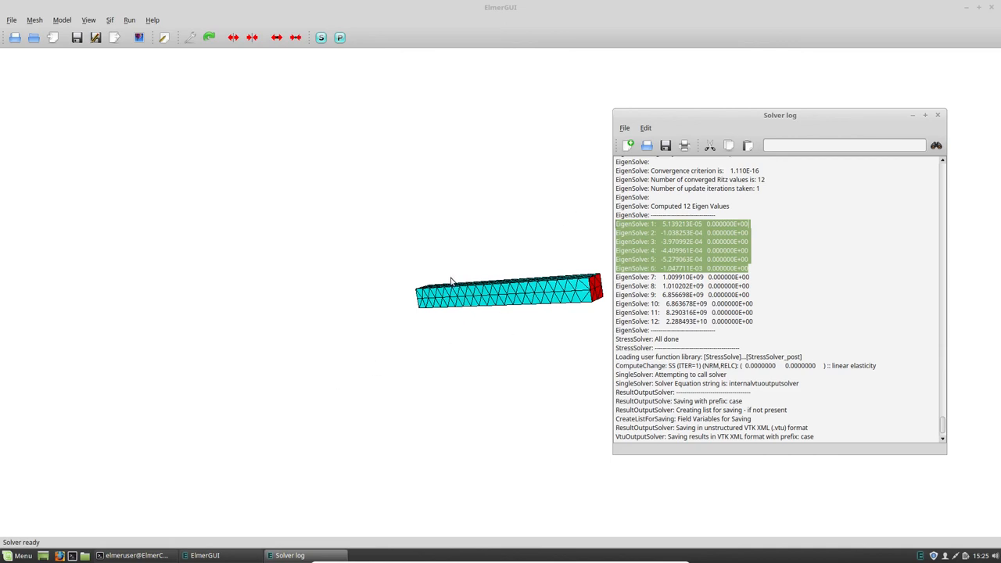
pyautogui.moveTo(507, 327)
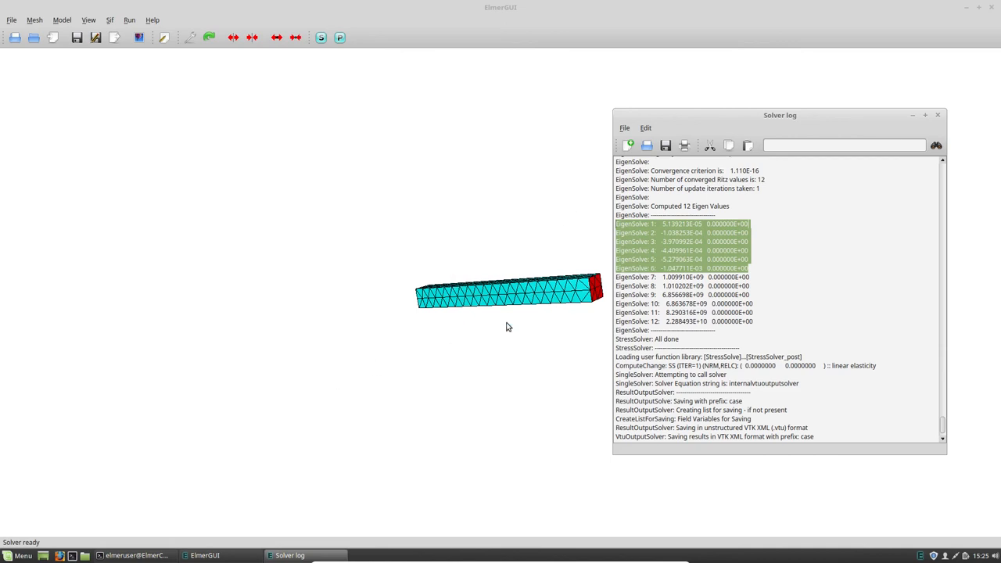
pyautogui.moveTo(505, 336)
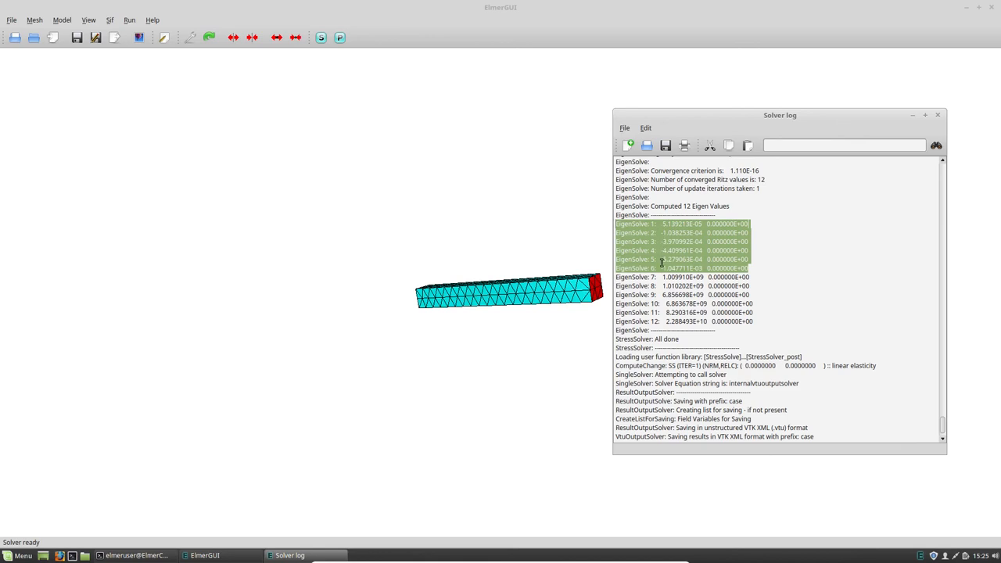
pyautogui.moveTo(501, 445)
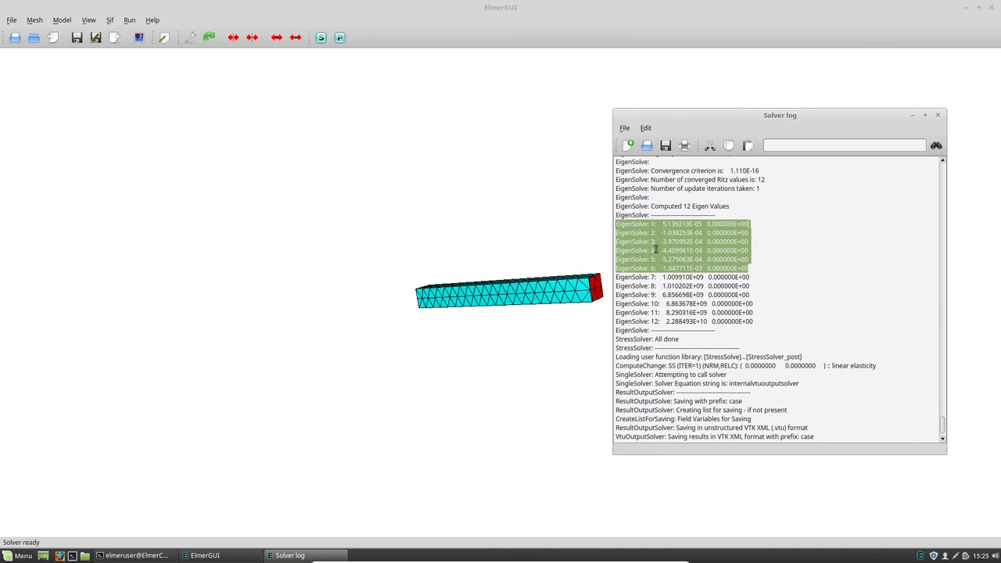
pyautogui.moveTo(655, 259)
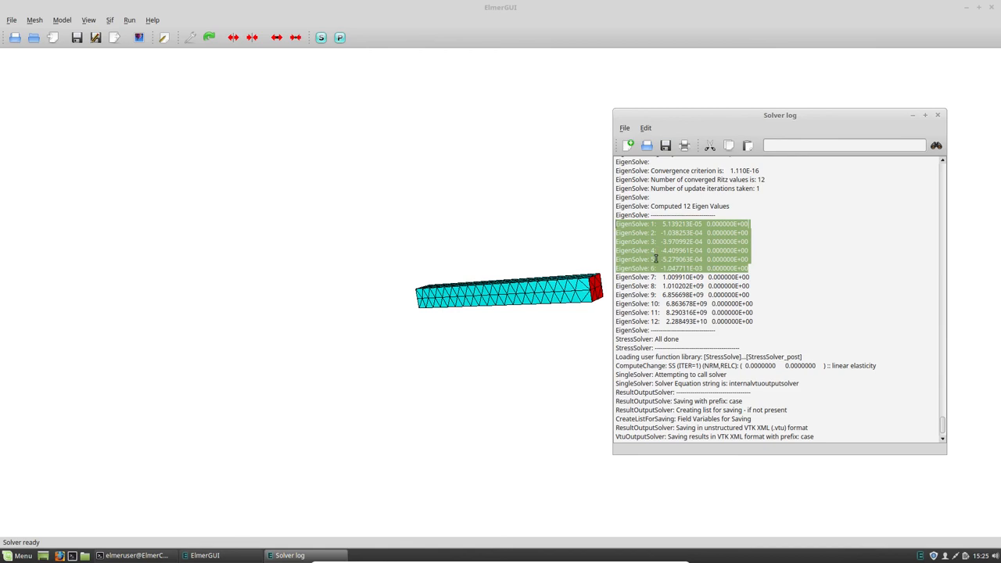
pyautogui.moveTo(591, 263)
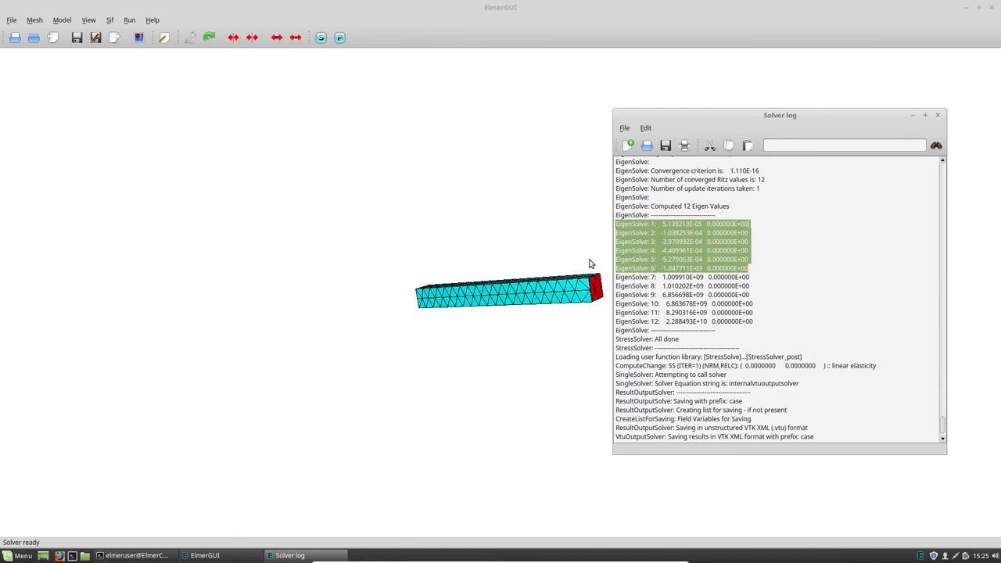
pyautogui.moveTo(672, 227)
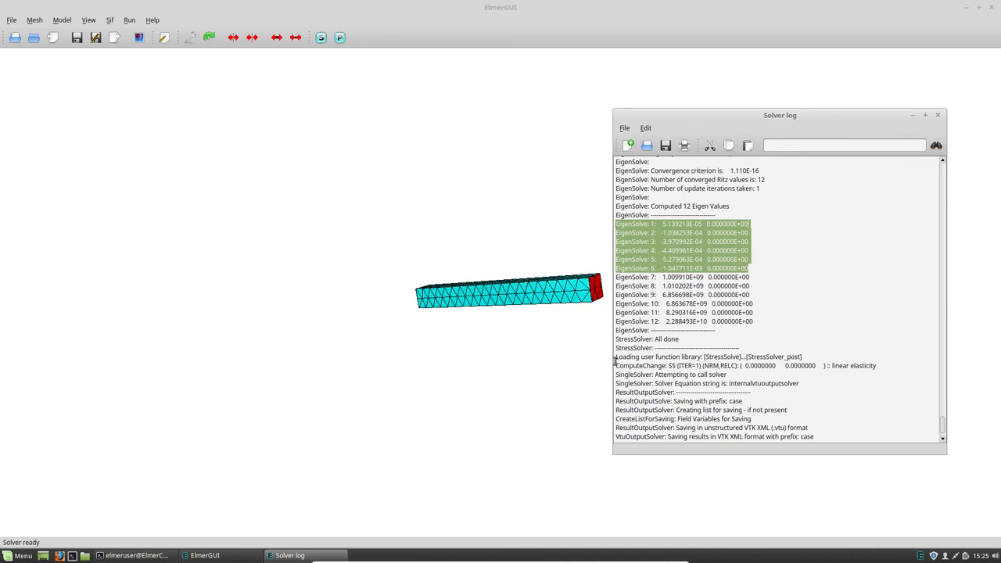
pyautogui.moveTo(515, 315)
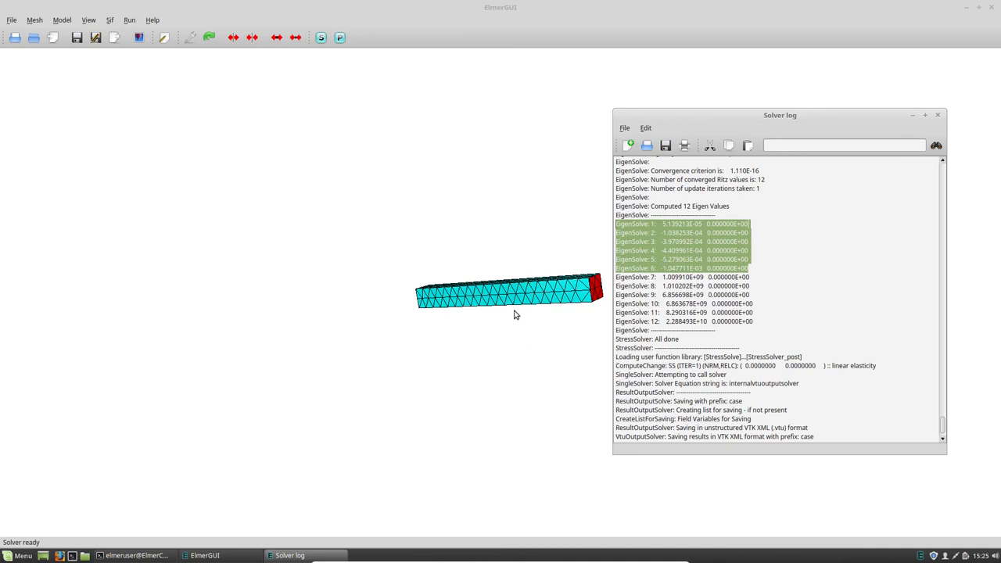
pyautogui.moveTo(529, 390)
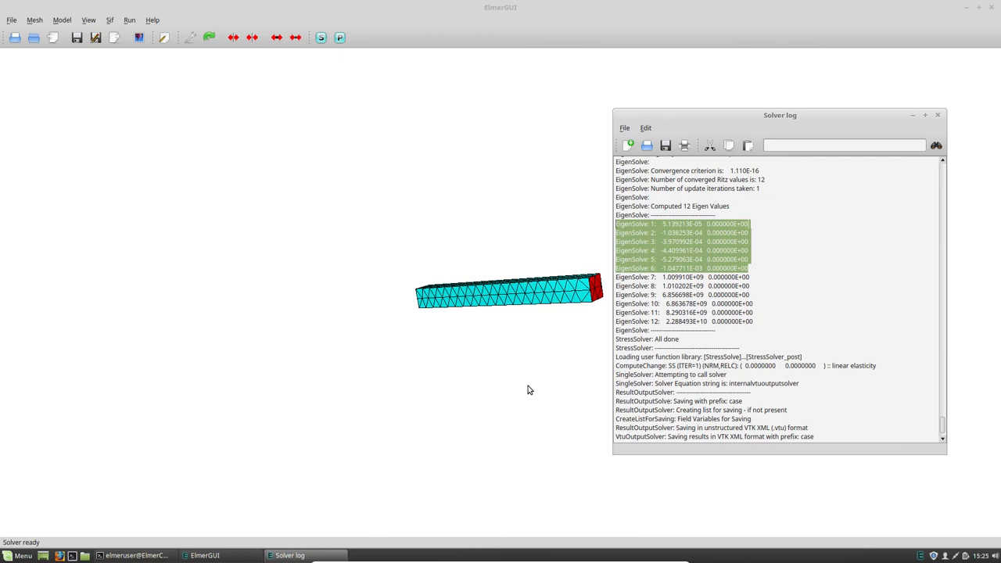
pyautogui.moveTo(523, 313)
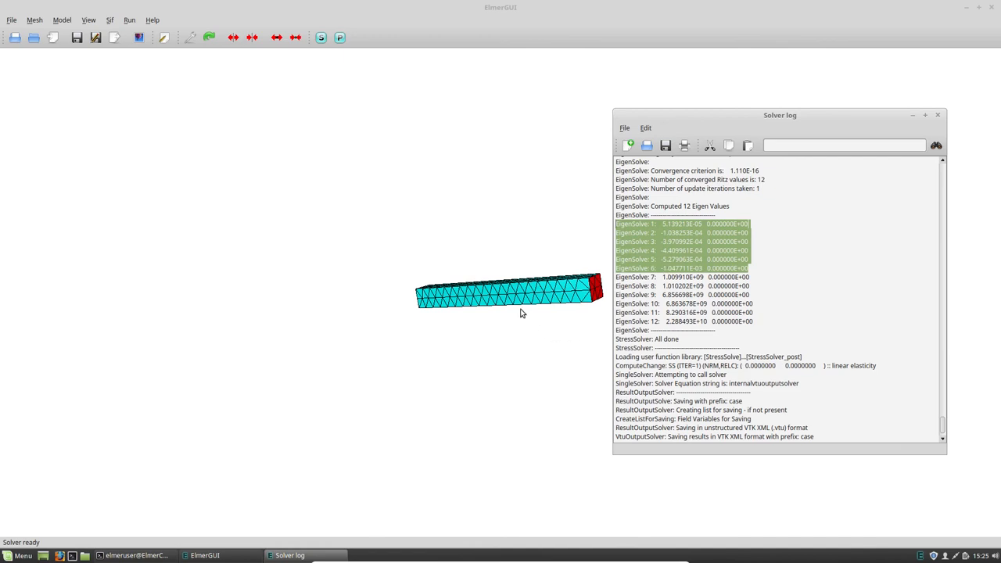
pyautogui.moveTo(528, 345)
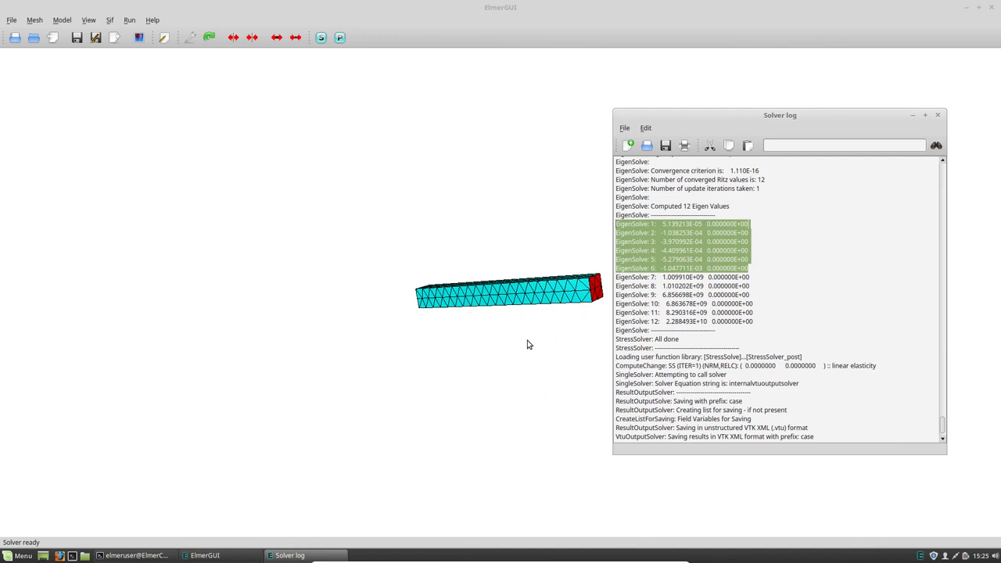
pyautogui.moveTo(537, 283)
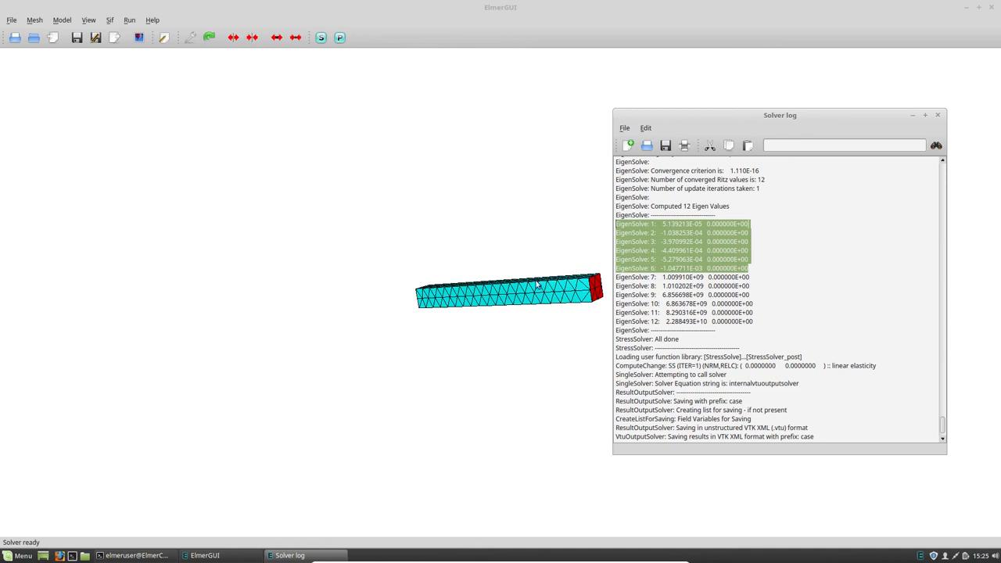
pyautogui.moveTo(396, 300)
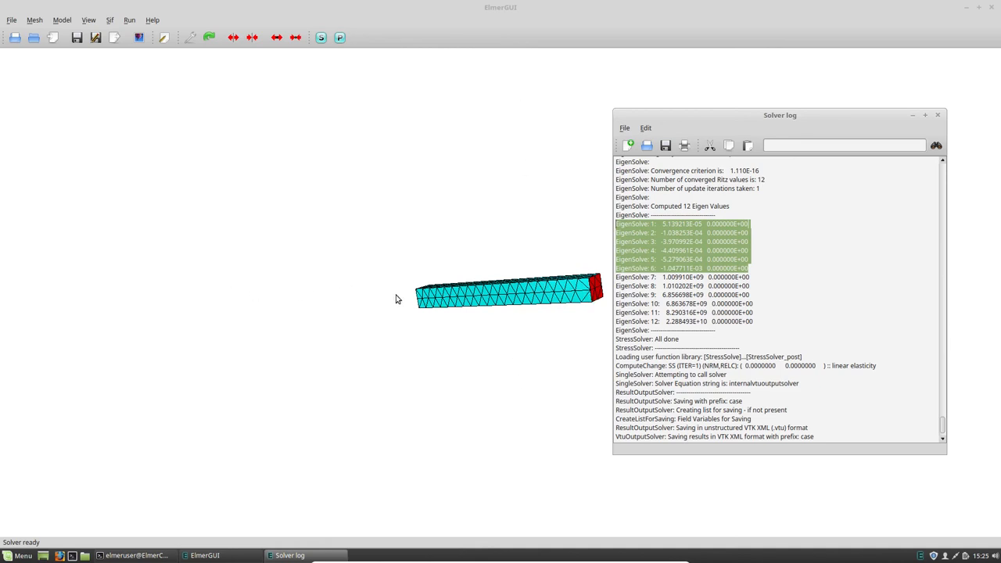
pyautogui.moveTo(483, 162)
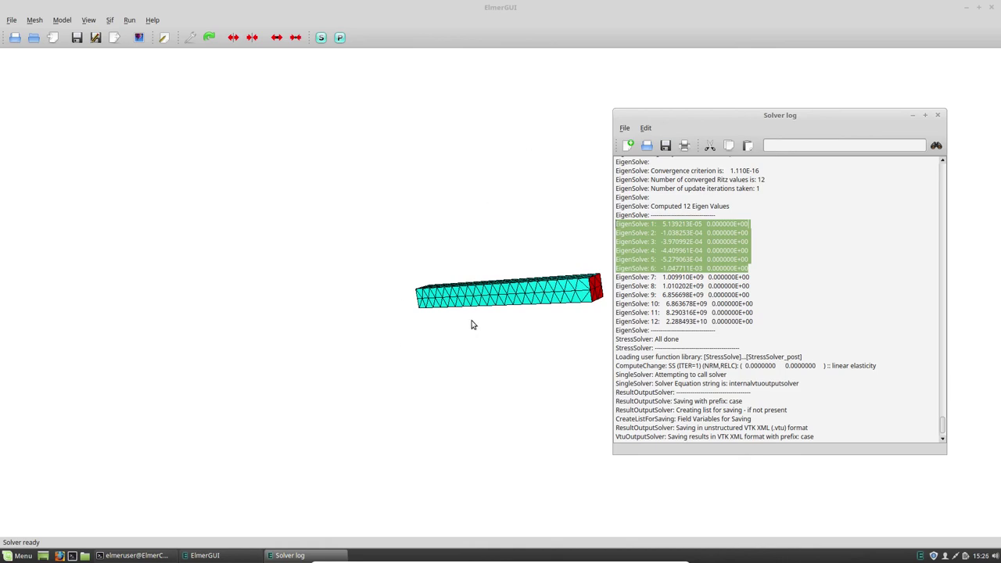
pyautogui.moveTo(528, 292)
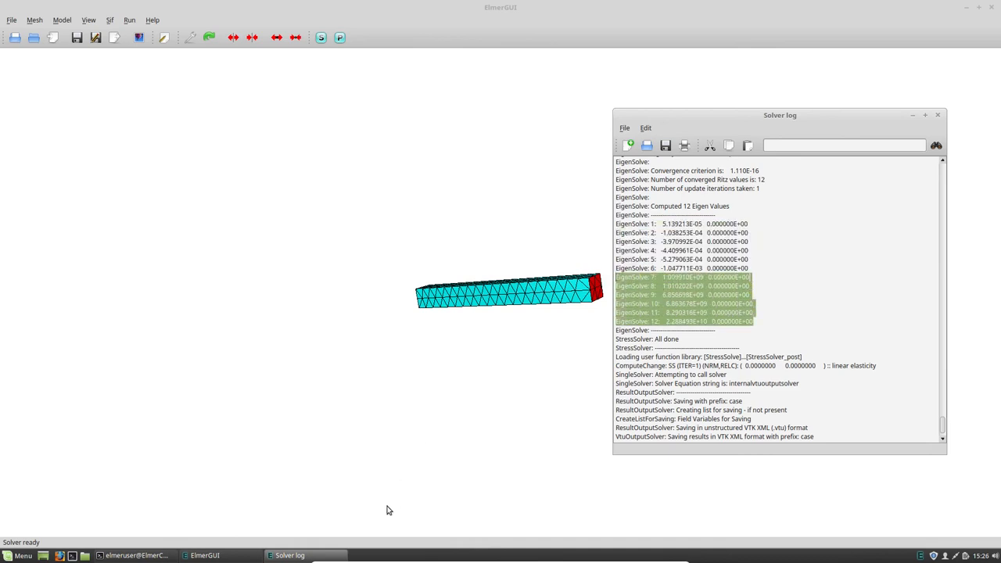
pyautogui.moveTo(786, 272)
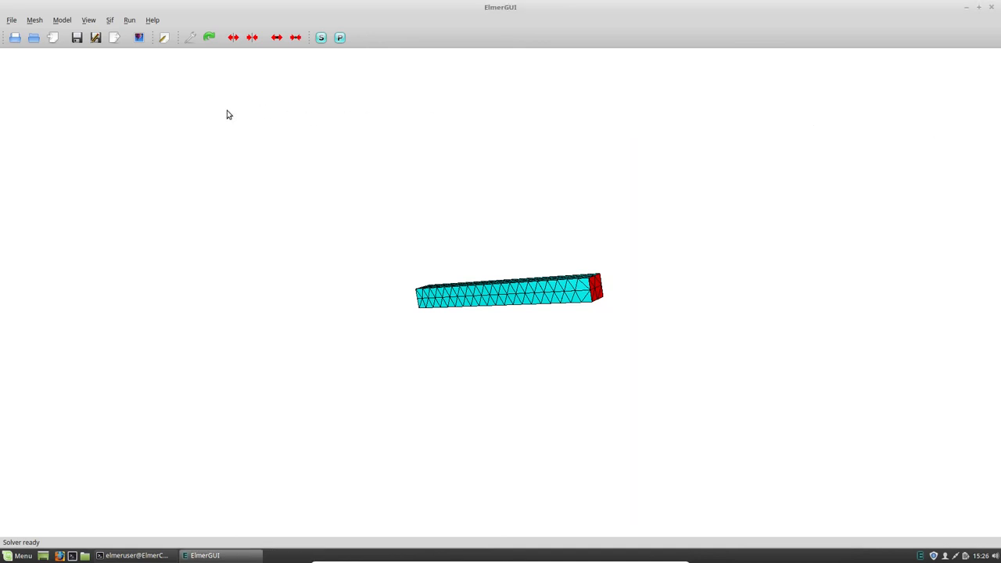
# Reselect the bar's end surface and enter the model settings.
pyautogui.click(595, 291)
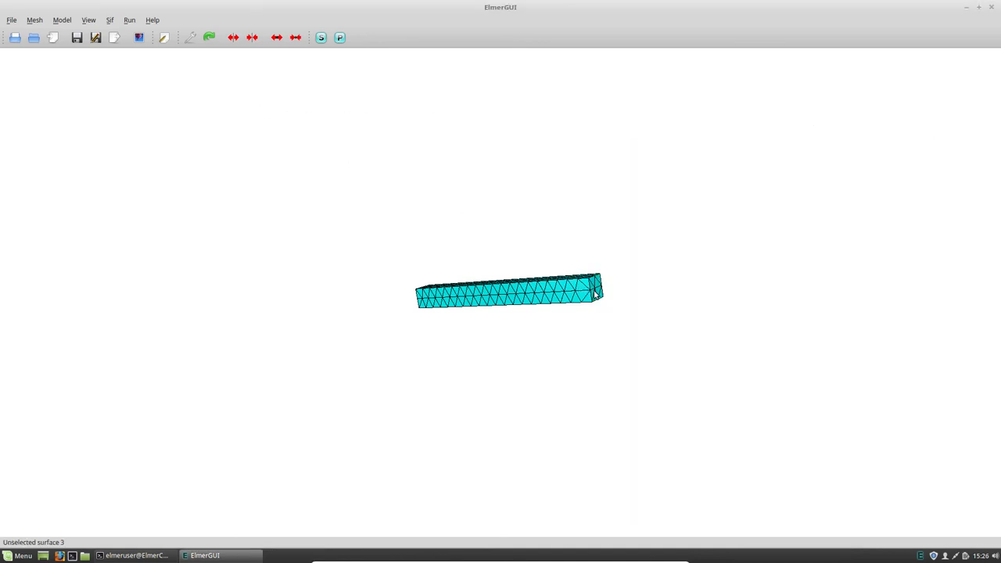
pyautogui.doubleClick(509, 293)
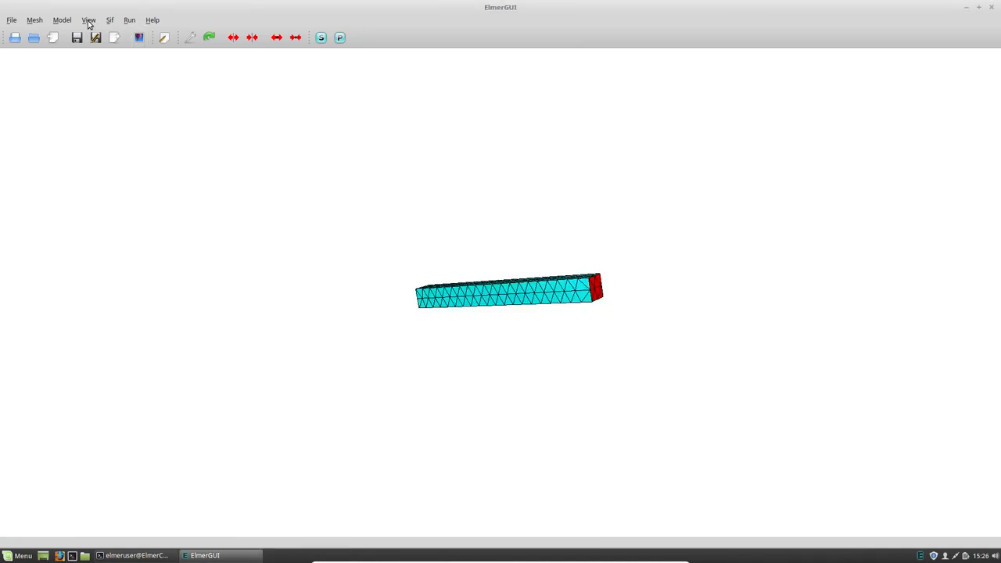
pyautogui.click(62, 19)
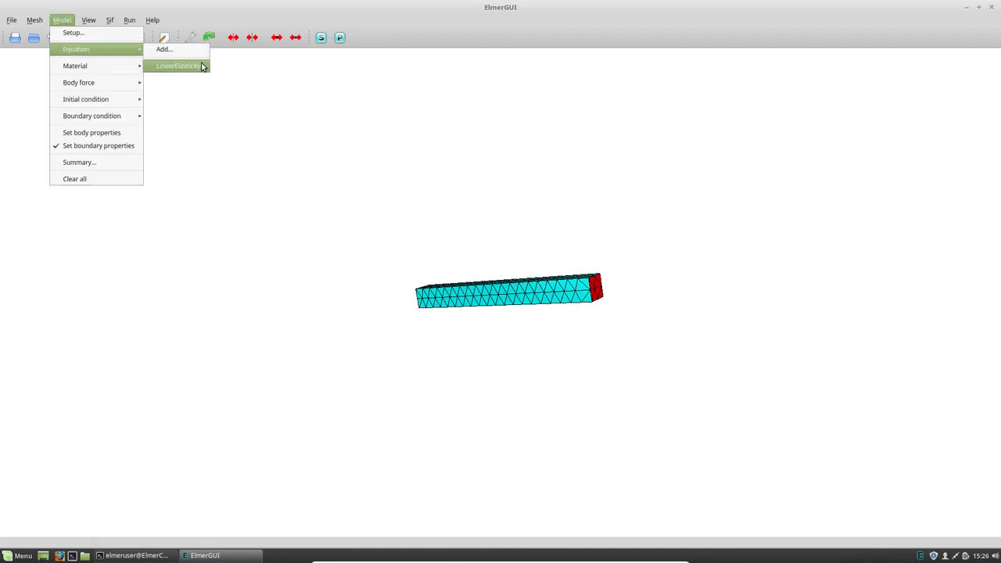
# Apply the LinearElasticity solver settings with eigen analysis computing 5 eigenvalues.
pyautogui.click(178, 65)
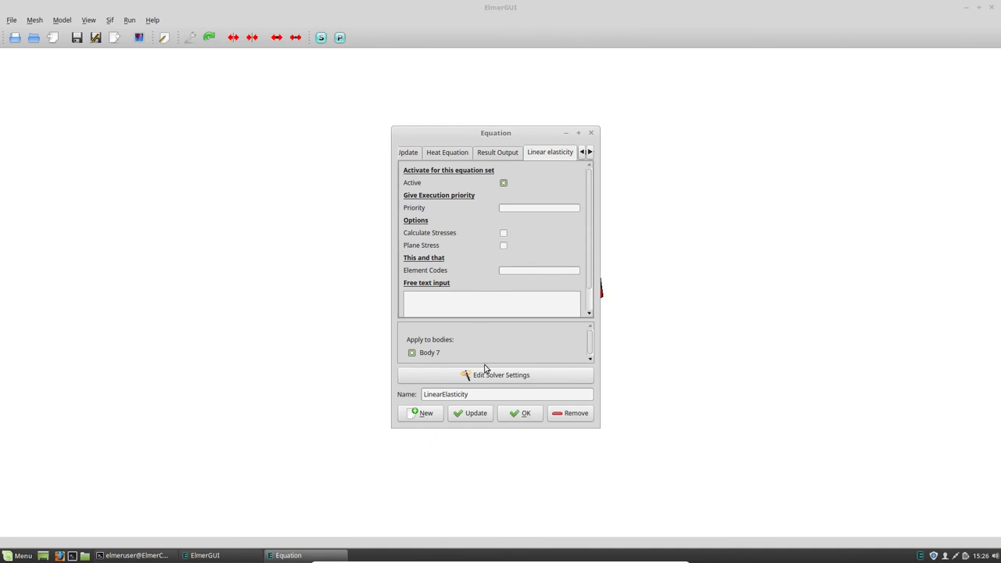
pyautogui.click(500, 375)
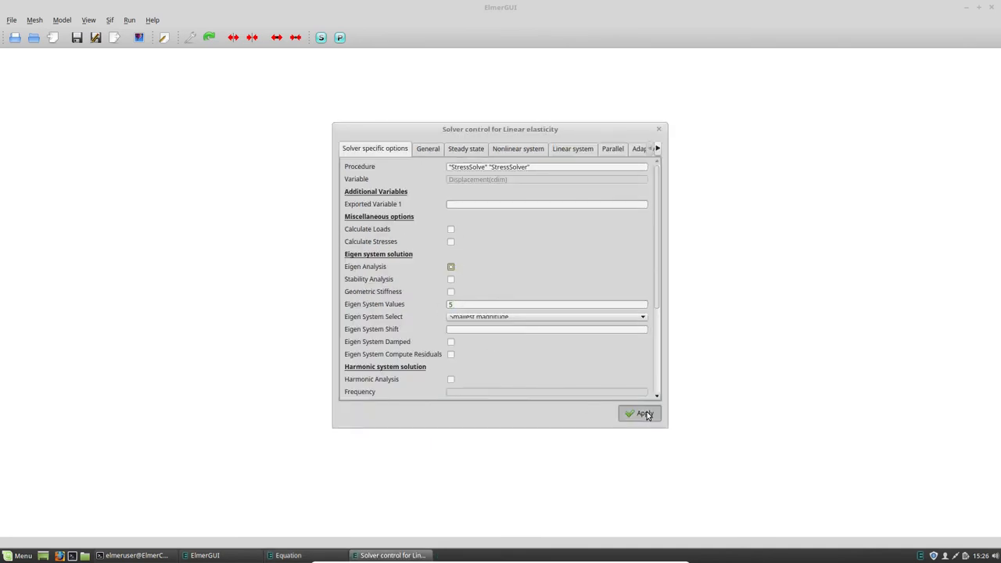
pyautogui.click(640, 413)
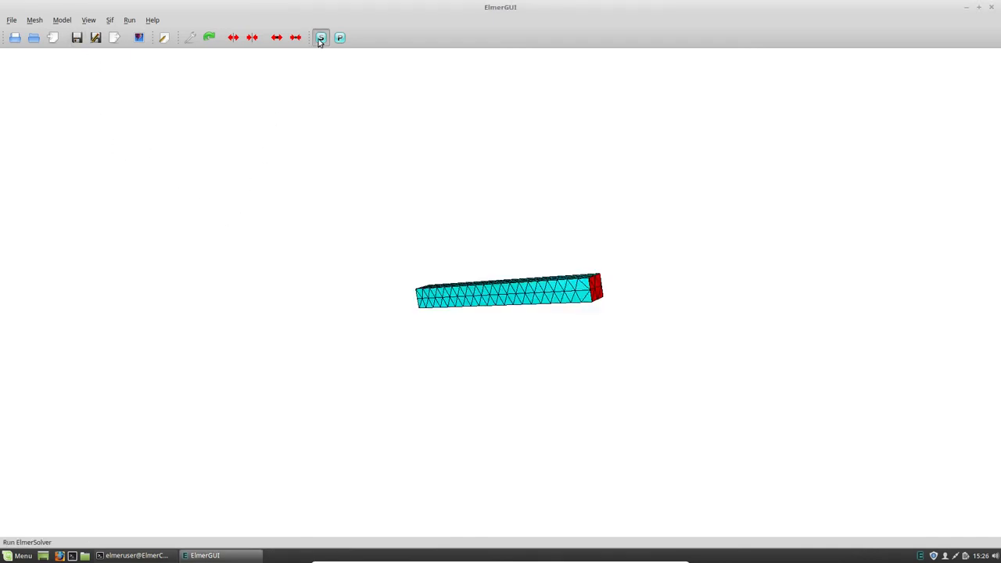
# Re-run ElmerSolver so the log reports five eigenvalues, then start saving the log.
pyautogui.click(320, 37)
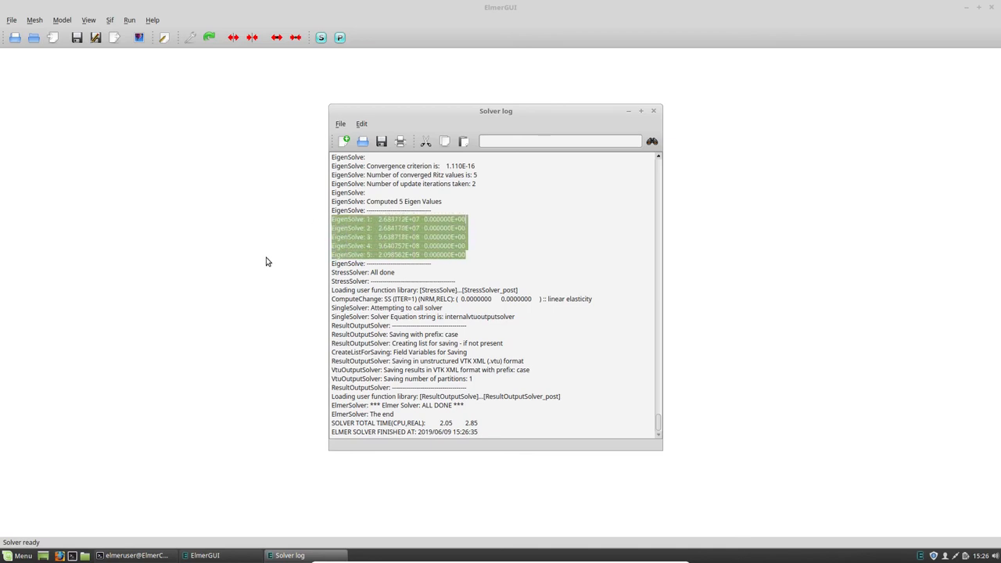
pyautogui.moveTo(152, 401)
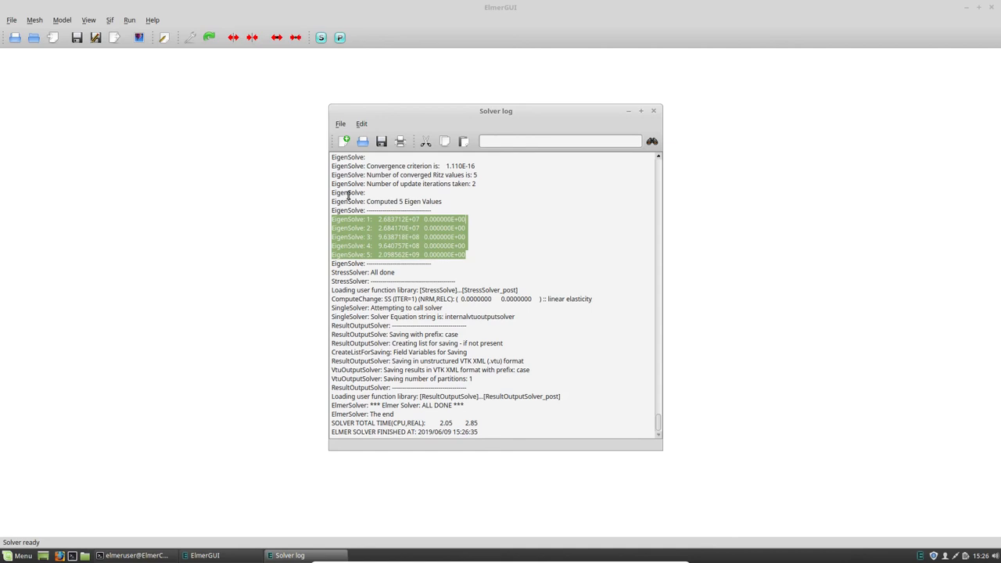
pyautogui.click(382, 142)
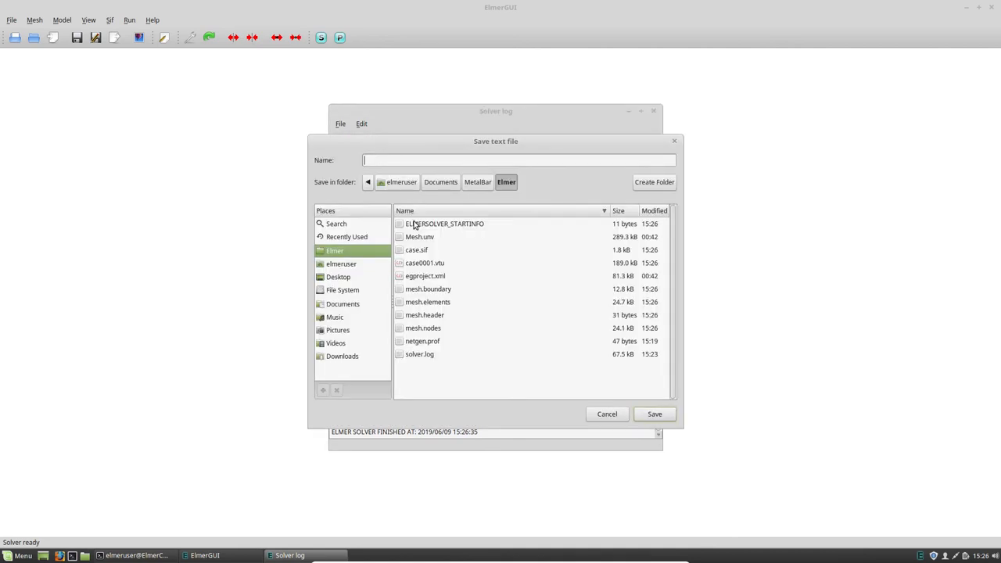
pyautogui.moveTo(423, 362)
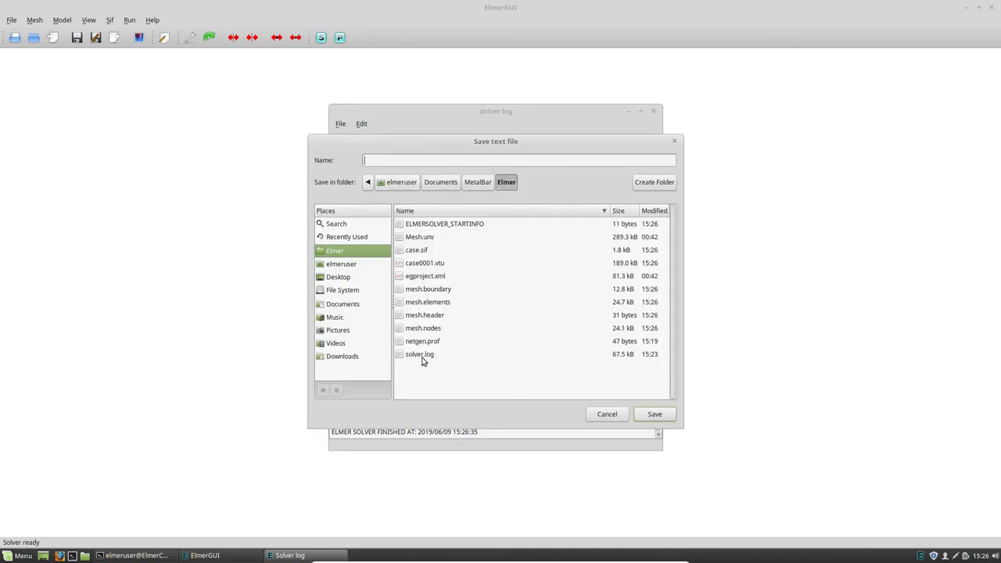
# Abandon saving the log without a file name and close the solver log.
pyautogui.click(654, 414)
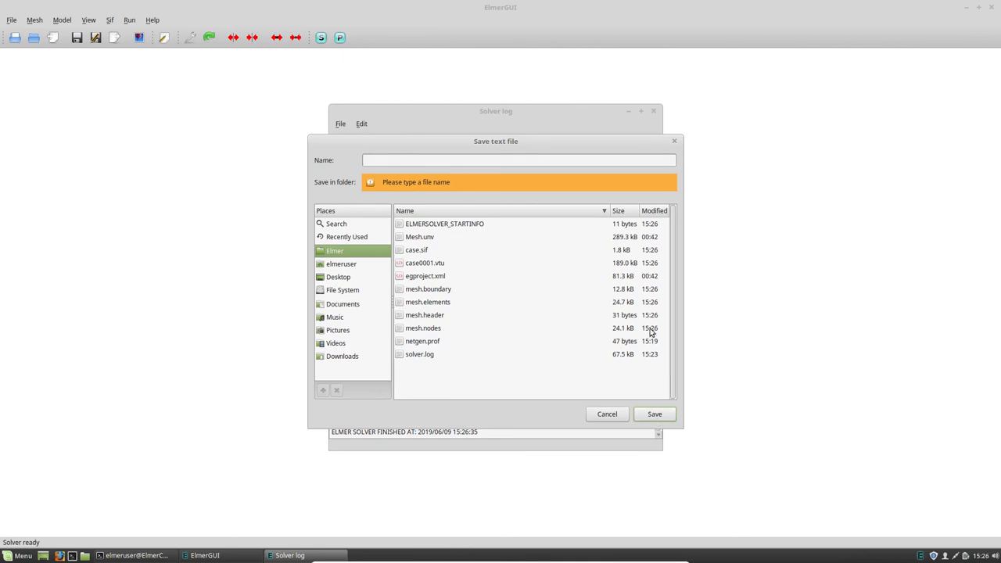
pyautogui.click(607, 414)
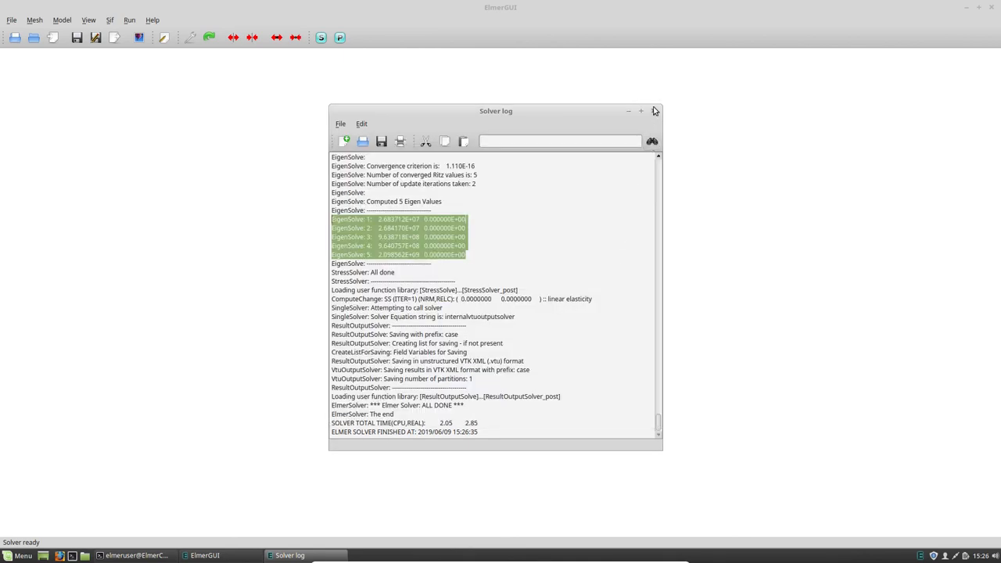
pyautogui.click(656, 111)
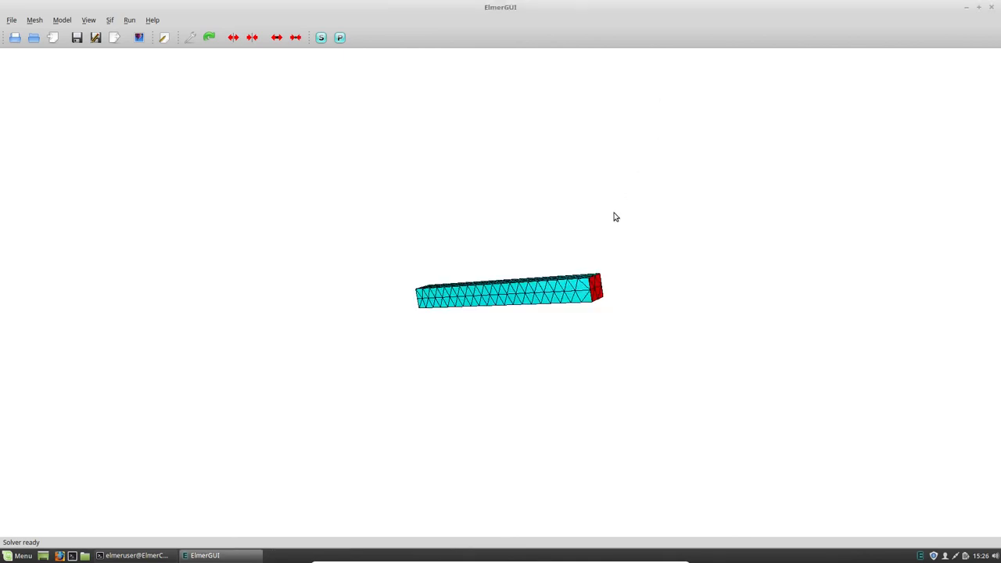